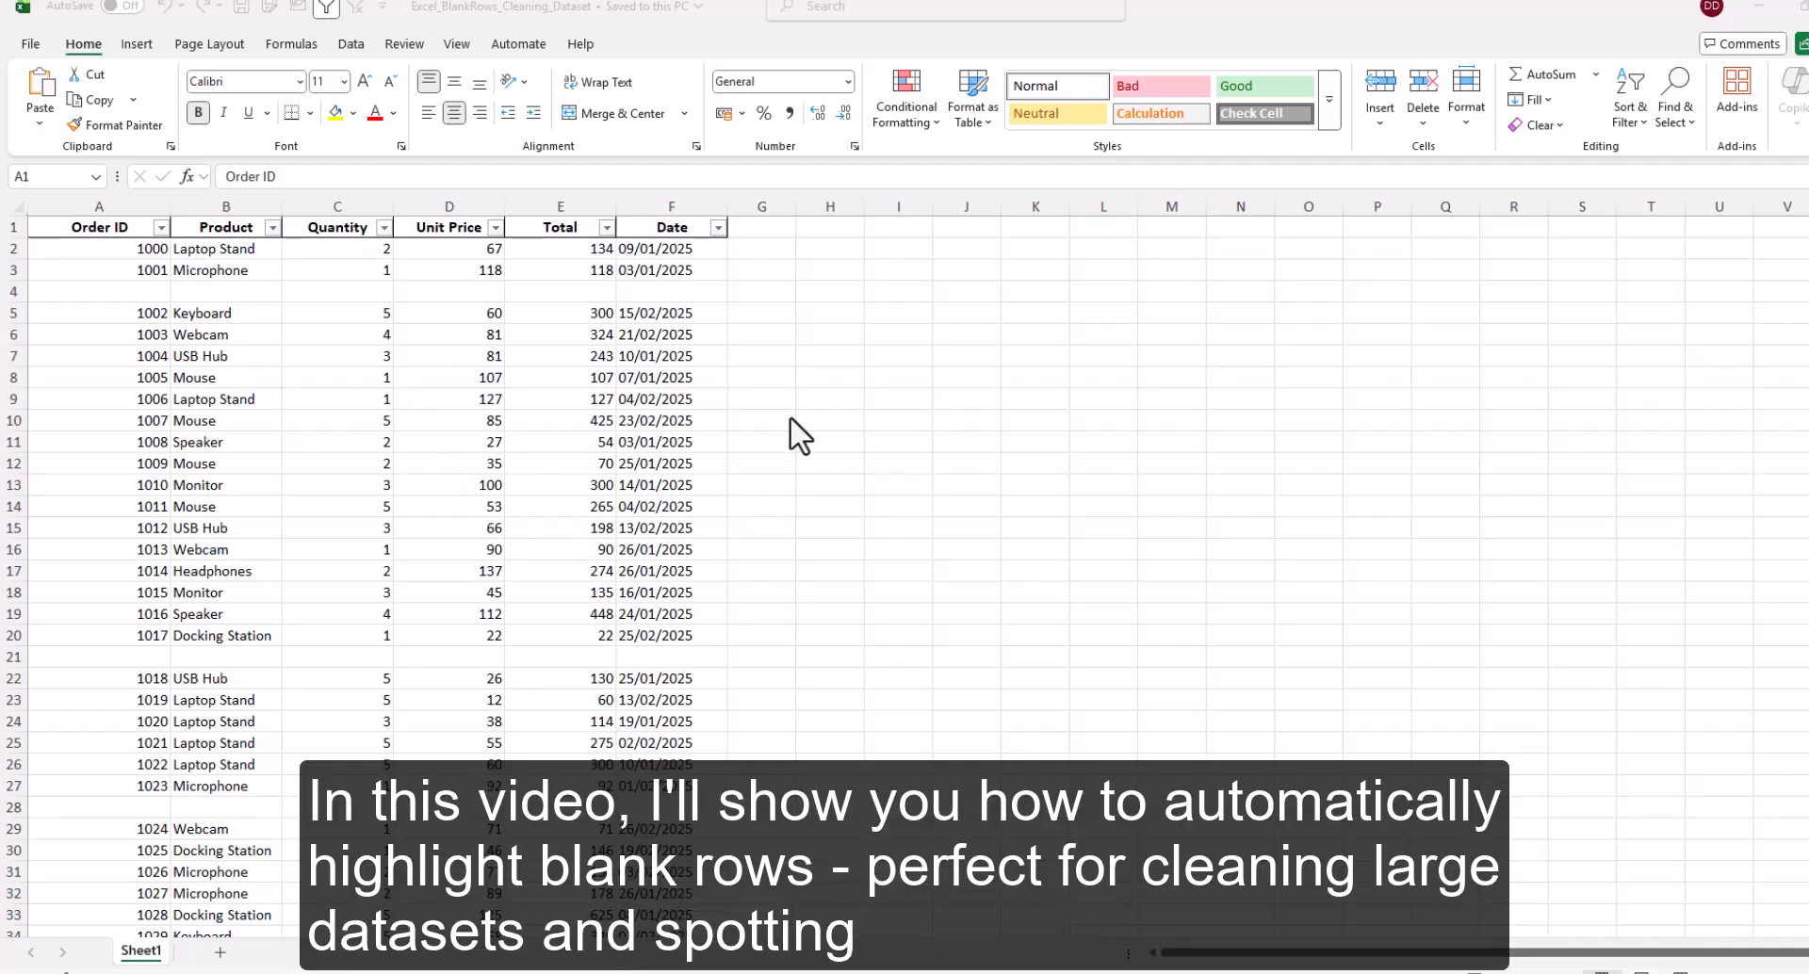
- Select the sales table from A1 to column F's last row, scrolling to confirm blank rows are included
{"action": "left_click", "coordinate": [98, 226]}
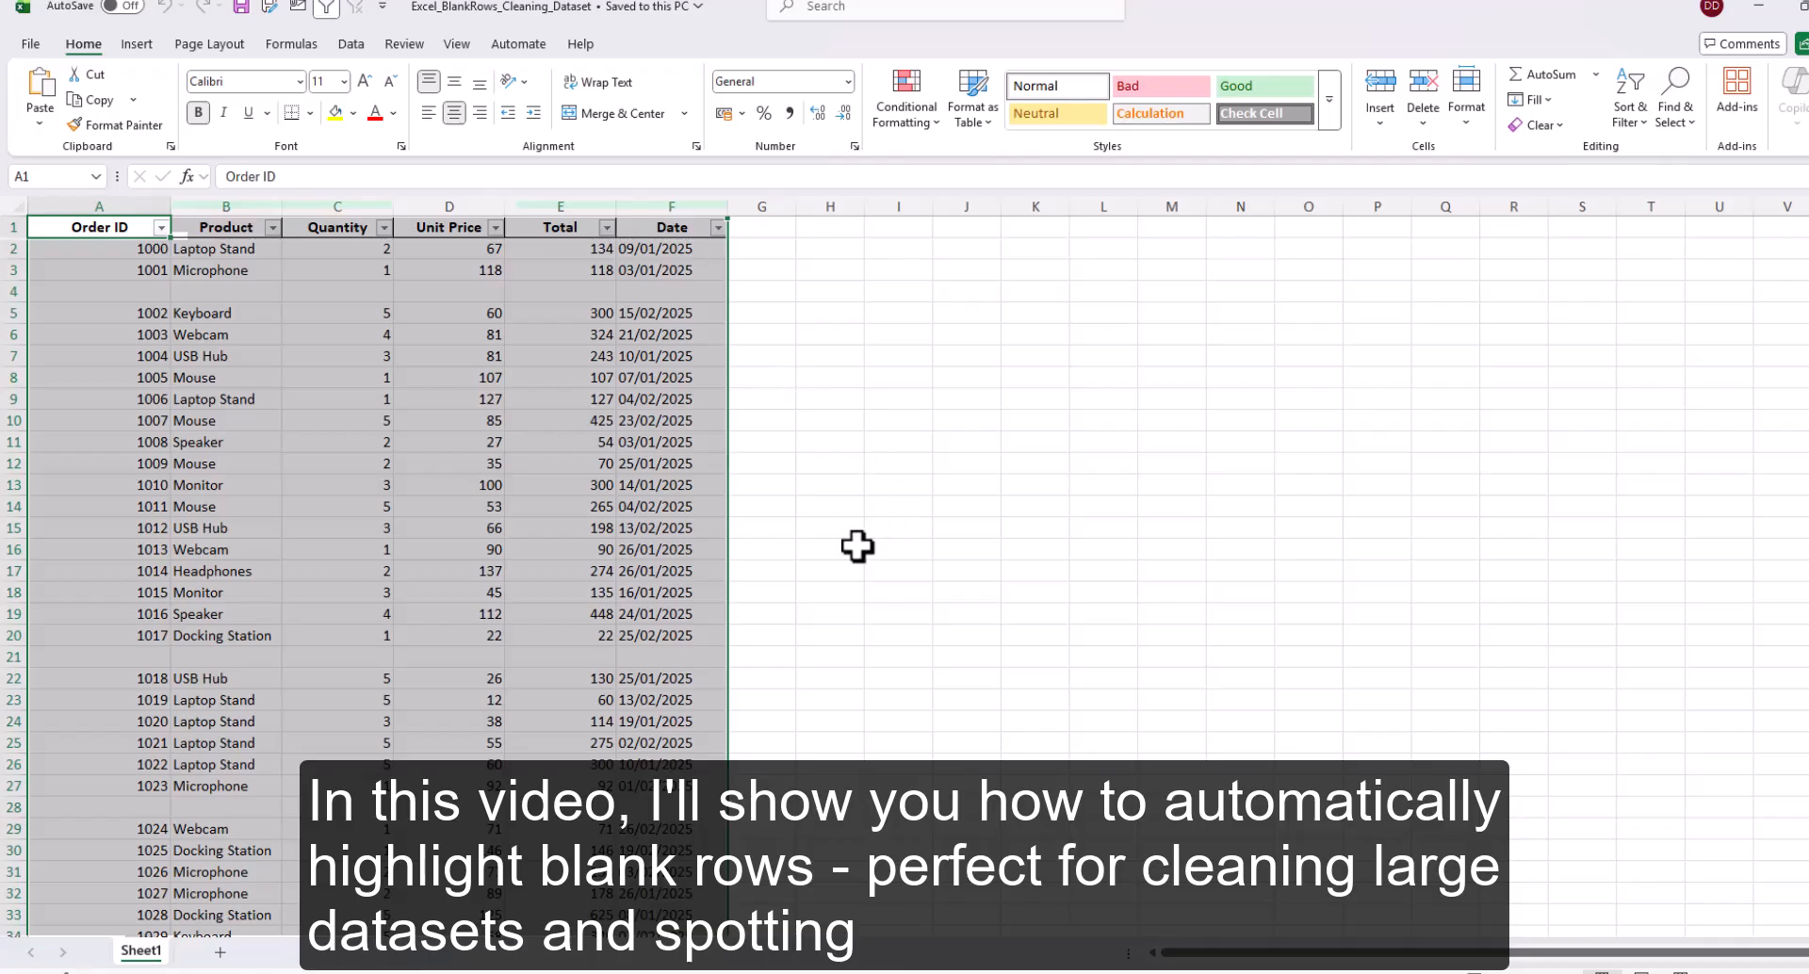
{"action": "mouse_move", "coordinate": [248, 518]}
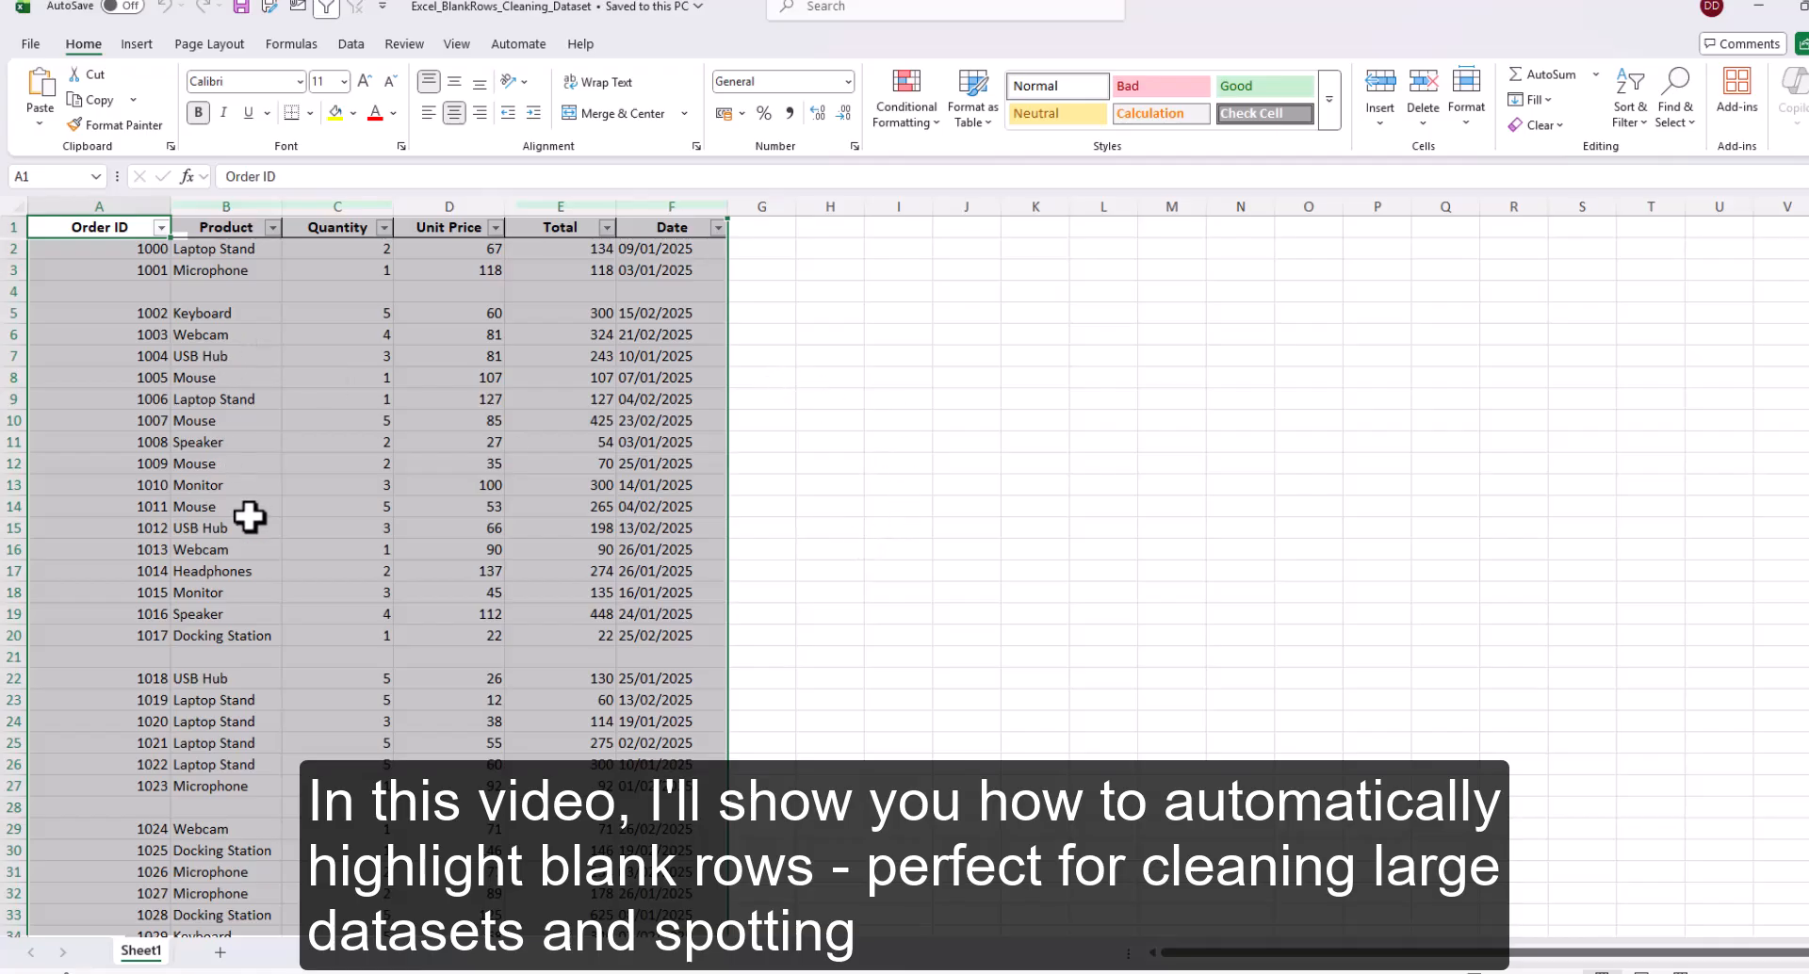
{"action": "mouse_move", "coordinate": [944, 478]}
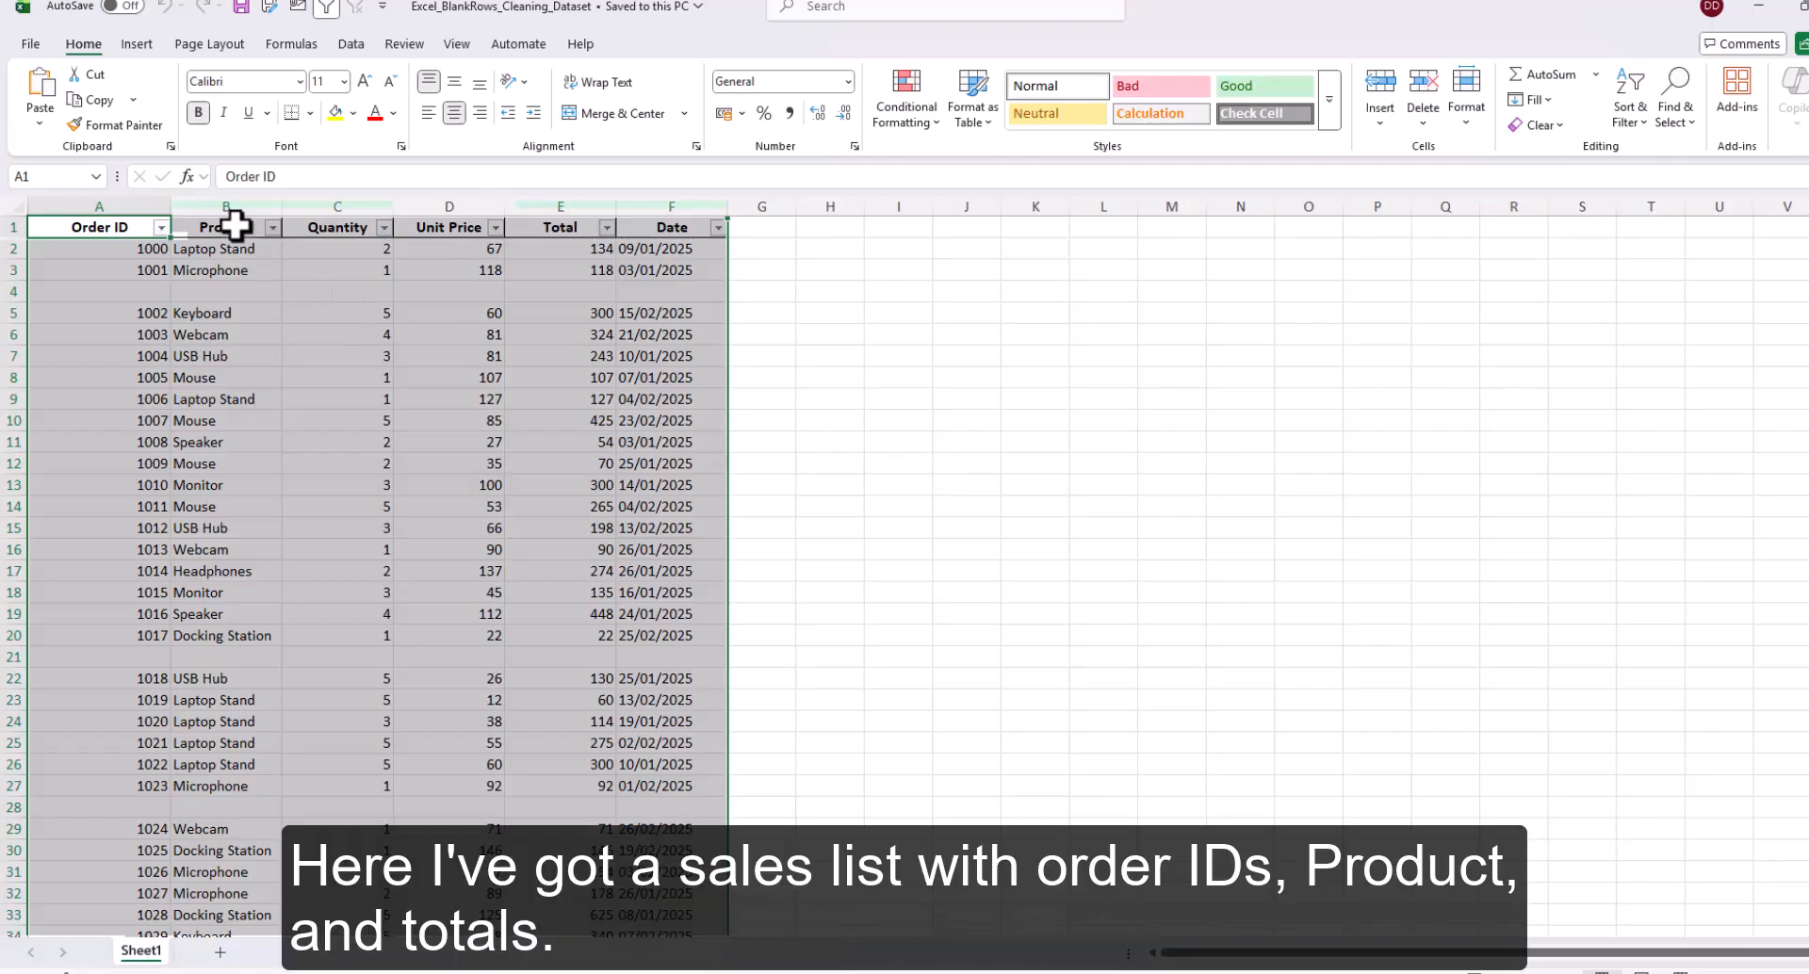
{"action": "left_click", "coordinate": [560, 226]}
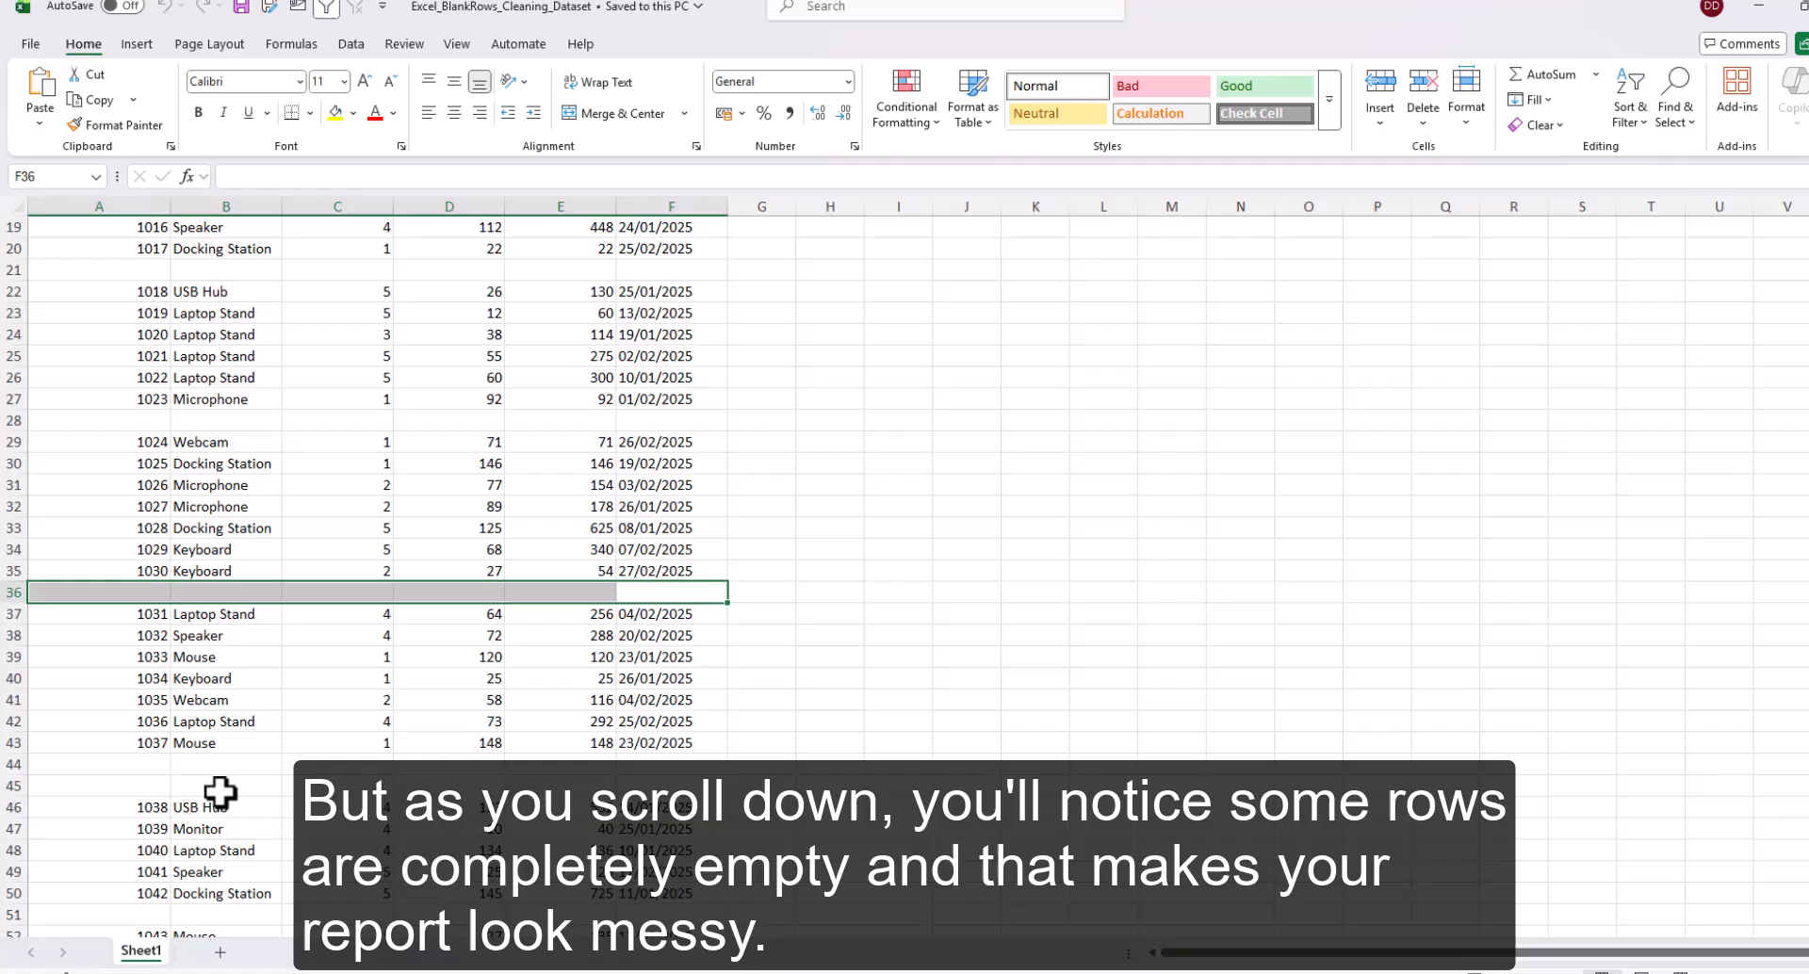
{"action": "scroll", "scroll_direction": "down", "scroll_amount": 3}
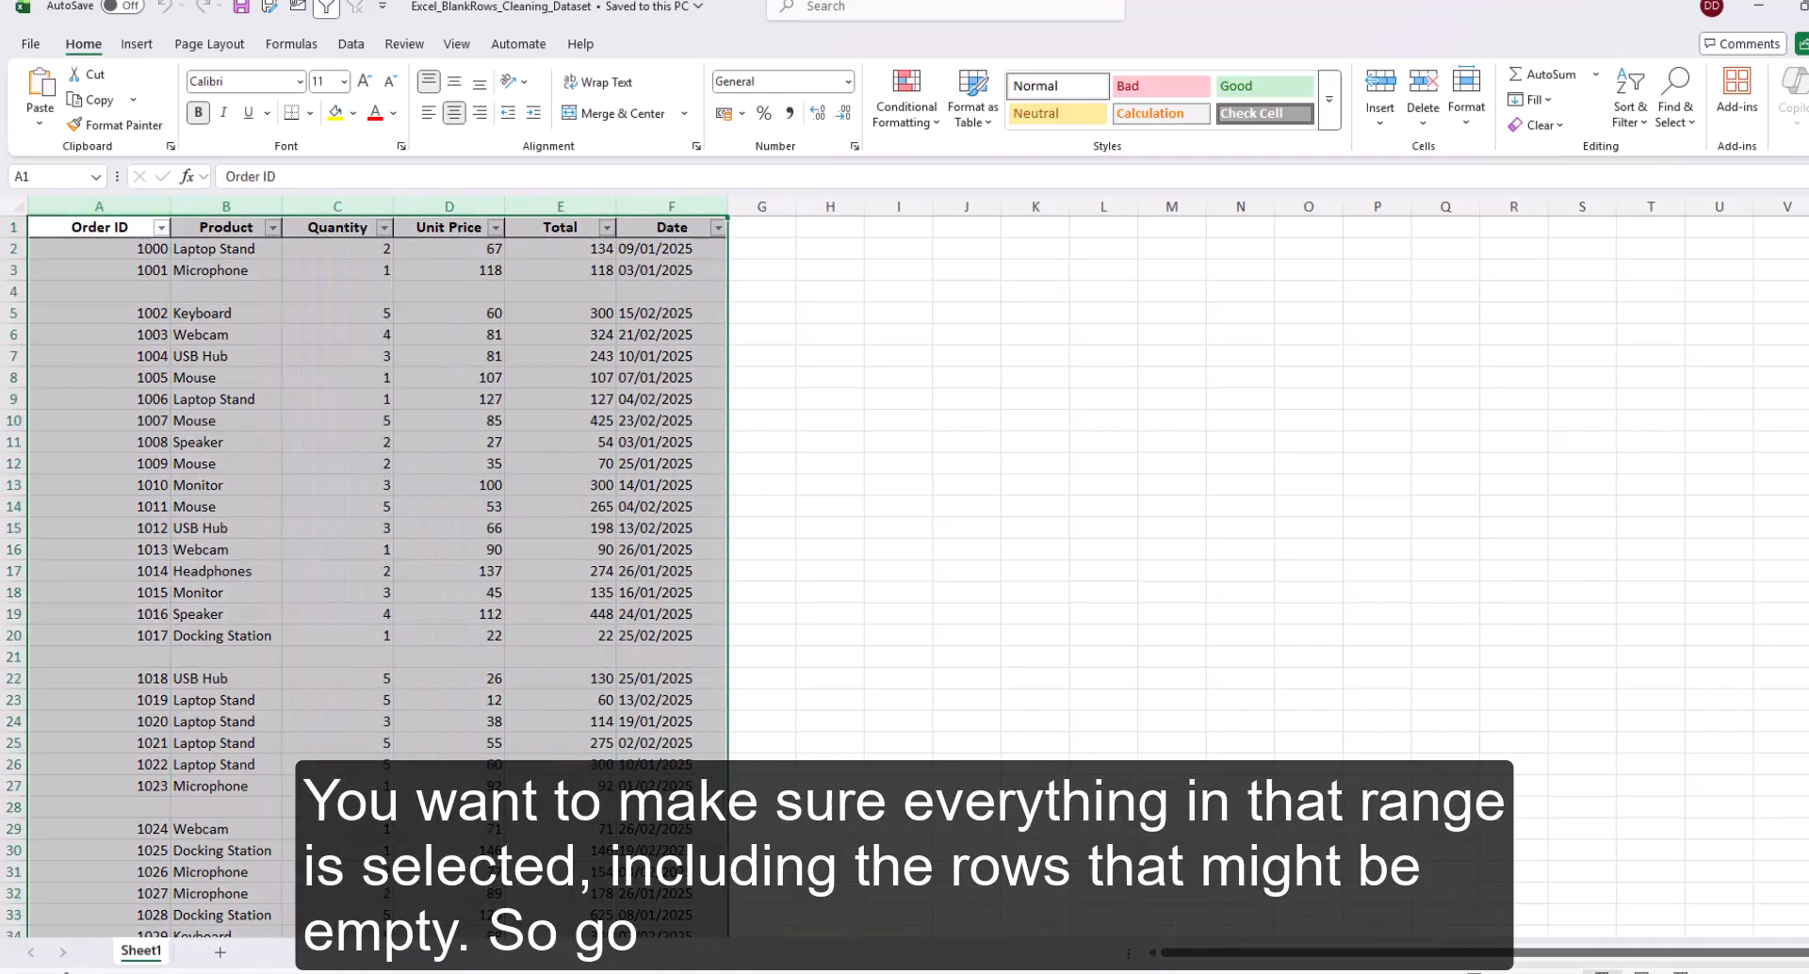
{"action": "scroll", "scroll_direction": "down", "scroll_amount": 3}
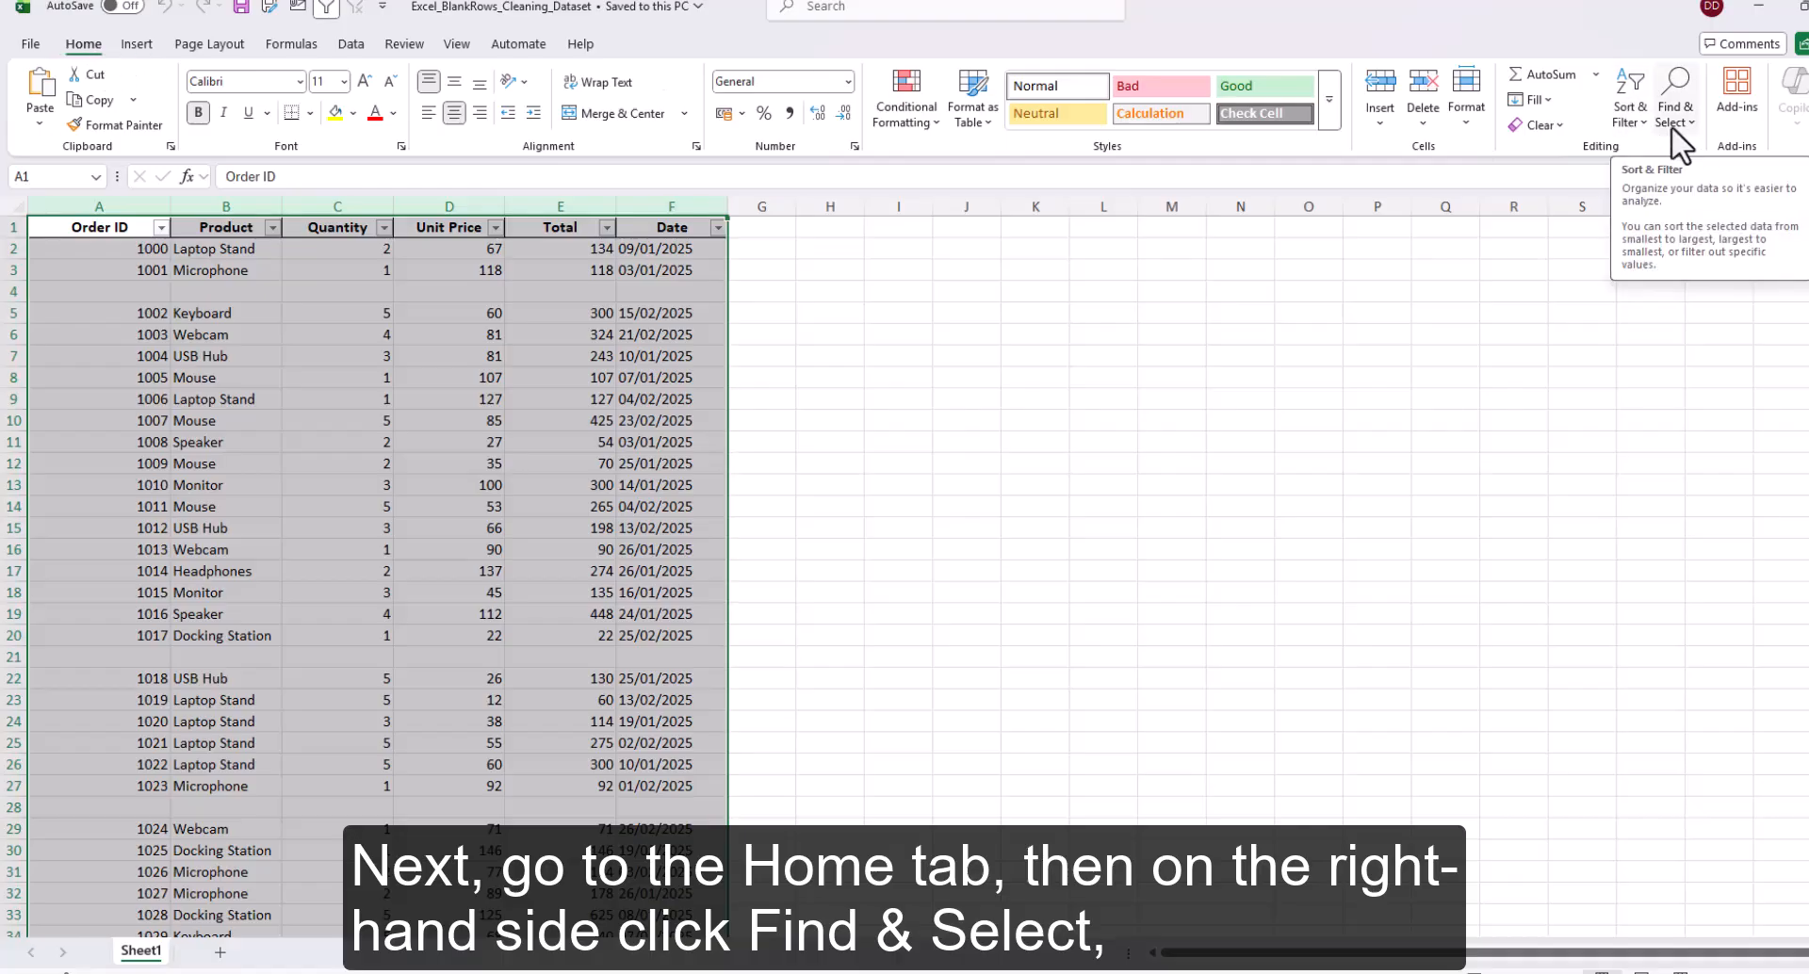
- Select only the empty cells with Go To Special's Blanks option, then scroll to review
{"action": "left_click", "coordinate": [1675, 92]}
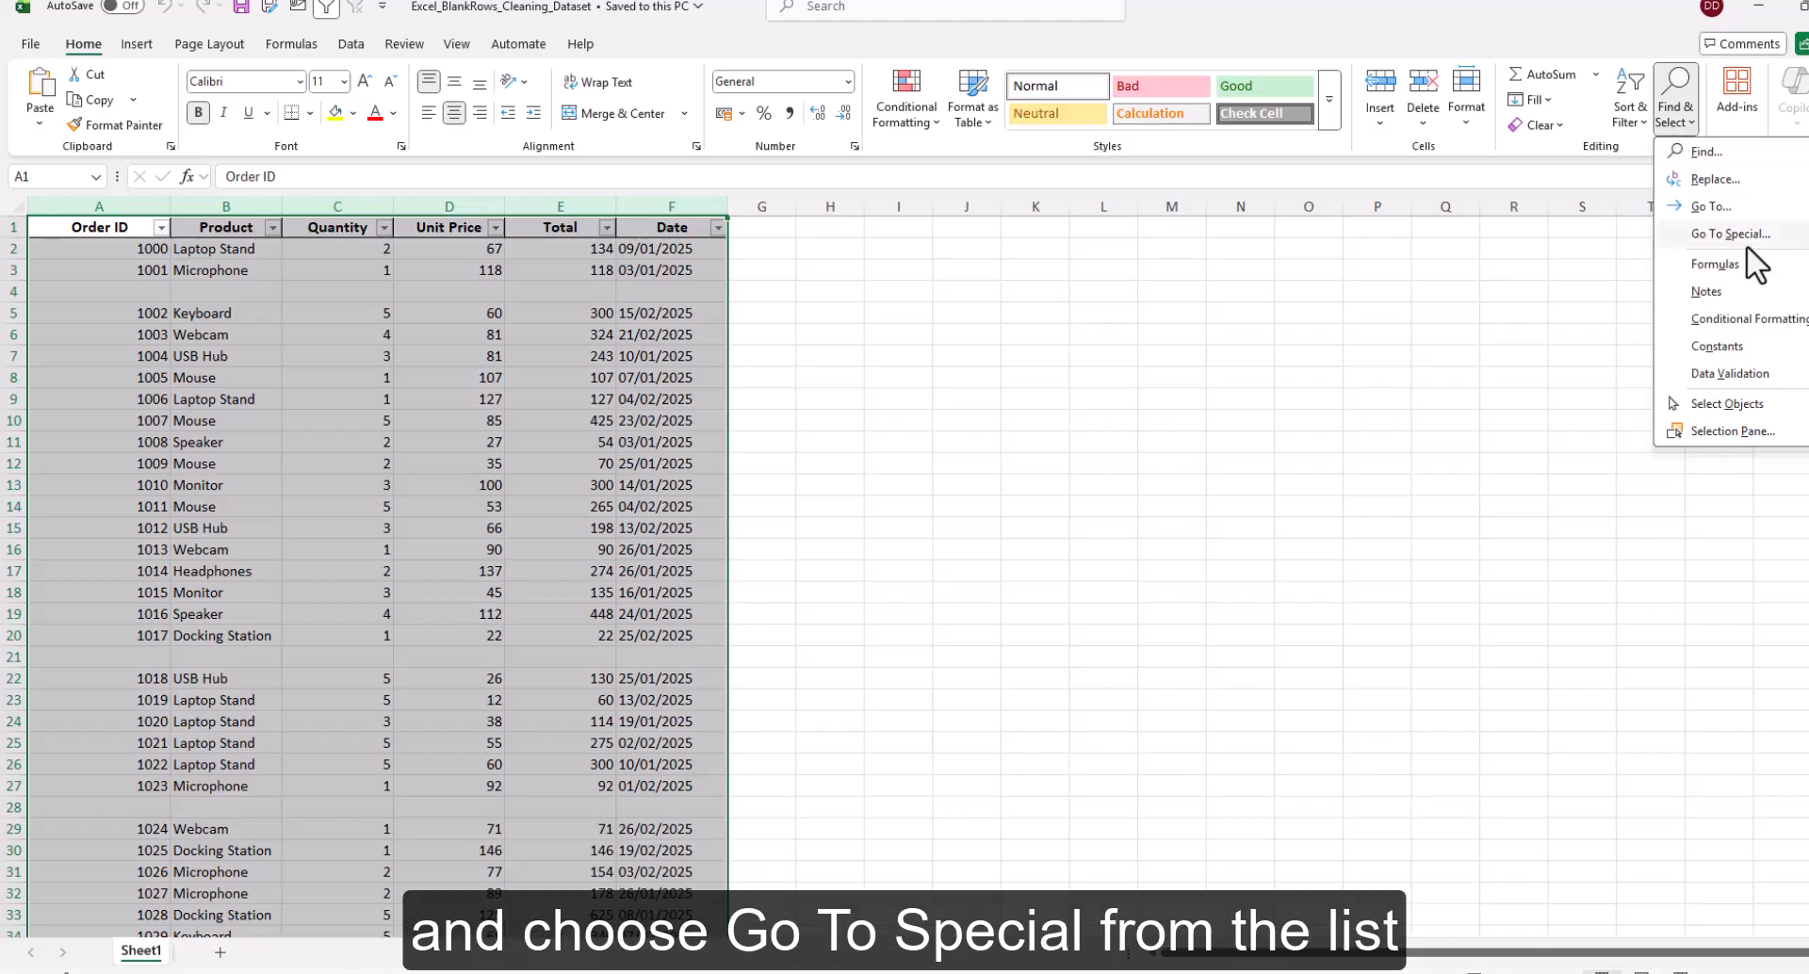
{"action": "left_click", "coordinate": [1733, 233]}
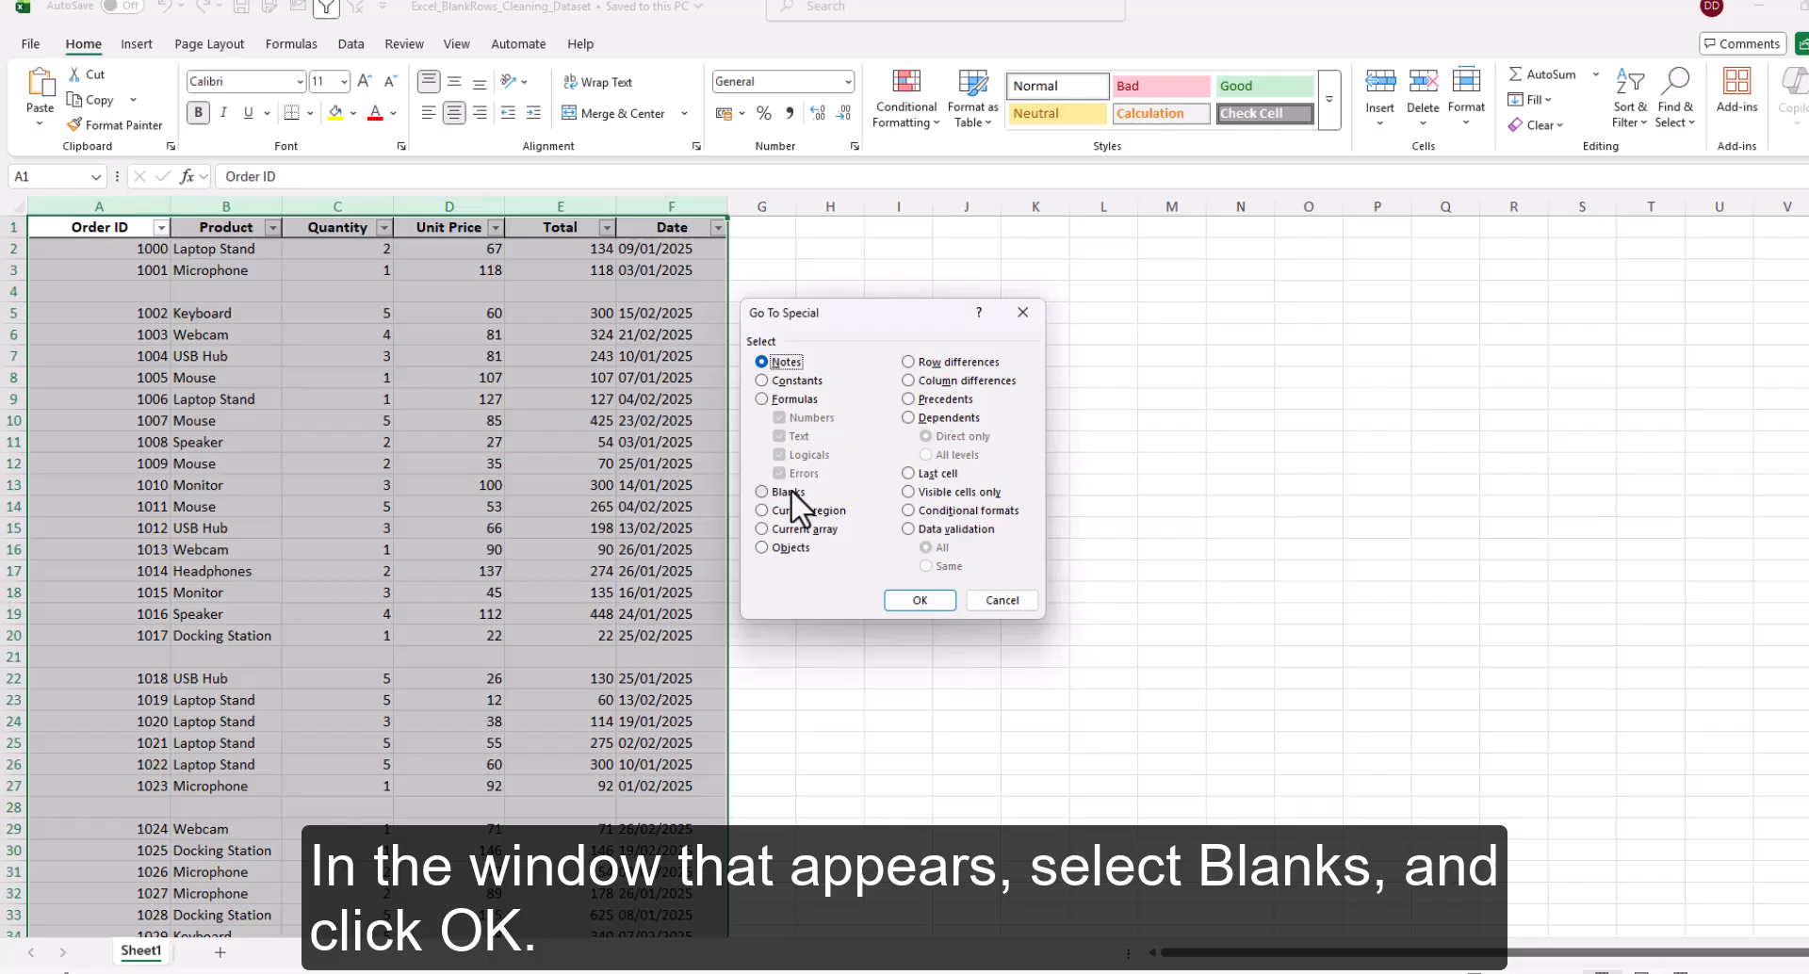
{"action": "left_click", "coordinate": [761, 491]}
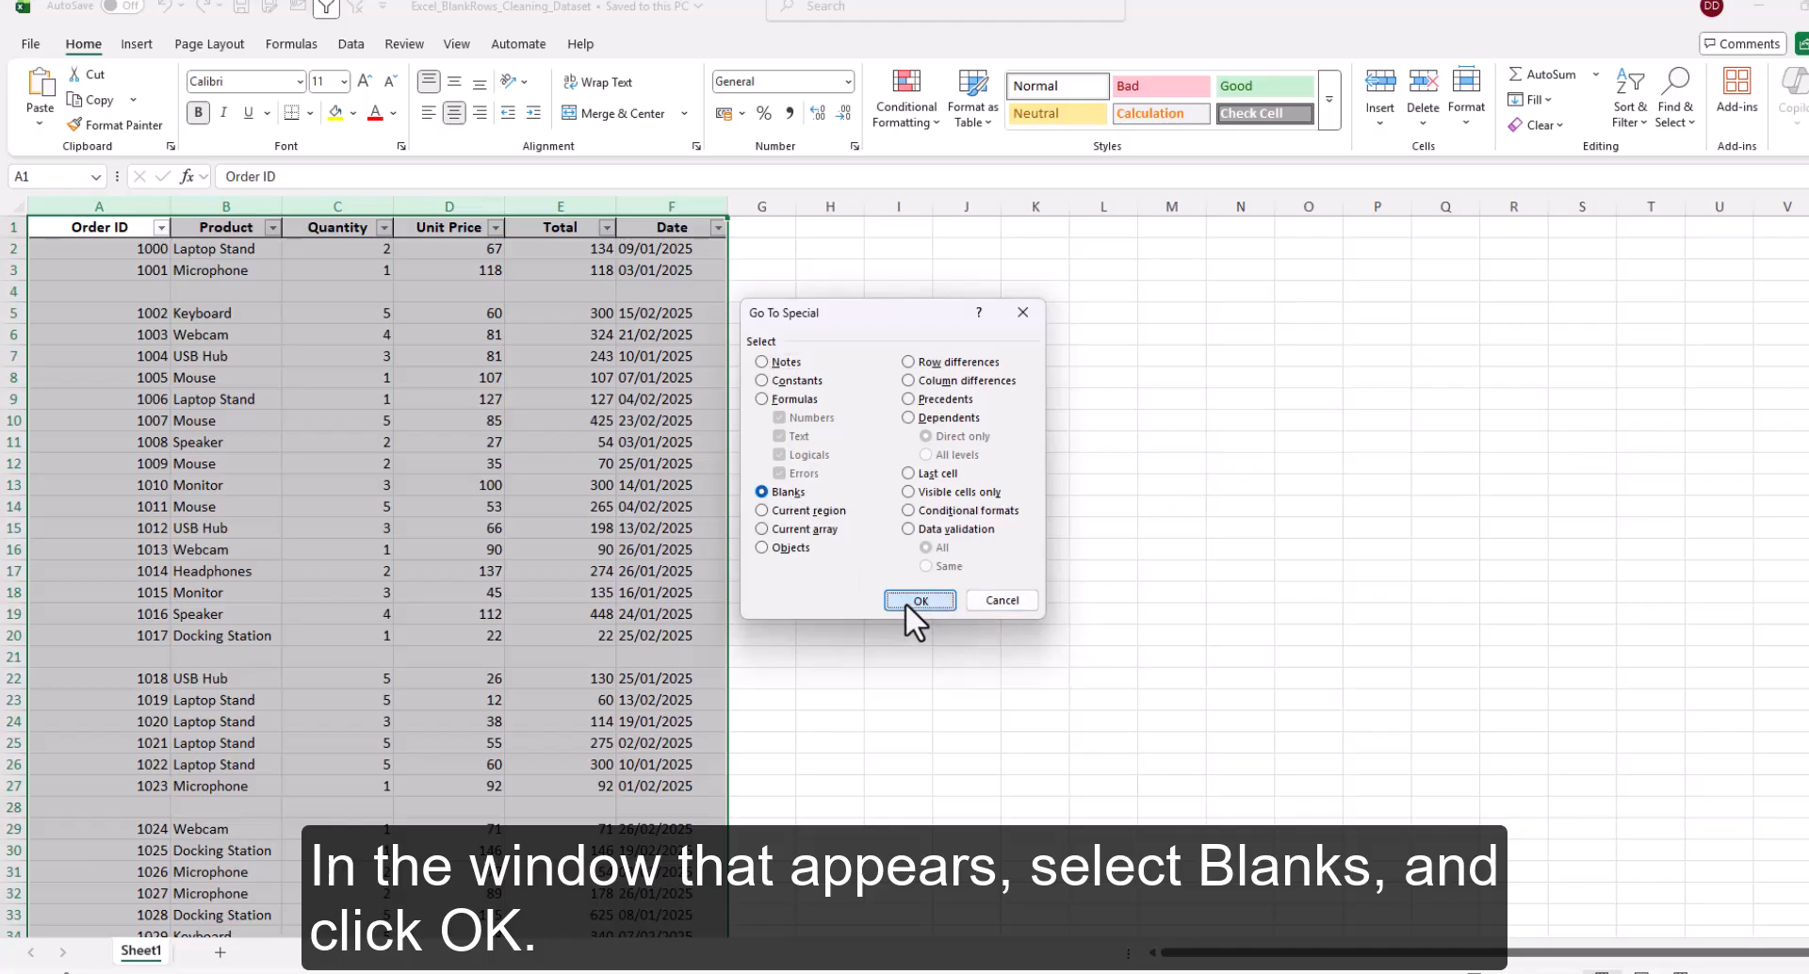
{"action": "left_click", "coordinate": [919, 600]}
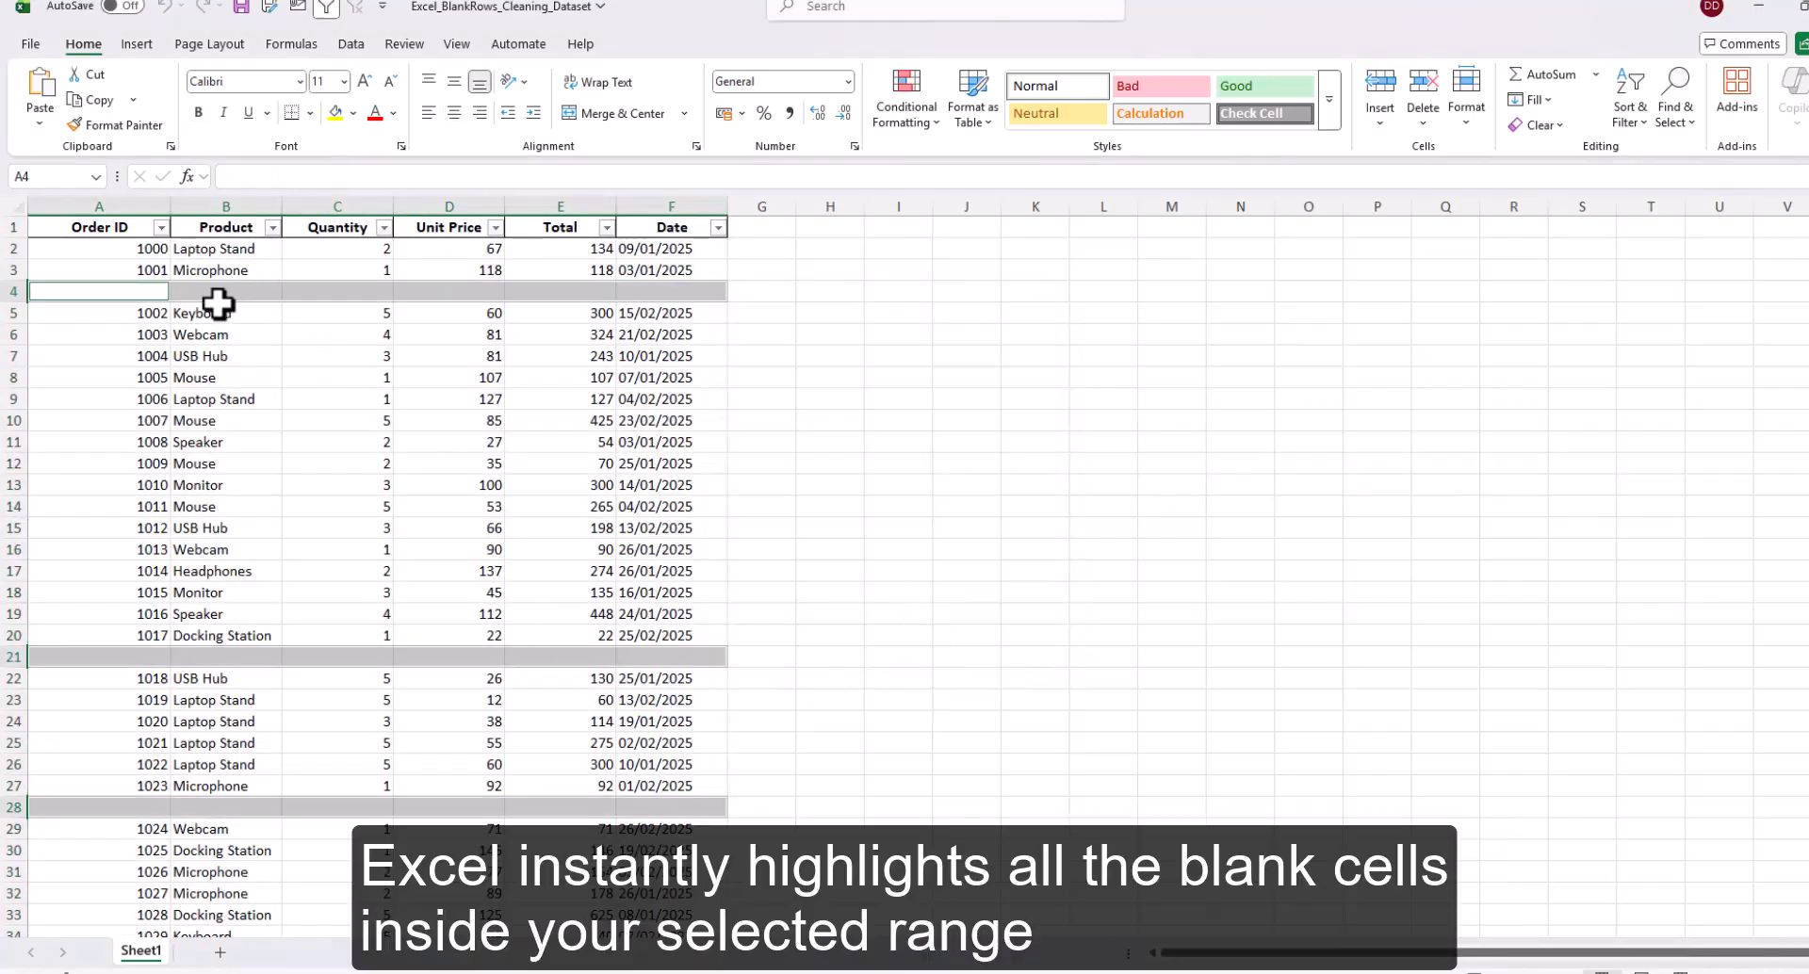
{"action": "scroll", "scroll_direction": "down", "scroll_amount": 3}
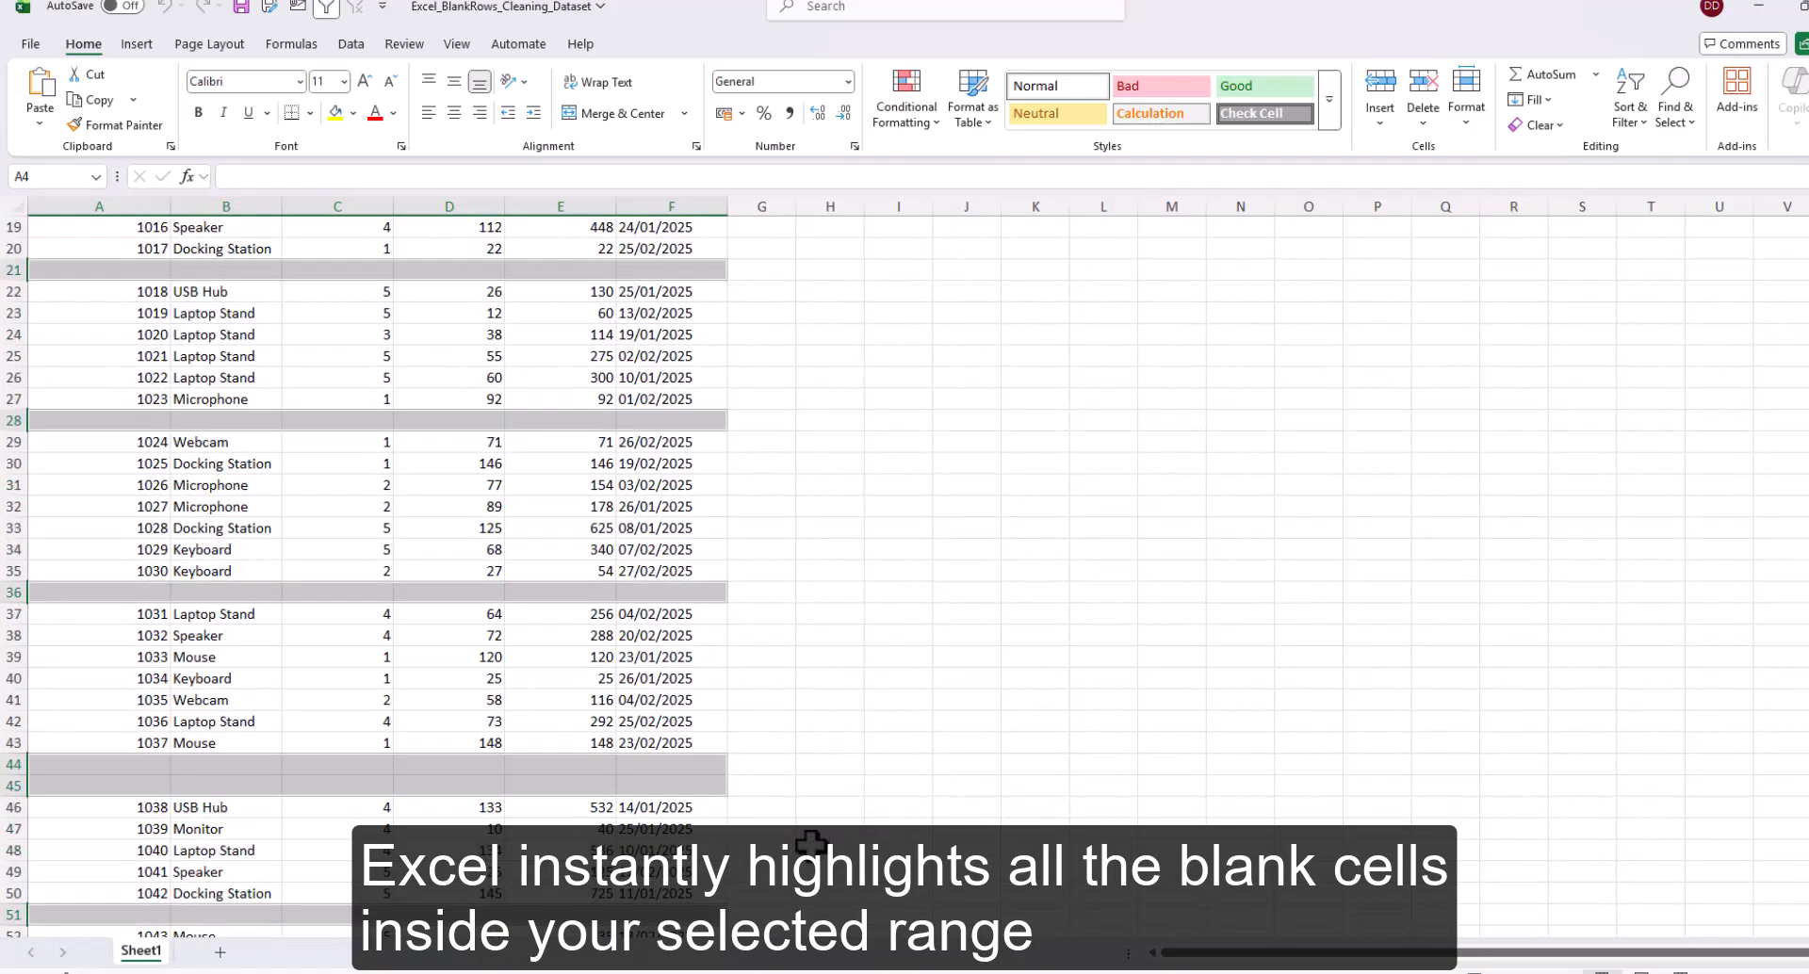
{"action": "scroll", "scroll_direction": "down", "scroll_amount": 3}
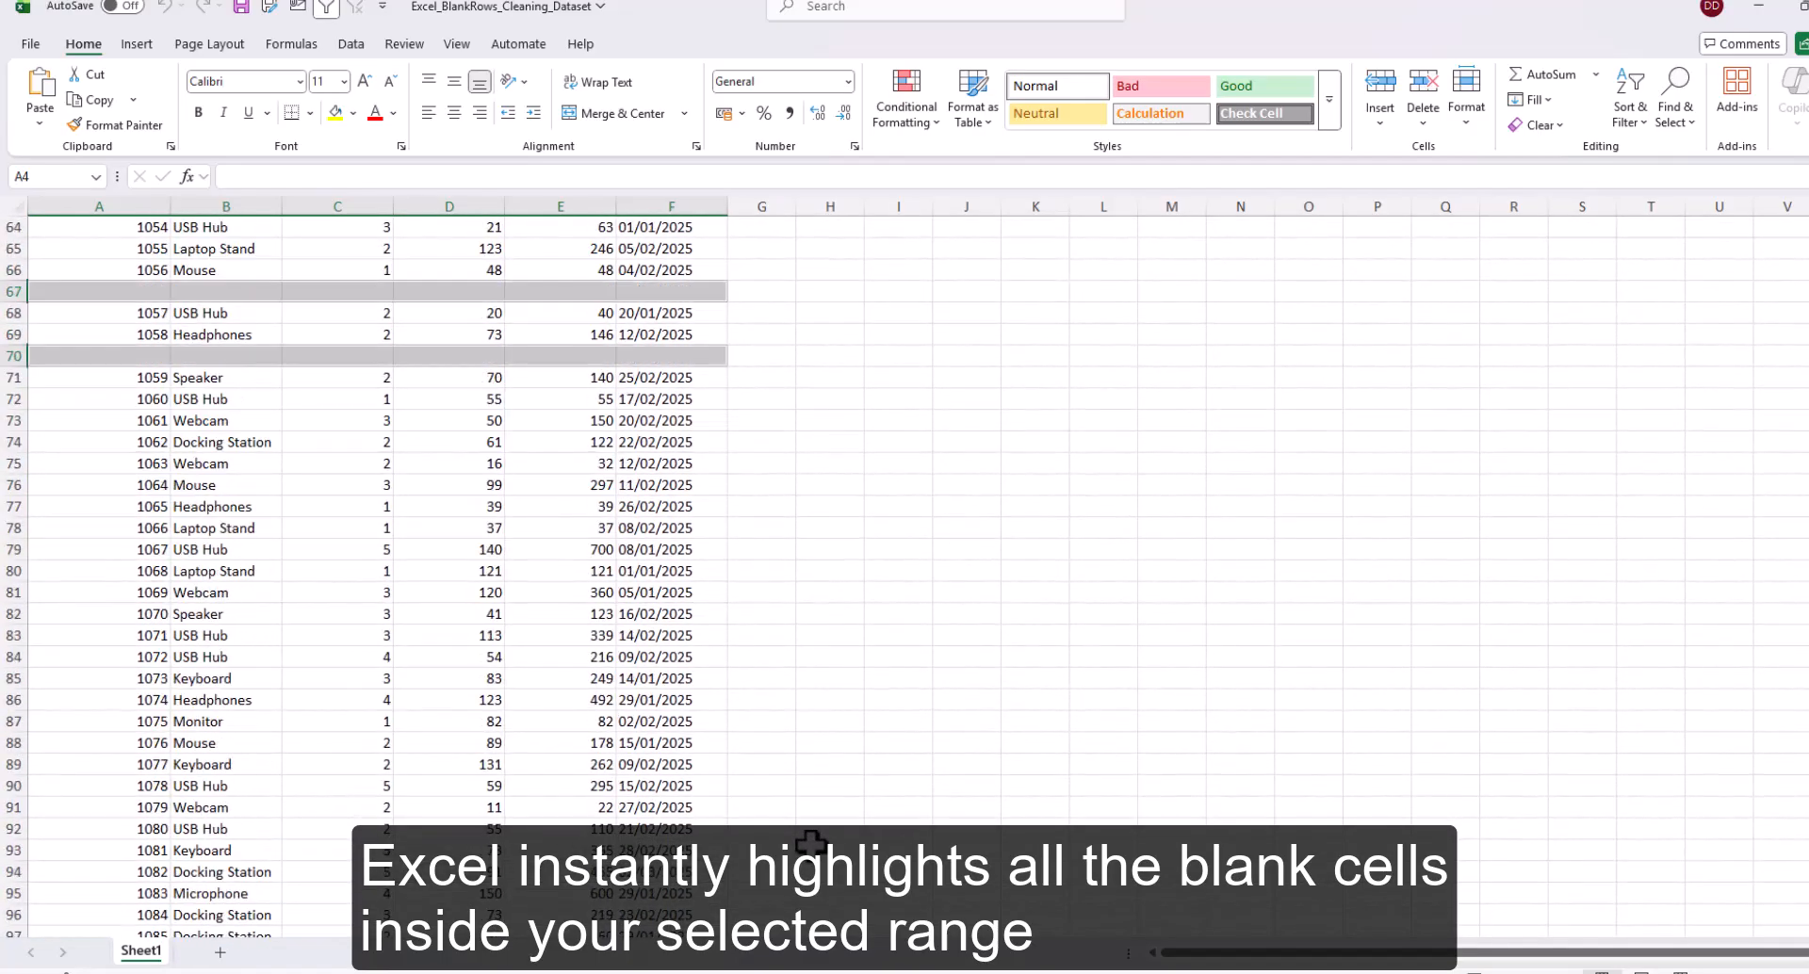
{"action": "scroll", "scroll_direction": "down", "scroll_amount": 3}
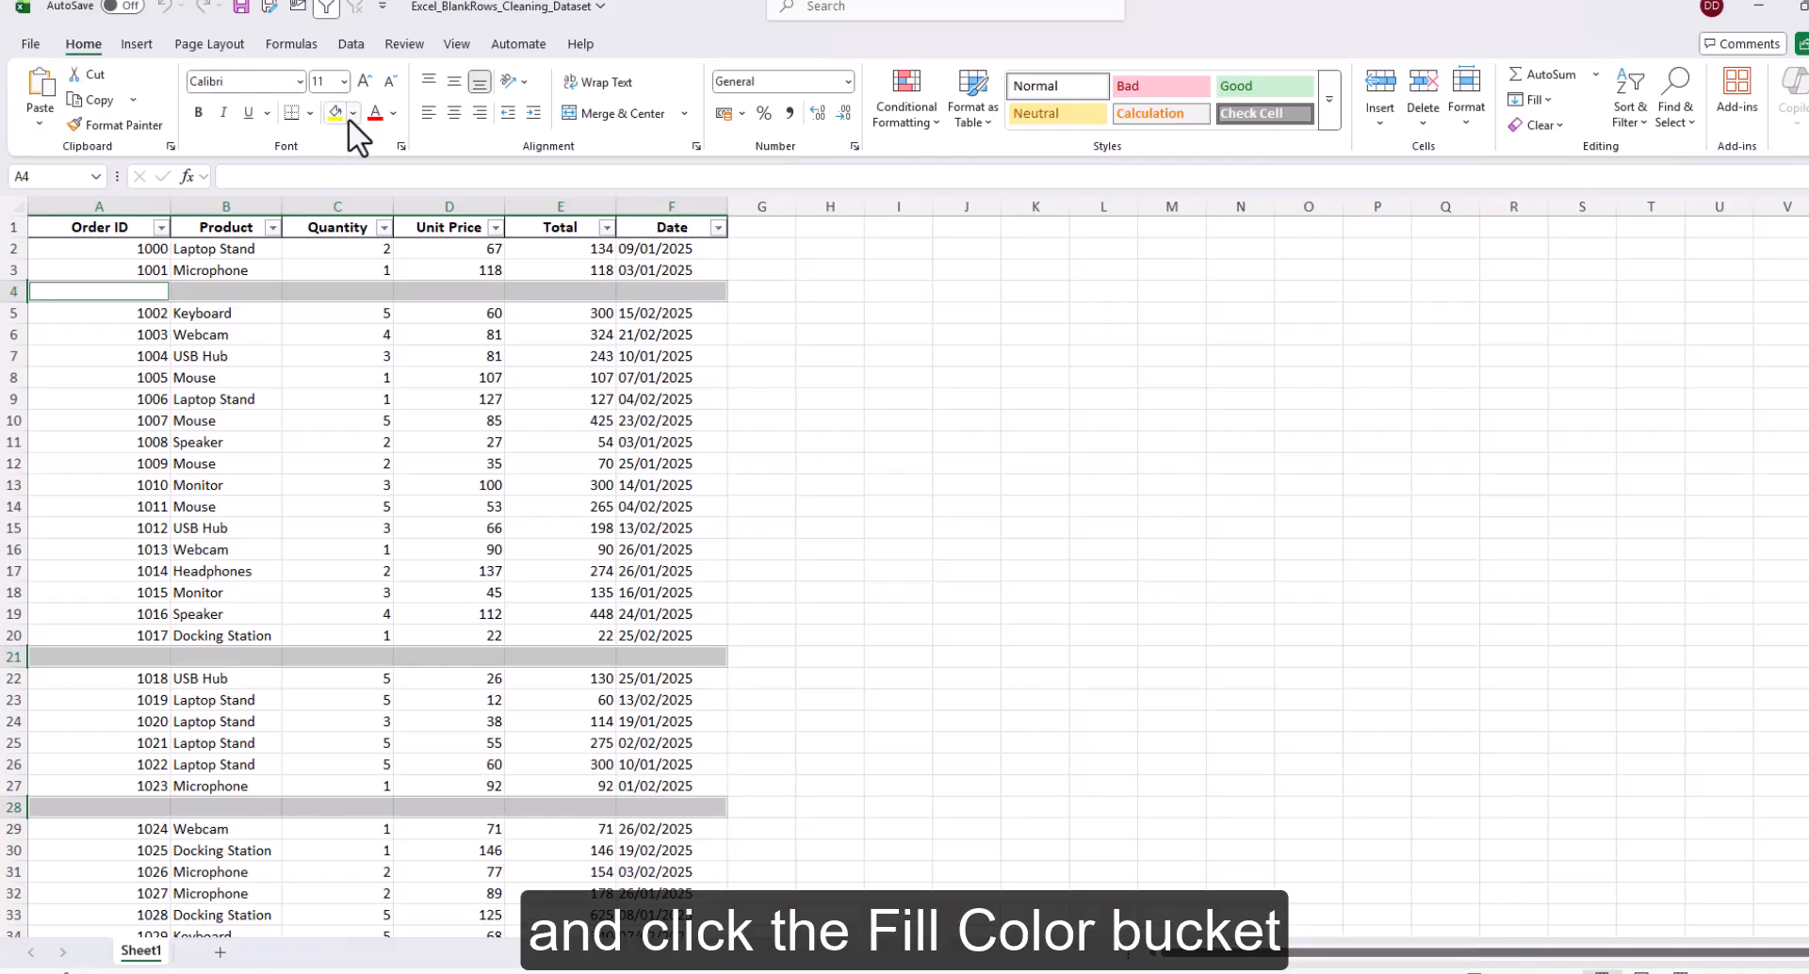
- Fill the selected blank cells with standard Yellow and scroll through the highlighted rows
{"action": "left_click", "coordinate": [351, 114]}
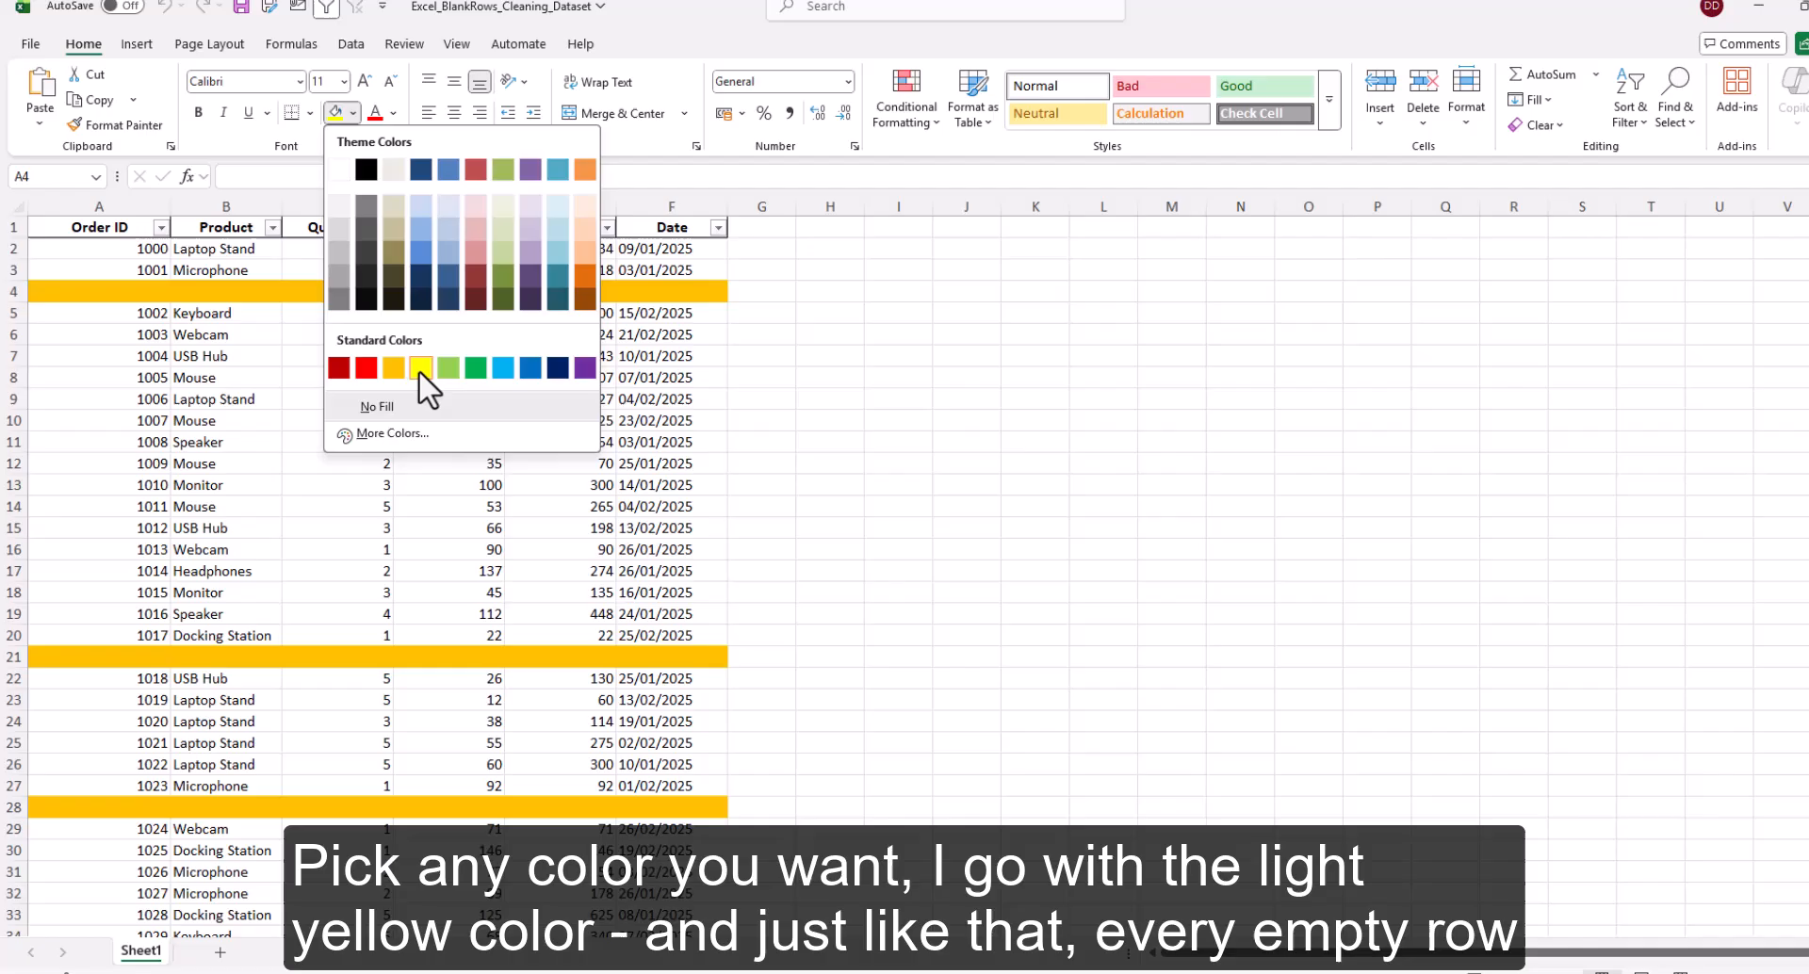
{"action": "left_click", "coordinate": [420, 369]}
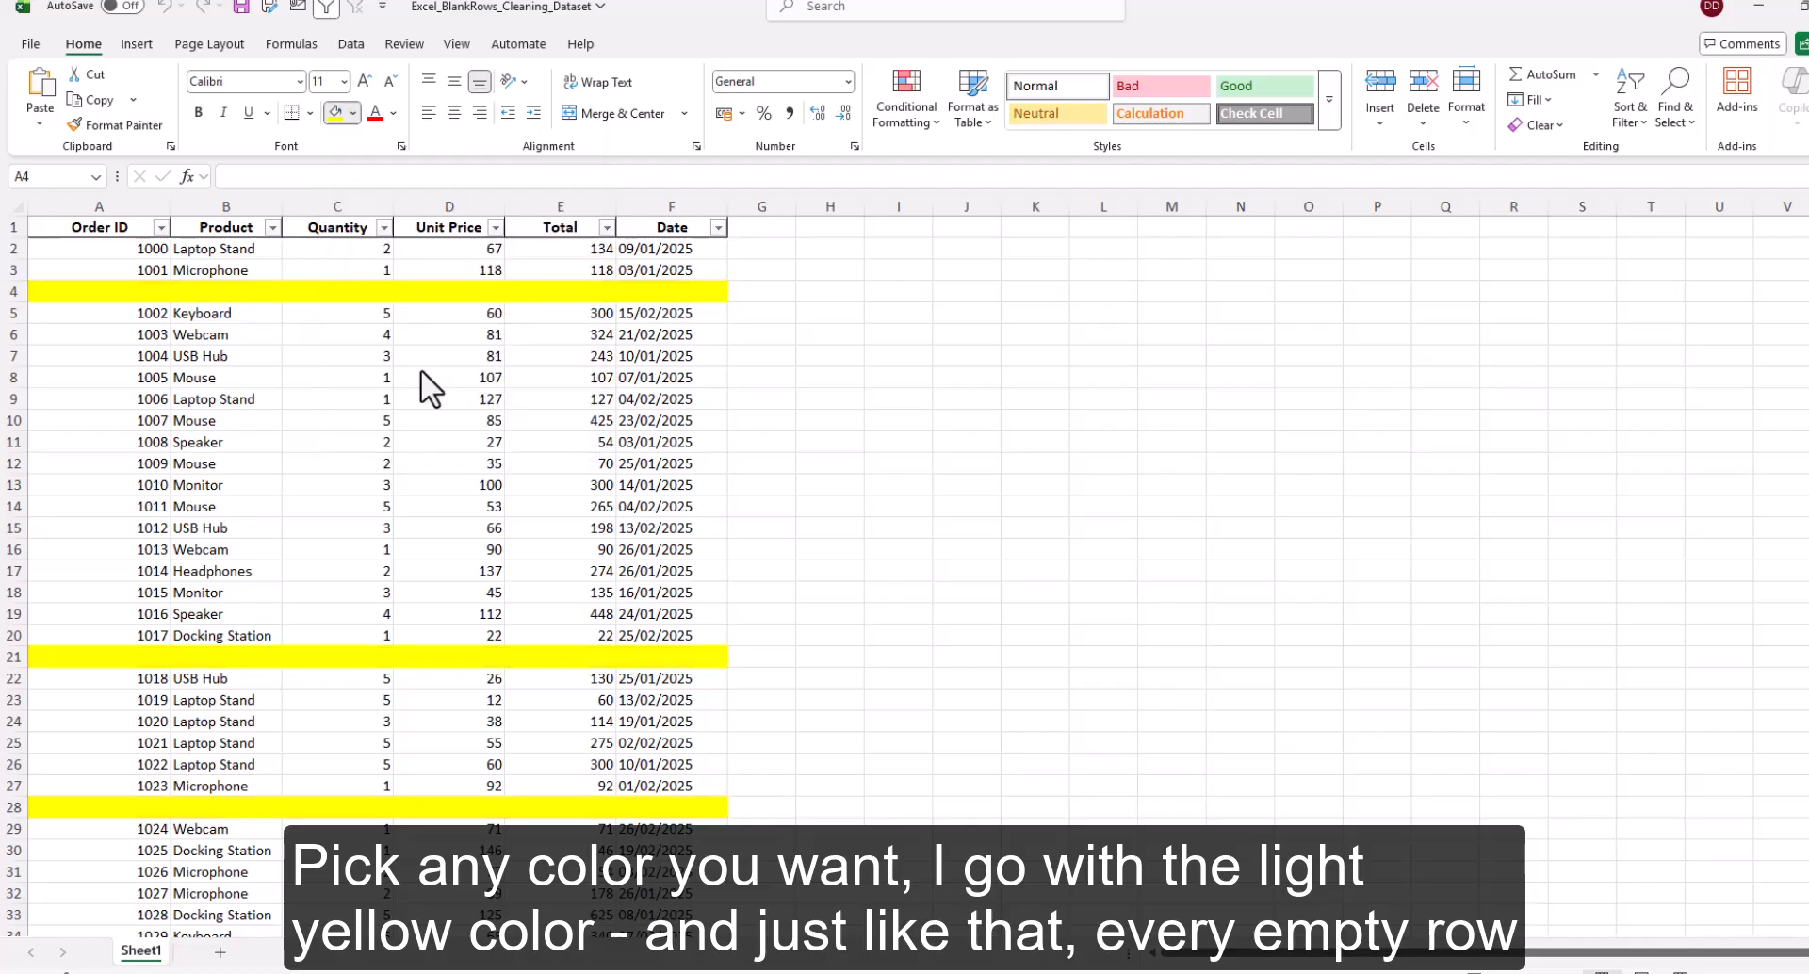
{"action": "left_click", "coordinate": [828, 356]}
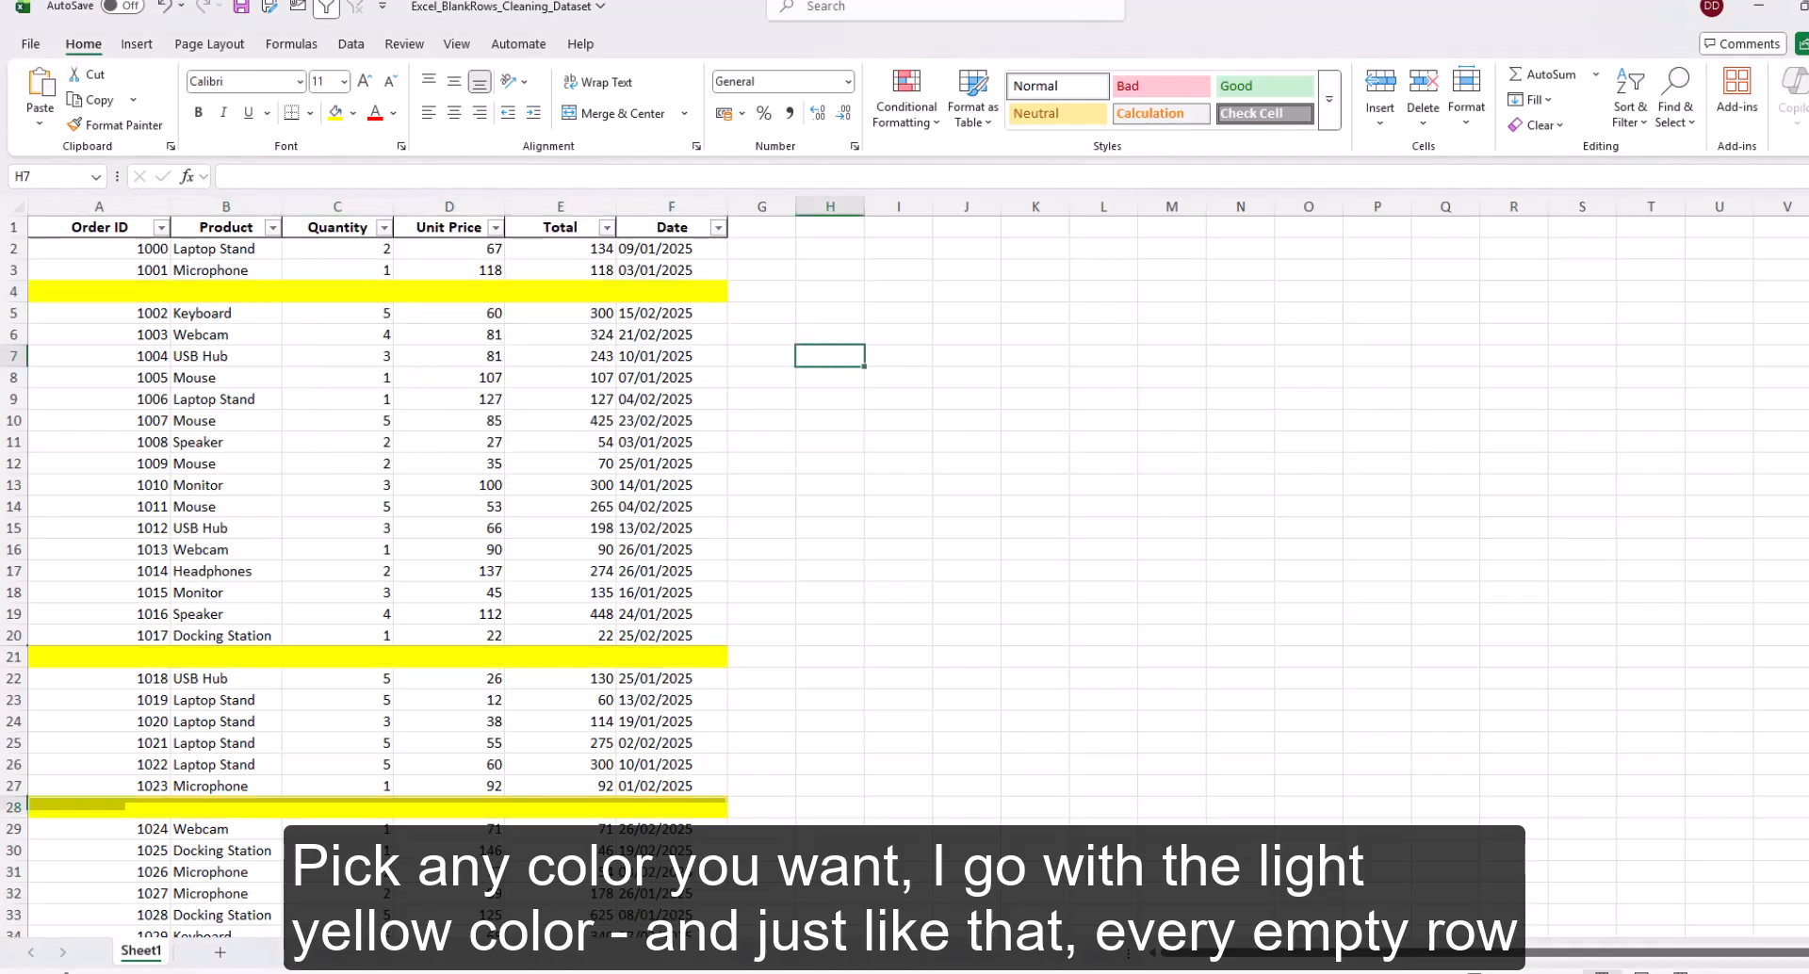
{"action": "scroll", "scroll_direction": "down", "scroll_amount": 3}
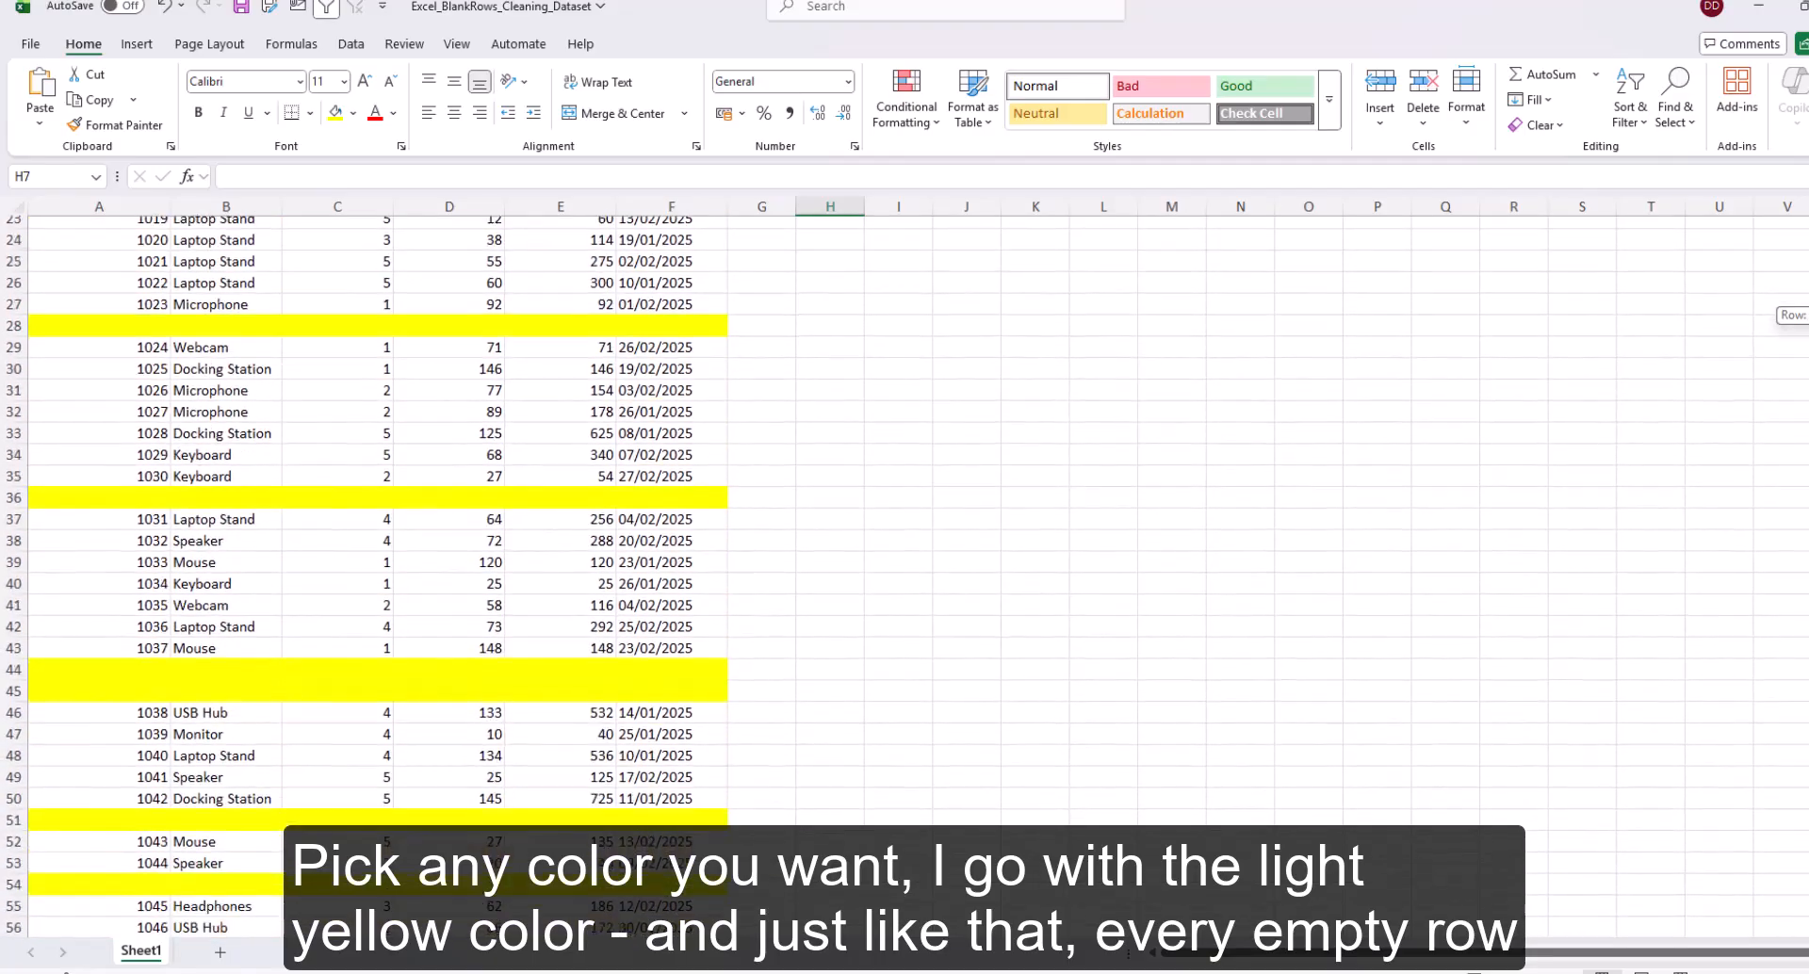
{"action": "scroll", "scroll_direction": "down", "scroll_amount": 3}
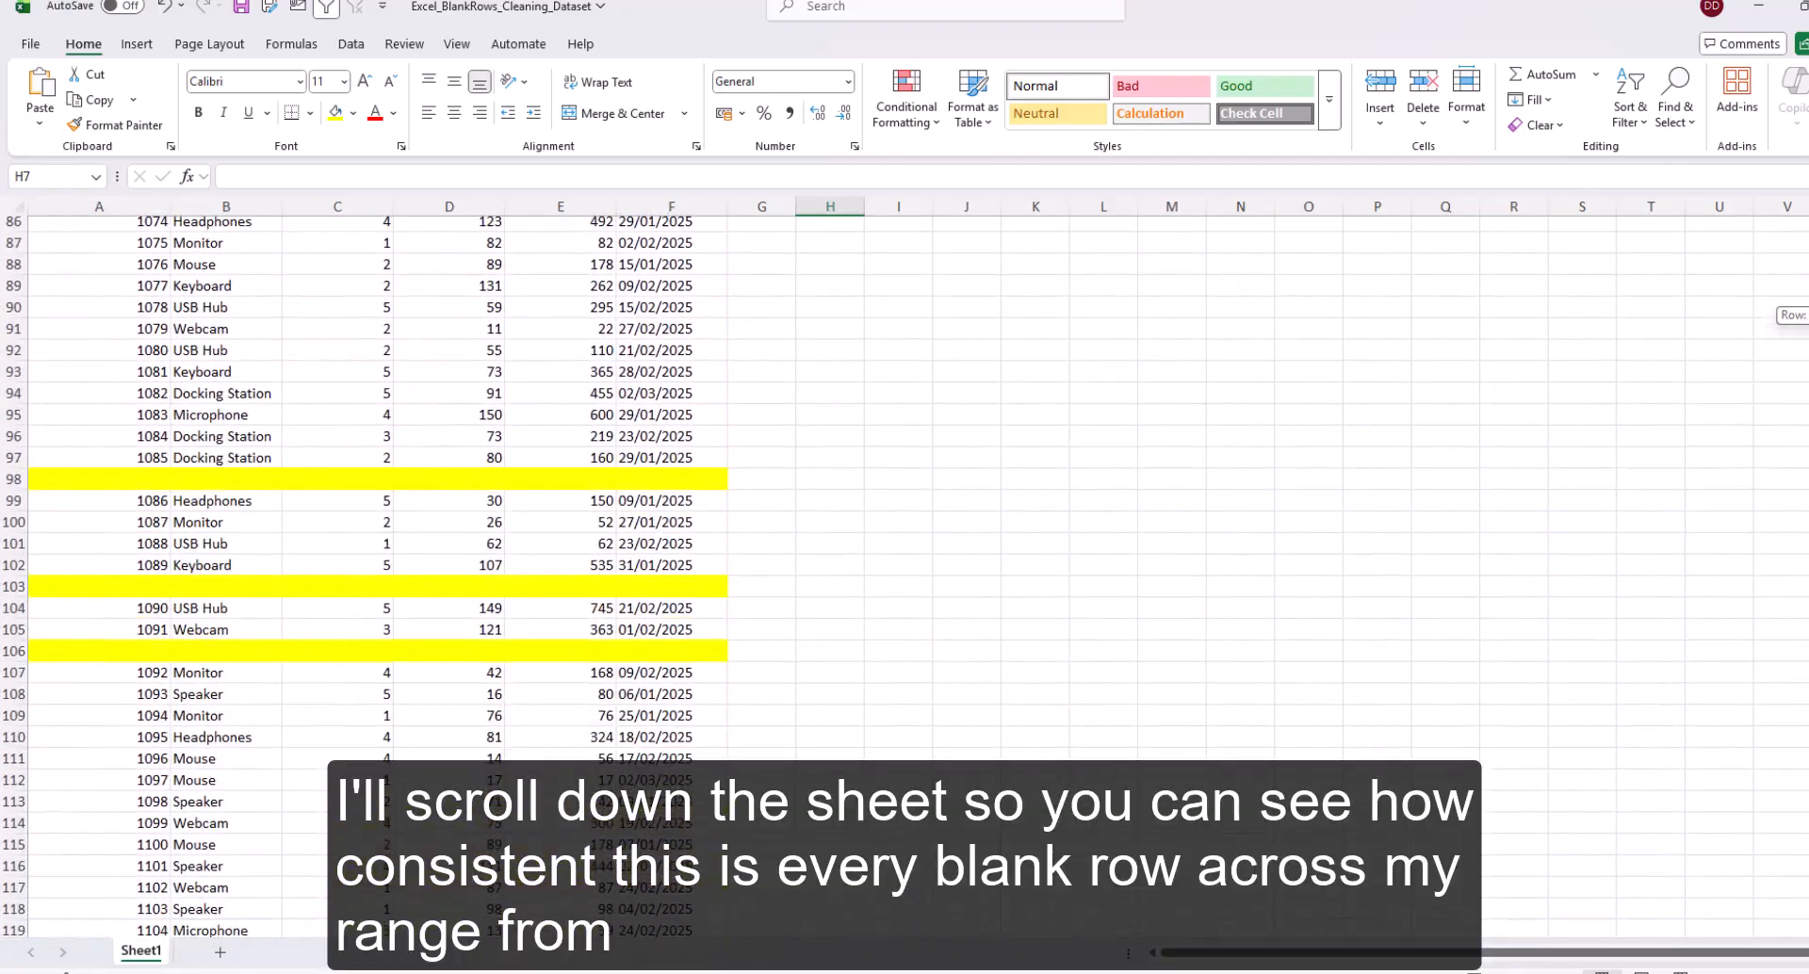
{"action": "scroll", "scroll_direction": "down", "scroll_amount": 3}
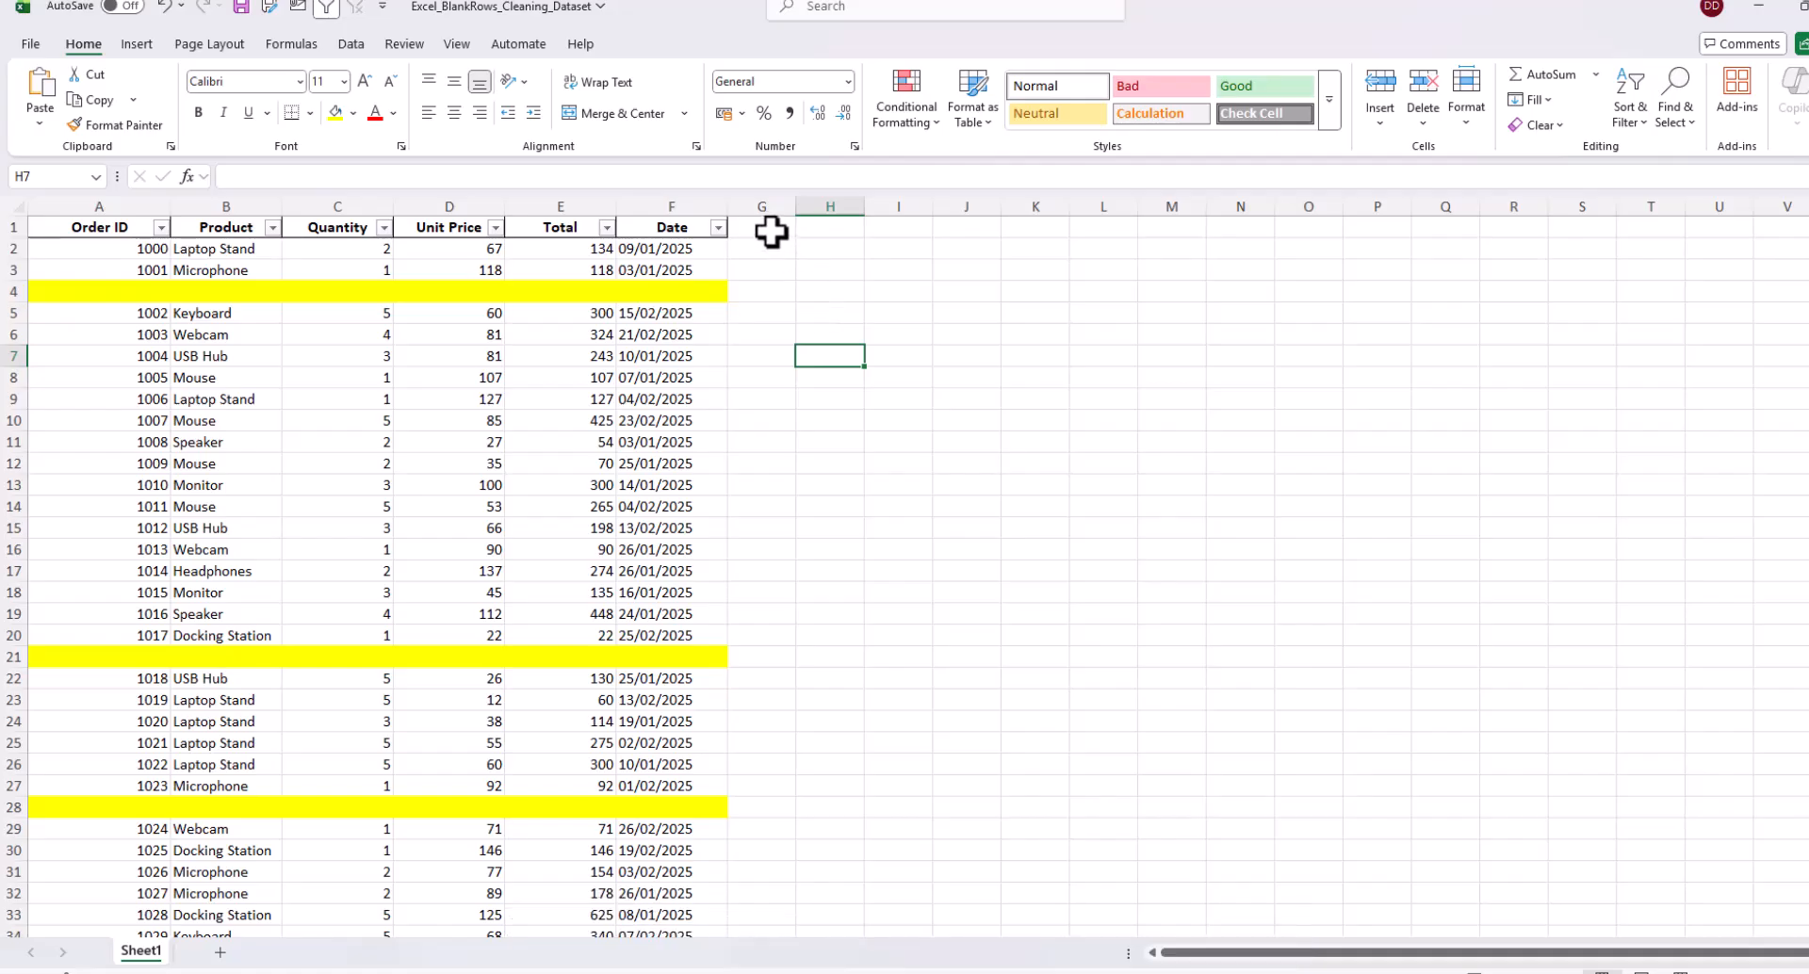
- Add the 'Blank Check' header in G1 and reapply the filter across columns A to G
{"action": "left_click", "coordinate": [762, 227]}
{"action": "type", "text": "Blank Check"}
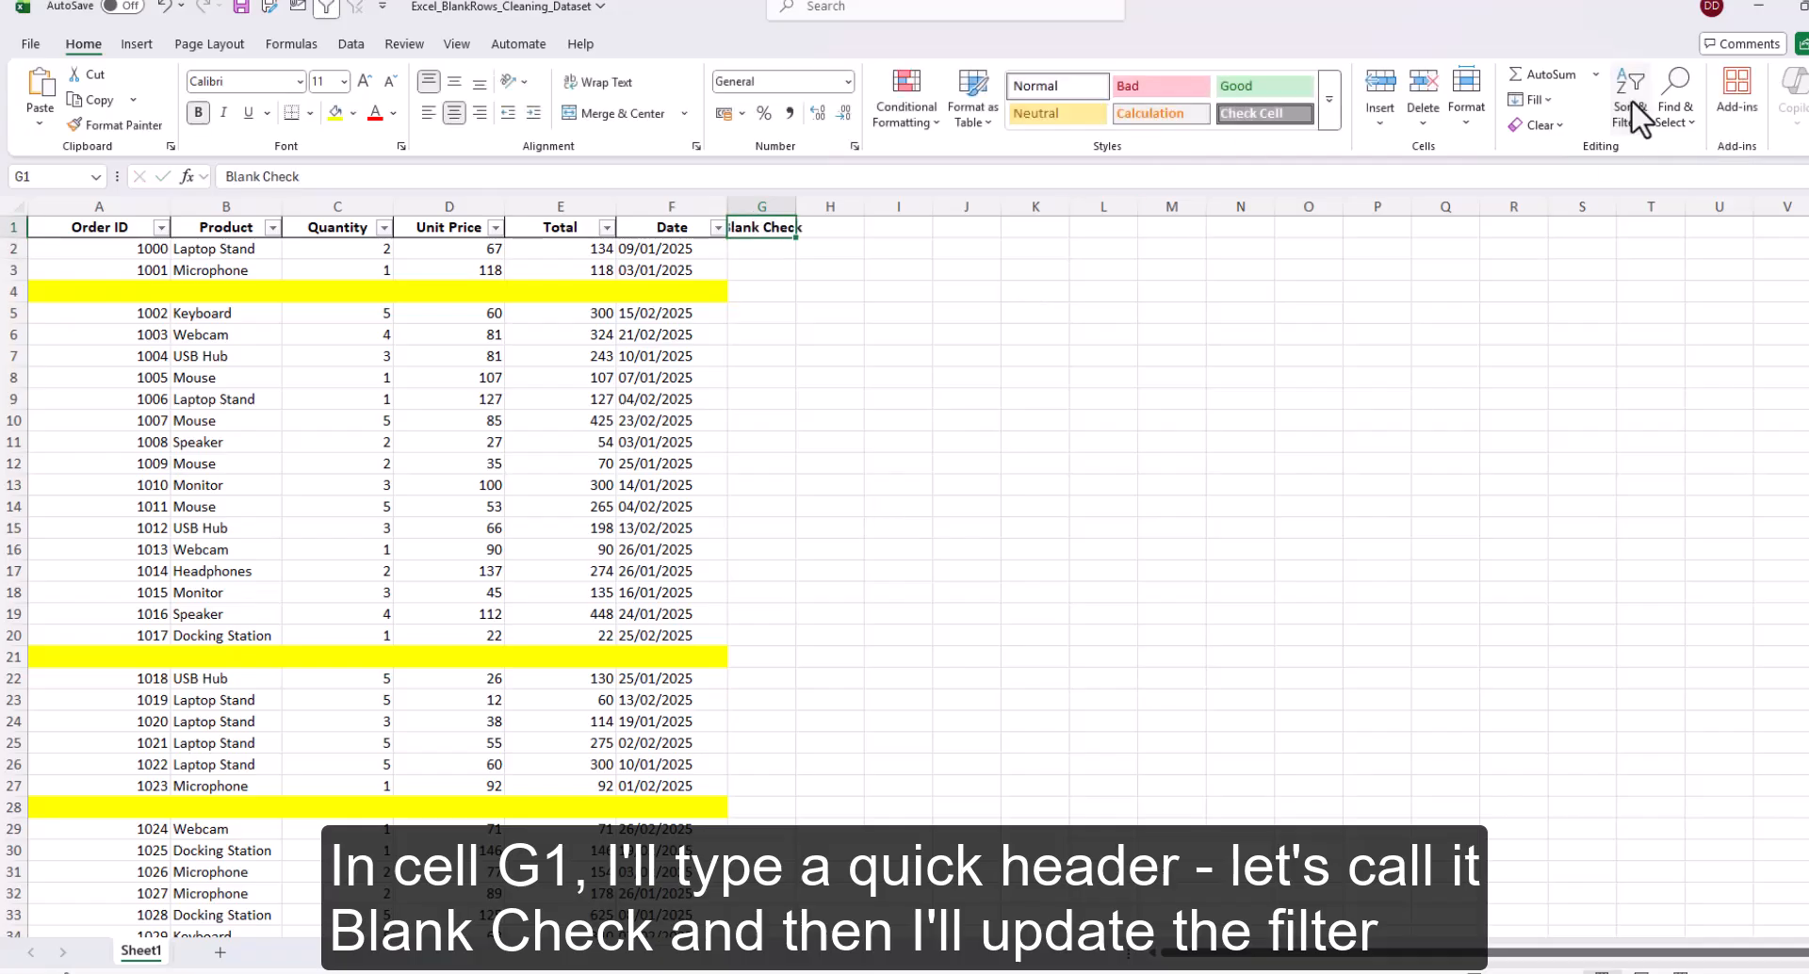
{"action": "left_click", "coordinate": [1629, 92]}
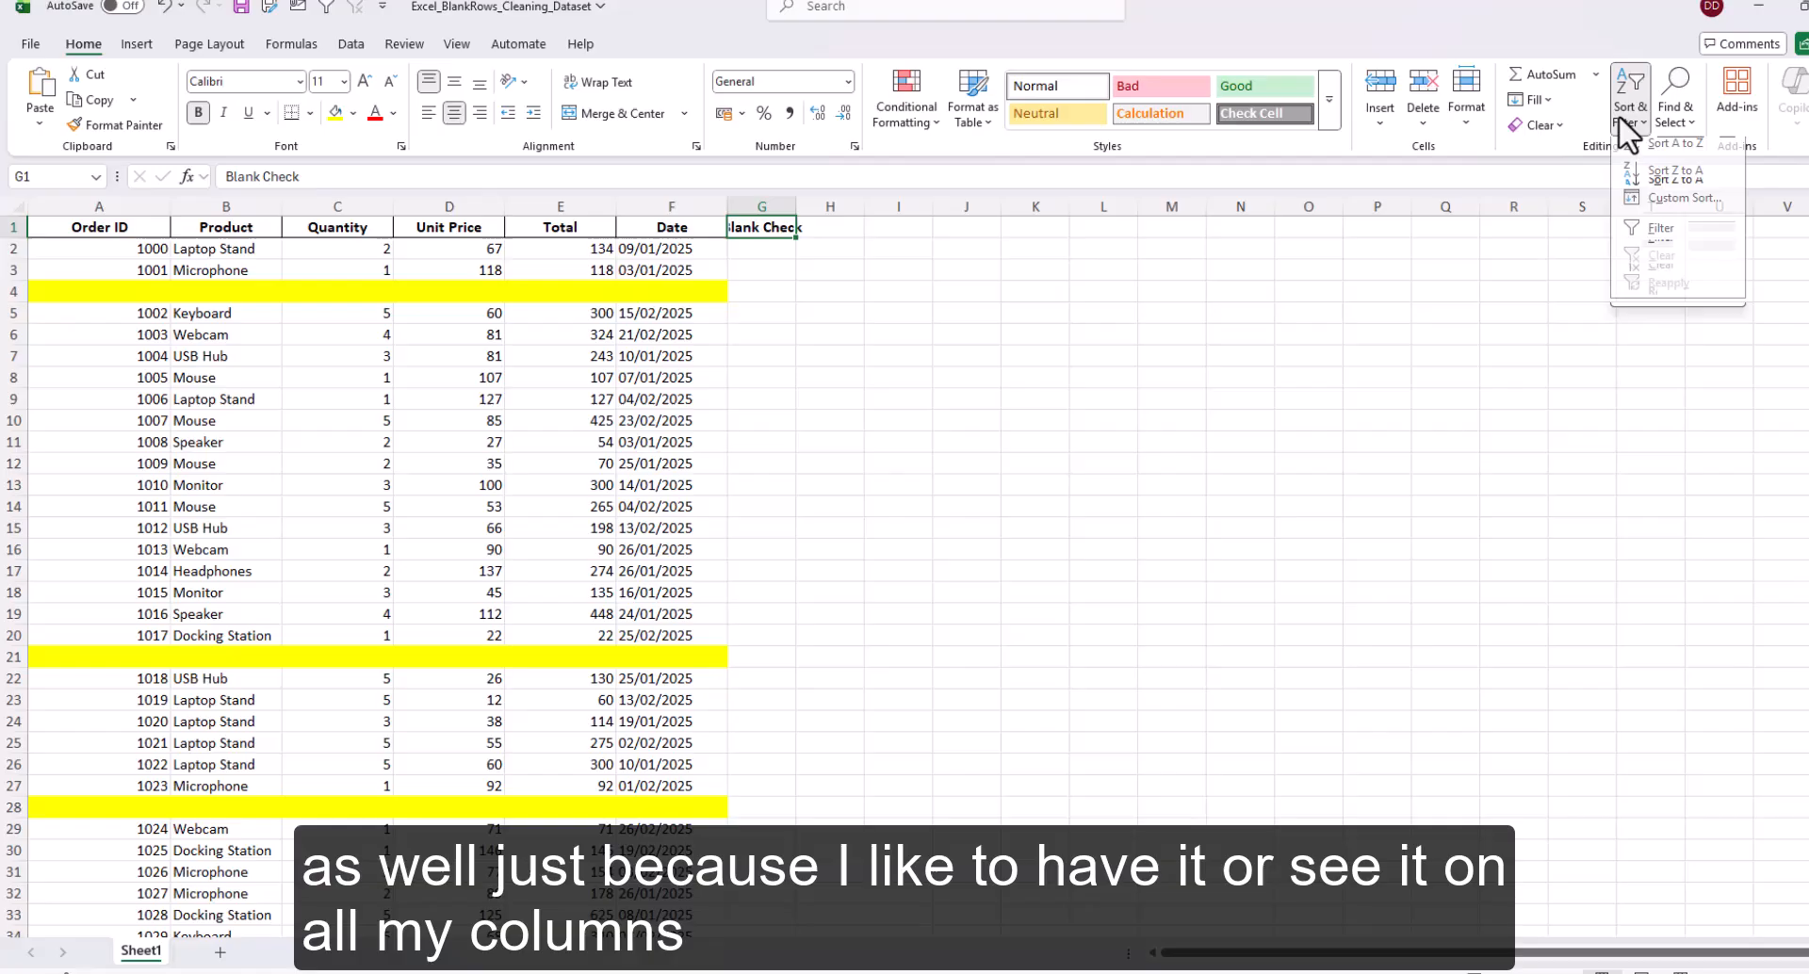
{"action": "left_click", "coordinate": [1660, 226]}
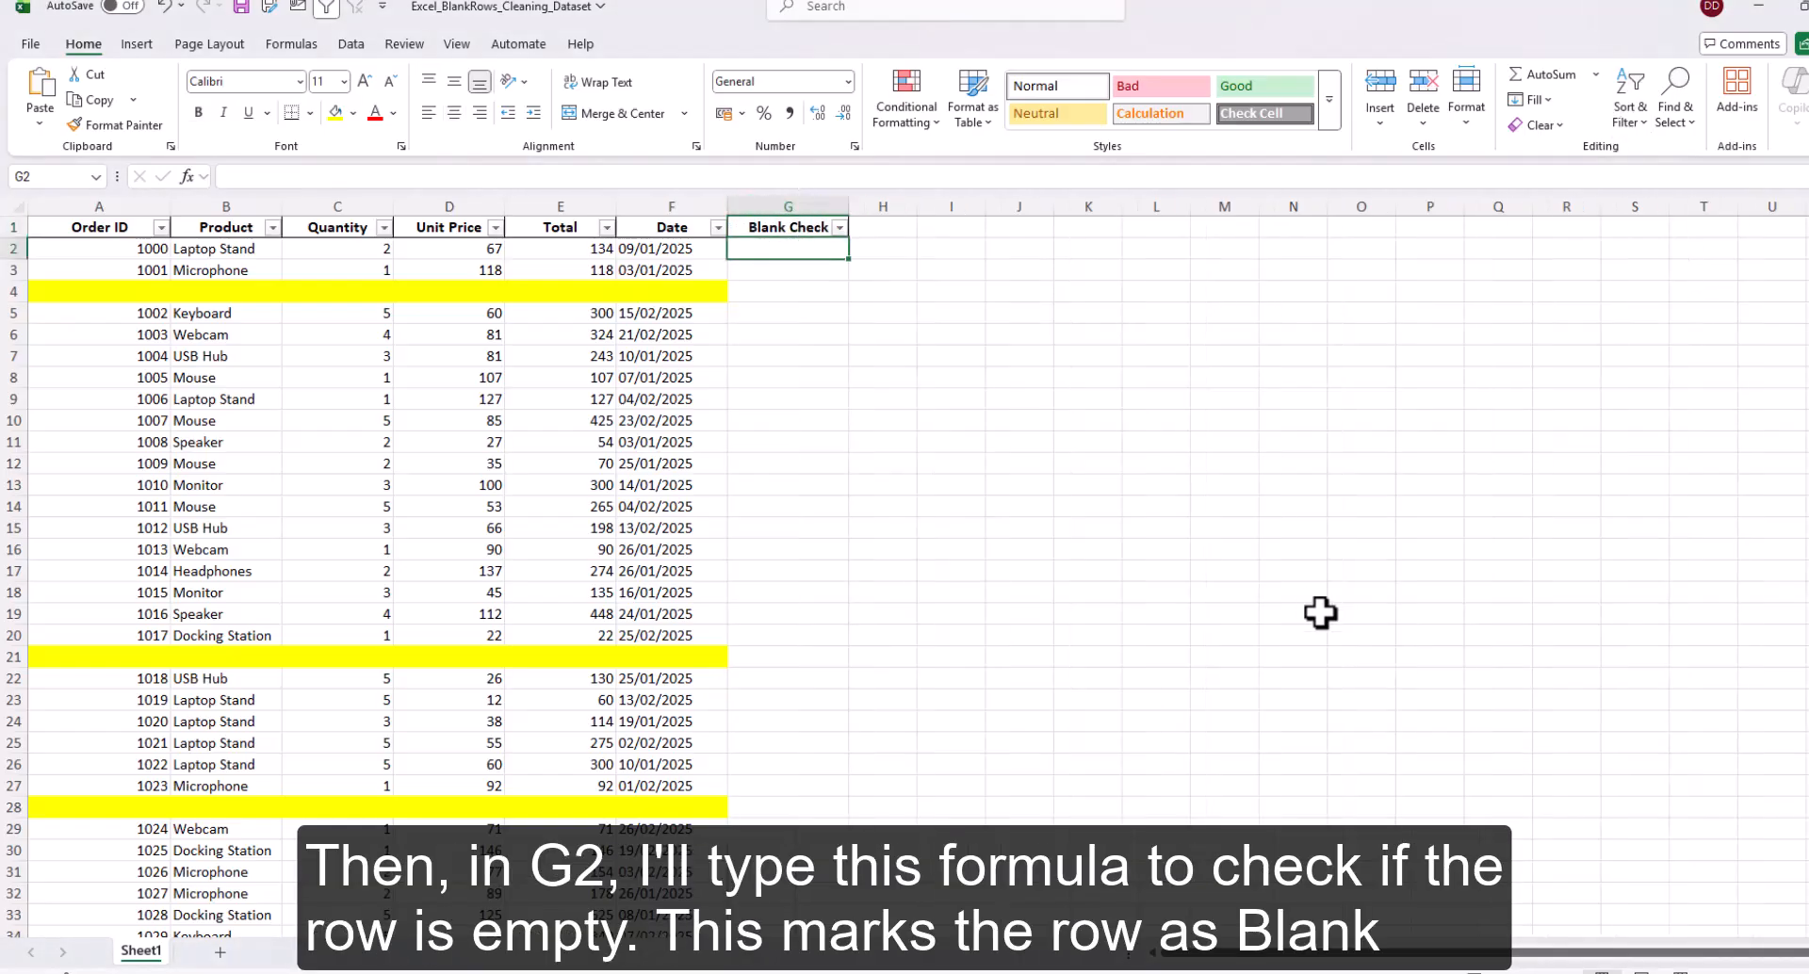
- Enter =IF(COUNTA(A2:F2)=0,"Blank","") in G2 and copy the cell
{"action": "type", "text": "="}
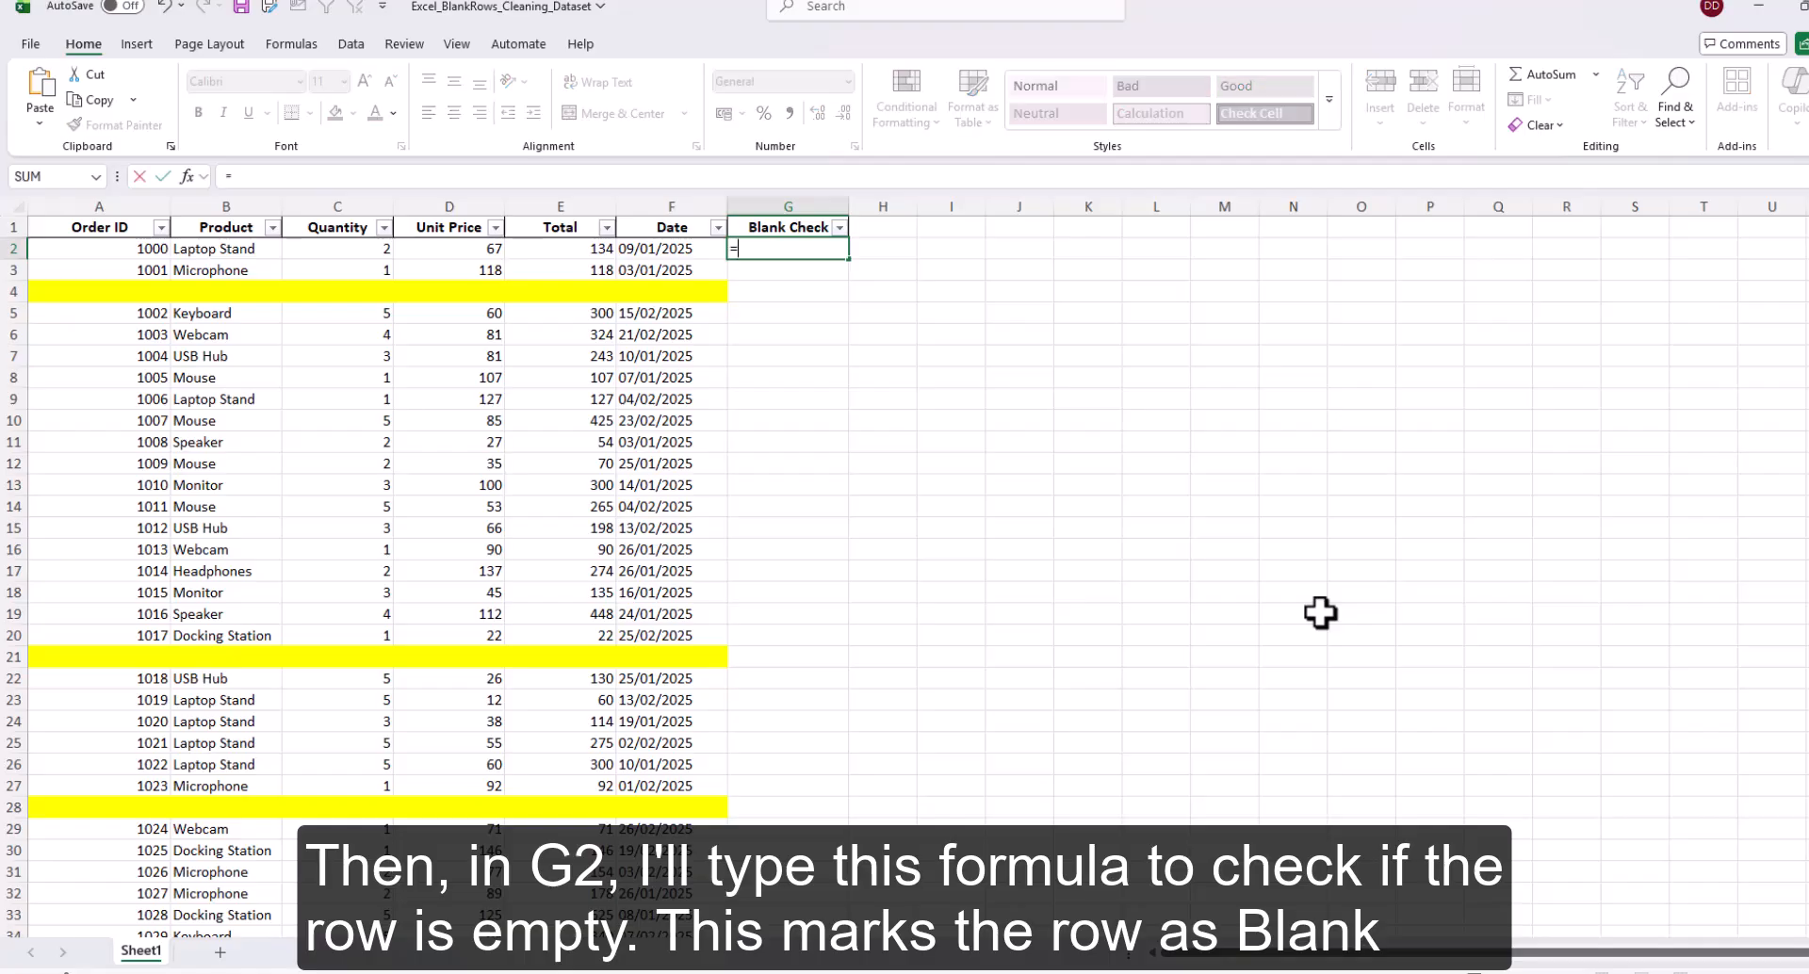
{"action": "type", "text": "if"}
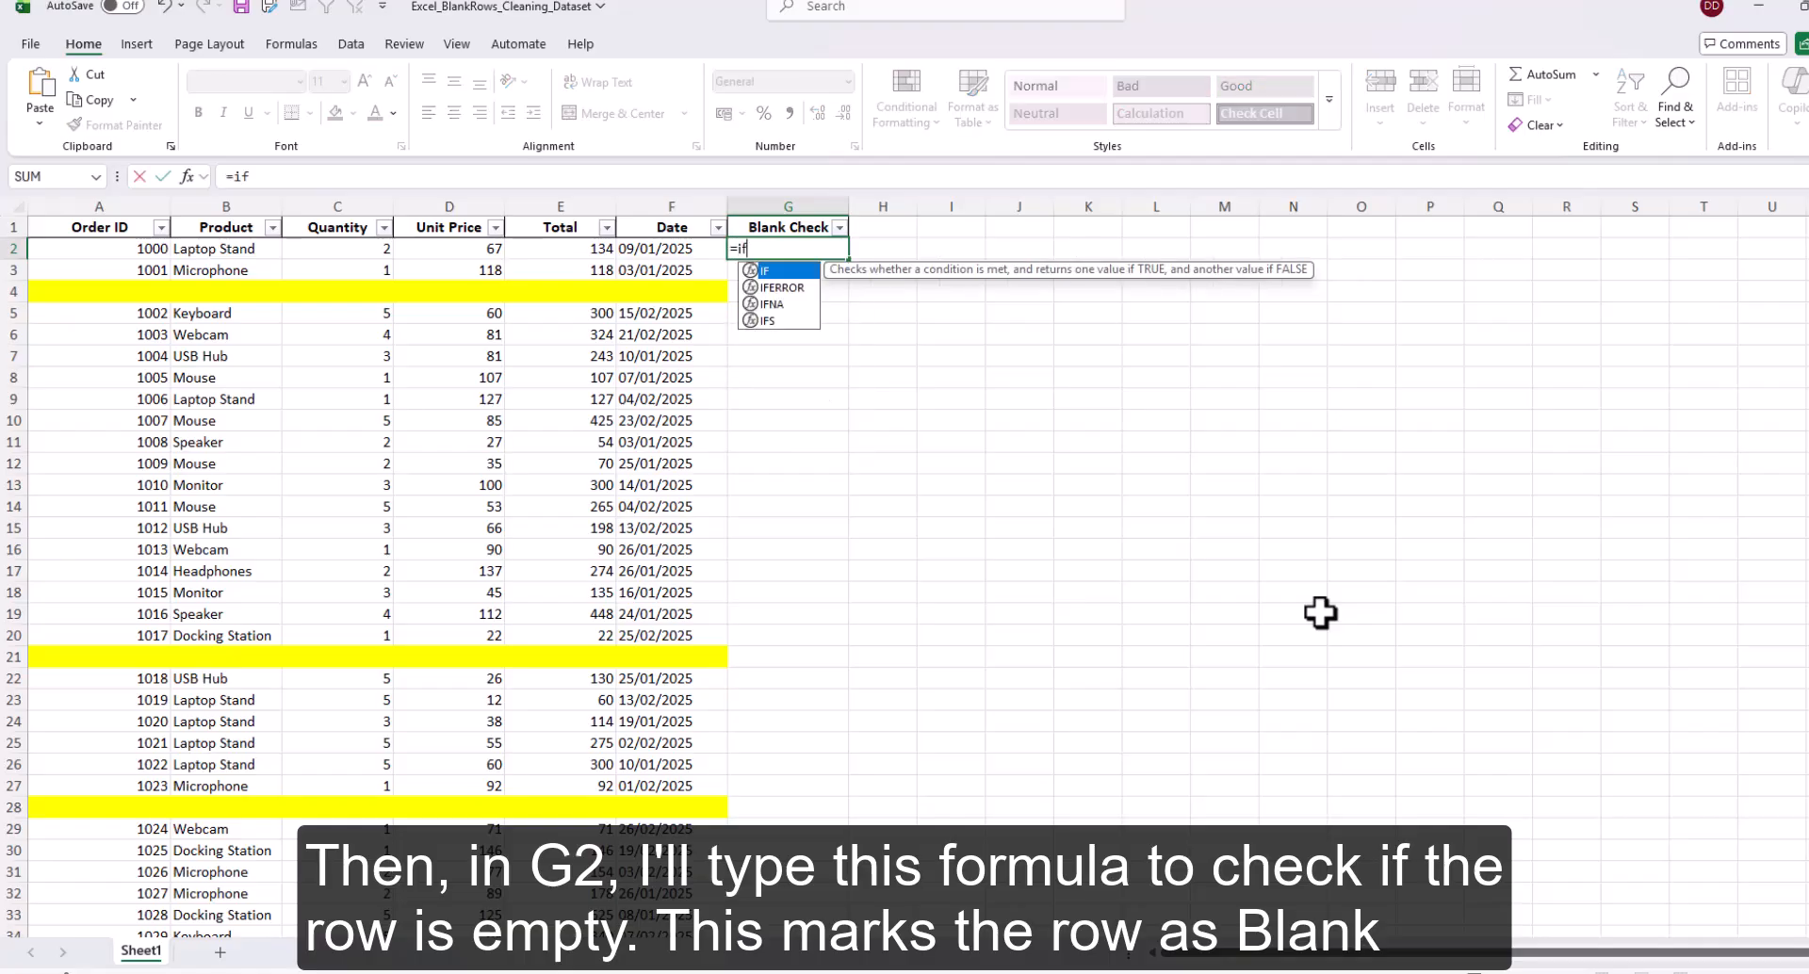
{"action": "type", "text": "(COUNTA("}
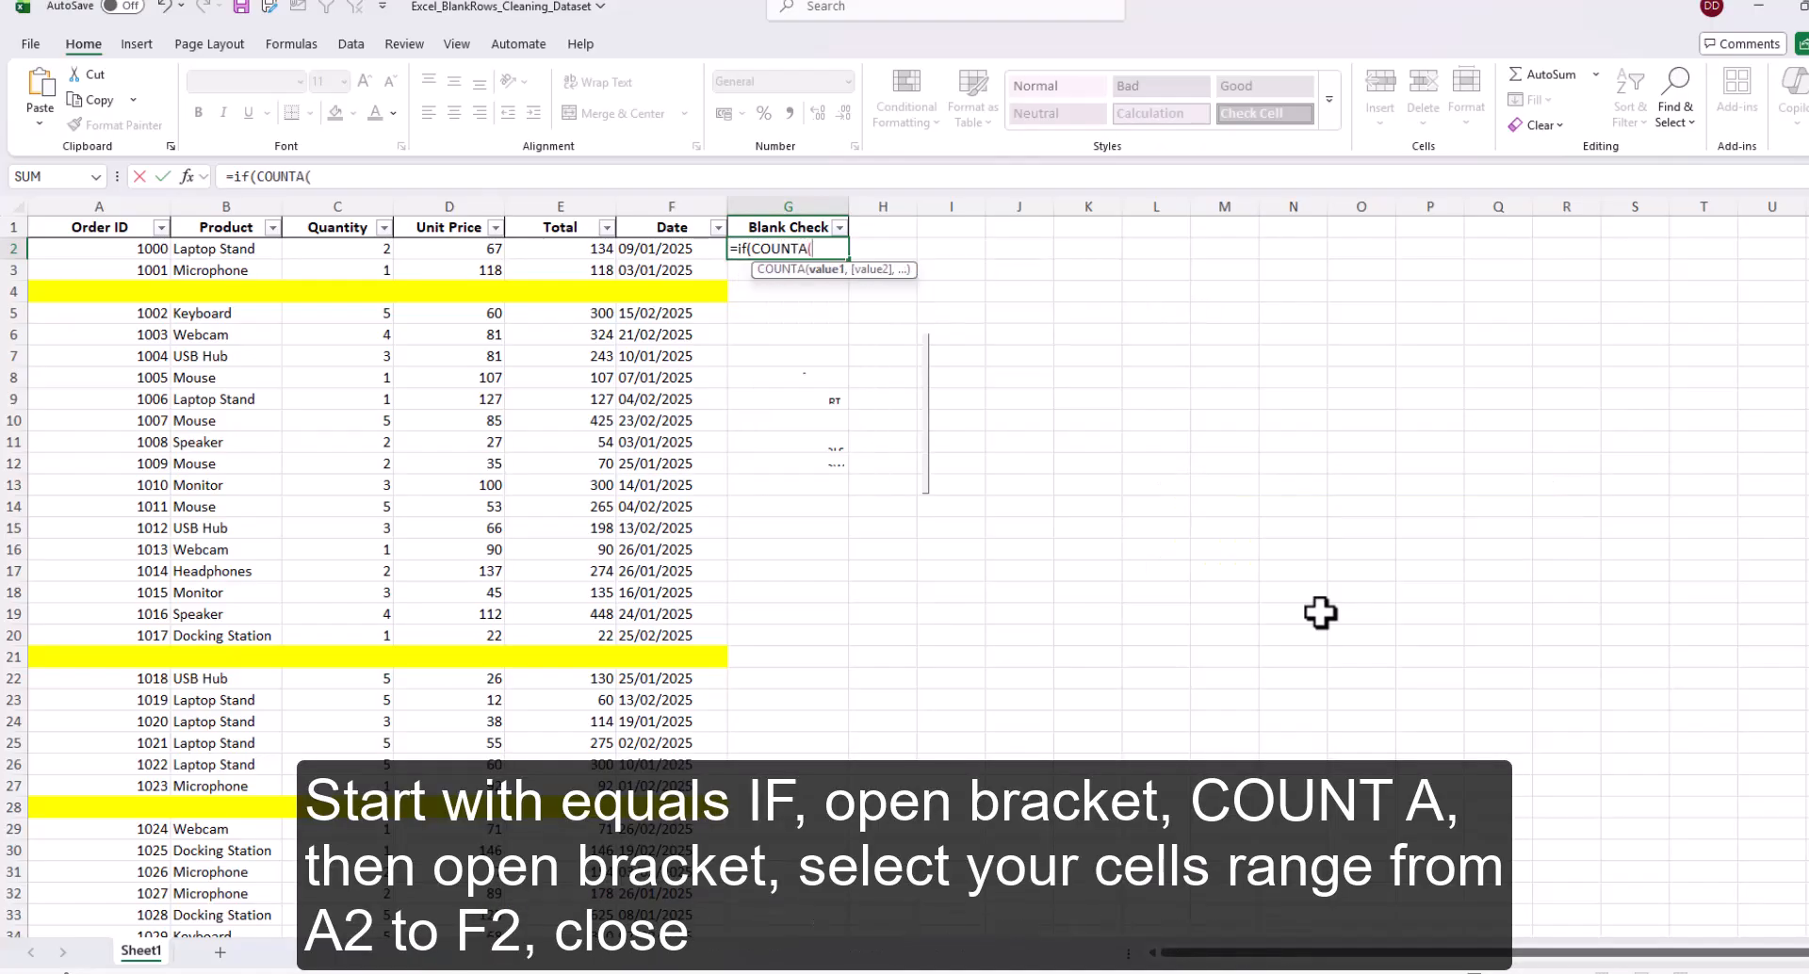
{"action": "mouse_move", "coordinate": [161, 252]}
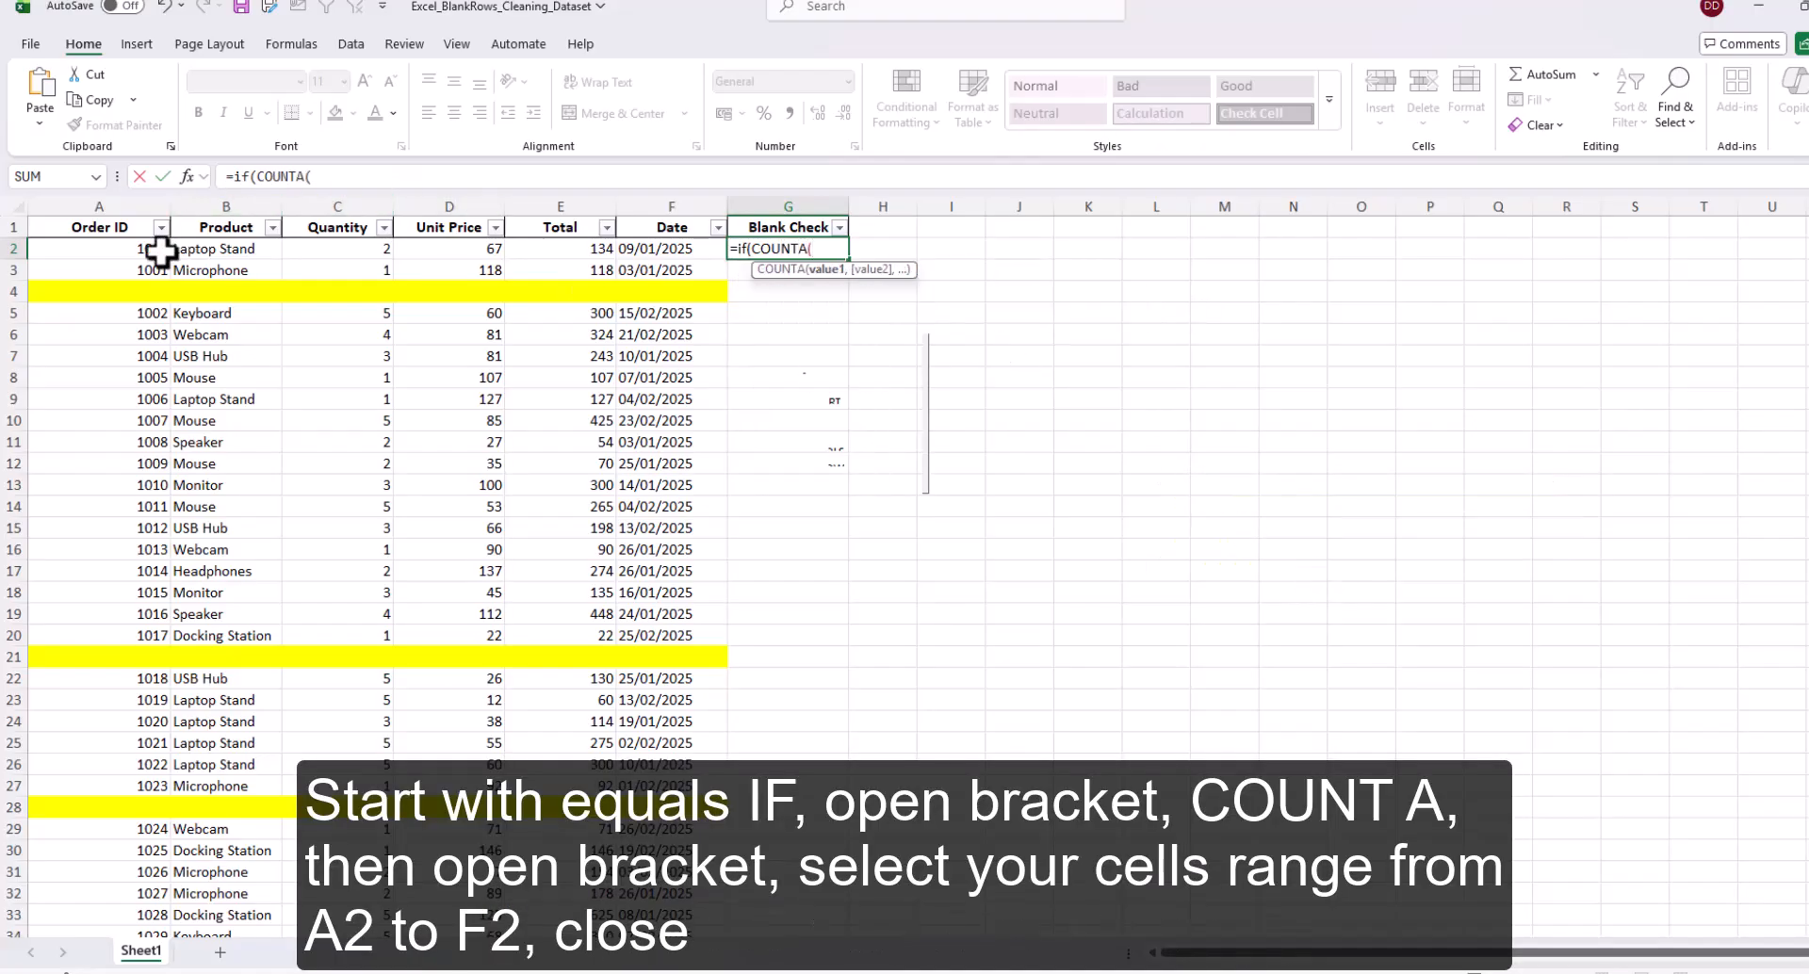
{"action": "left_click_drag", "start_coordinate": [98, 248], "coordinate": [670, 248]}
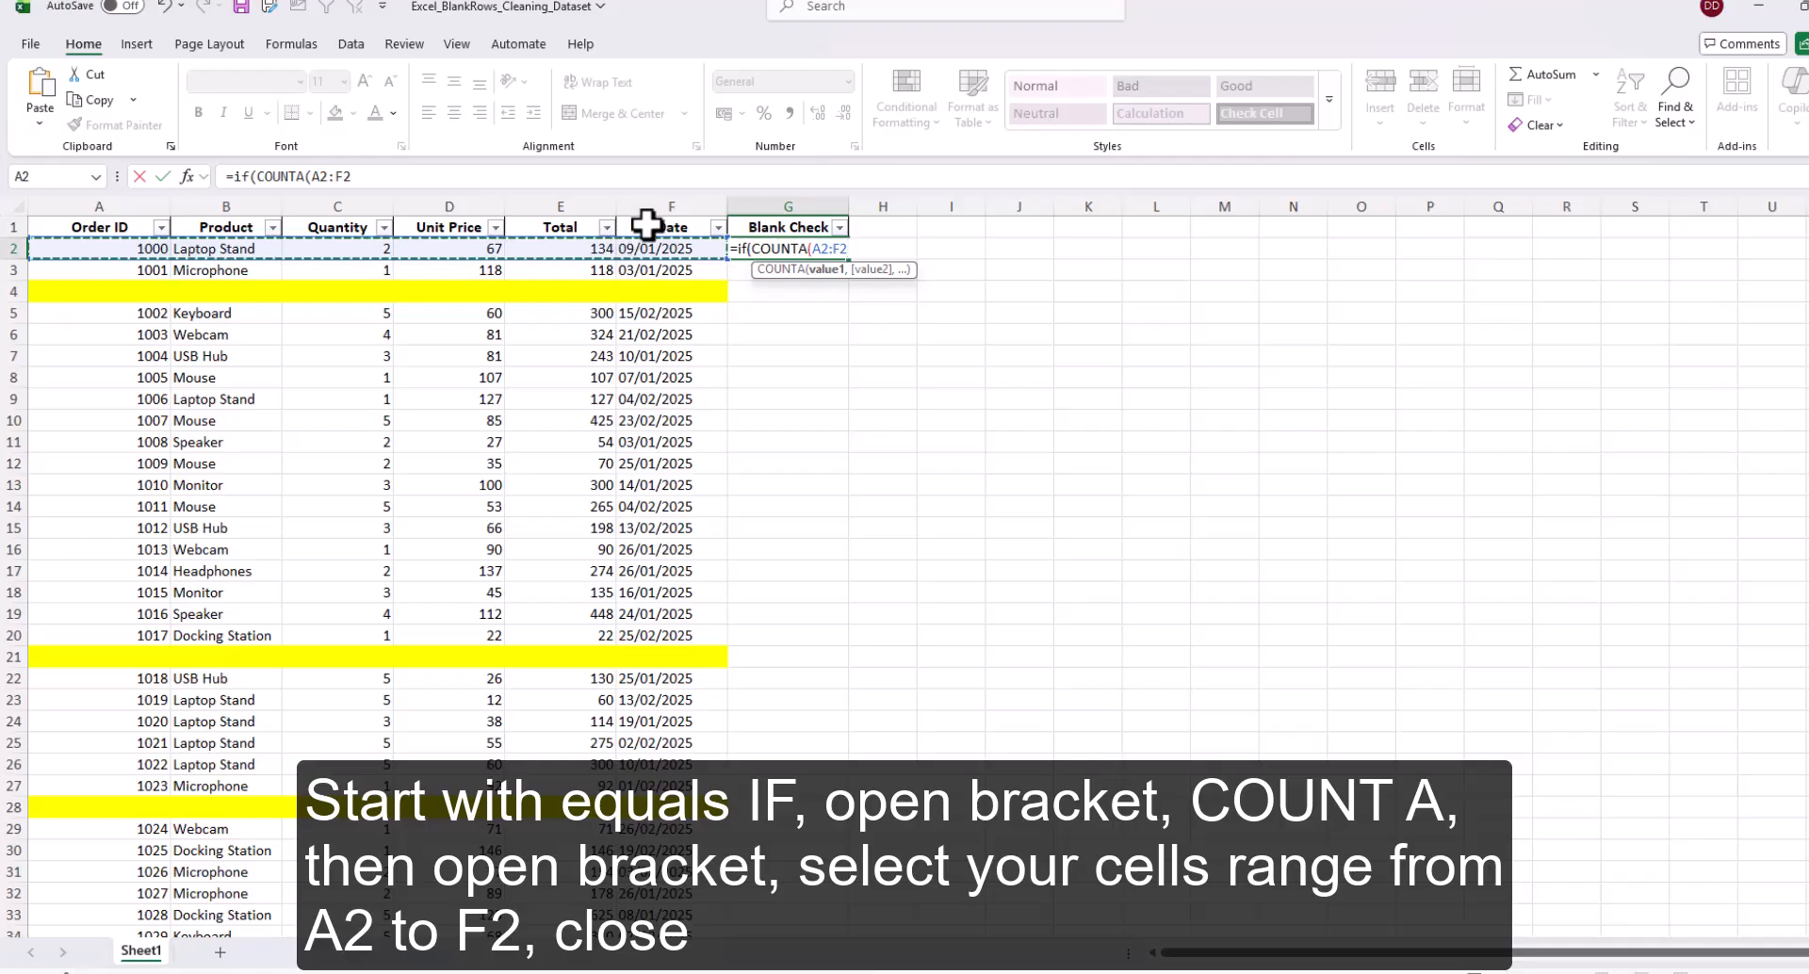
{"action": "type", "text": ")=0,\""}
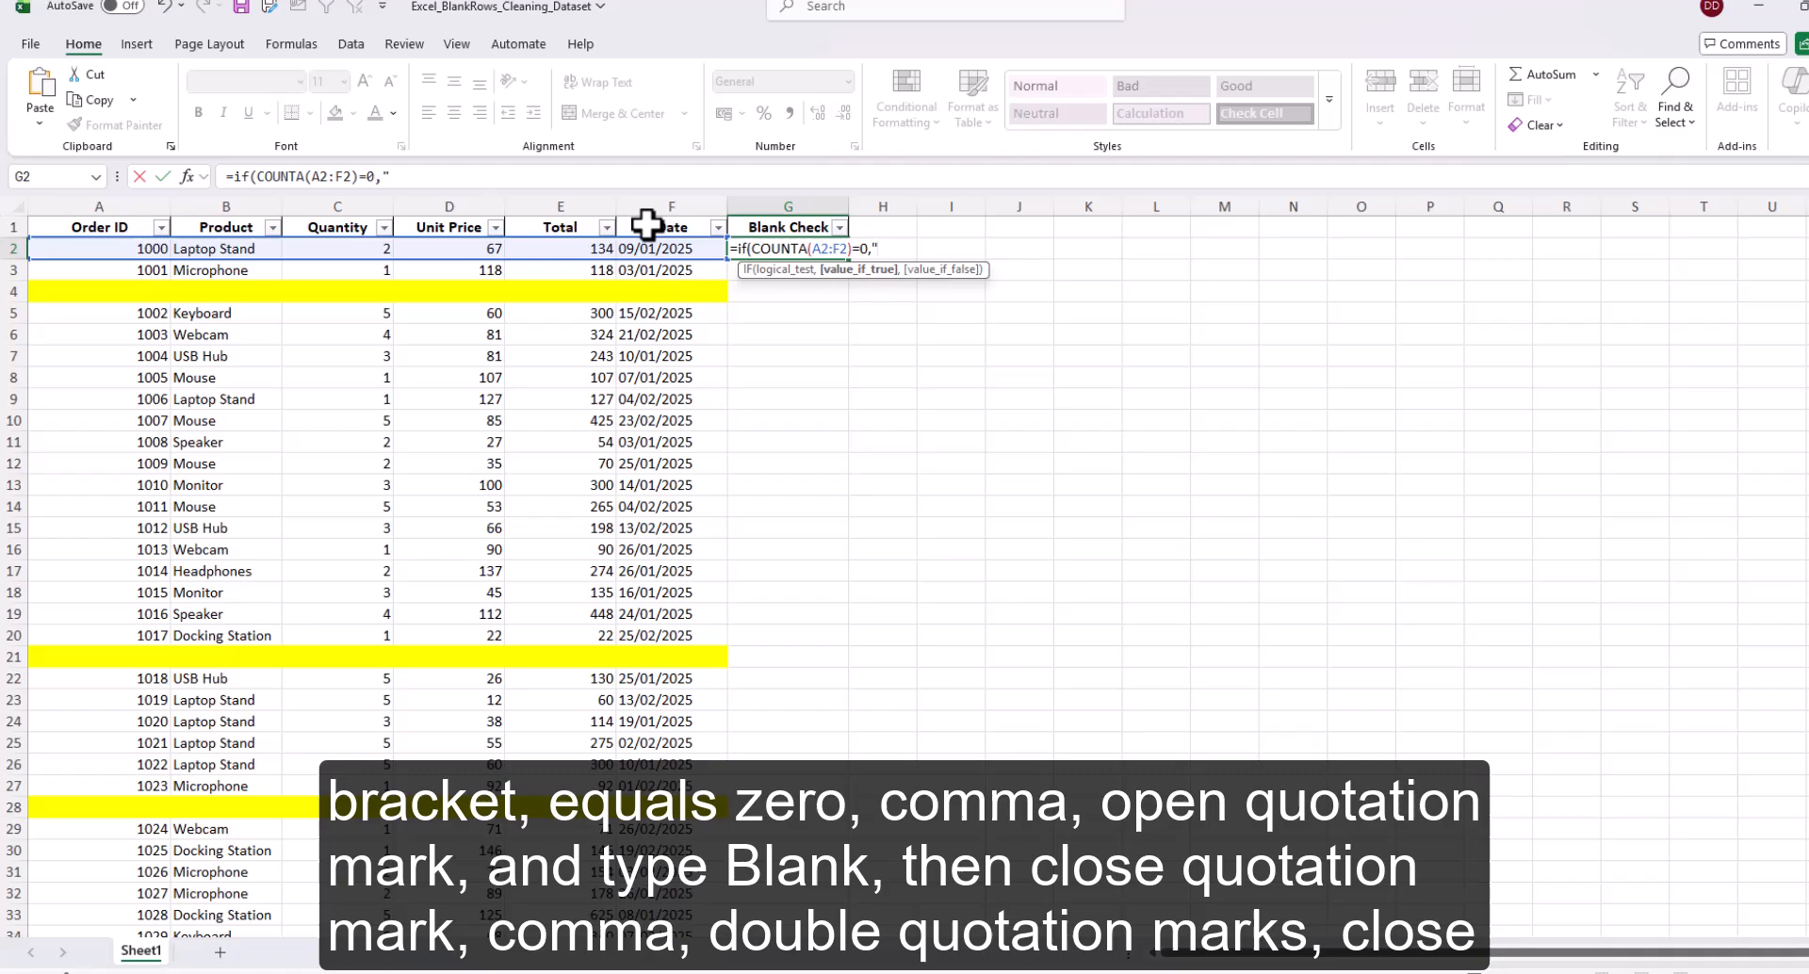
{"action": "type", "text": "Blan"}
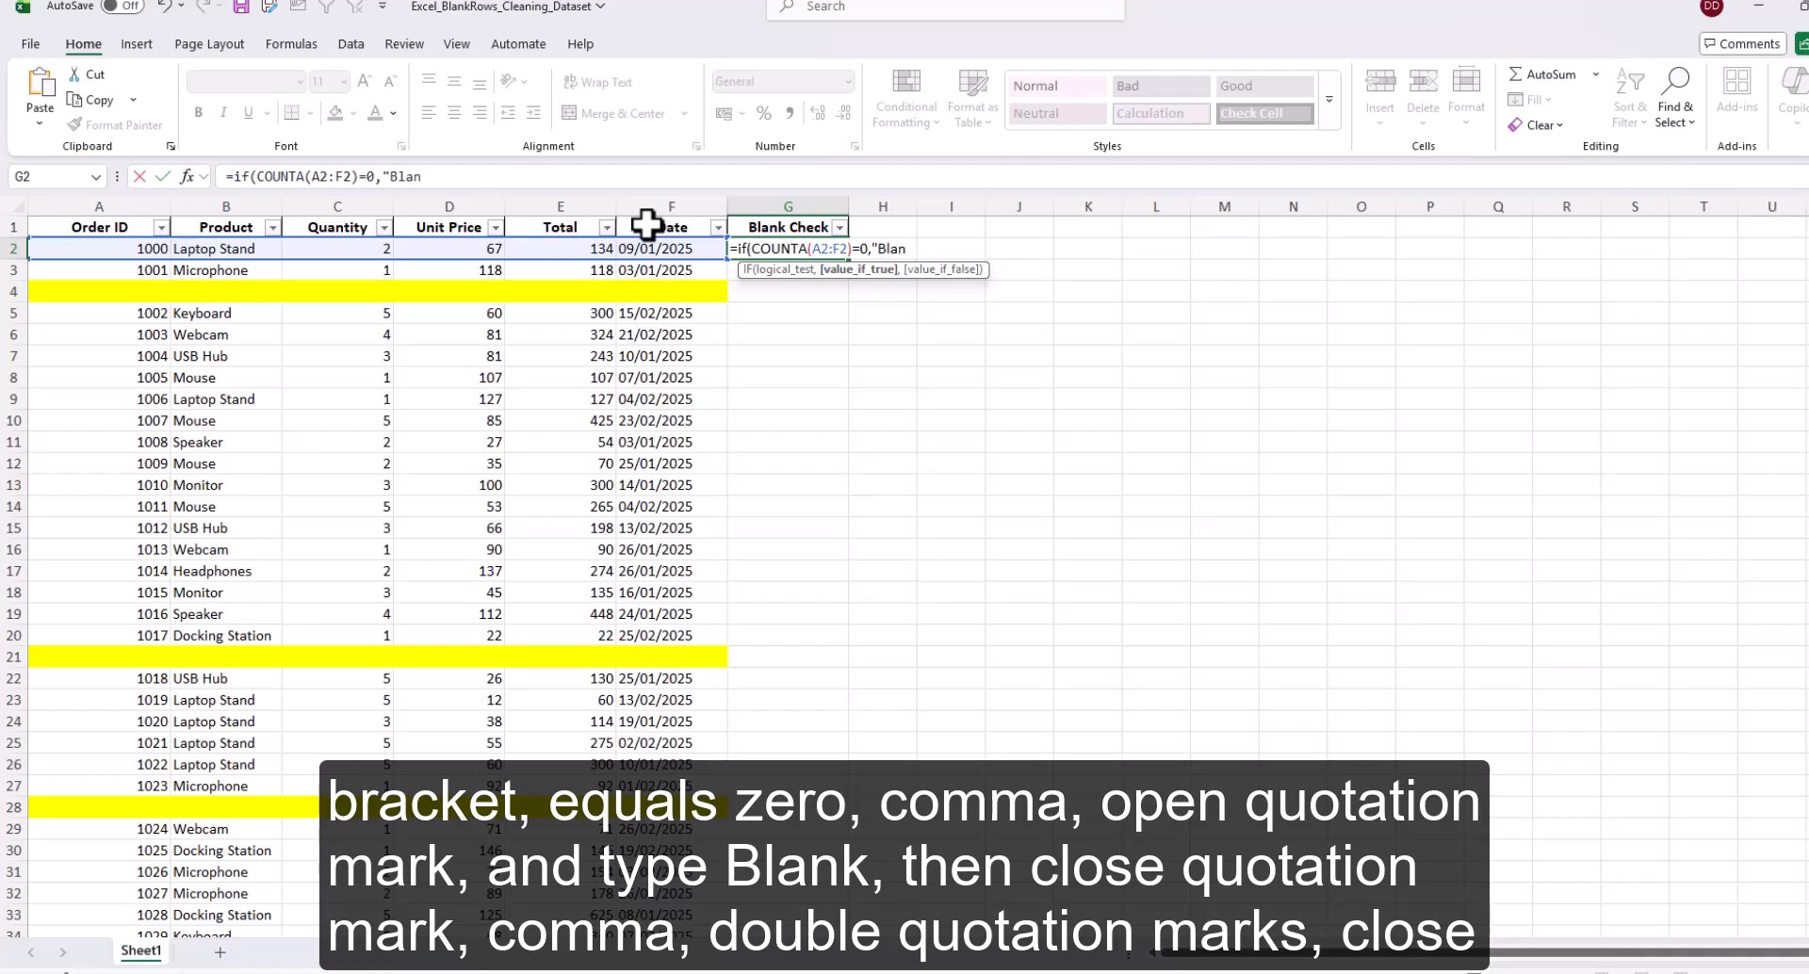
{"action": "type", "text": "k\",\"\")"}
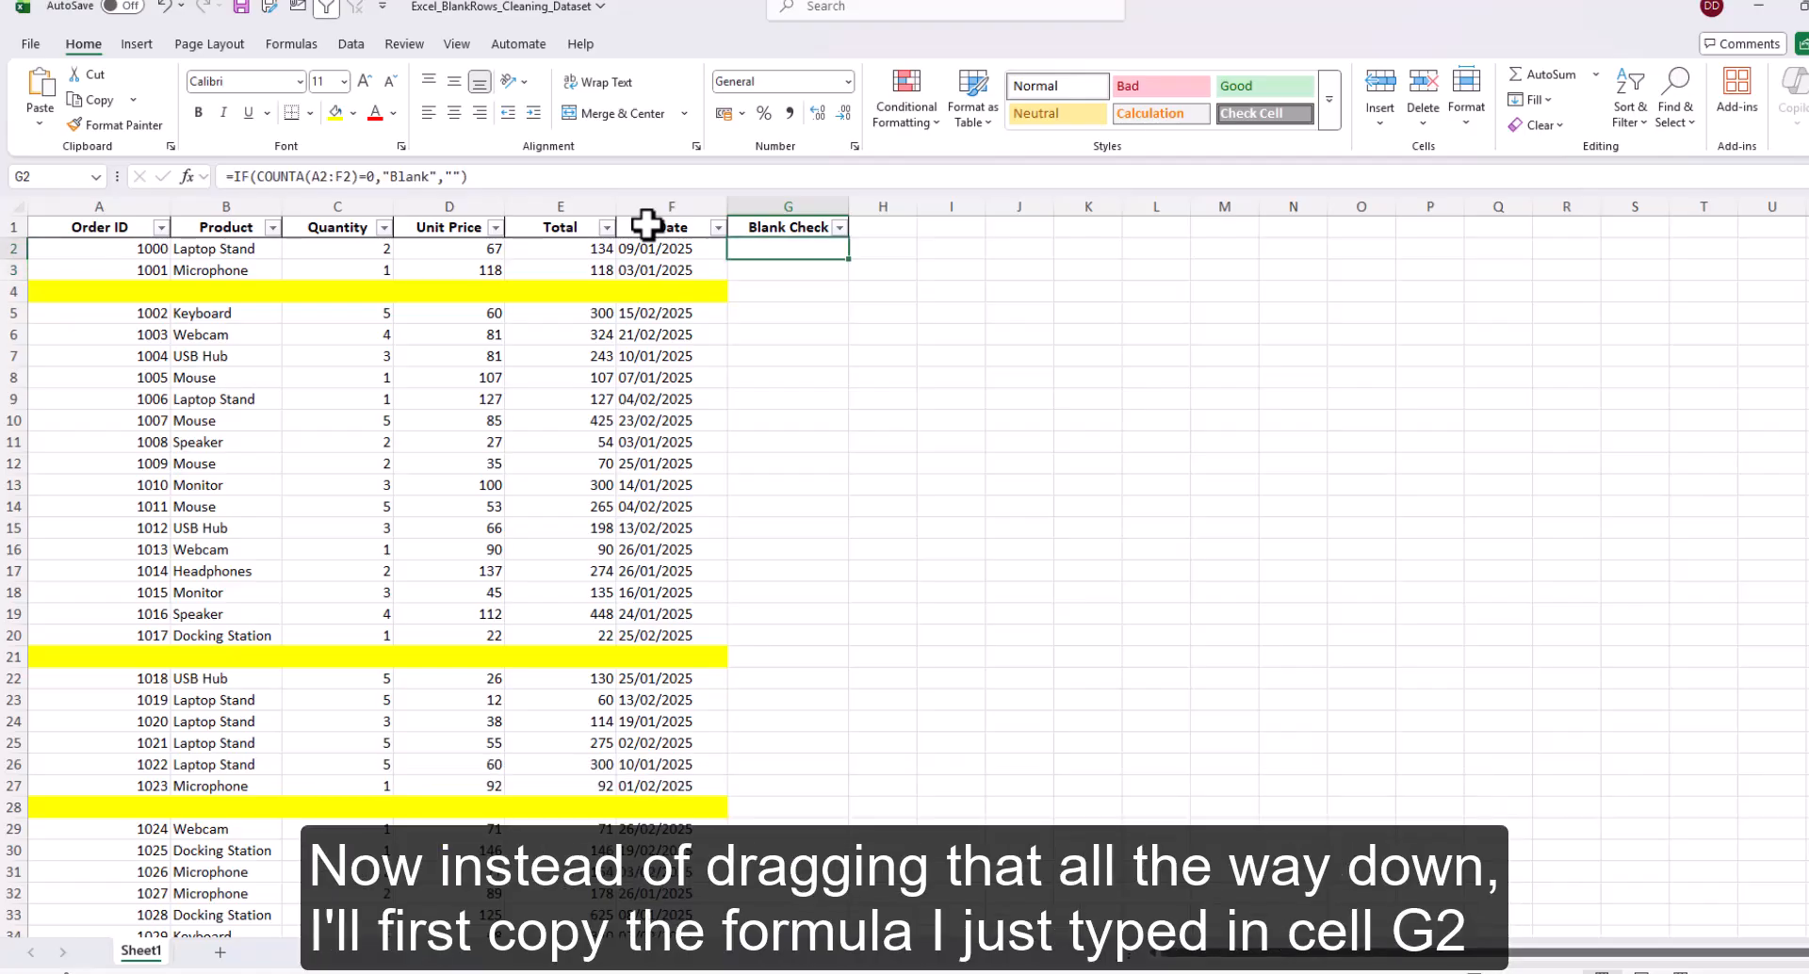
{"action": "key", "text": "ctrl+c"}
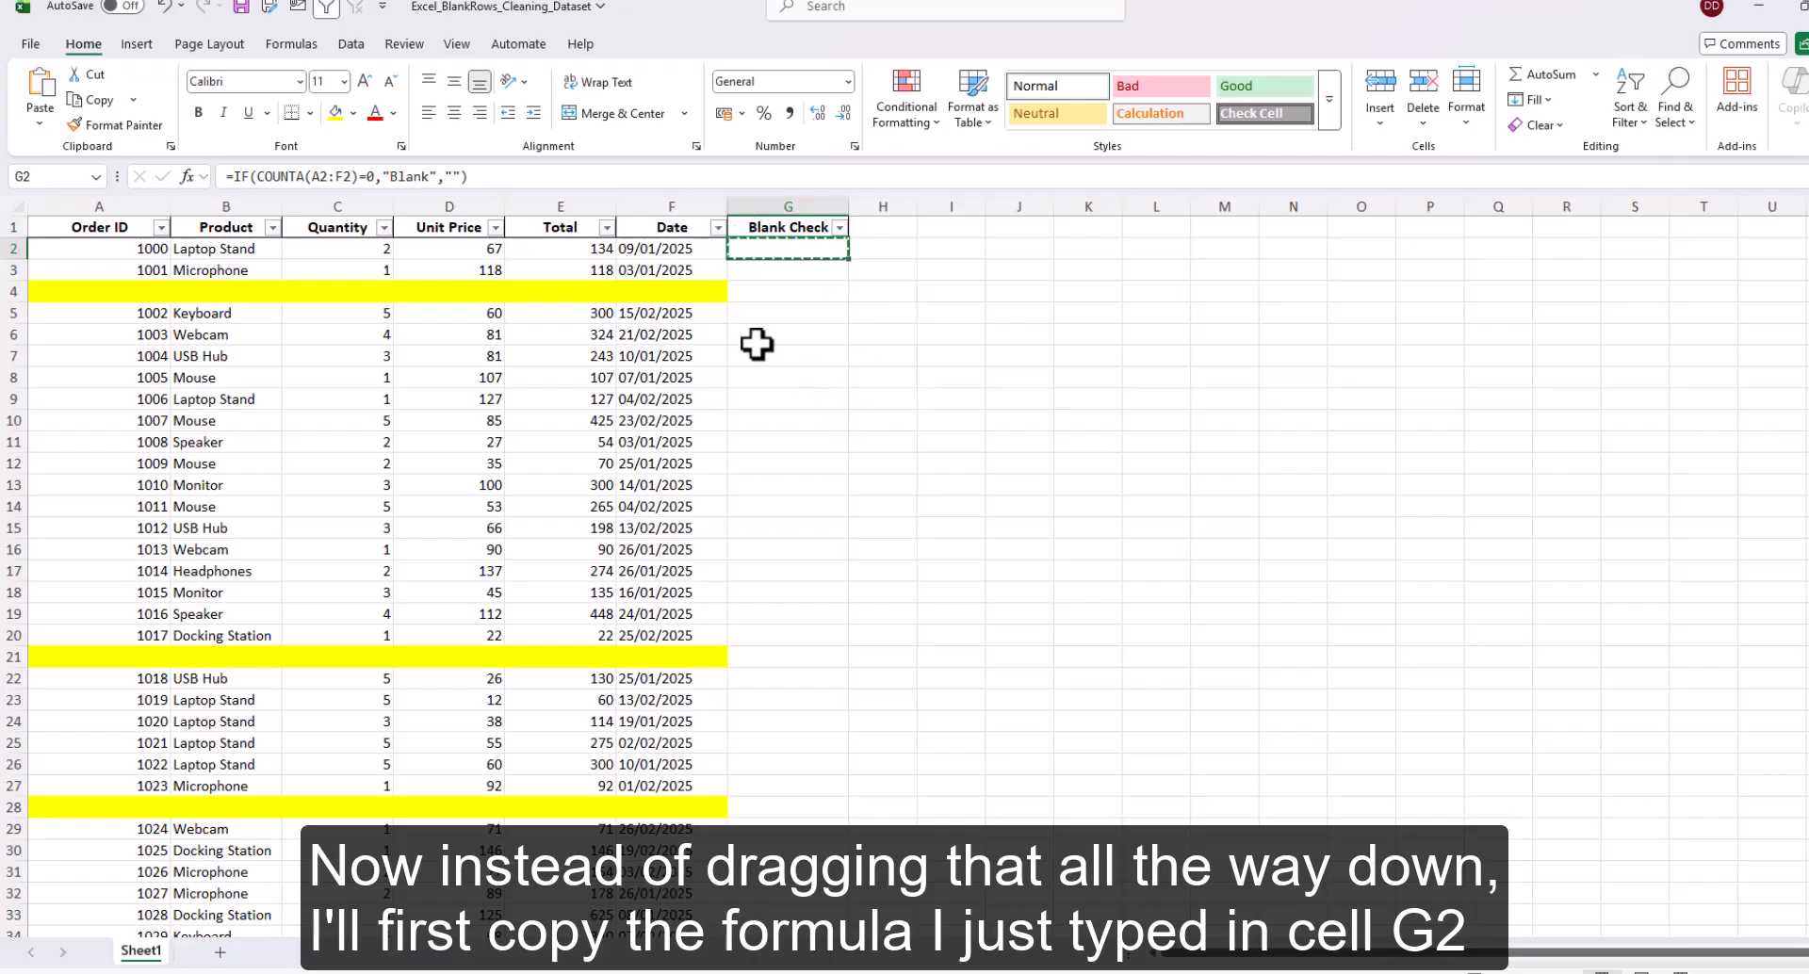
- Jump to the last used cell, G151, with Go To Special's Last cell option
{"action": "left_click", "coordinate": [98, 206]}
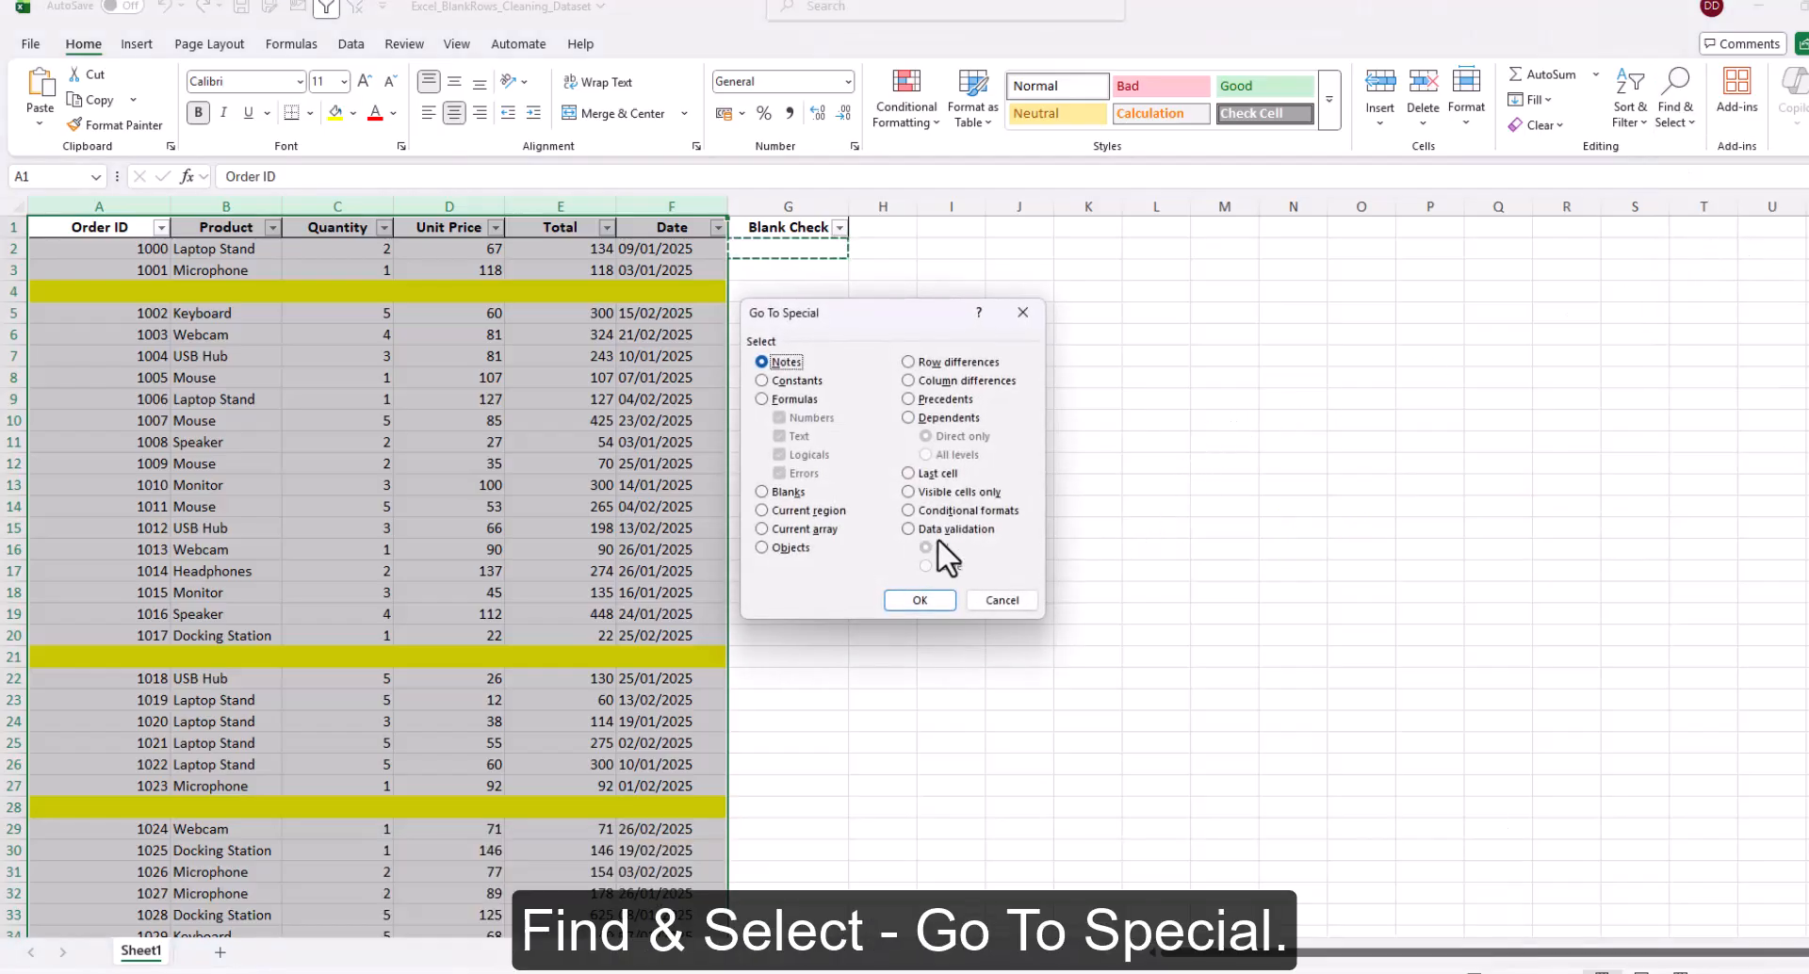
{"action": "left_click", "coordinate": [910, 473]}
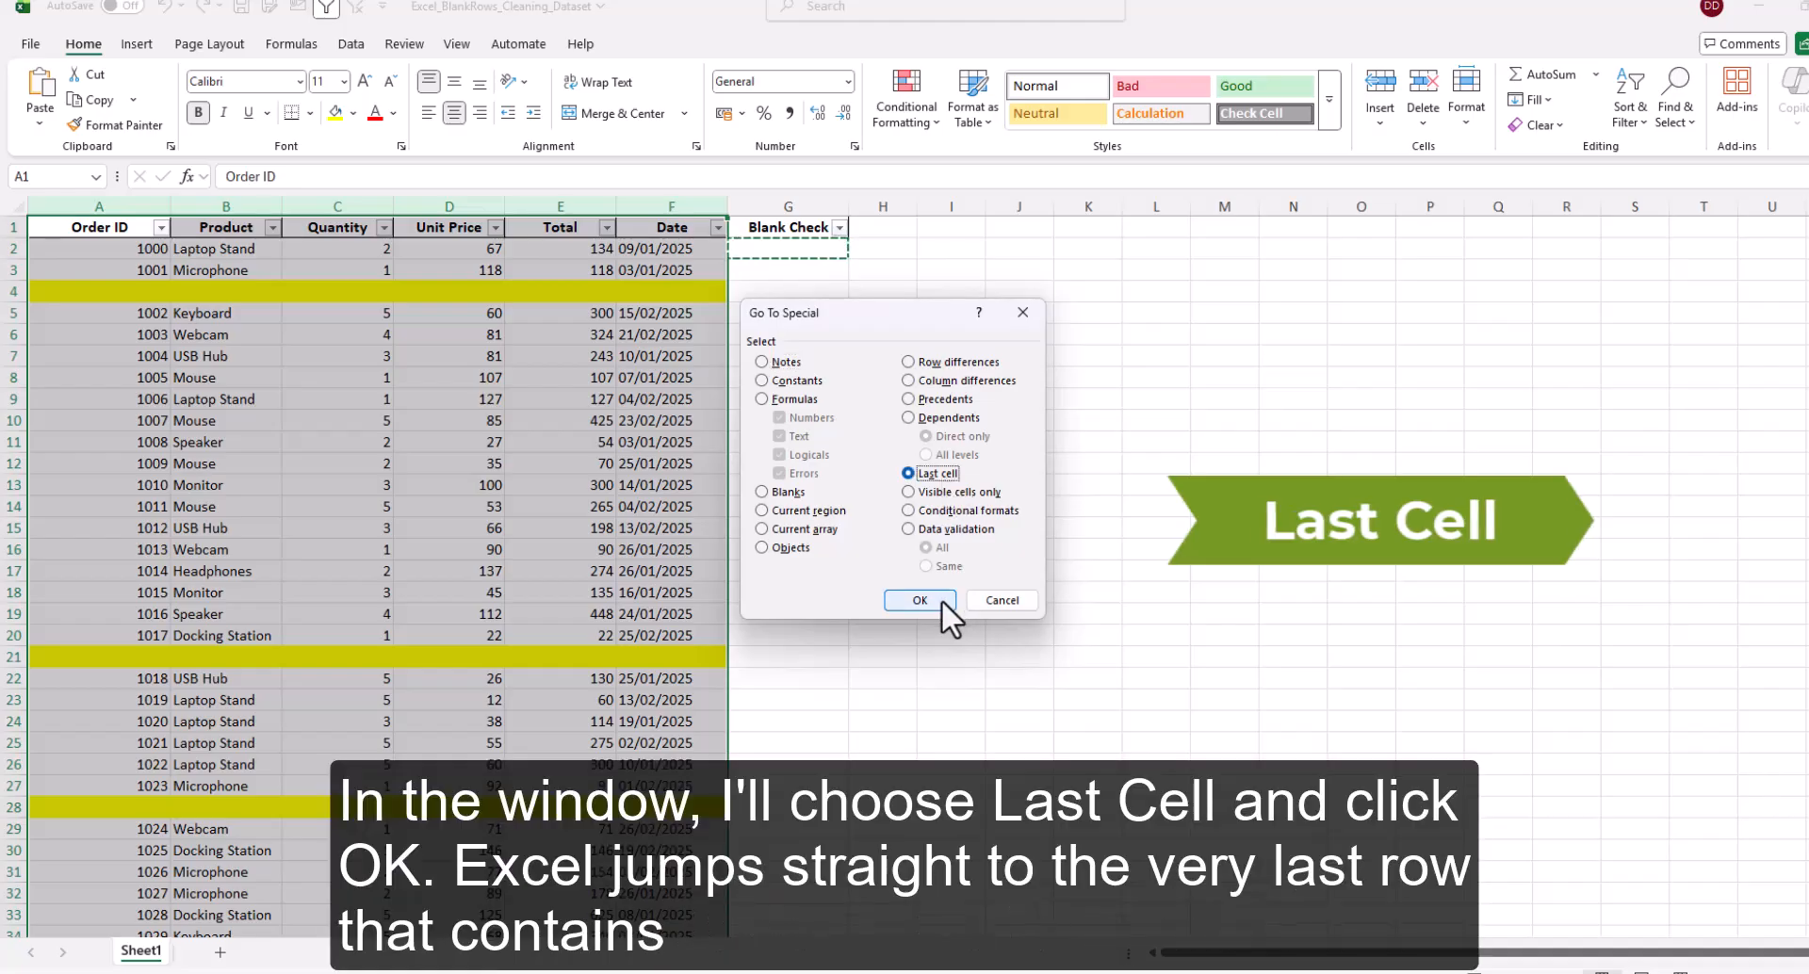
{"action": "left_click", "coordinate": [918, 601]}
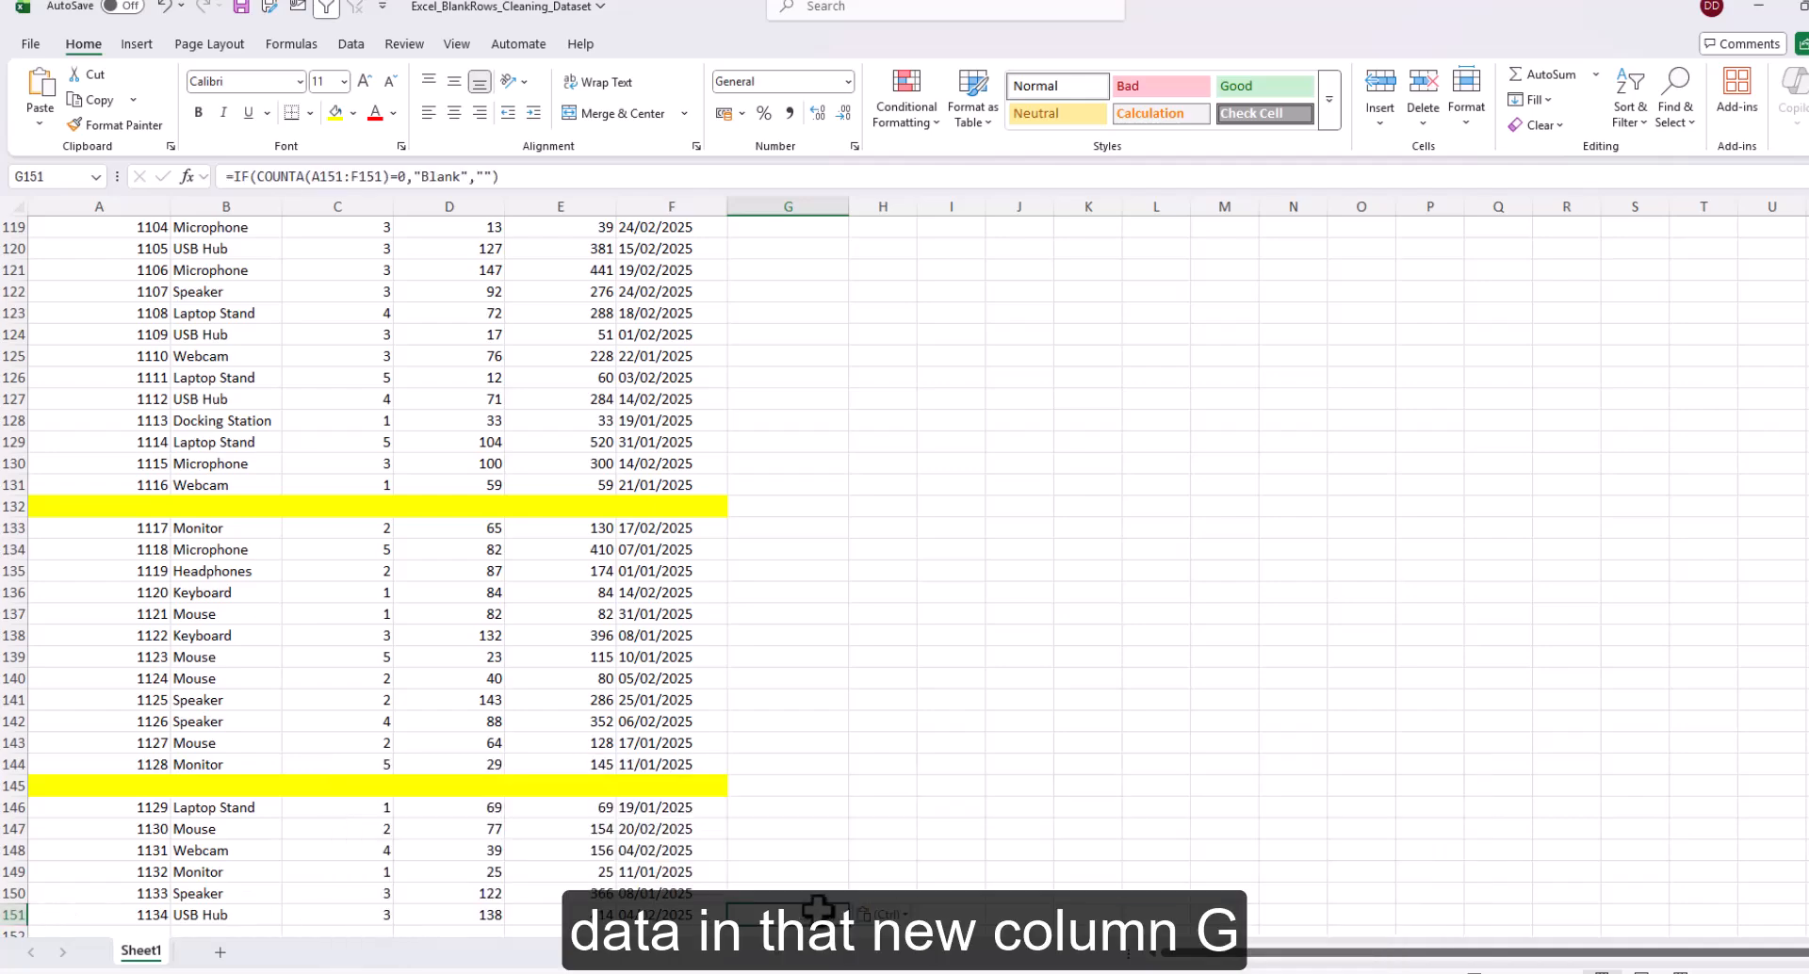
- Paste the formula into G151, extend the selection up to G2, and paste it down
{"action": "key", "text": "ctrl+v"}
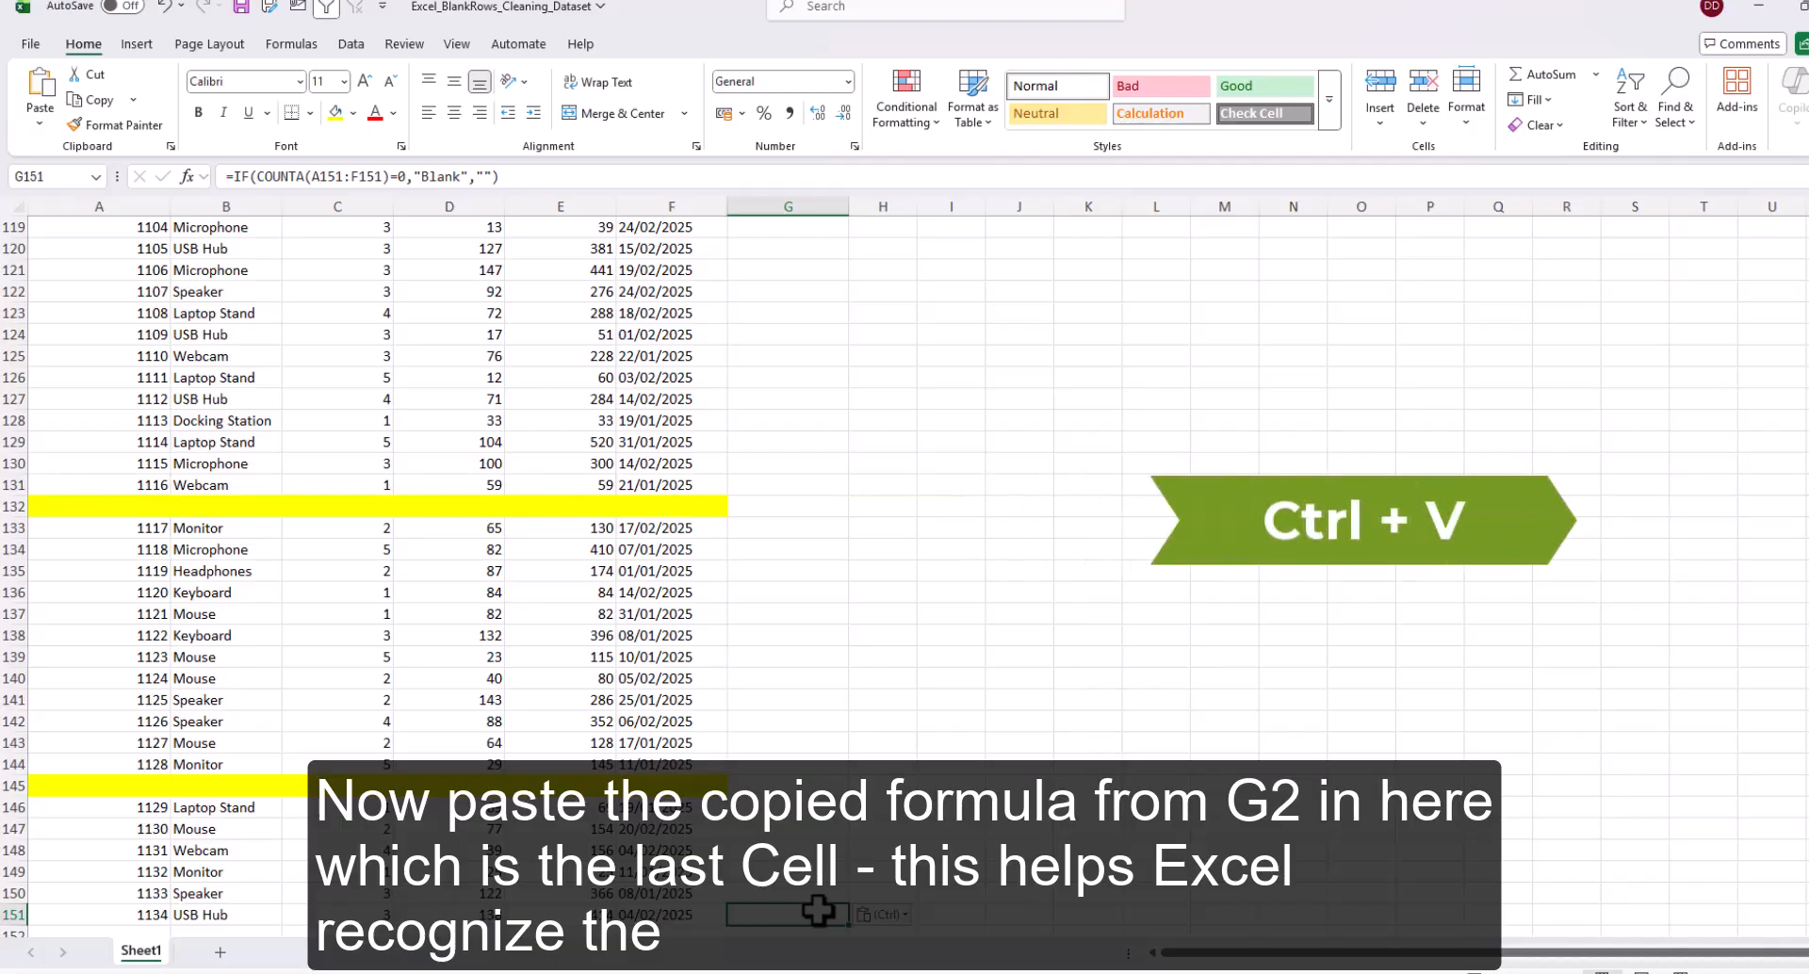
{"action": "key", "text": "ctrl+v"}
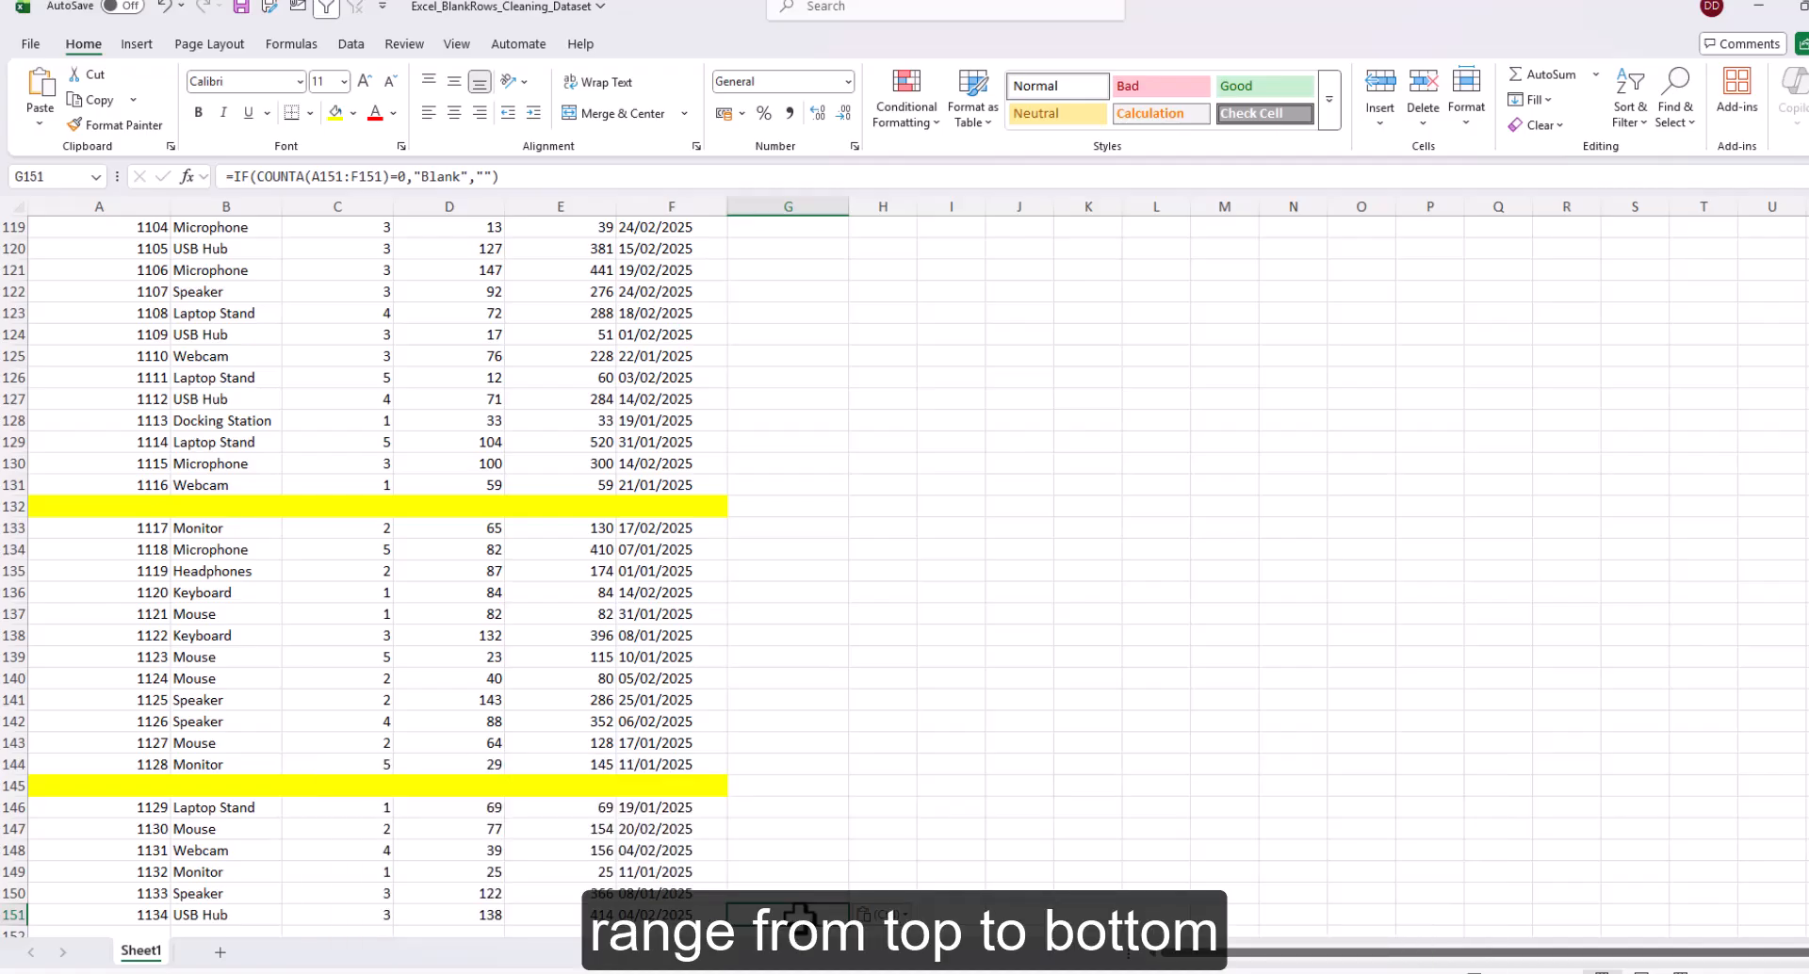
{"action": "key", "text": "ctrl+shift+up"}
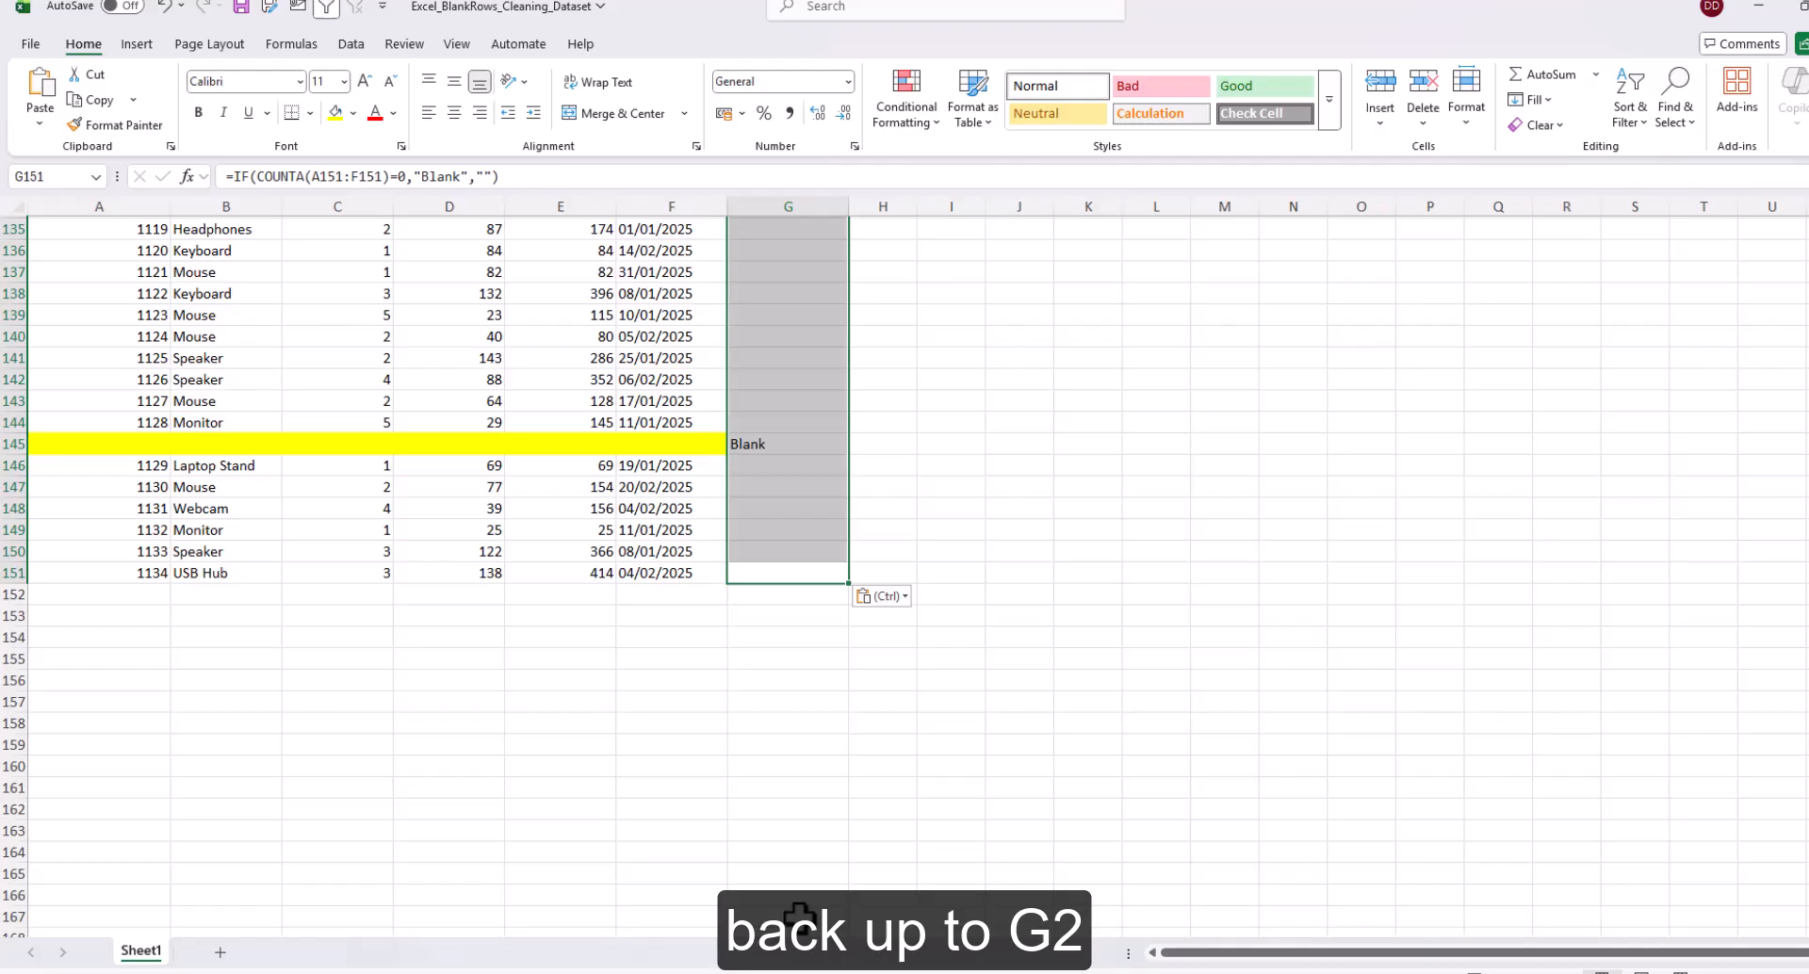
{"action": "key", "text": "ctrl+v"}
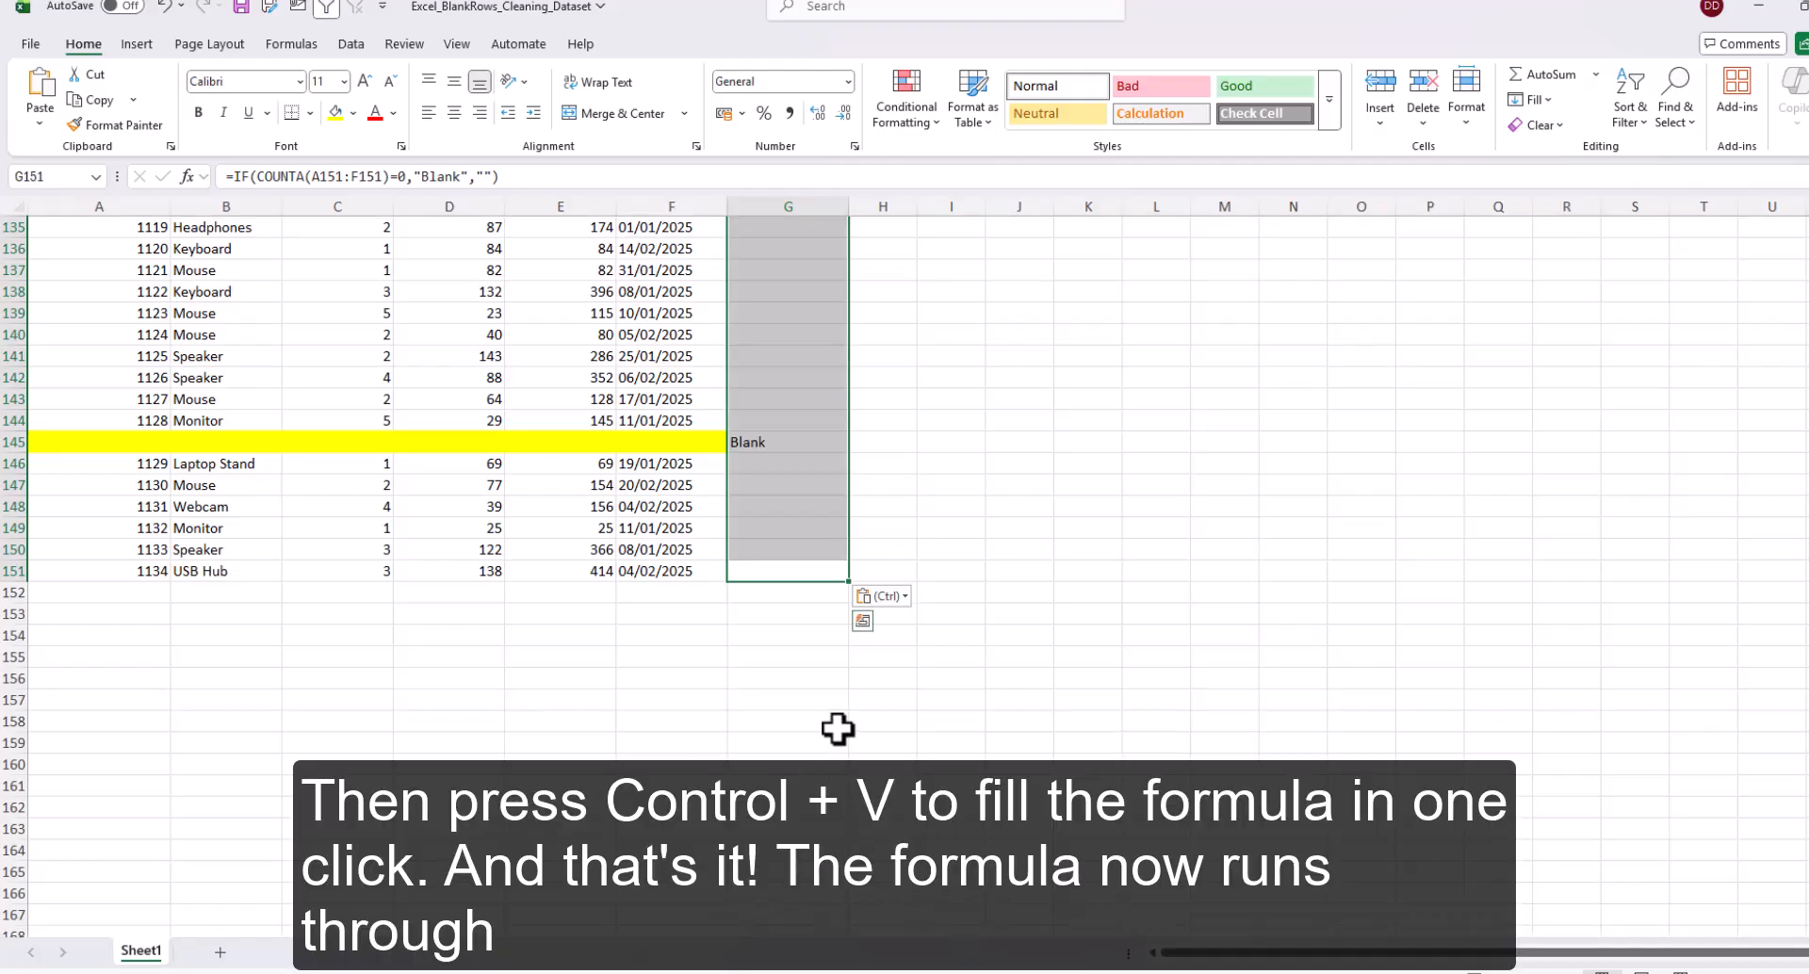
{"action": "key", "text": "ctrl+v"}
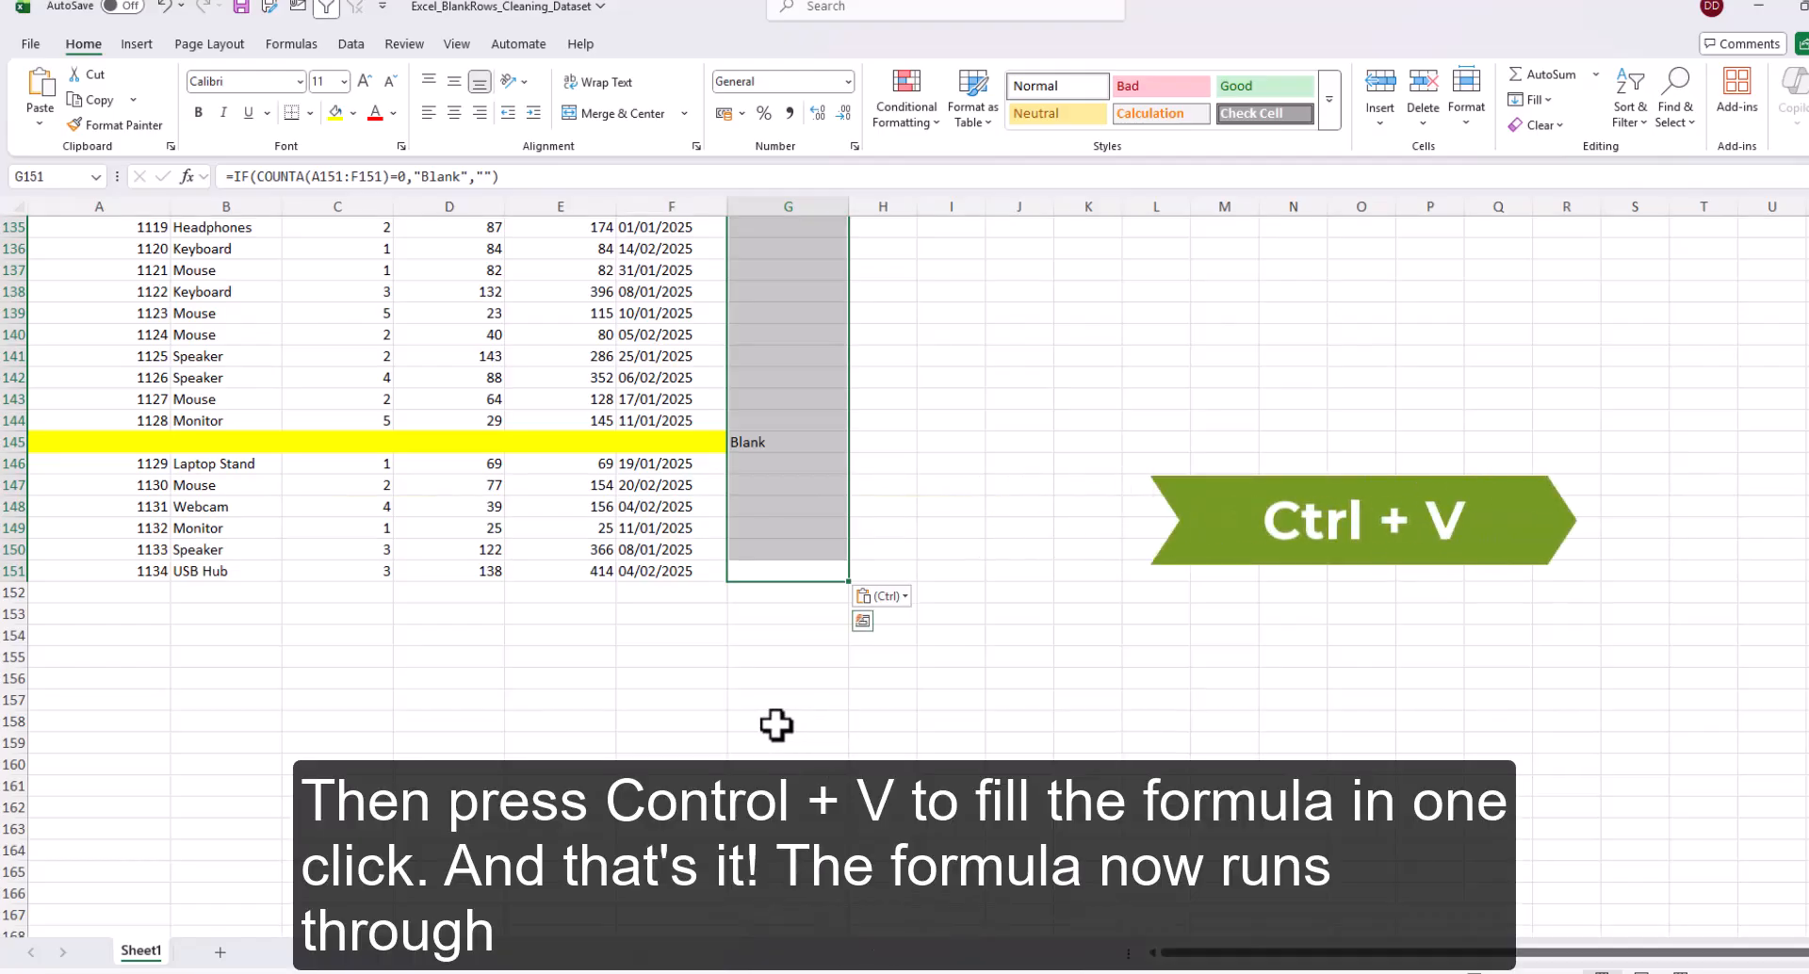
{"action": "key", "text": "ctrl+v"}
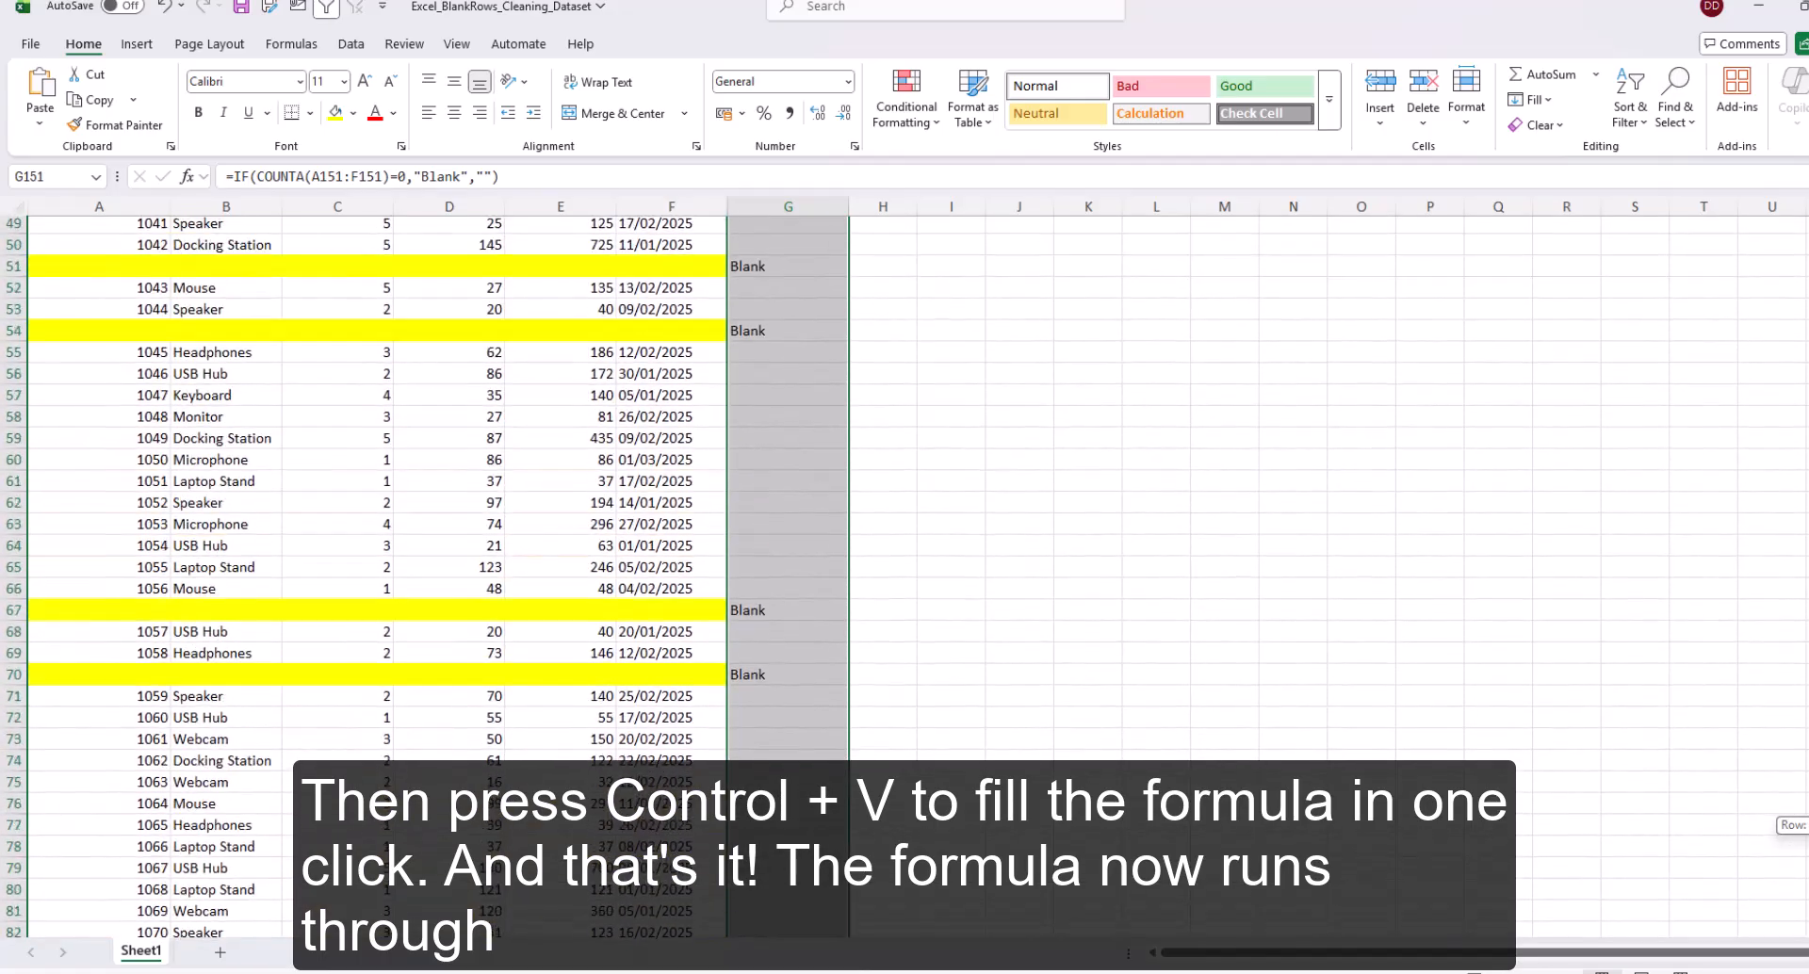
{"action": "left_click", "coordinate": [839, 226]}
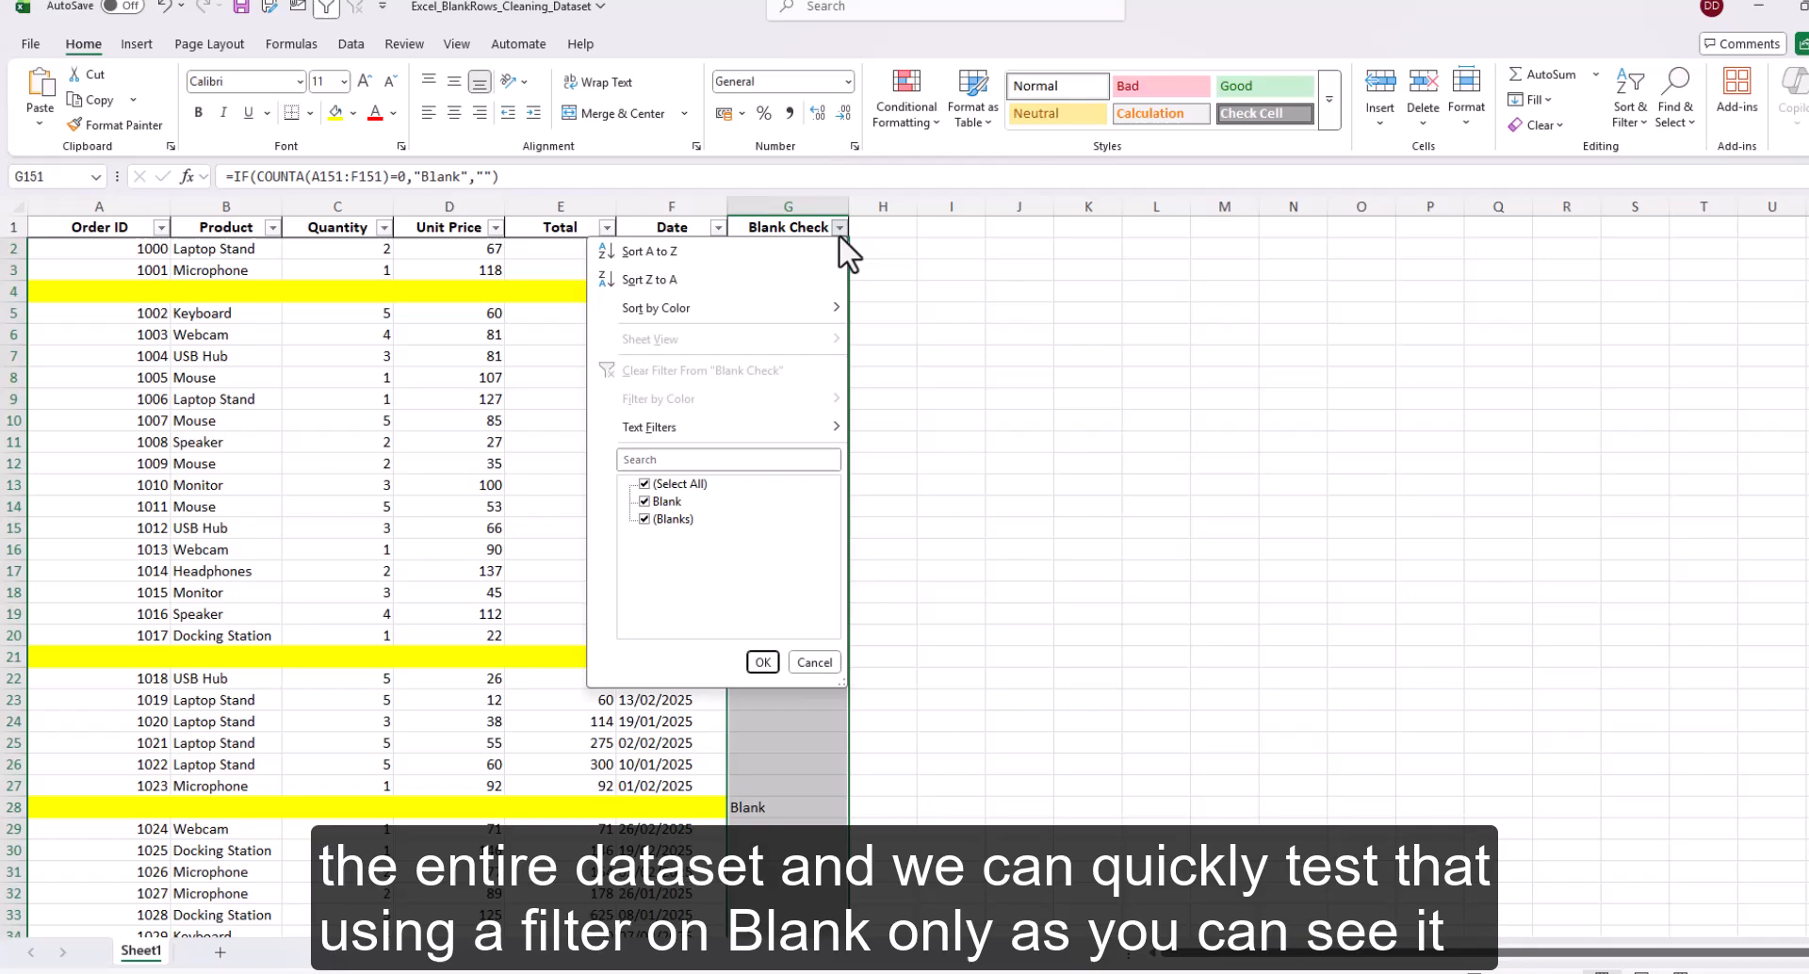
{"action": "left_click", "coordinate": [667, 501]}
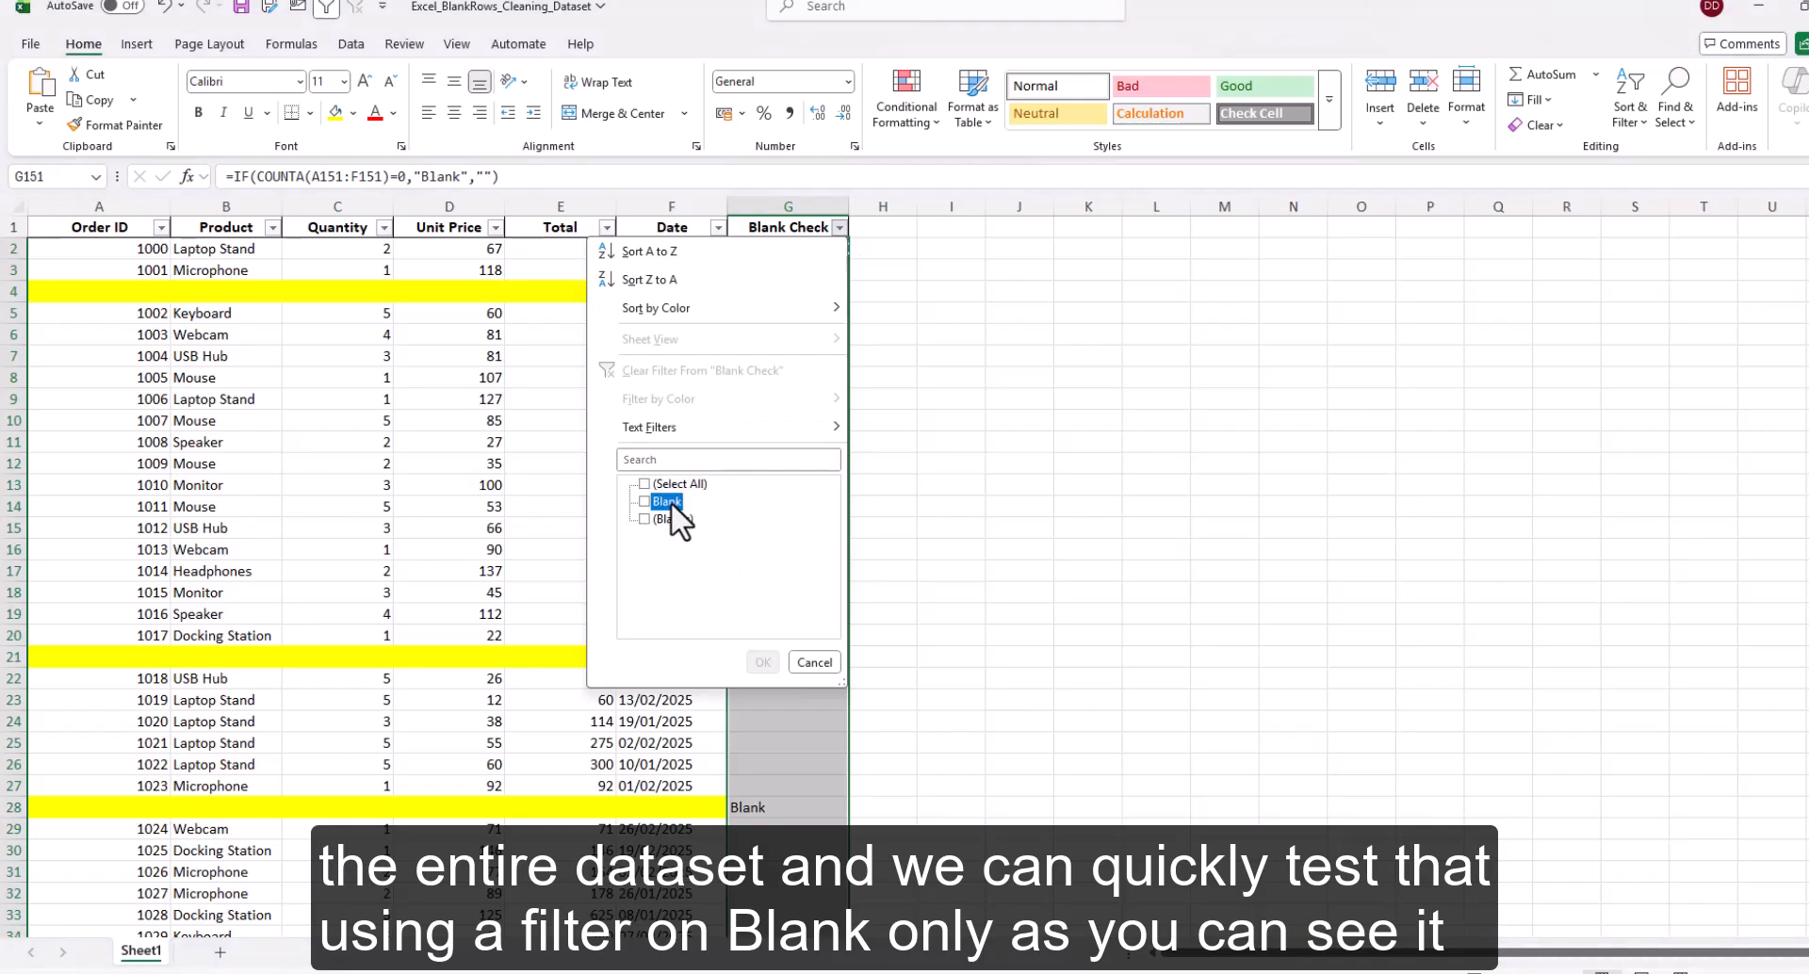
{"action": "left_click", "coordinate": [761, 661]}
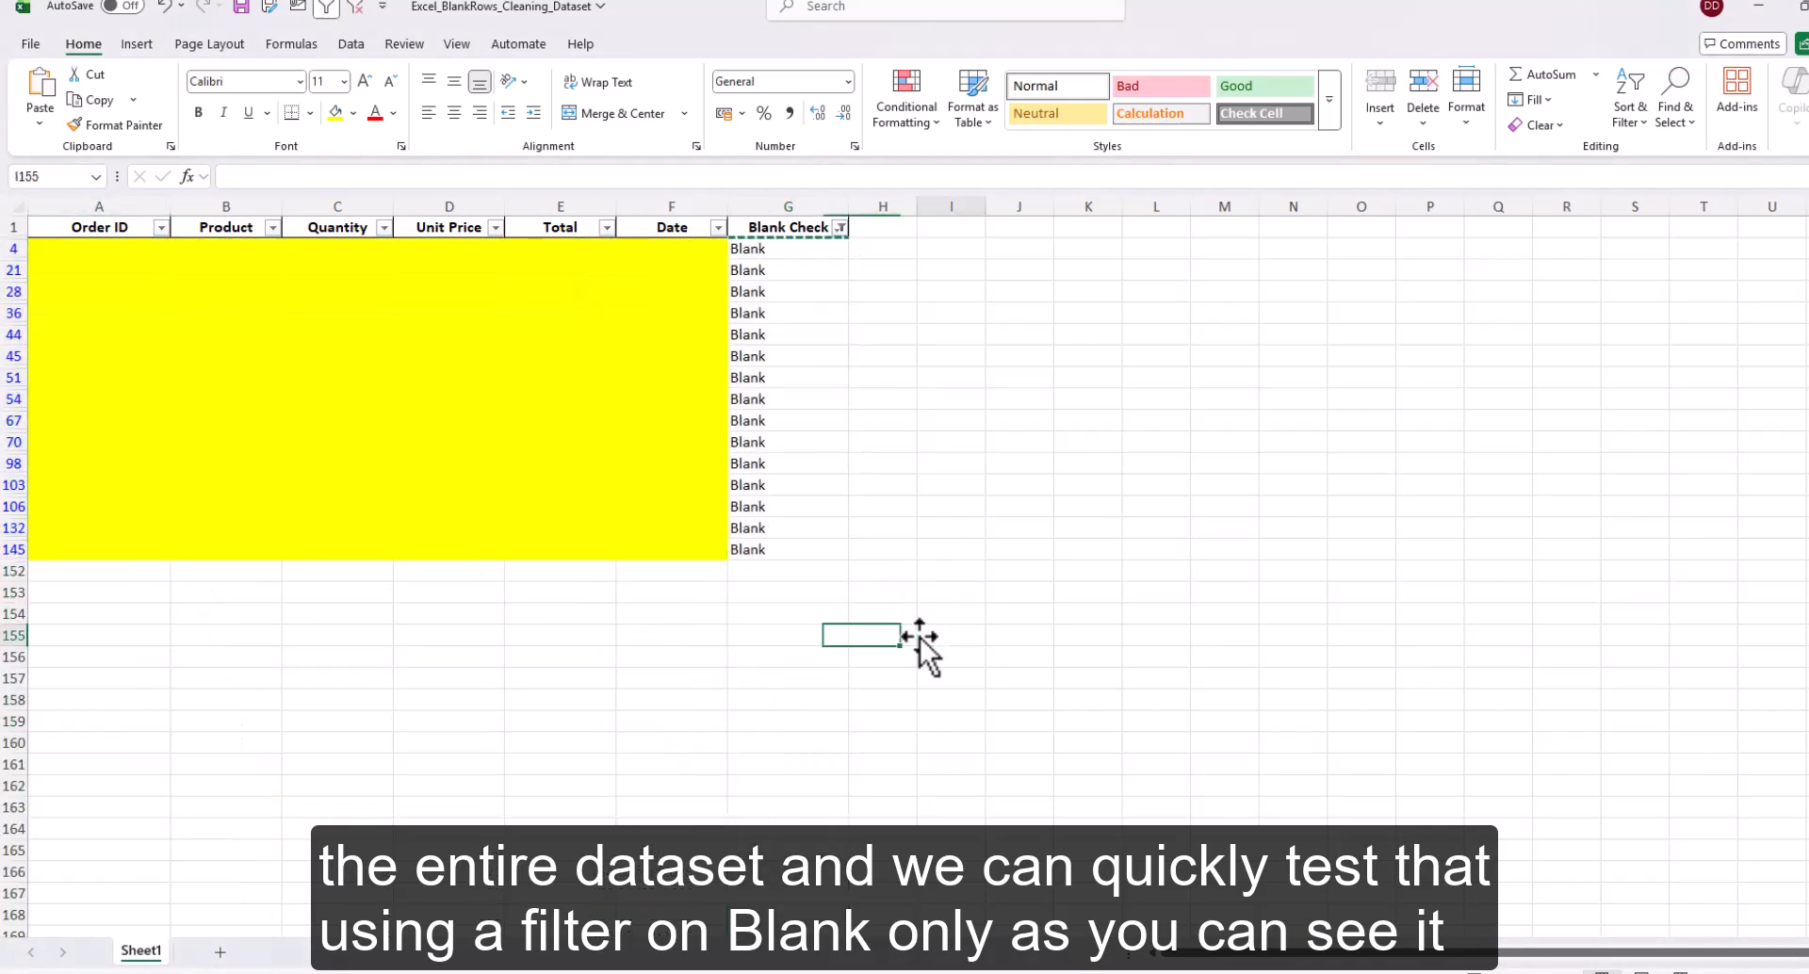
{"action": "left_click", "coordinate": [841, 227]}
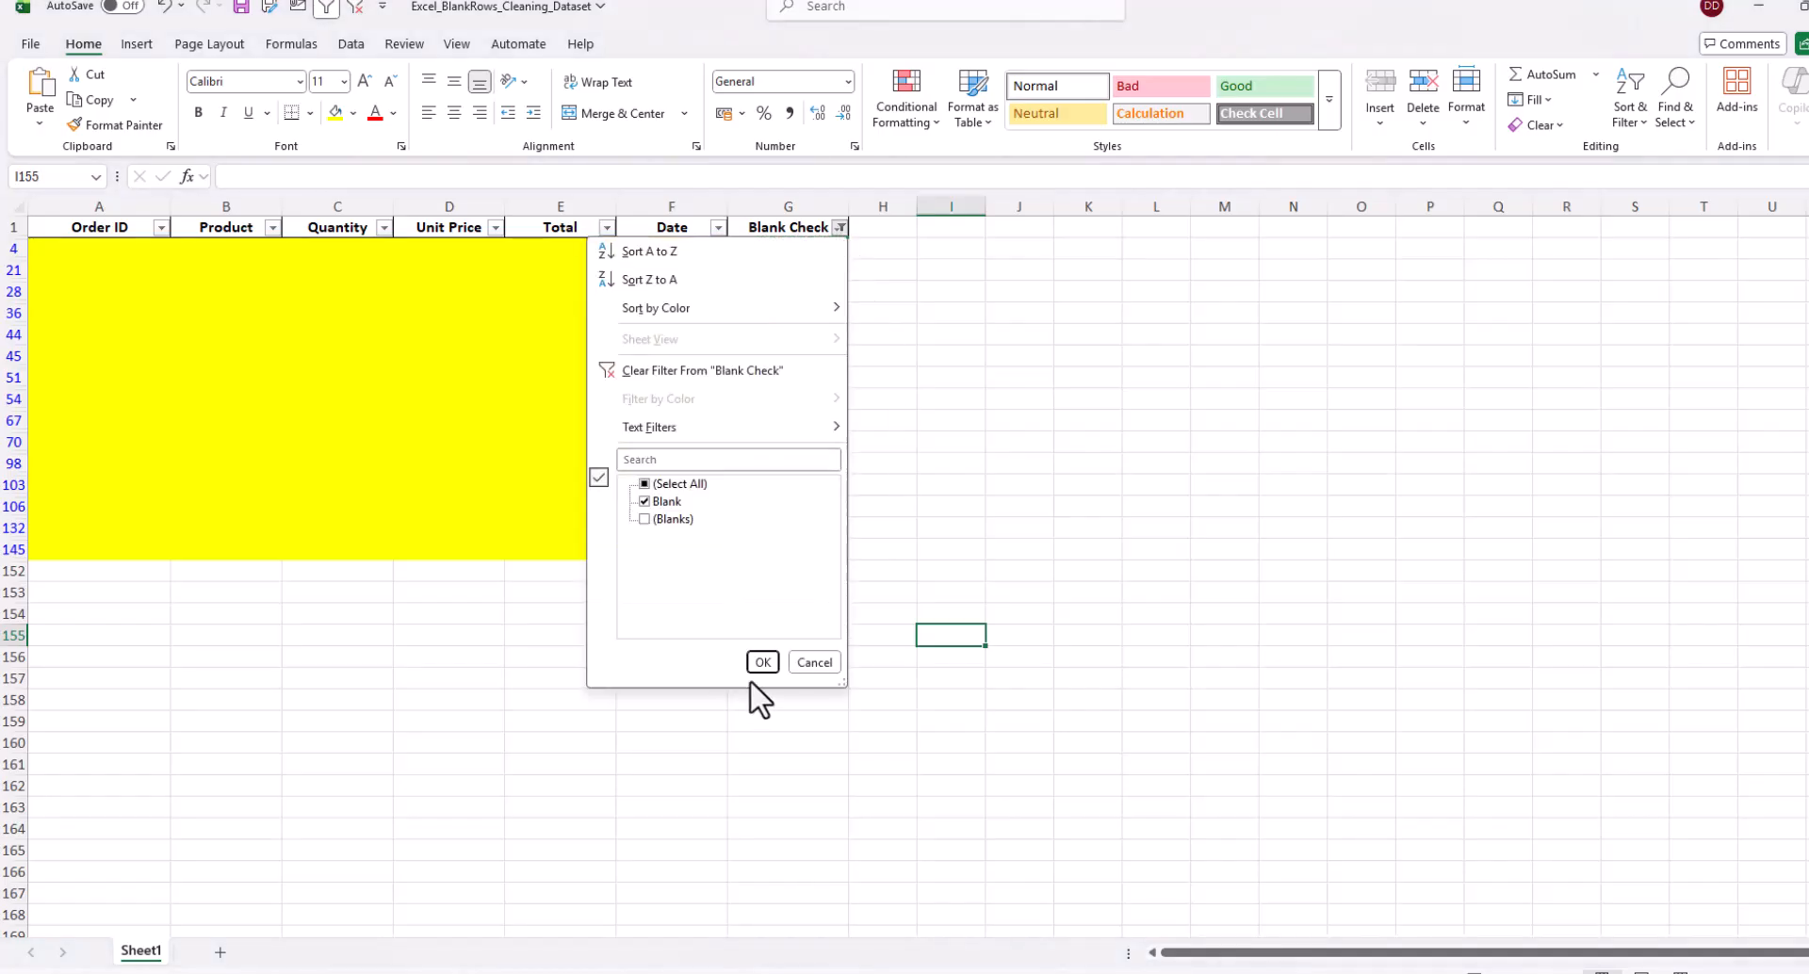
{"action": "left_click", "coordinate": [762, 661]}
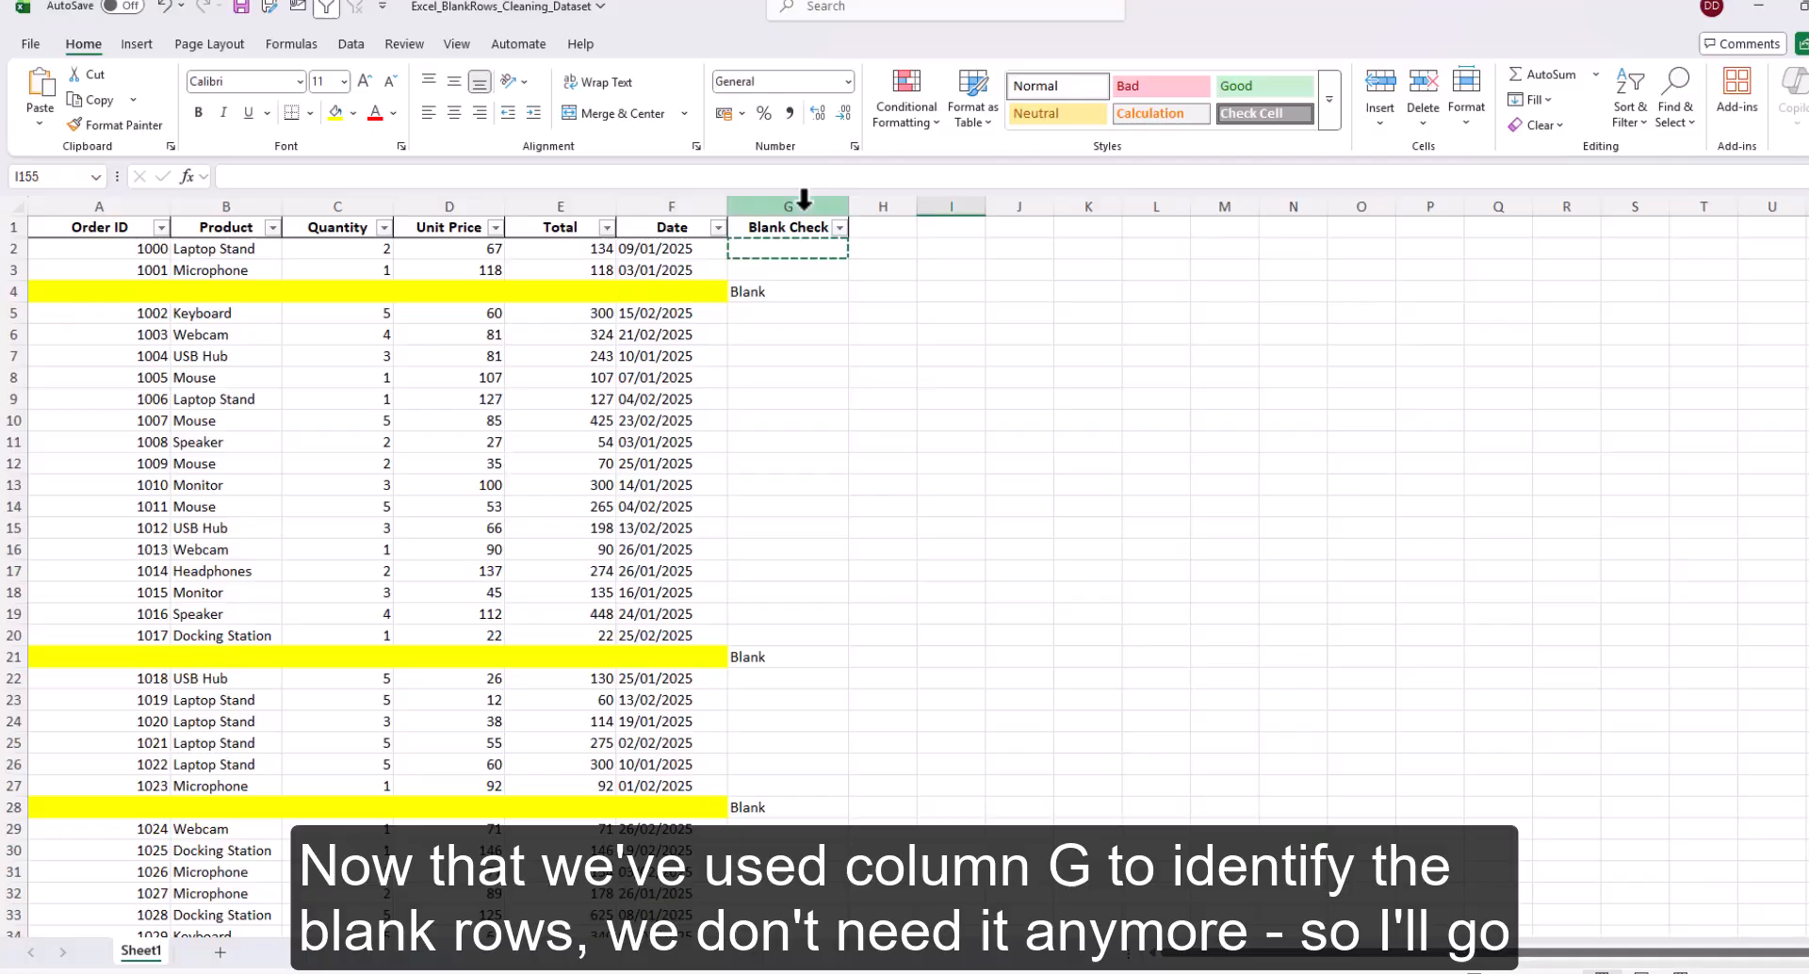
- Delete the Blank Check column G from its header's right-click menu
{"action": "right_click", "coordinate": [790, 207]}
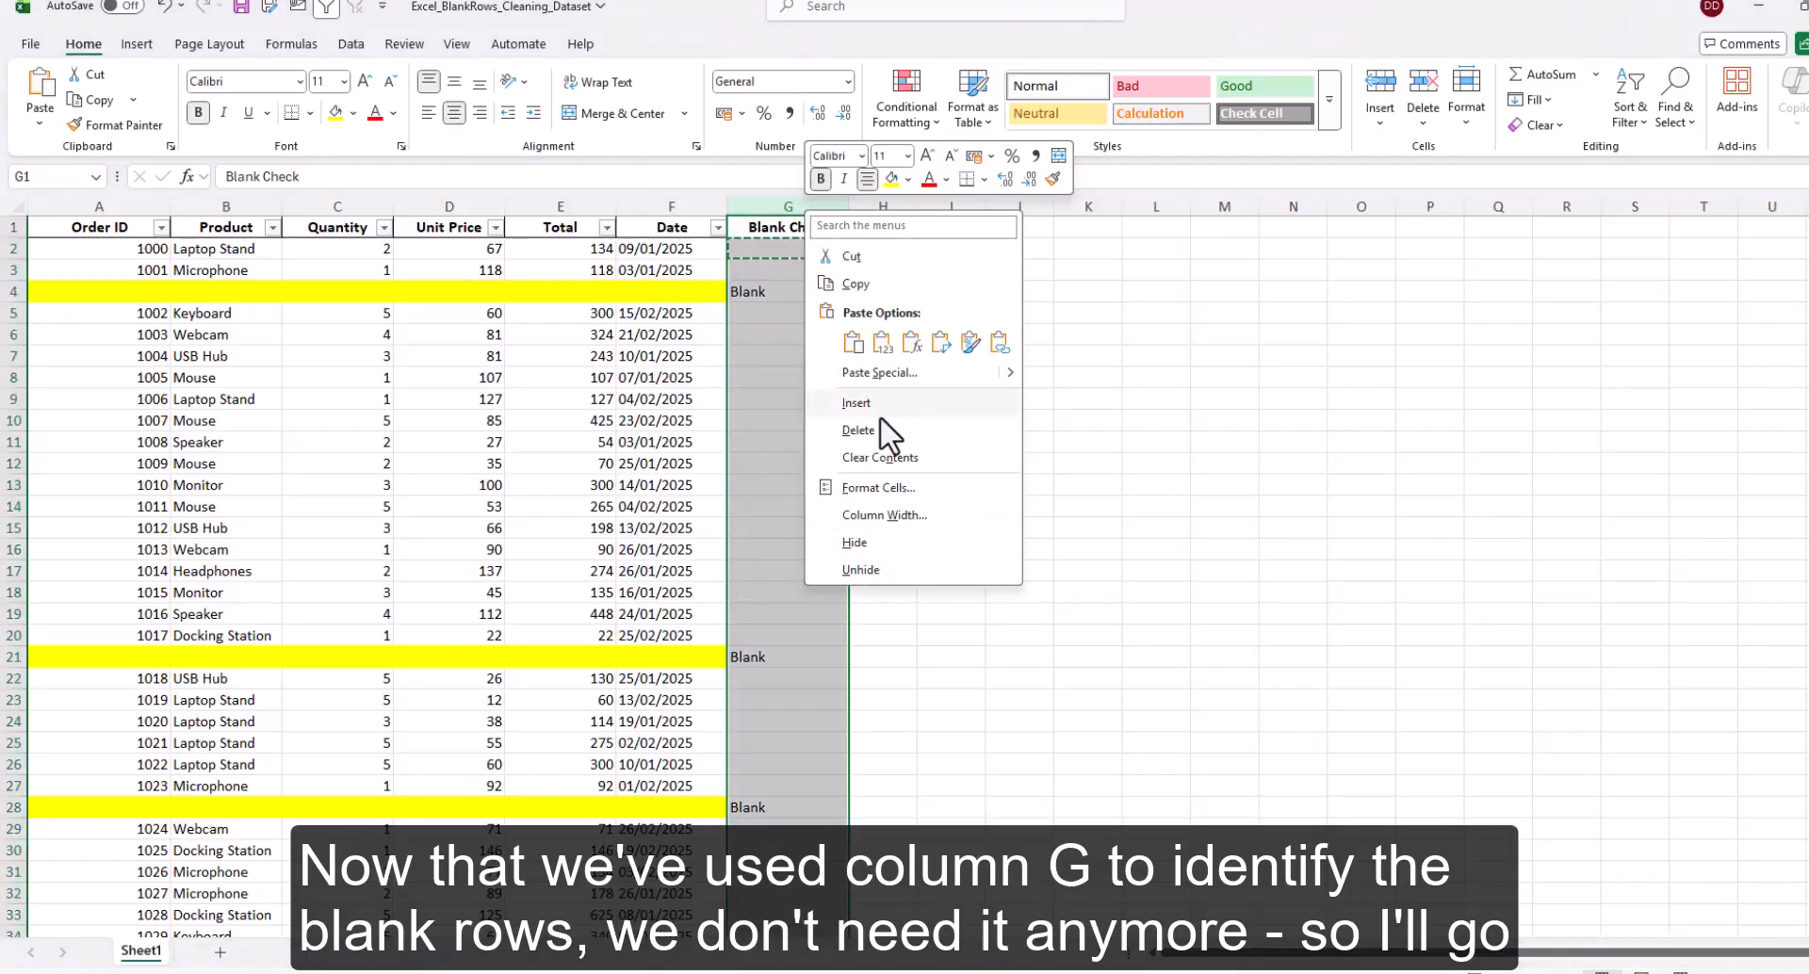
{"action": "left_click", "coordinate": [858, 429]}
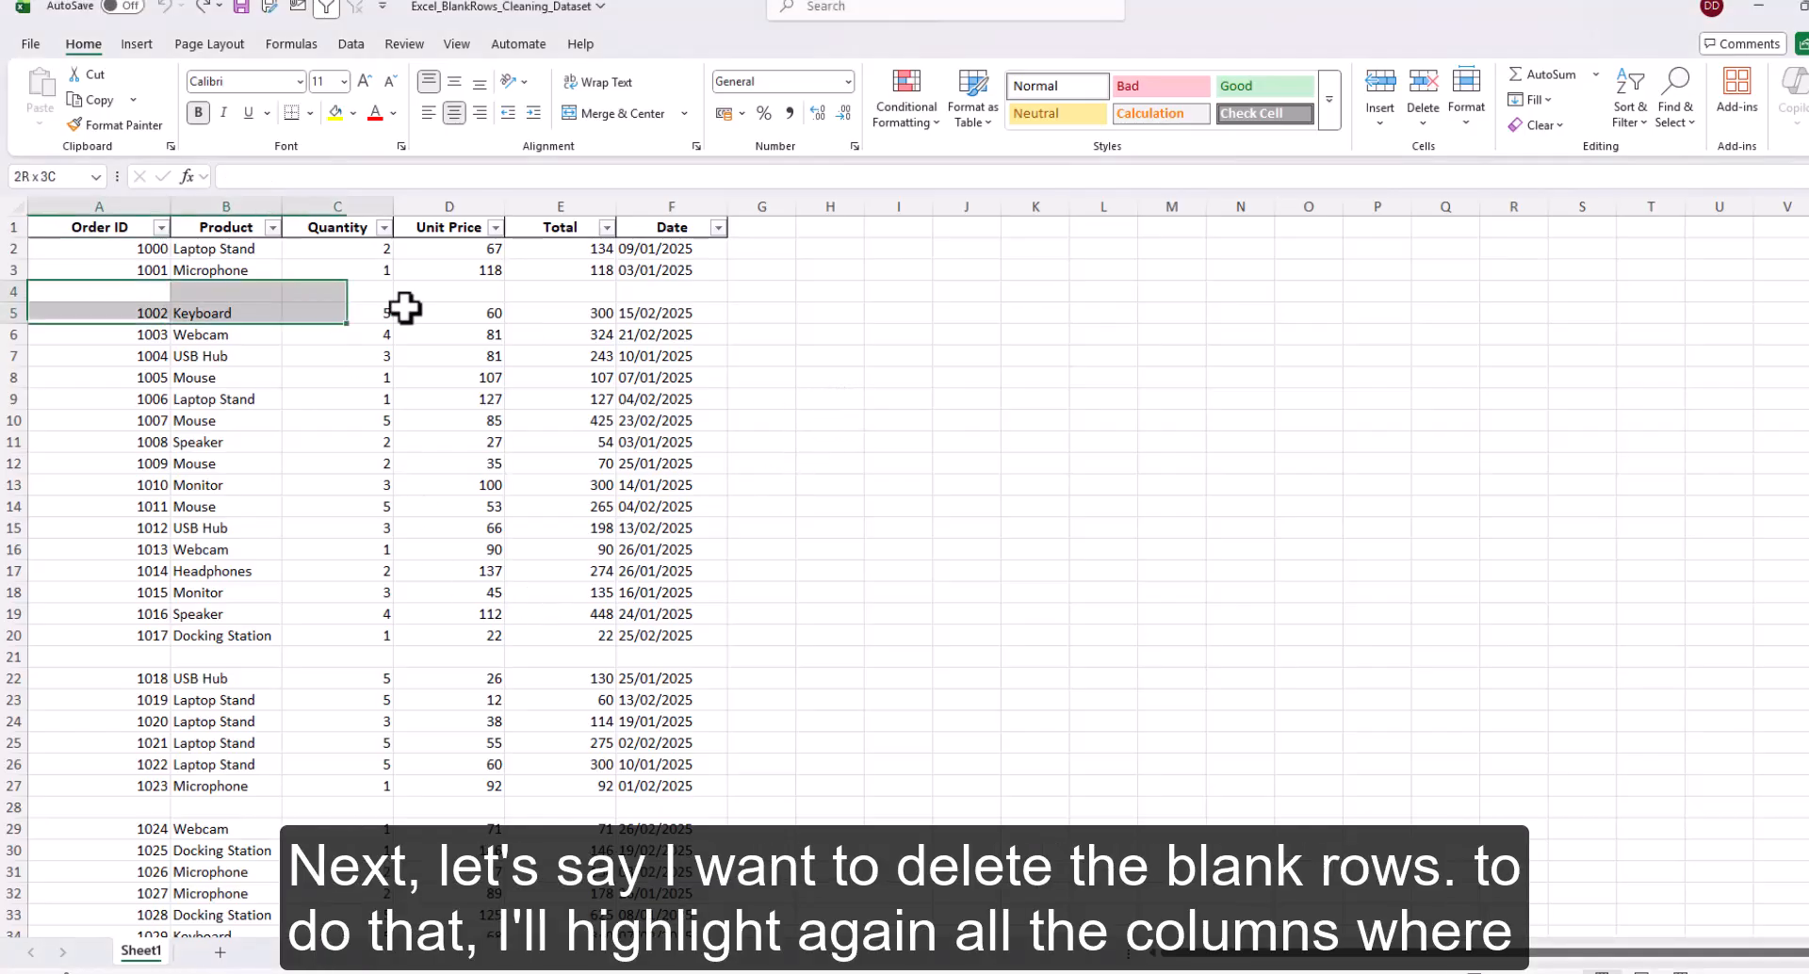
- Reselect columns A to F and choose Blanks in Go To Special
{"action": "left_click", "coordinate": [560, 420]}
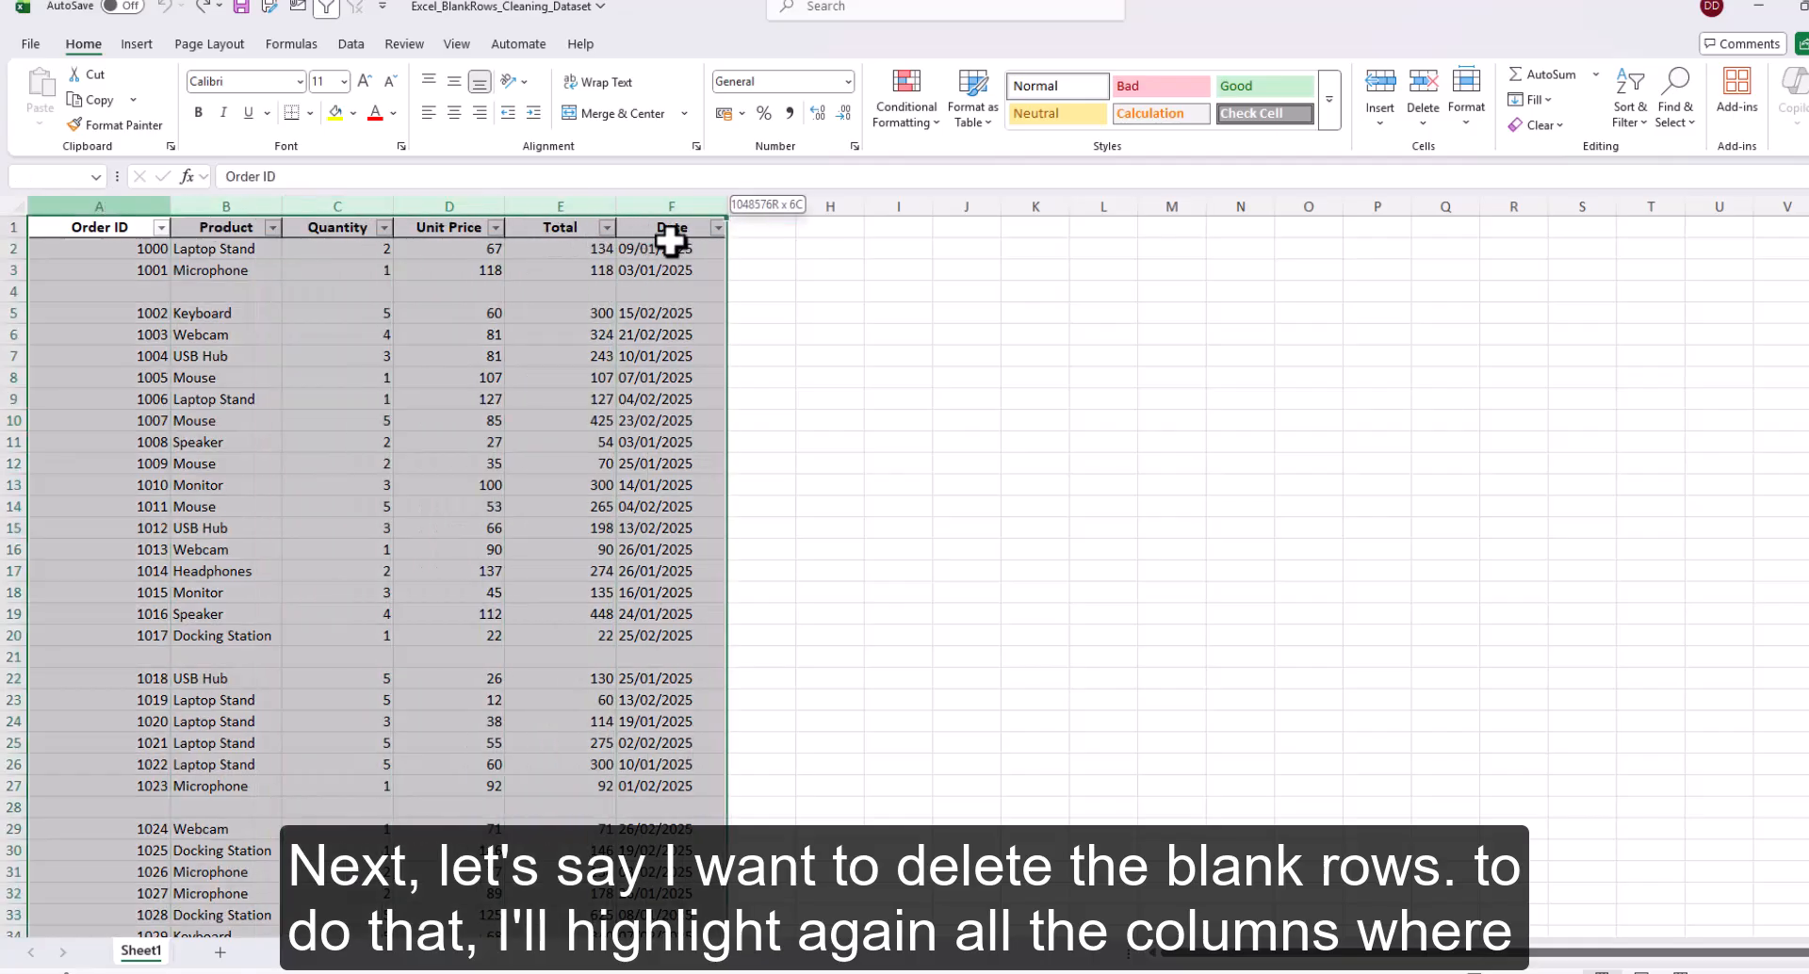
{"action": "left_click", "coordinate": [98, 226]}
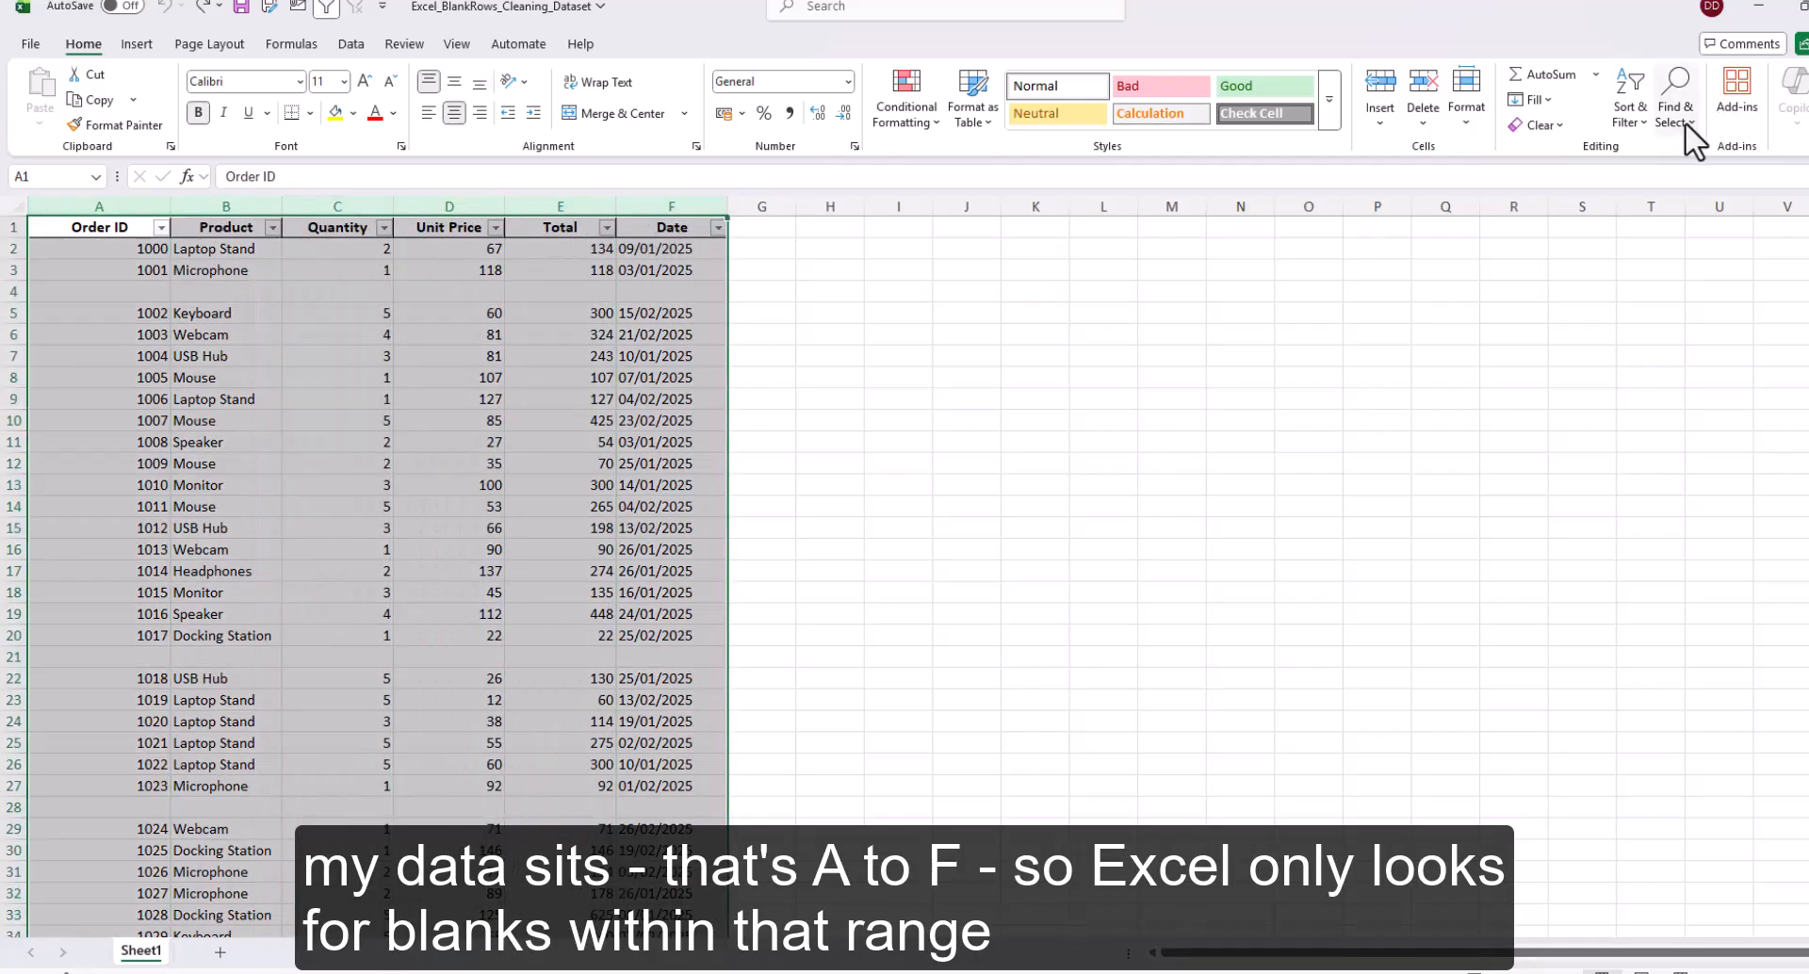
{"action": "mouse_move", "coordinate": [1676, 104]}
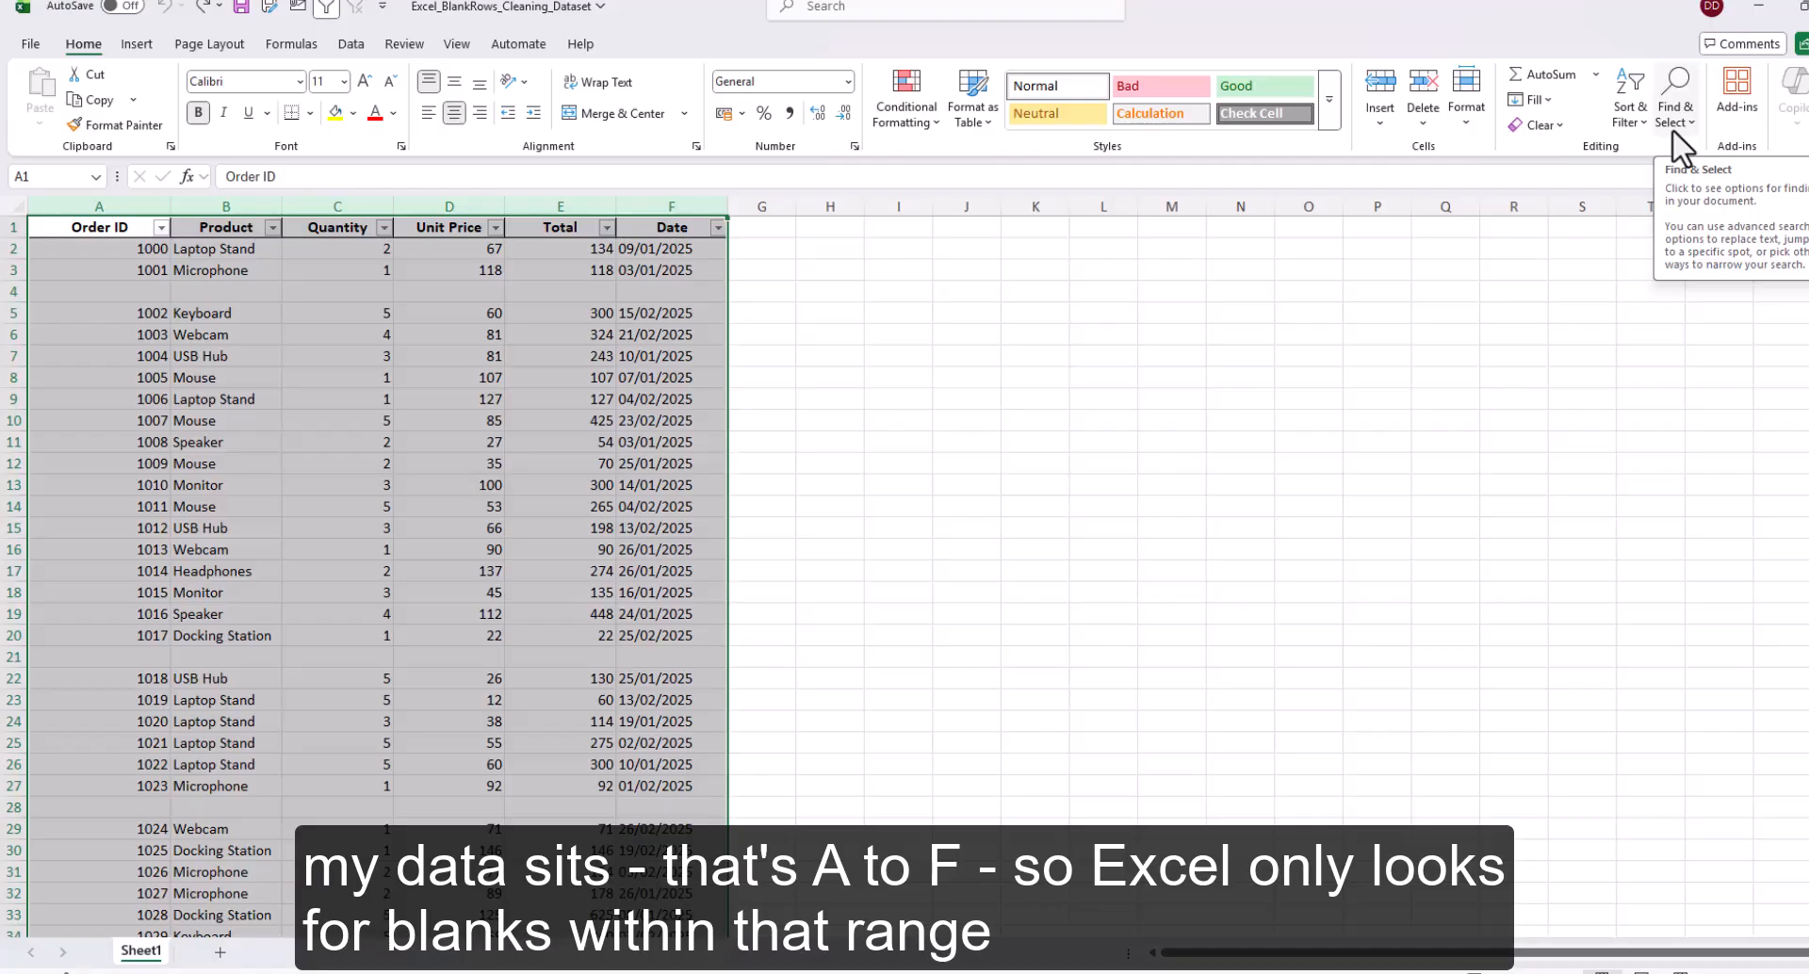
{"action": "left_click", "coordinate": [1676, 98]}
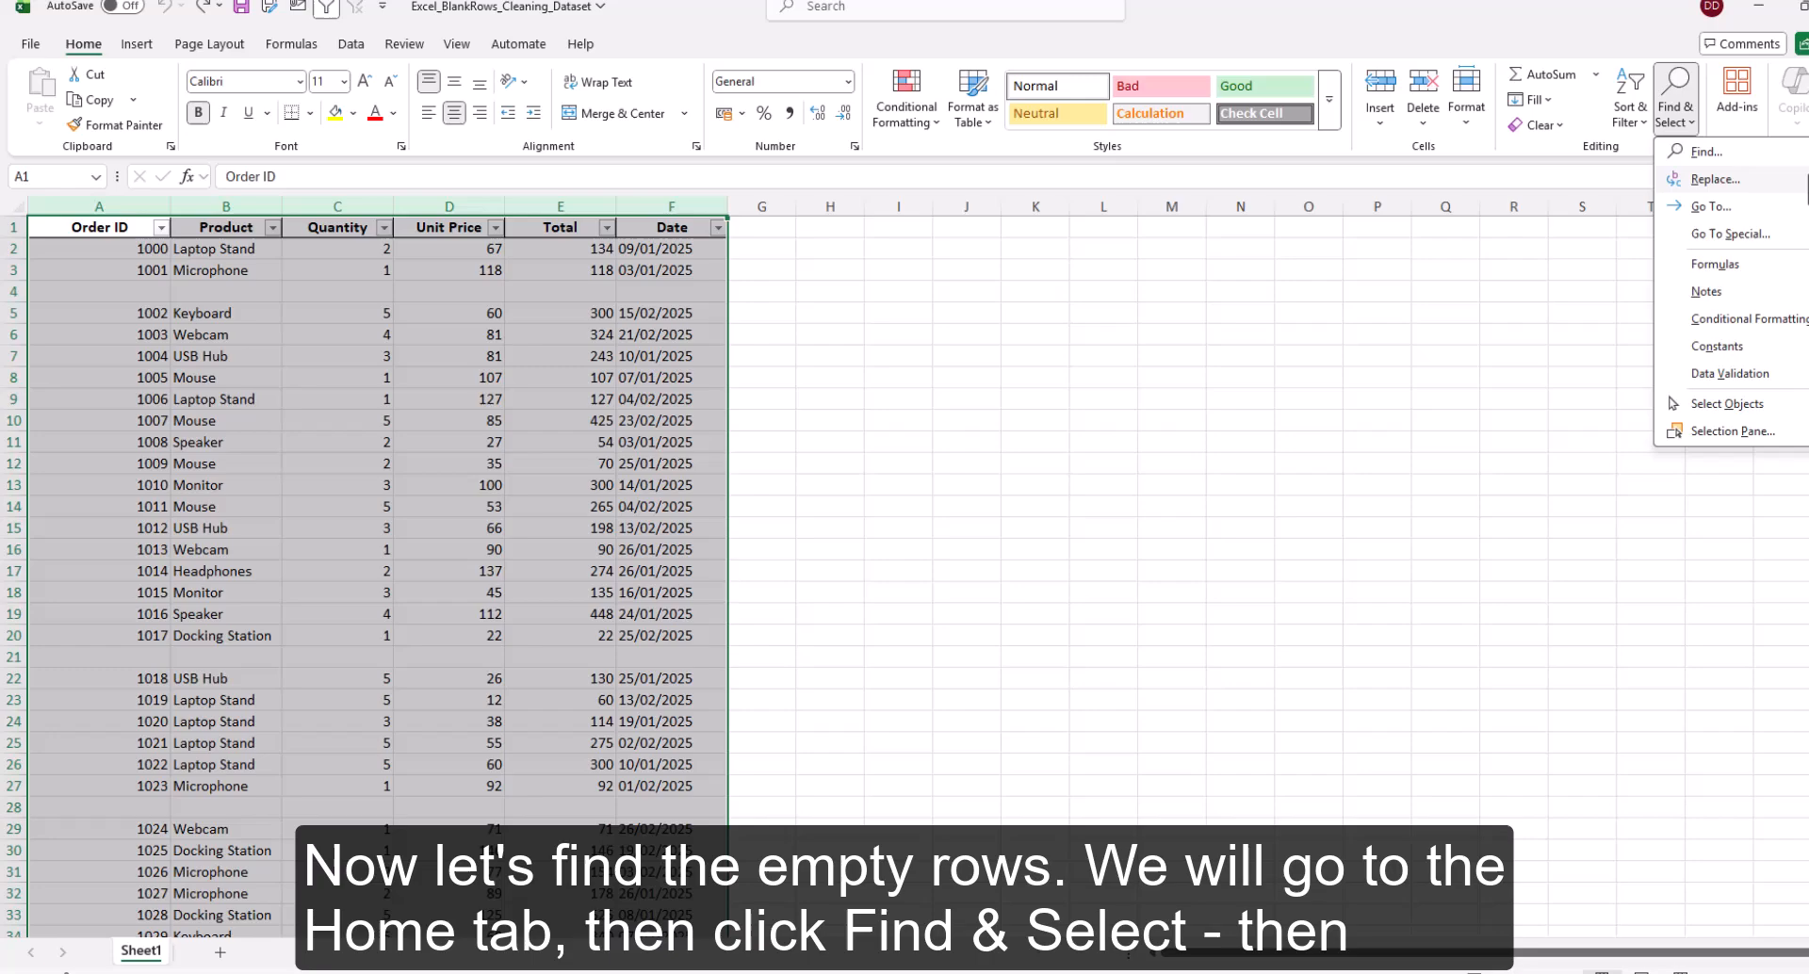
{"action": "mouse_move", "coordinate": [1731, 234]}
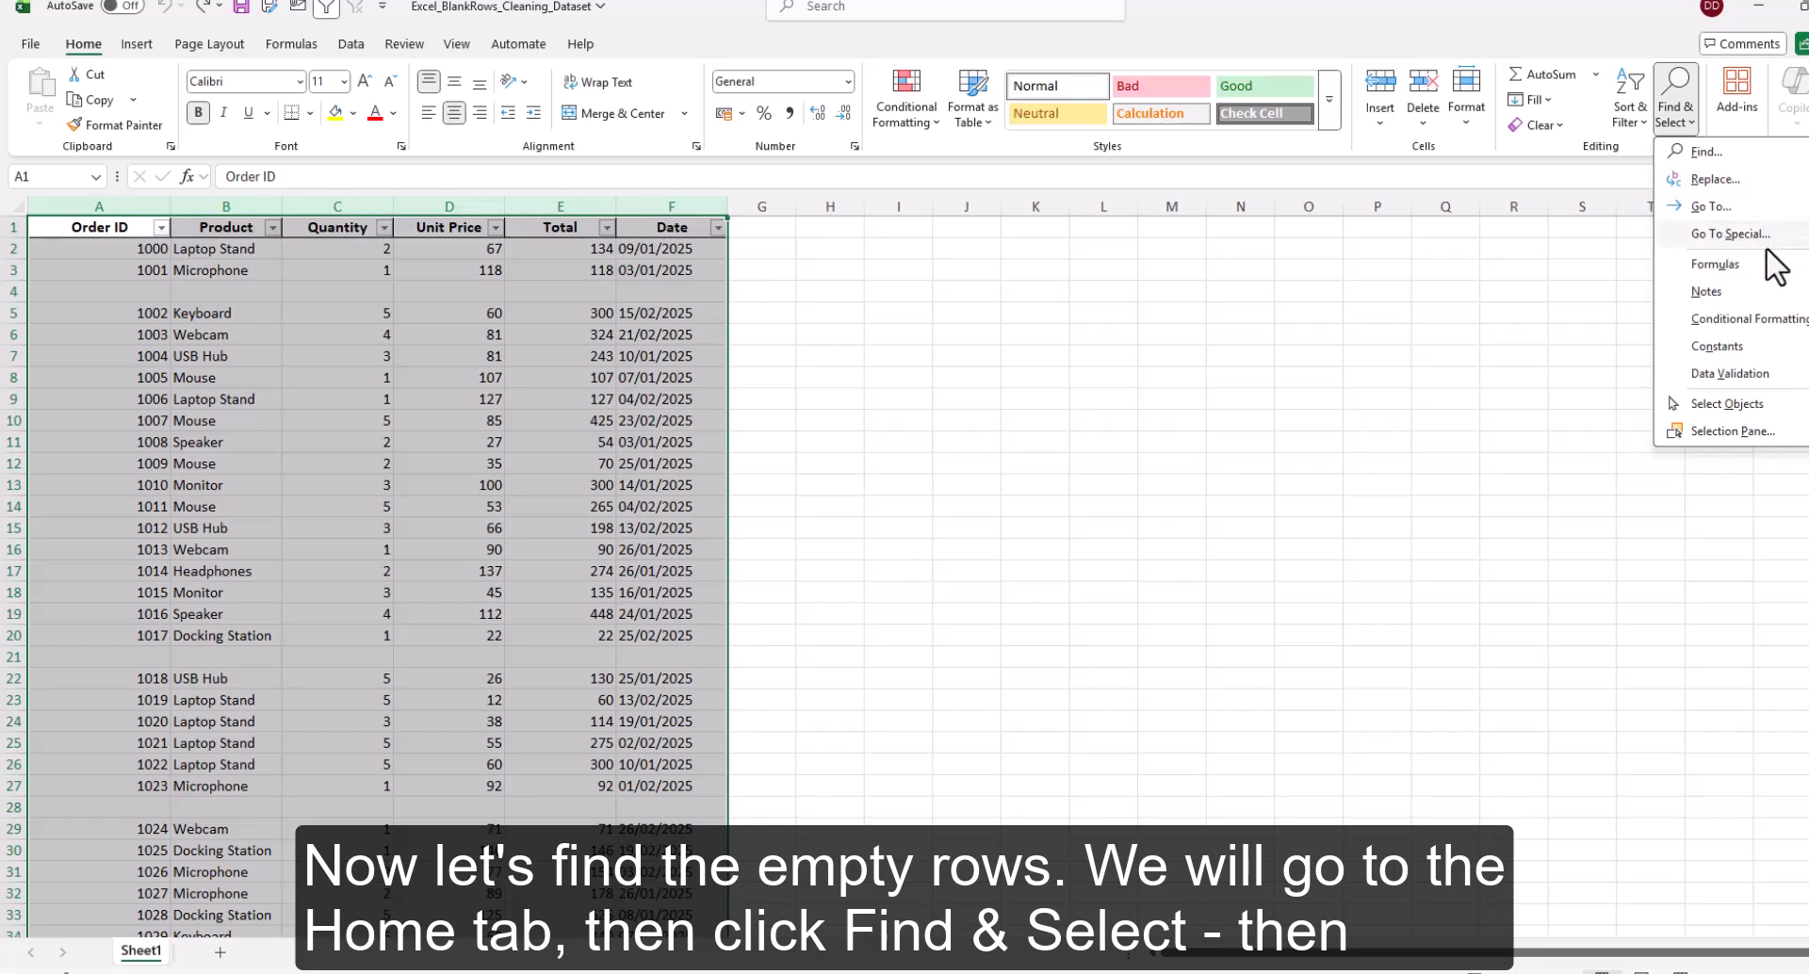
{"action": "left_click", "coordinate": [1734, 233]}
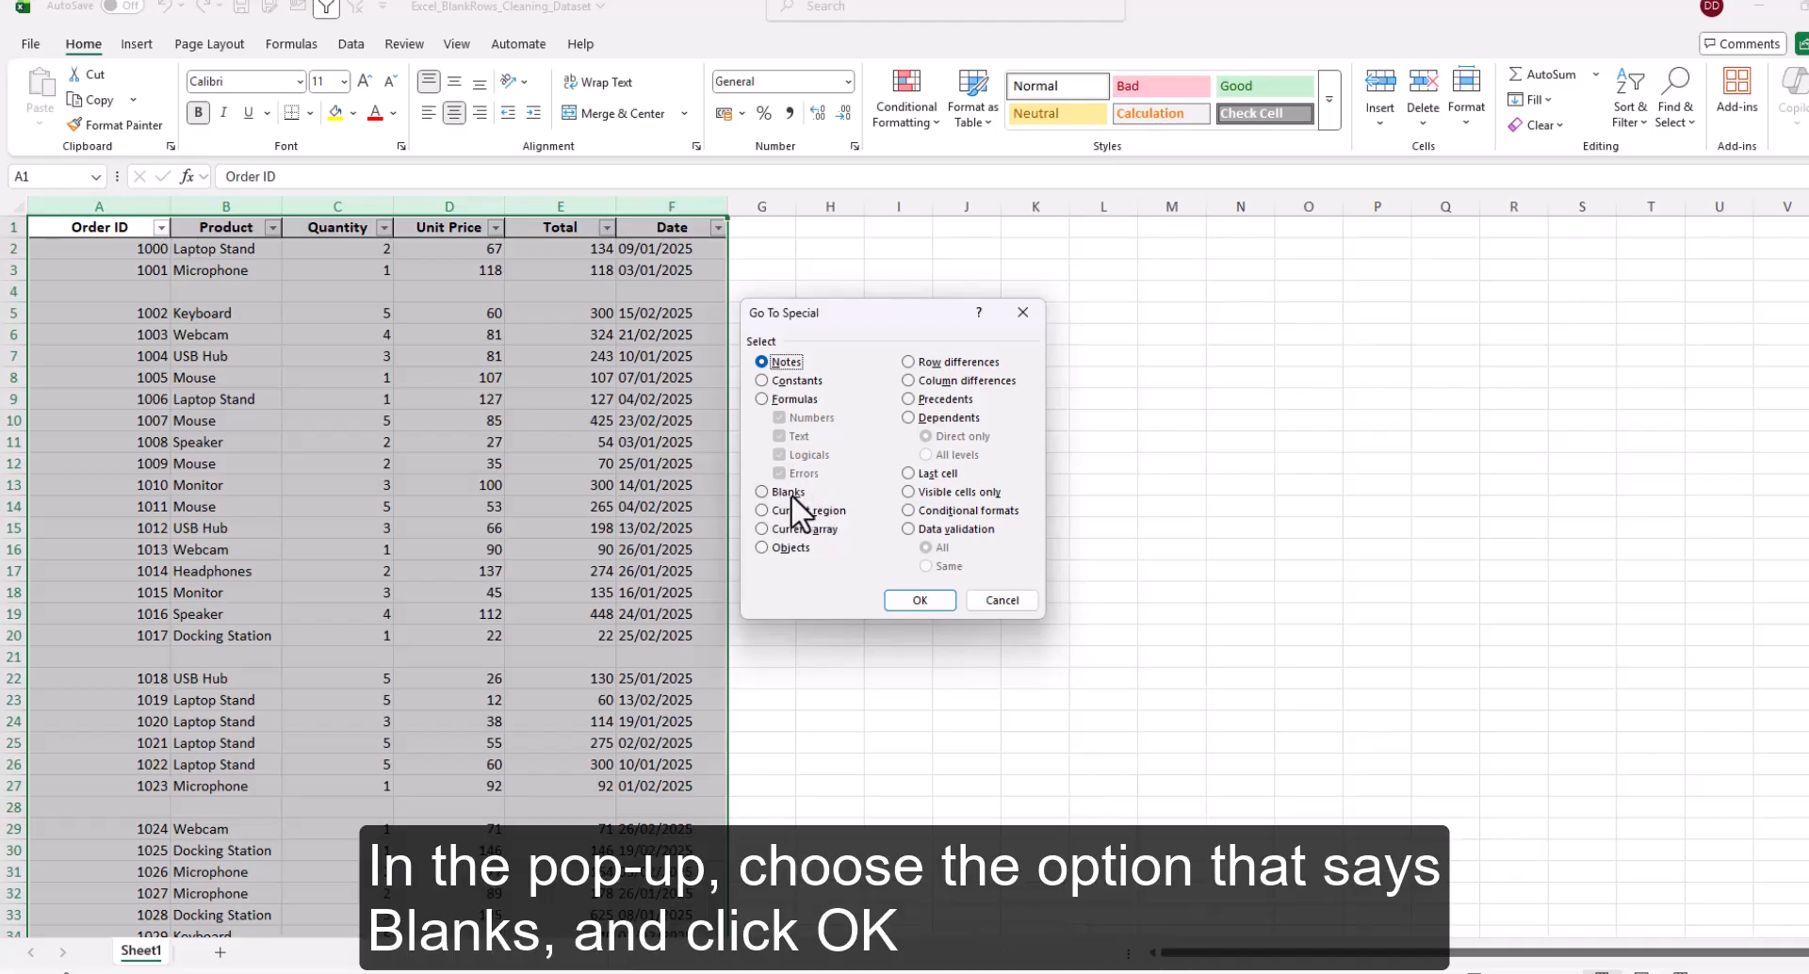
{"action": "left_click", "coordinate": [919, 600]}
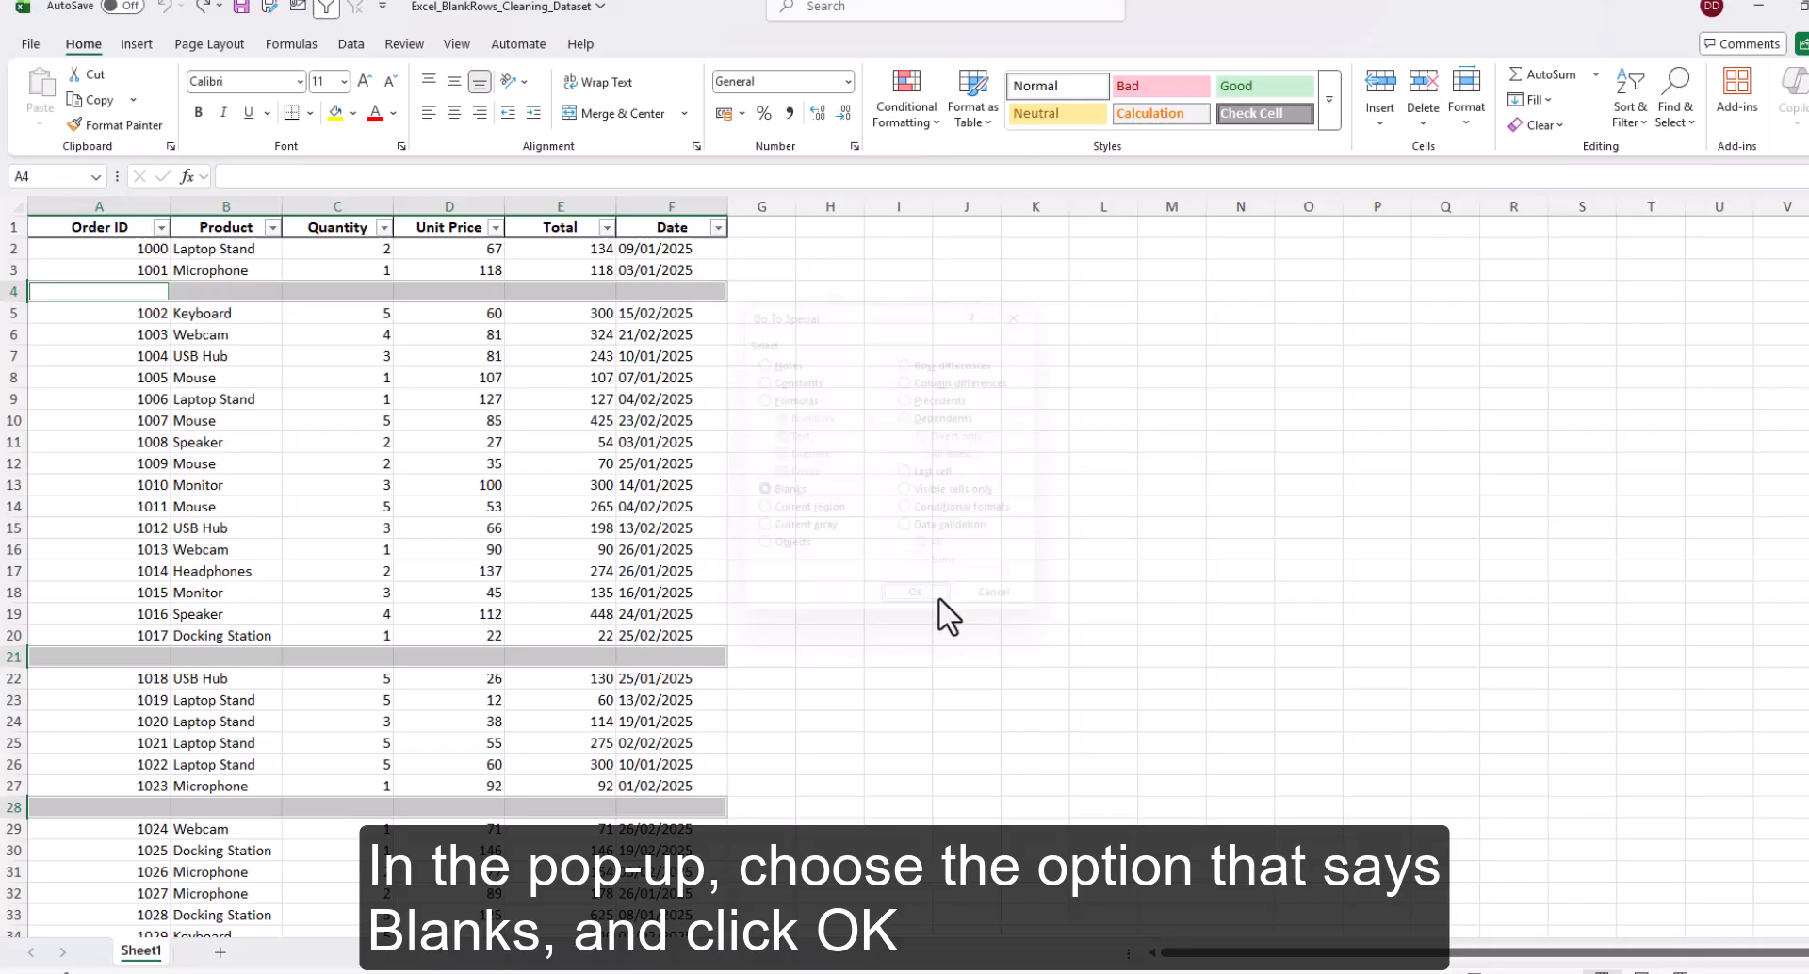
- Delete the selected blank cells using 'Shift cells up' and scroll to check the table
{"action": "left_click", "coordinate": [914, 591]}
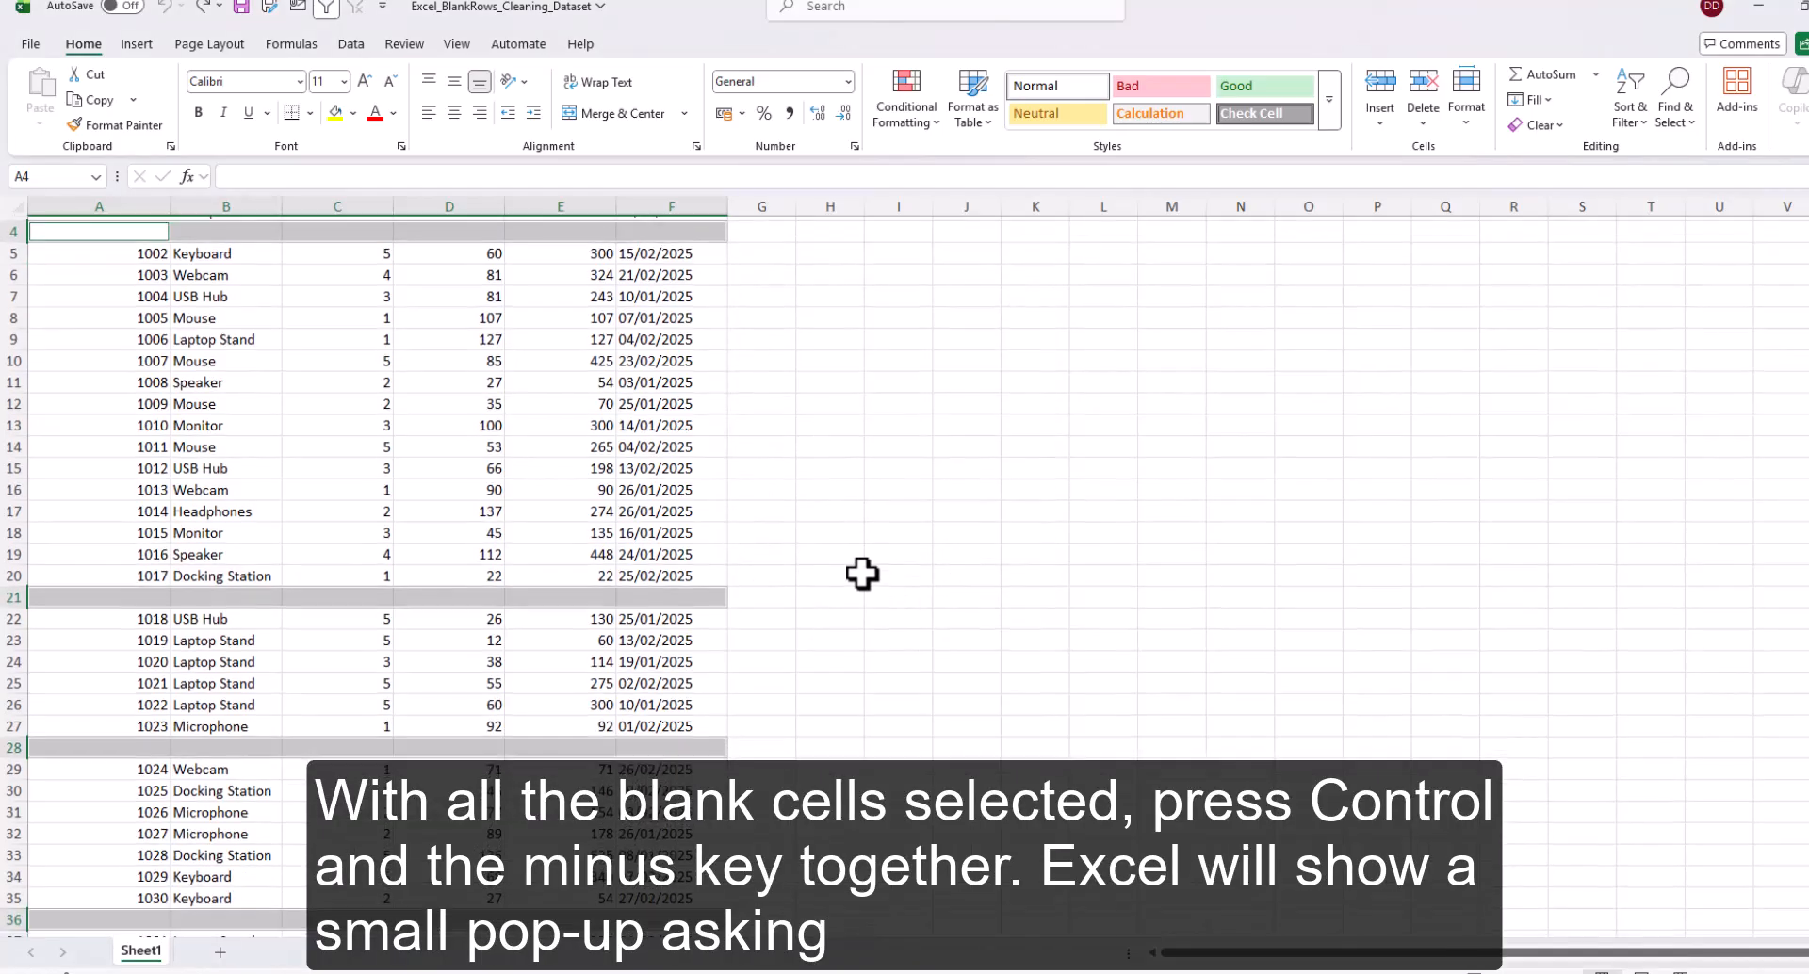
{"action": "scroll", "scroll_direction": "down", "scroll_amount": 3}
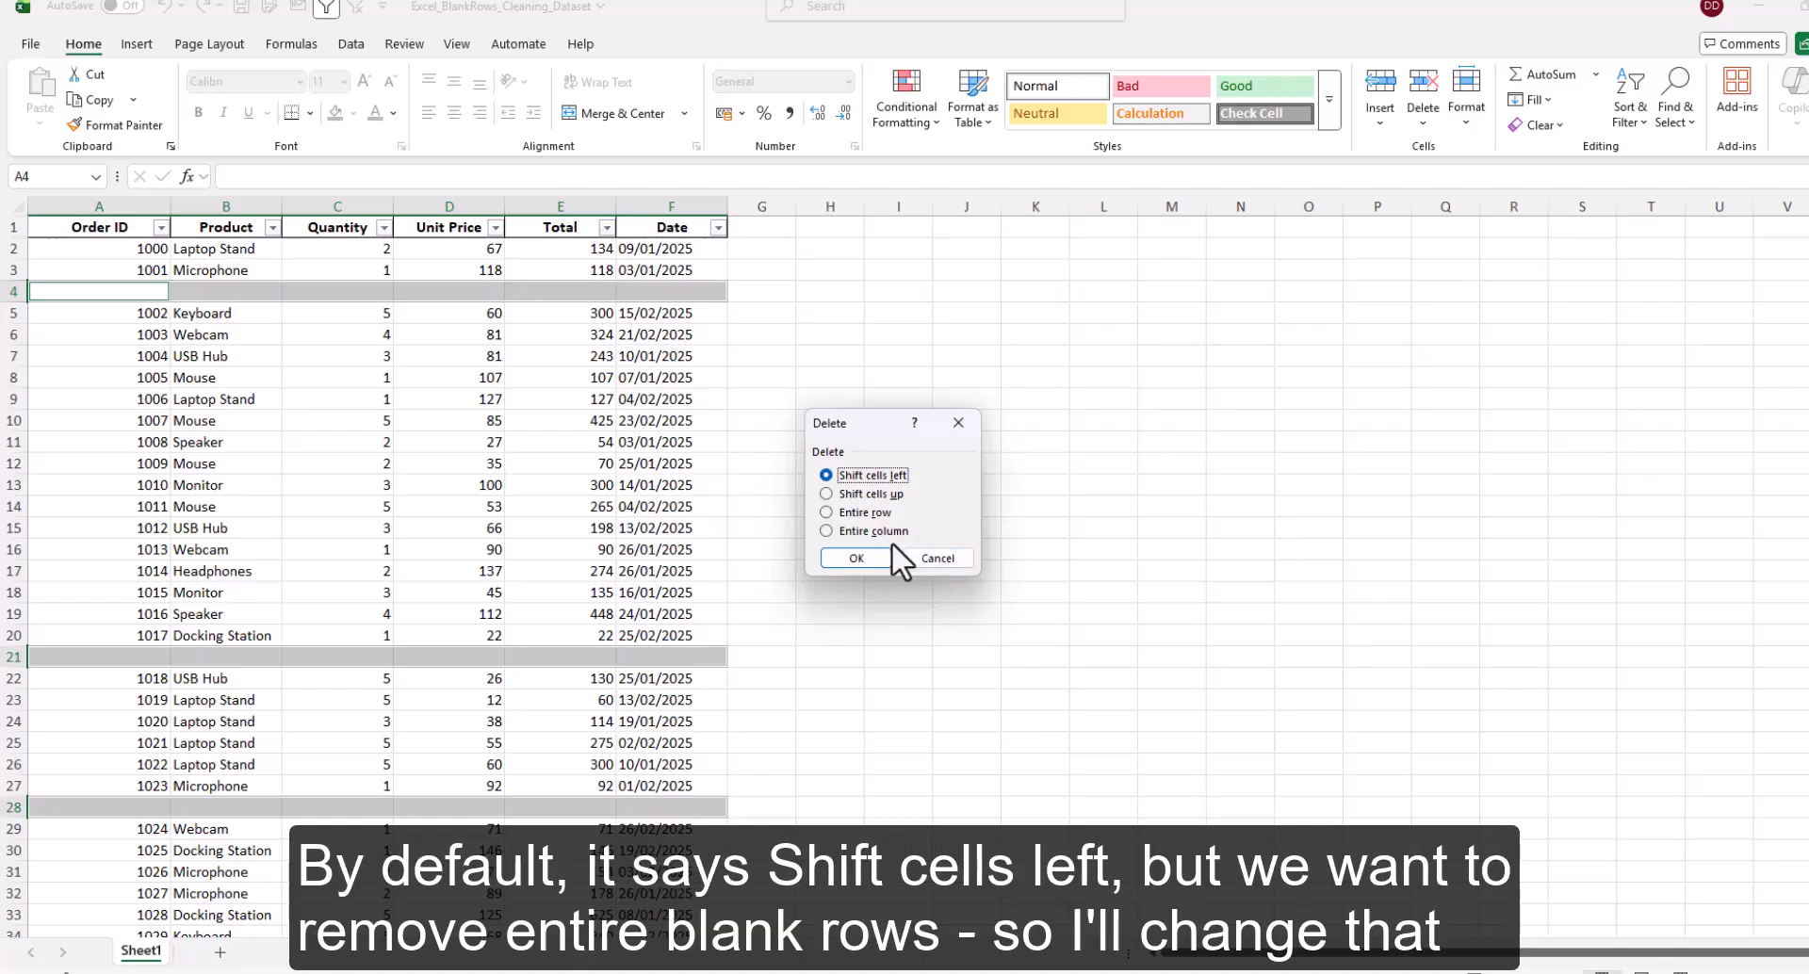
{"action": "mouse_move", "coordinate": [906, 496]}
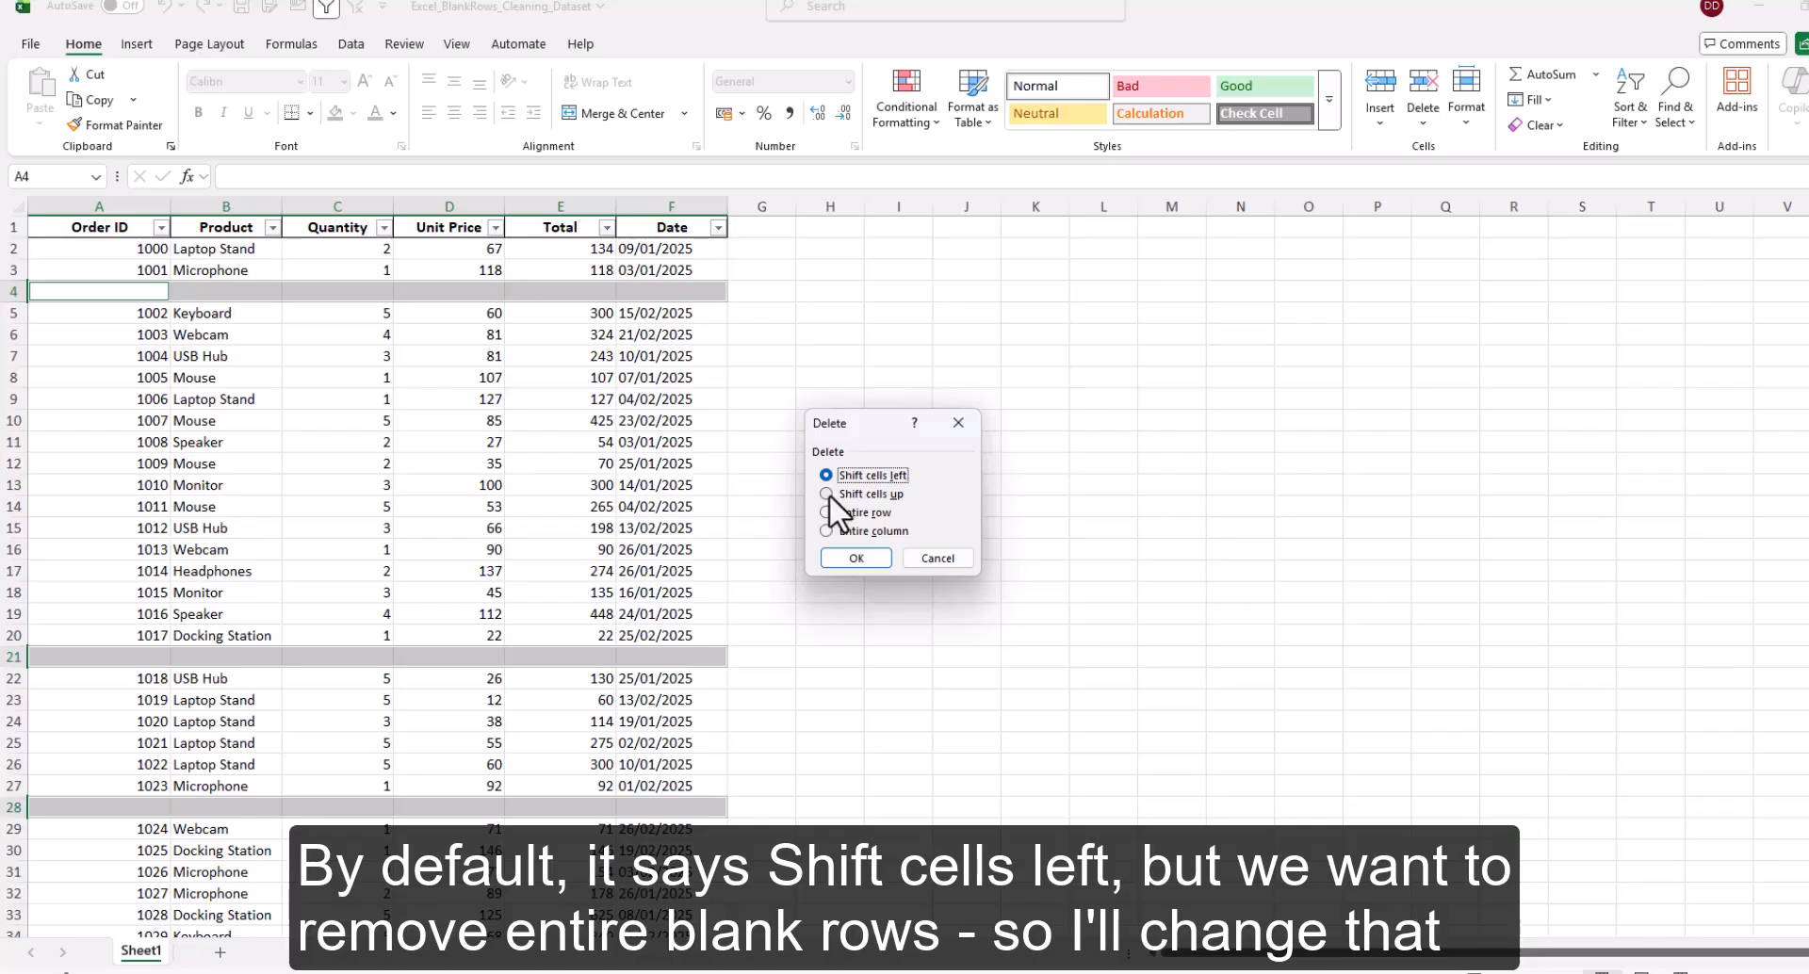
{"action": "left_click", "coordinate": [828, 494]}
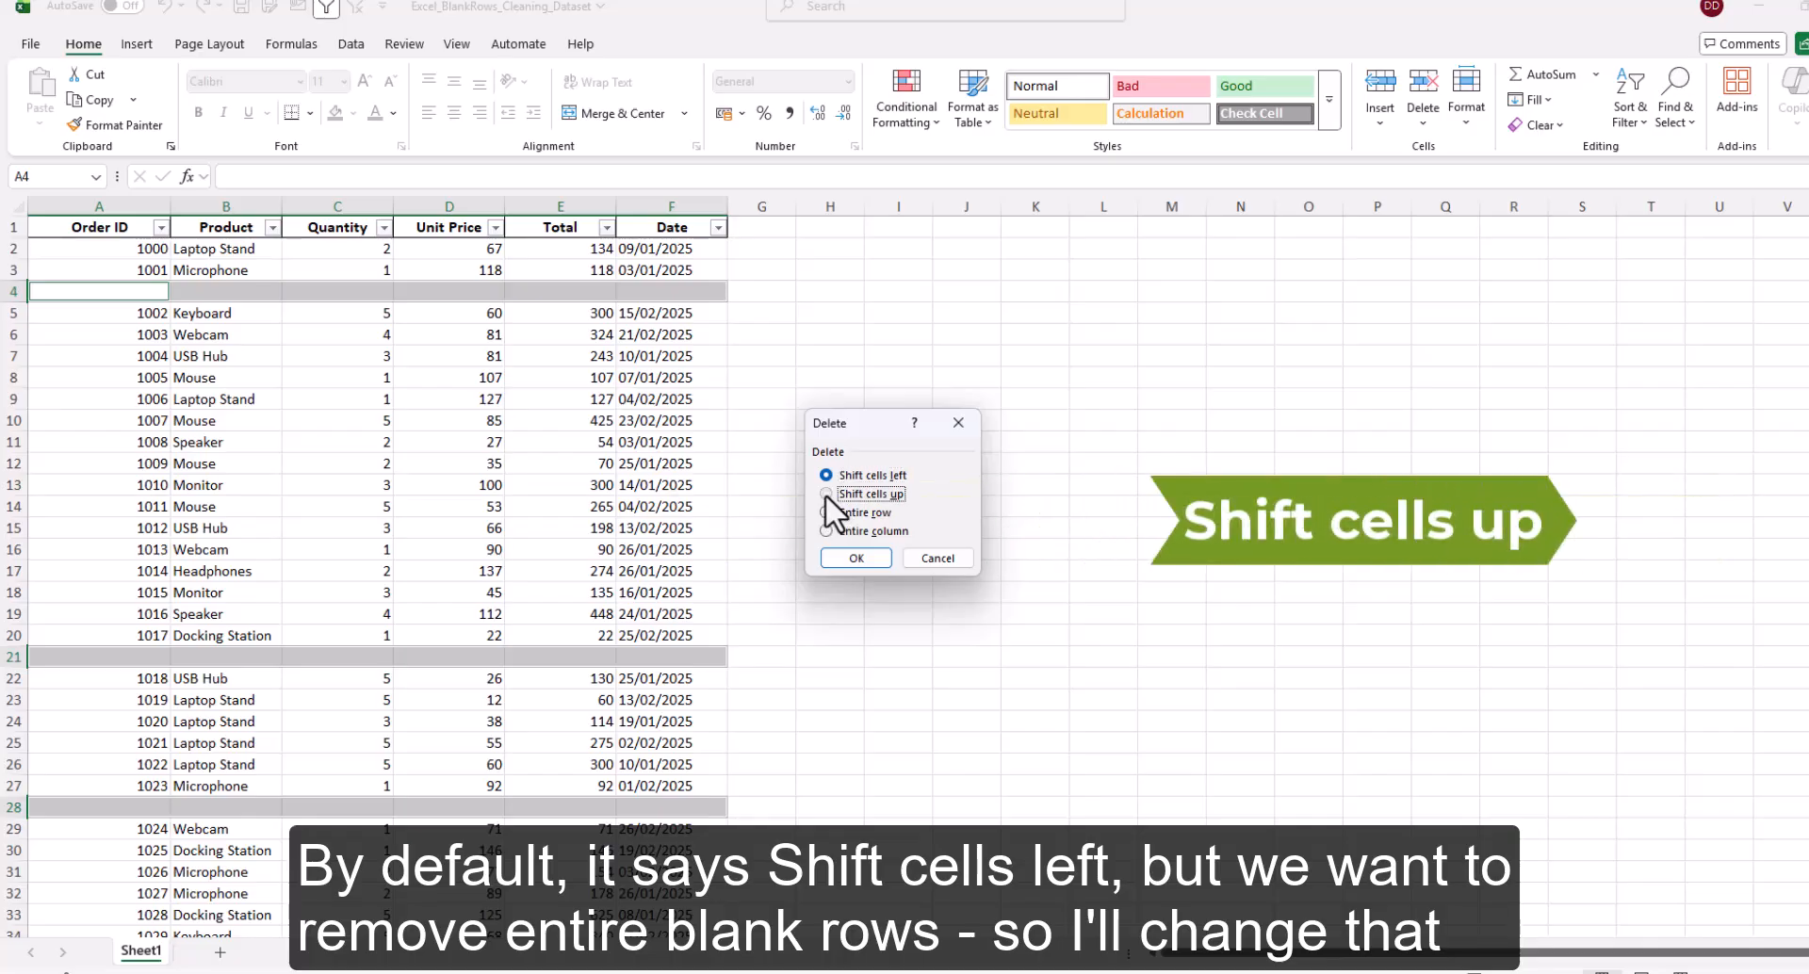
{"action": "left_click", "coordinate": [828, 494]}
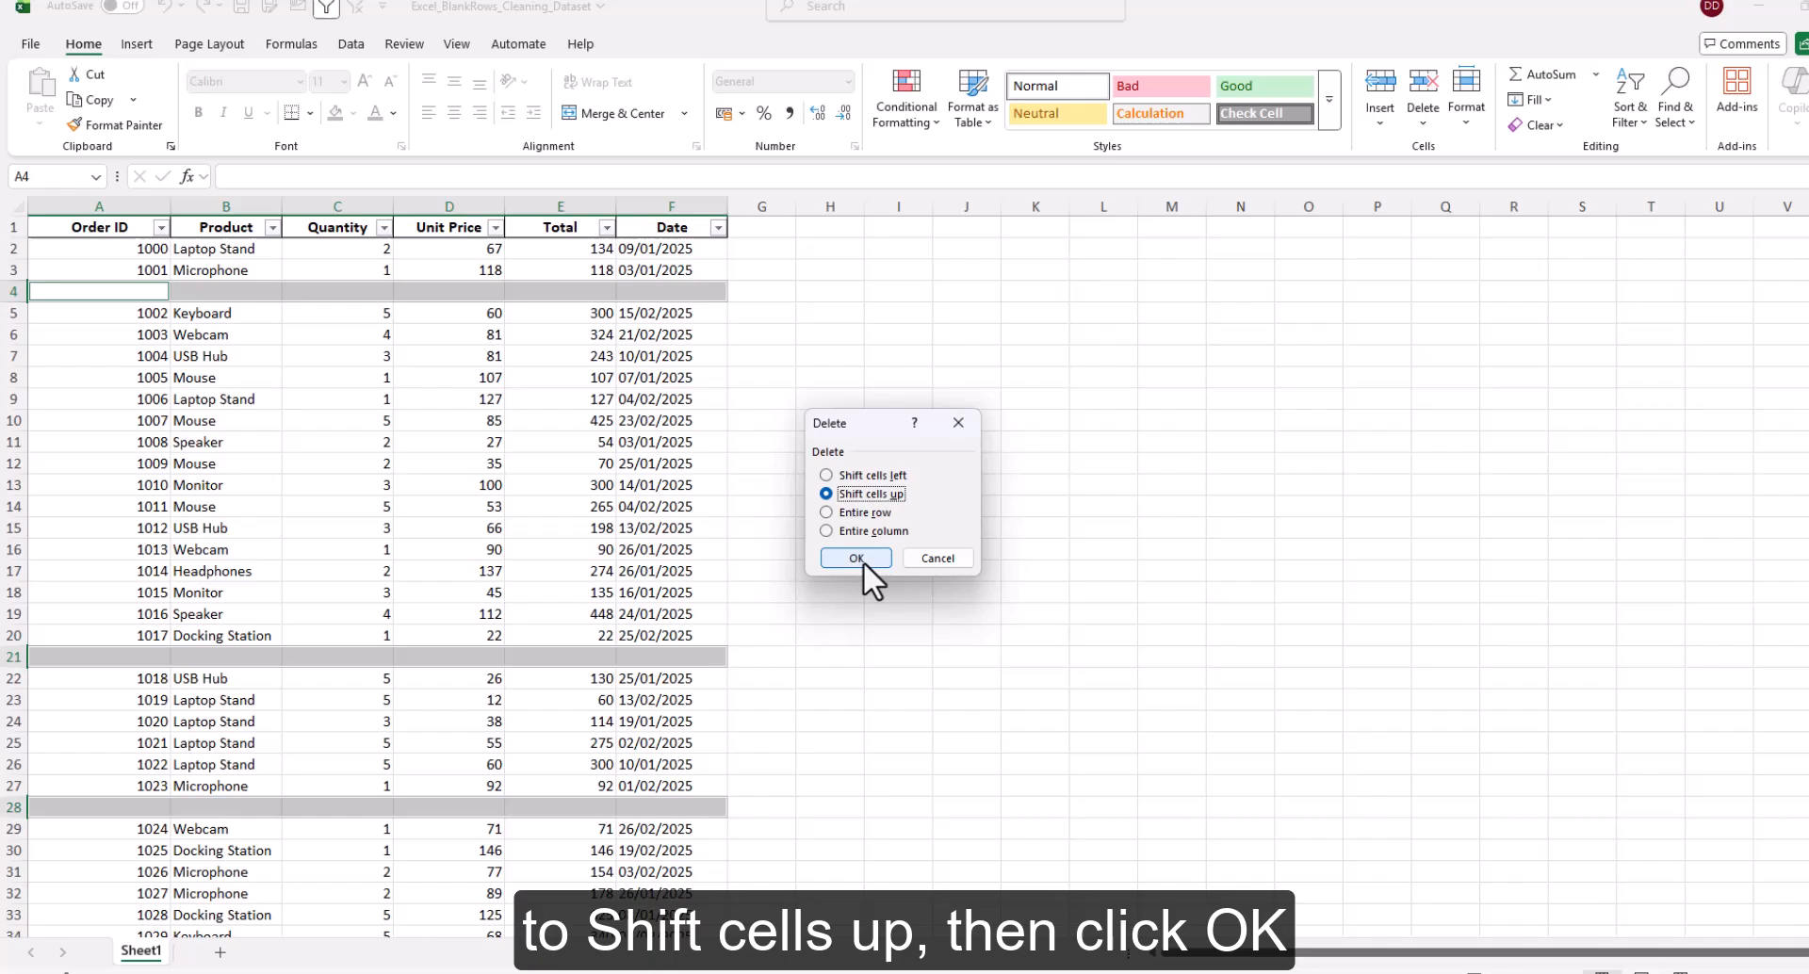
{"action": "left_click", "coordinate": [854, 558]}
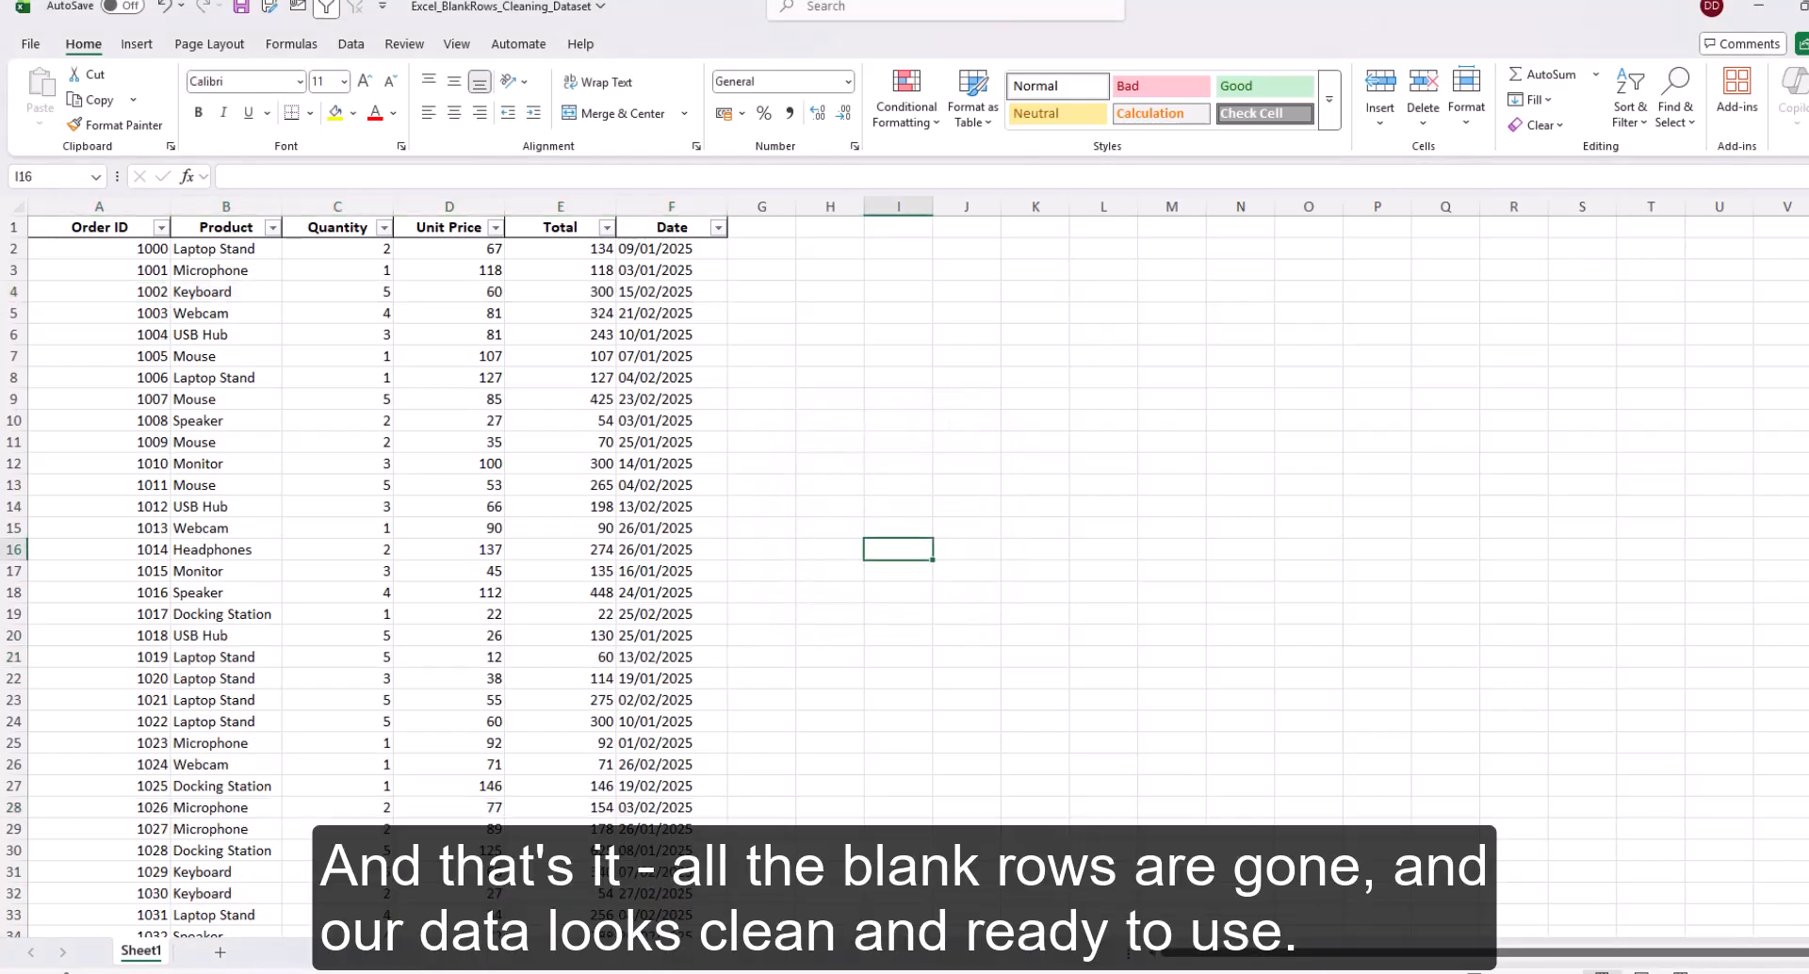
{"action": "scroll", "scroll_direction": "down", "scroll_amount": 3}
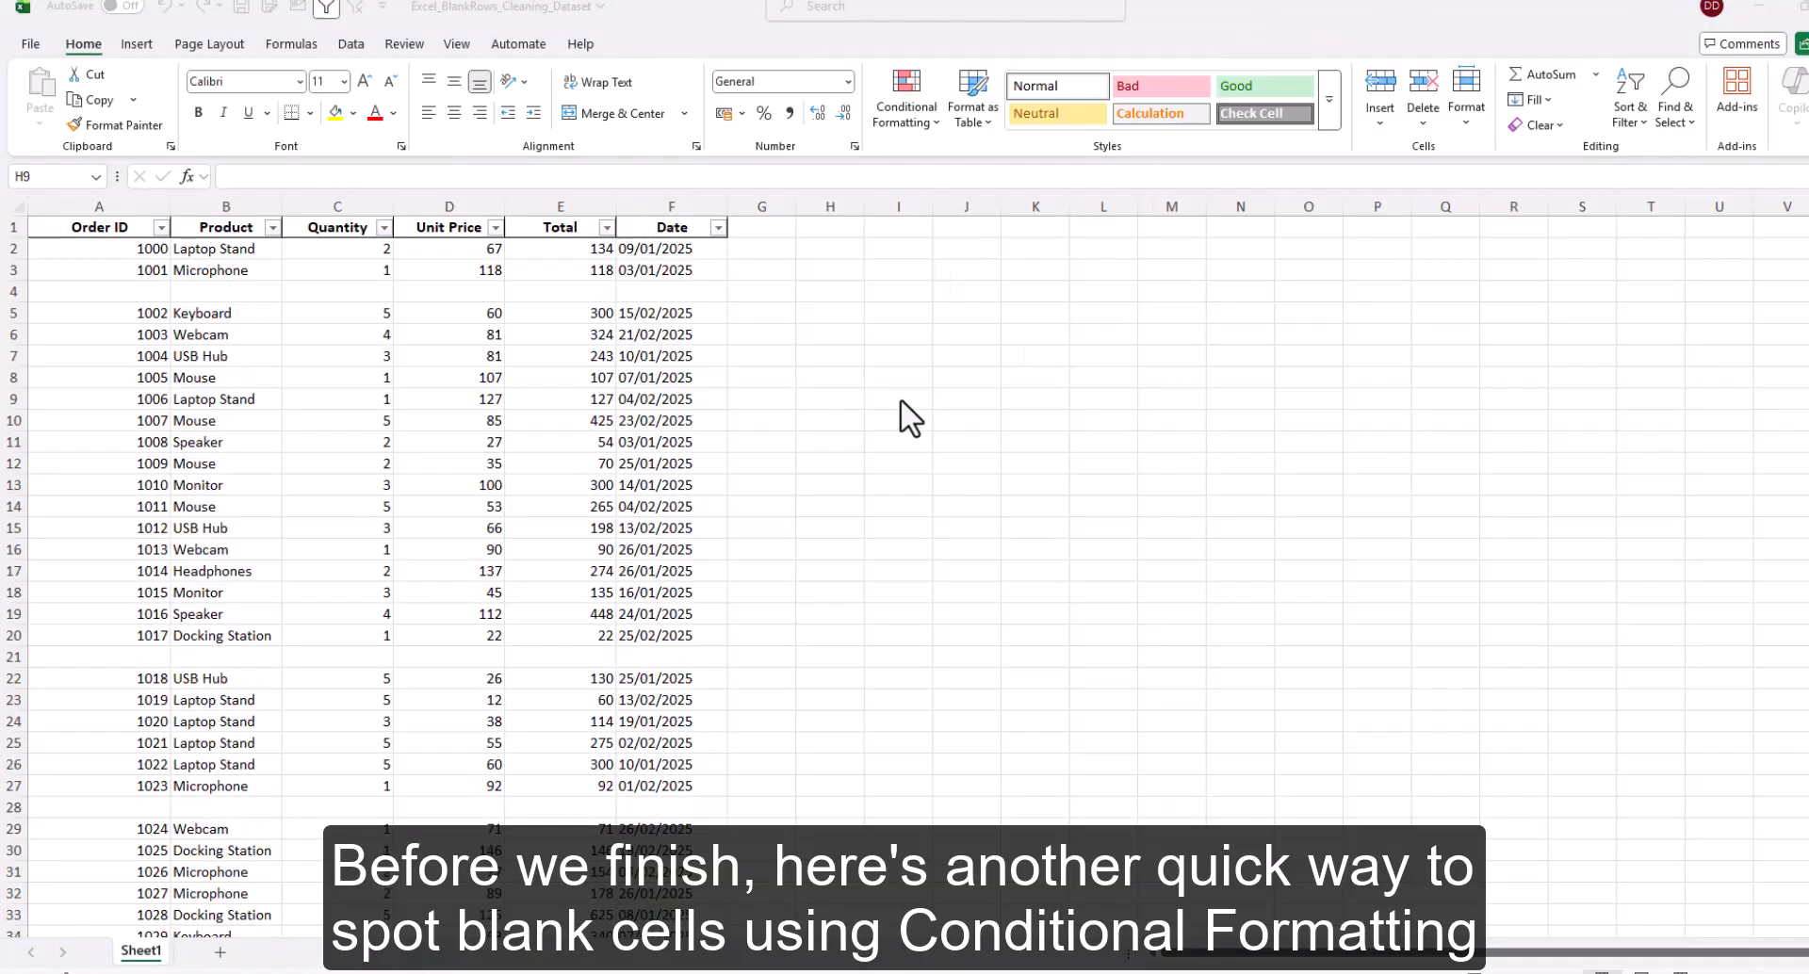
- Select the sales table across columns A to F, blank rows included
{"action": "left_click", "coordinate": [829, 399]}
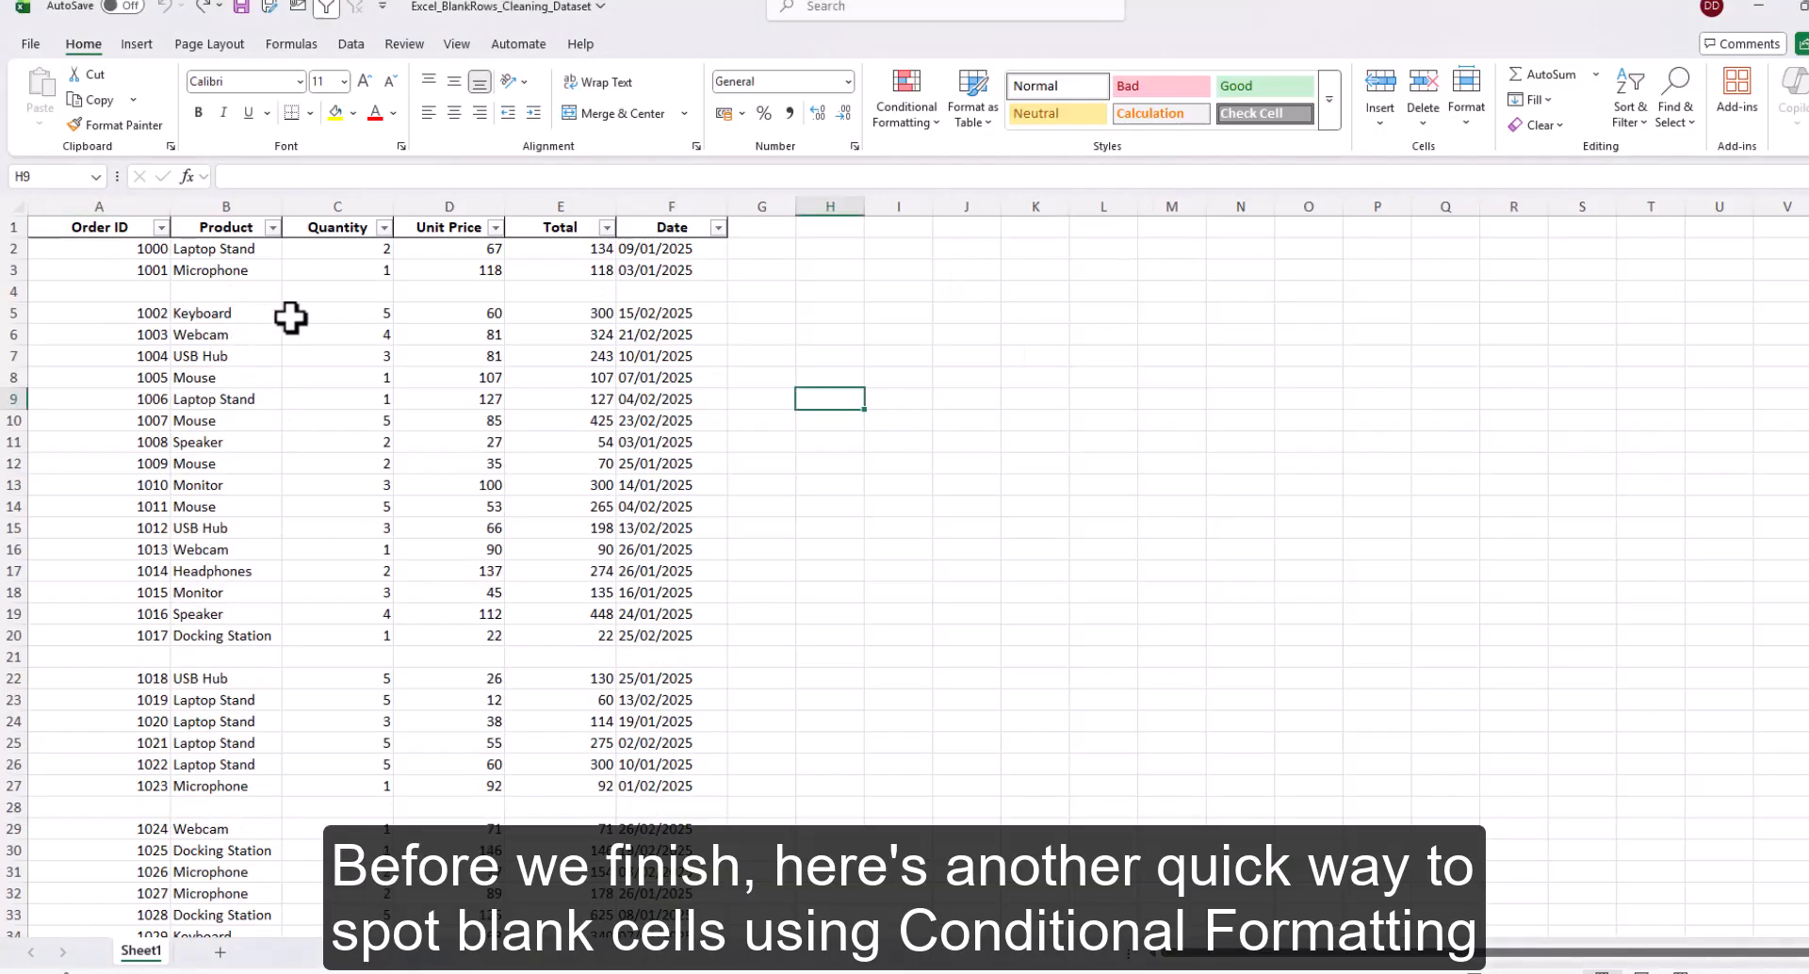
{"action": "left_click", "coordinate": [898, 291]}
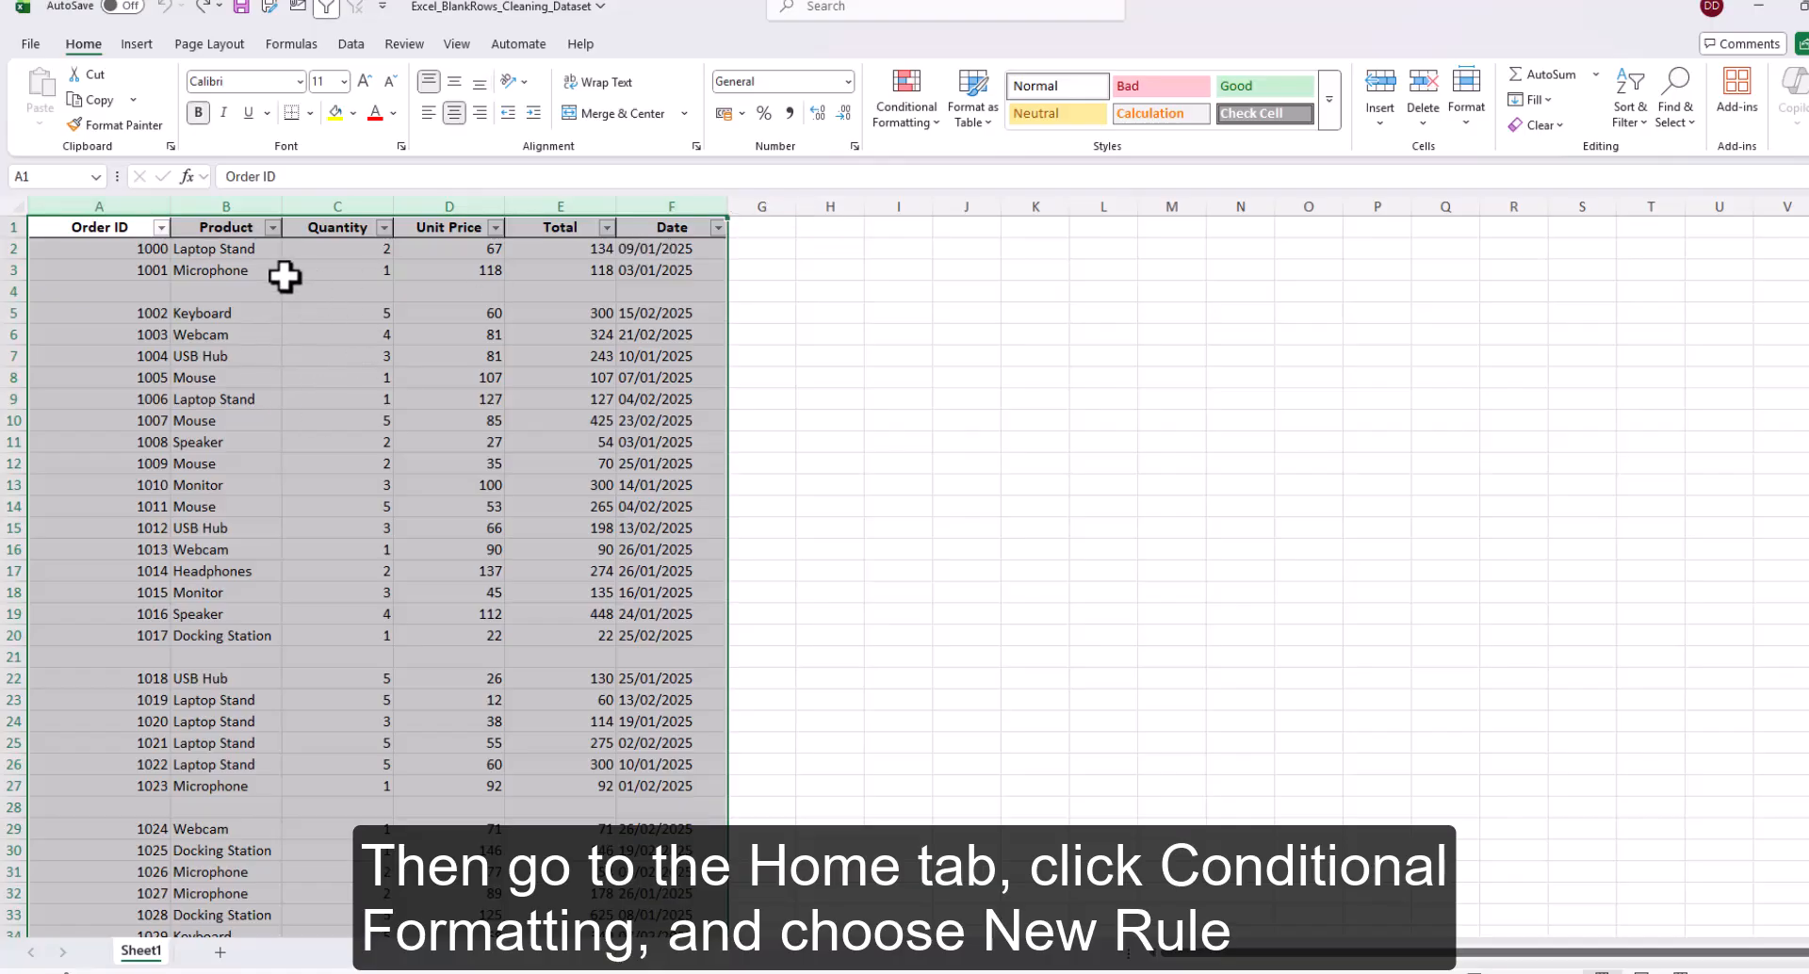
{"action": "mouse_move", "coordinate": [123, 54]}
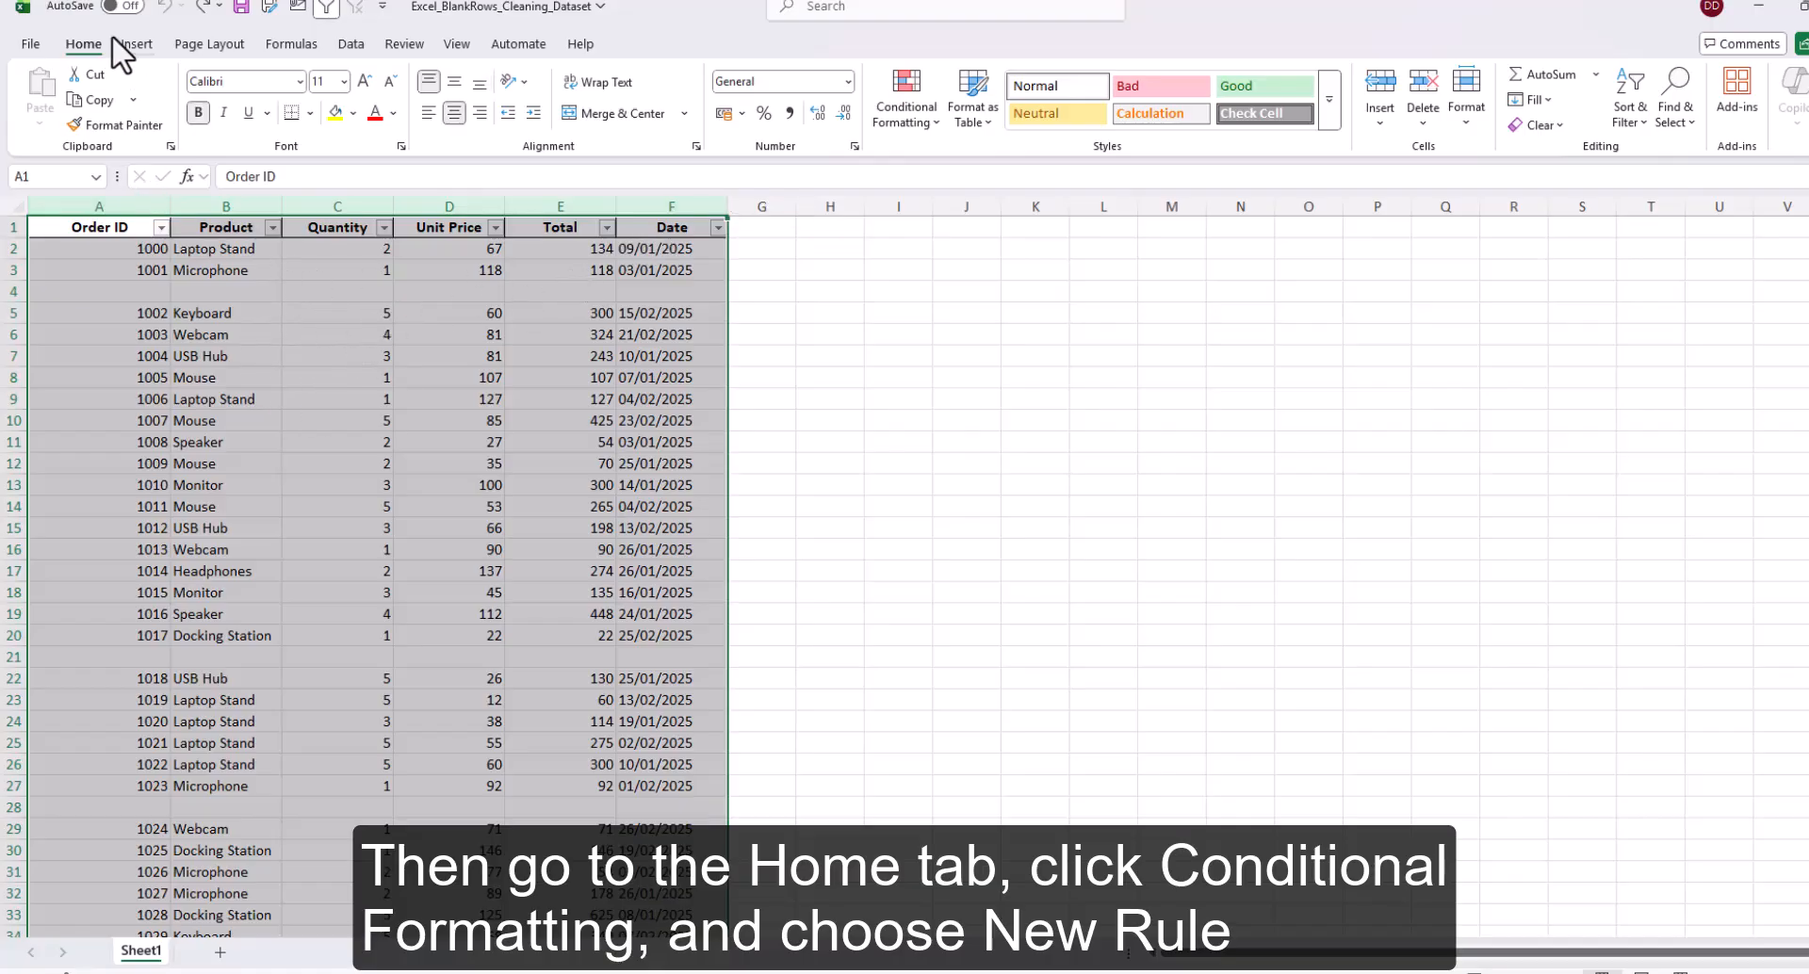
- Add a new 'Format only cells that contain' Blanks rule with a yellow fill
{"action": "left_click", "coordinate": [904, 96]}
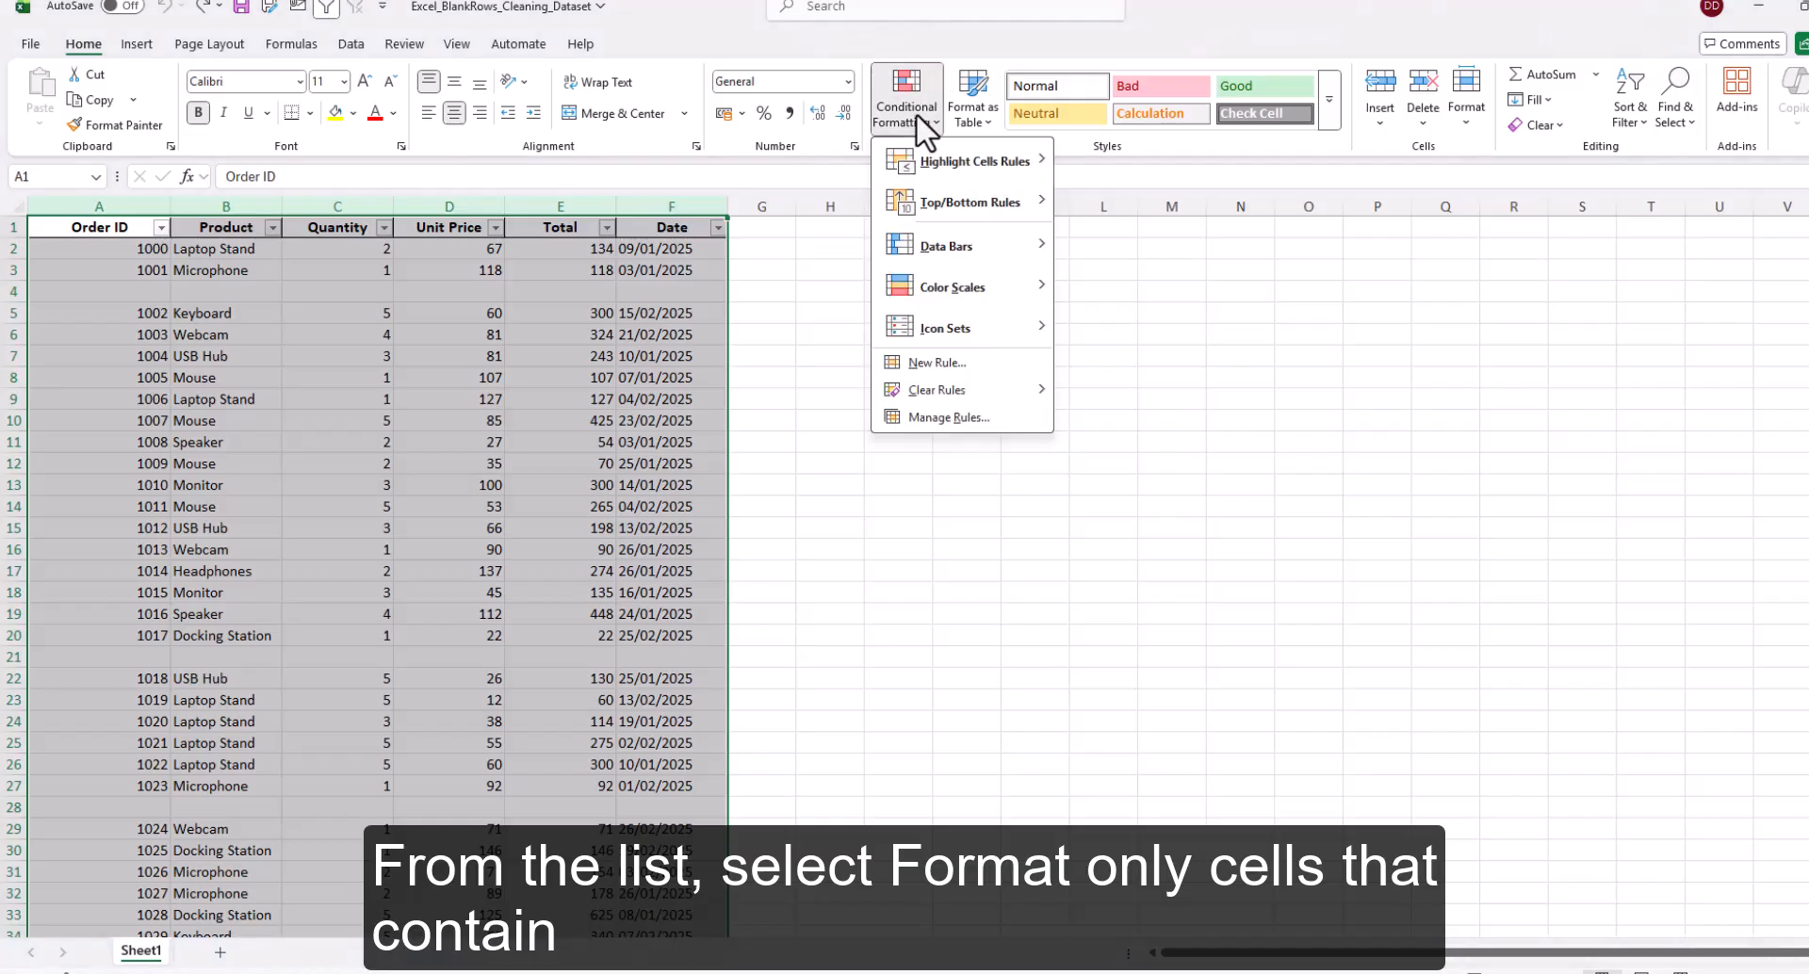
{"action": "mouse_move", "coordinate": [929, 381]}
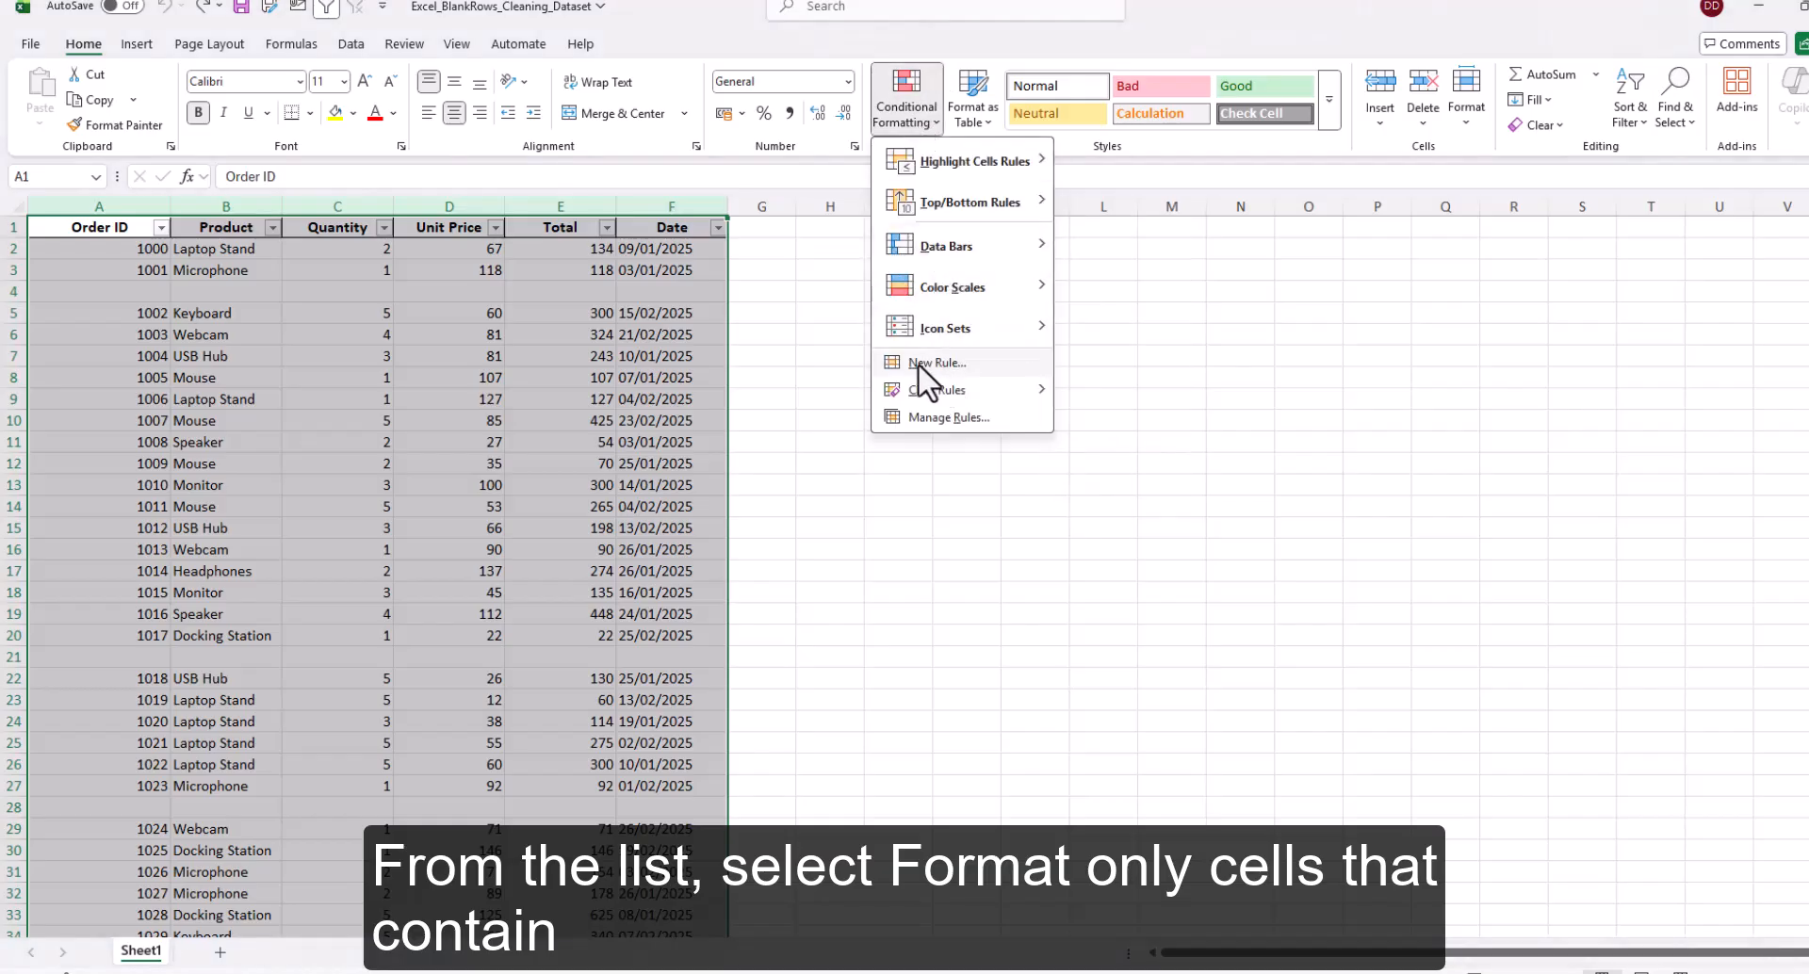
{"action": "left_click", "coordinate": [935, 362]}
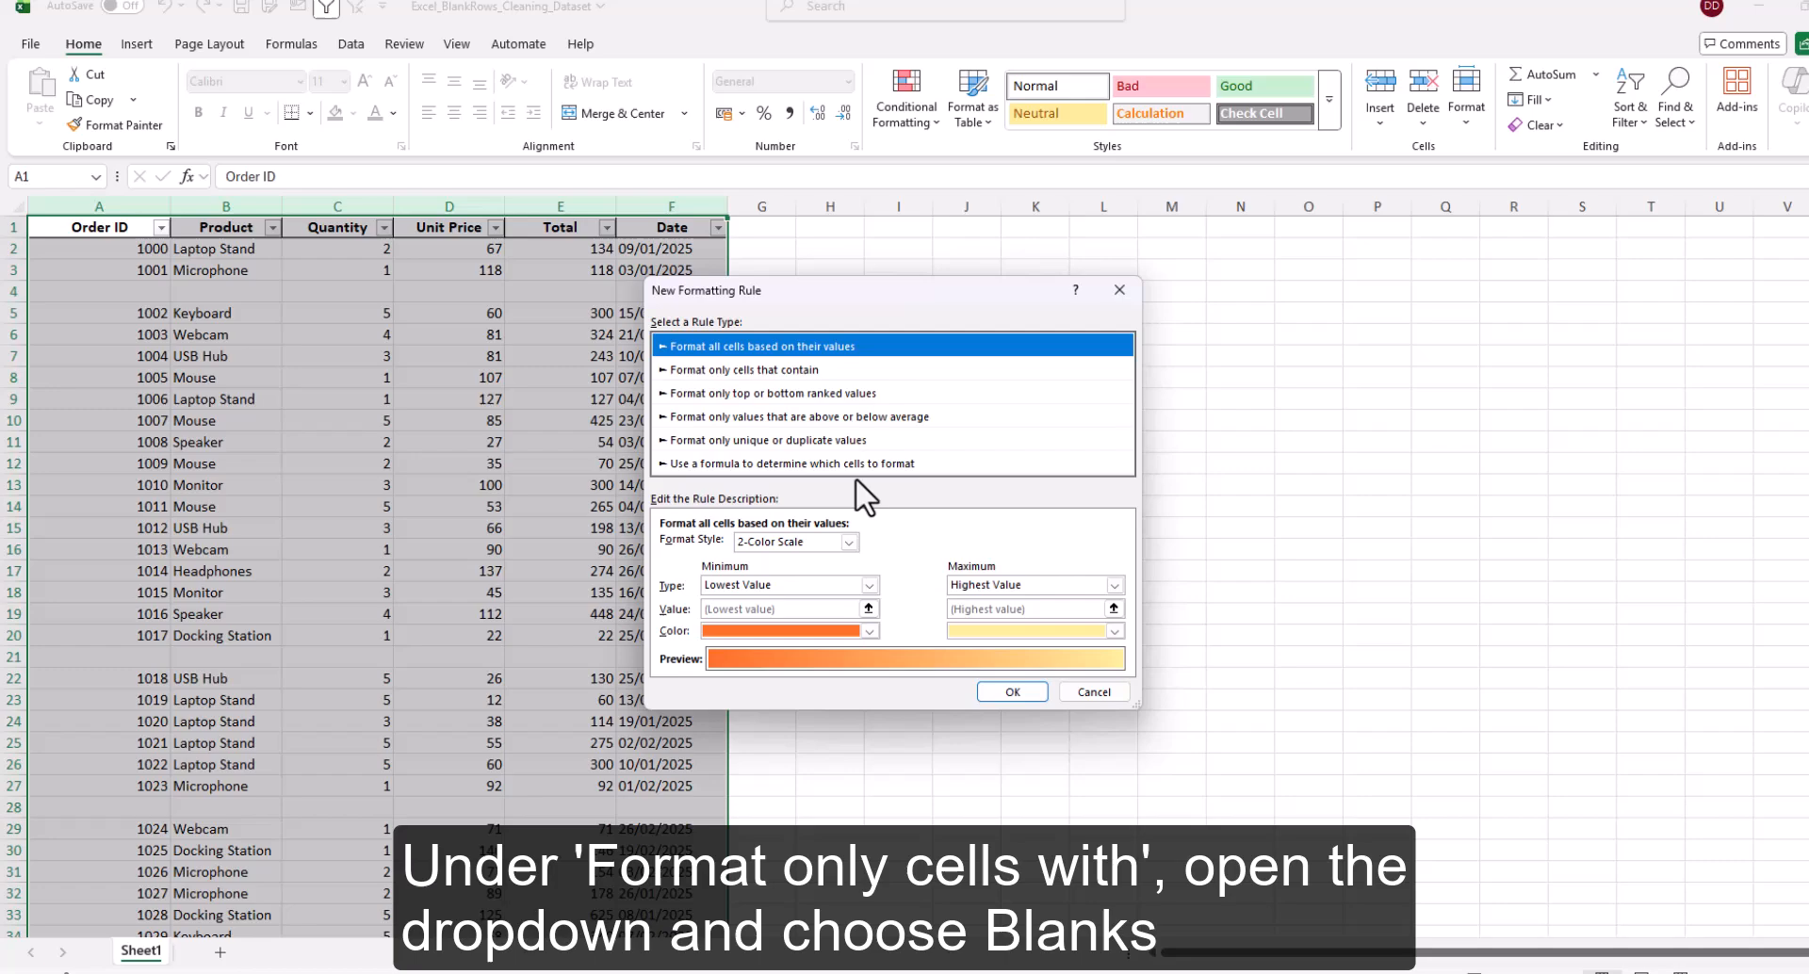
{"action": "left_click", "coordinate": [744, 369]}
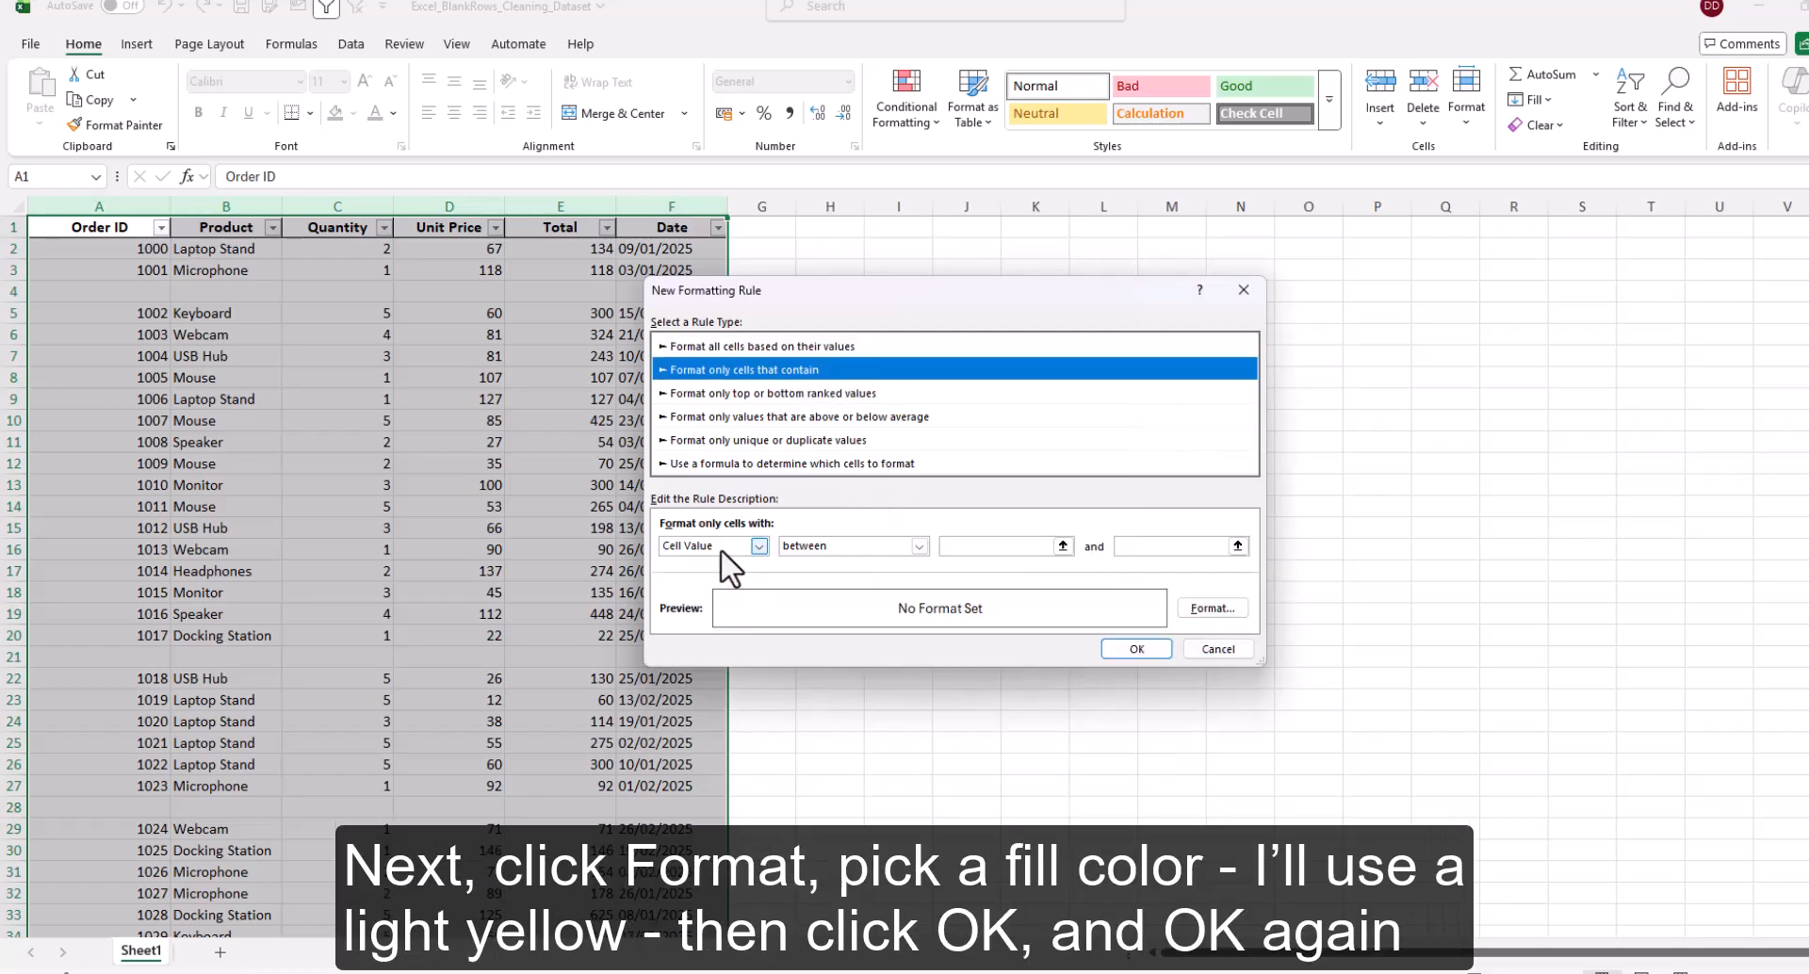
{"action": "left_click", "coordinate": [760, 546]}
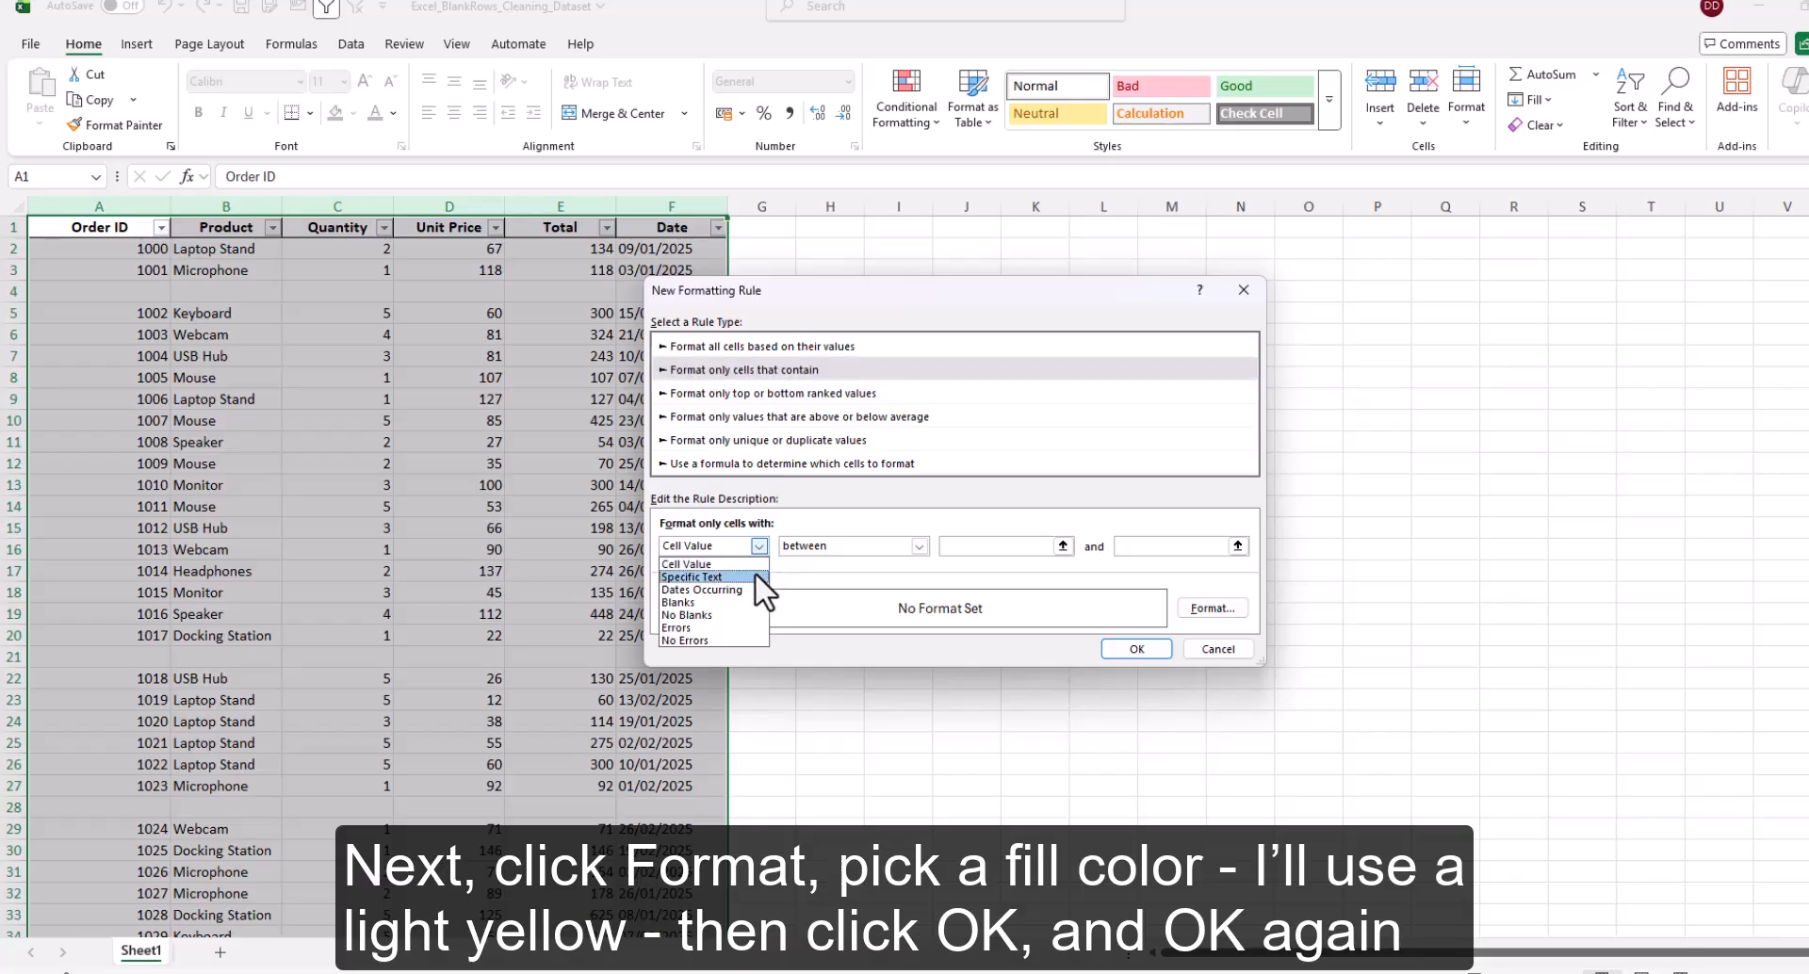
{"action": "left_click", "coordinate": [683, 603]}
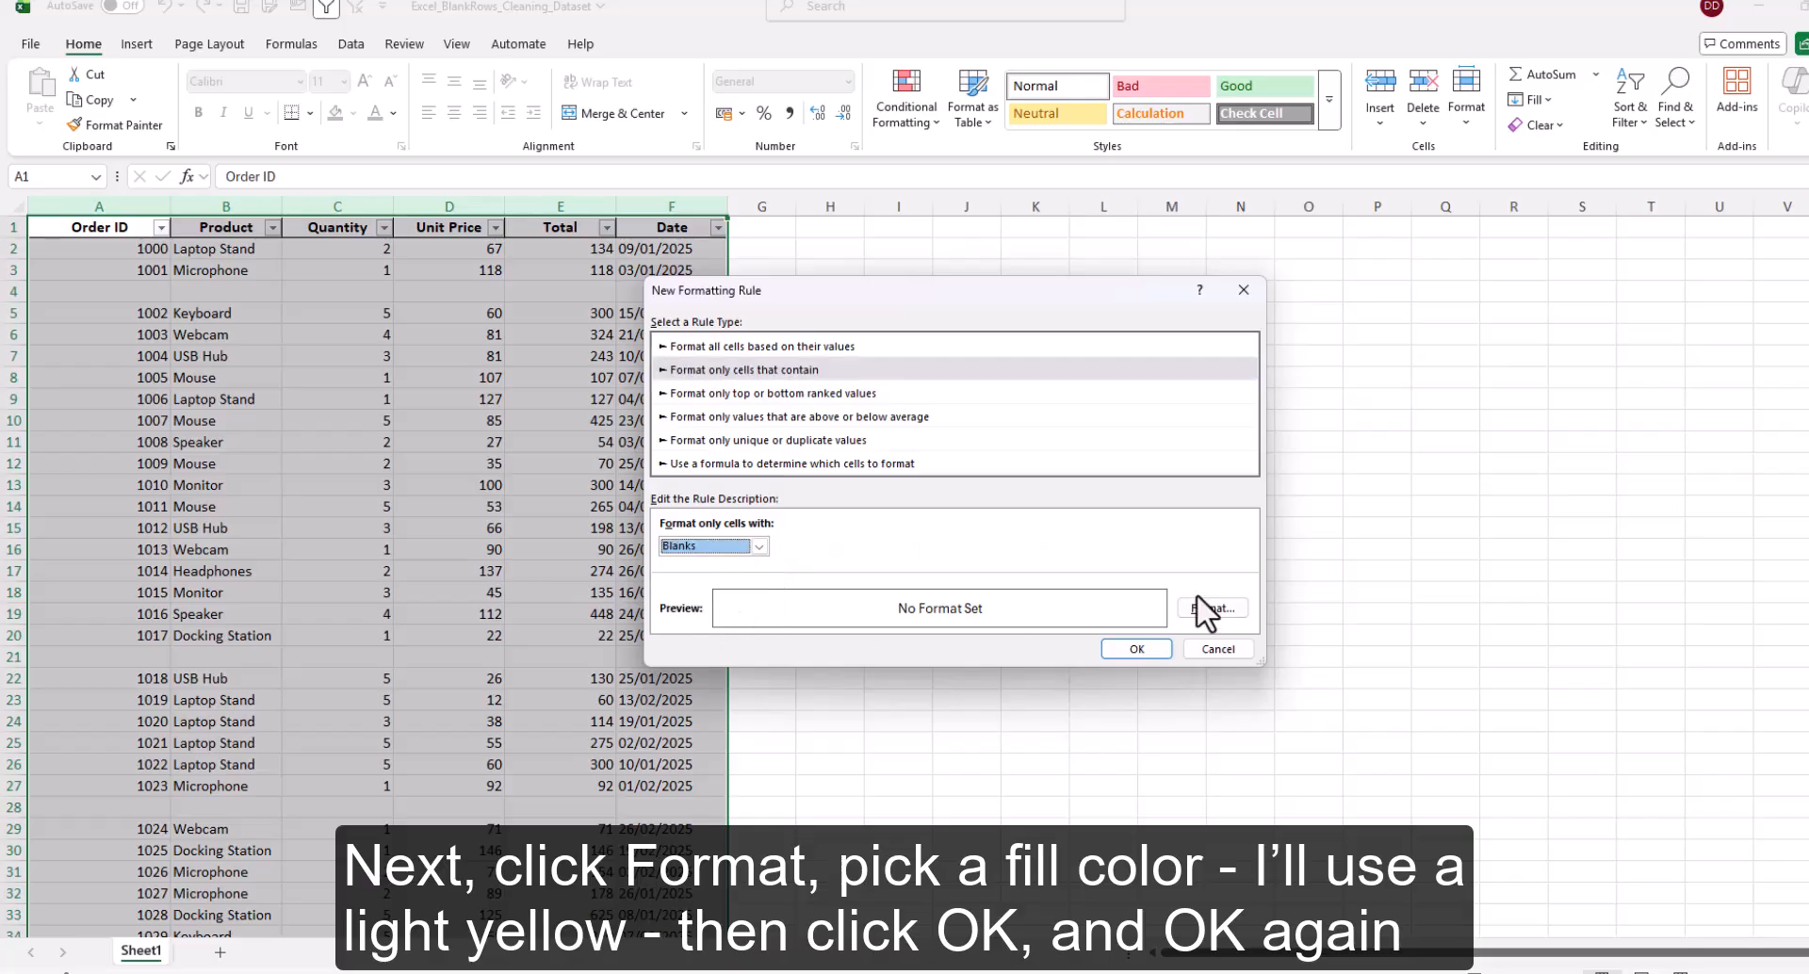
{"action": "left_click", "coordinate": [1209, 608]}
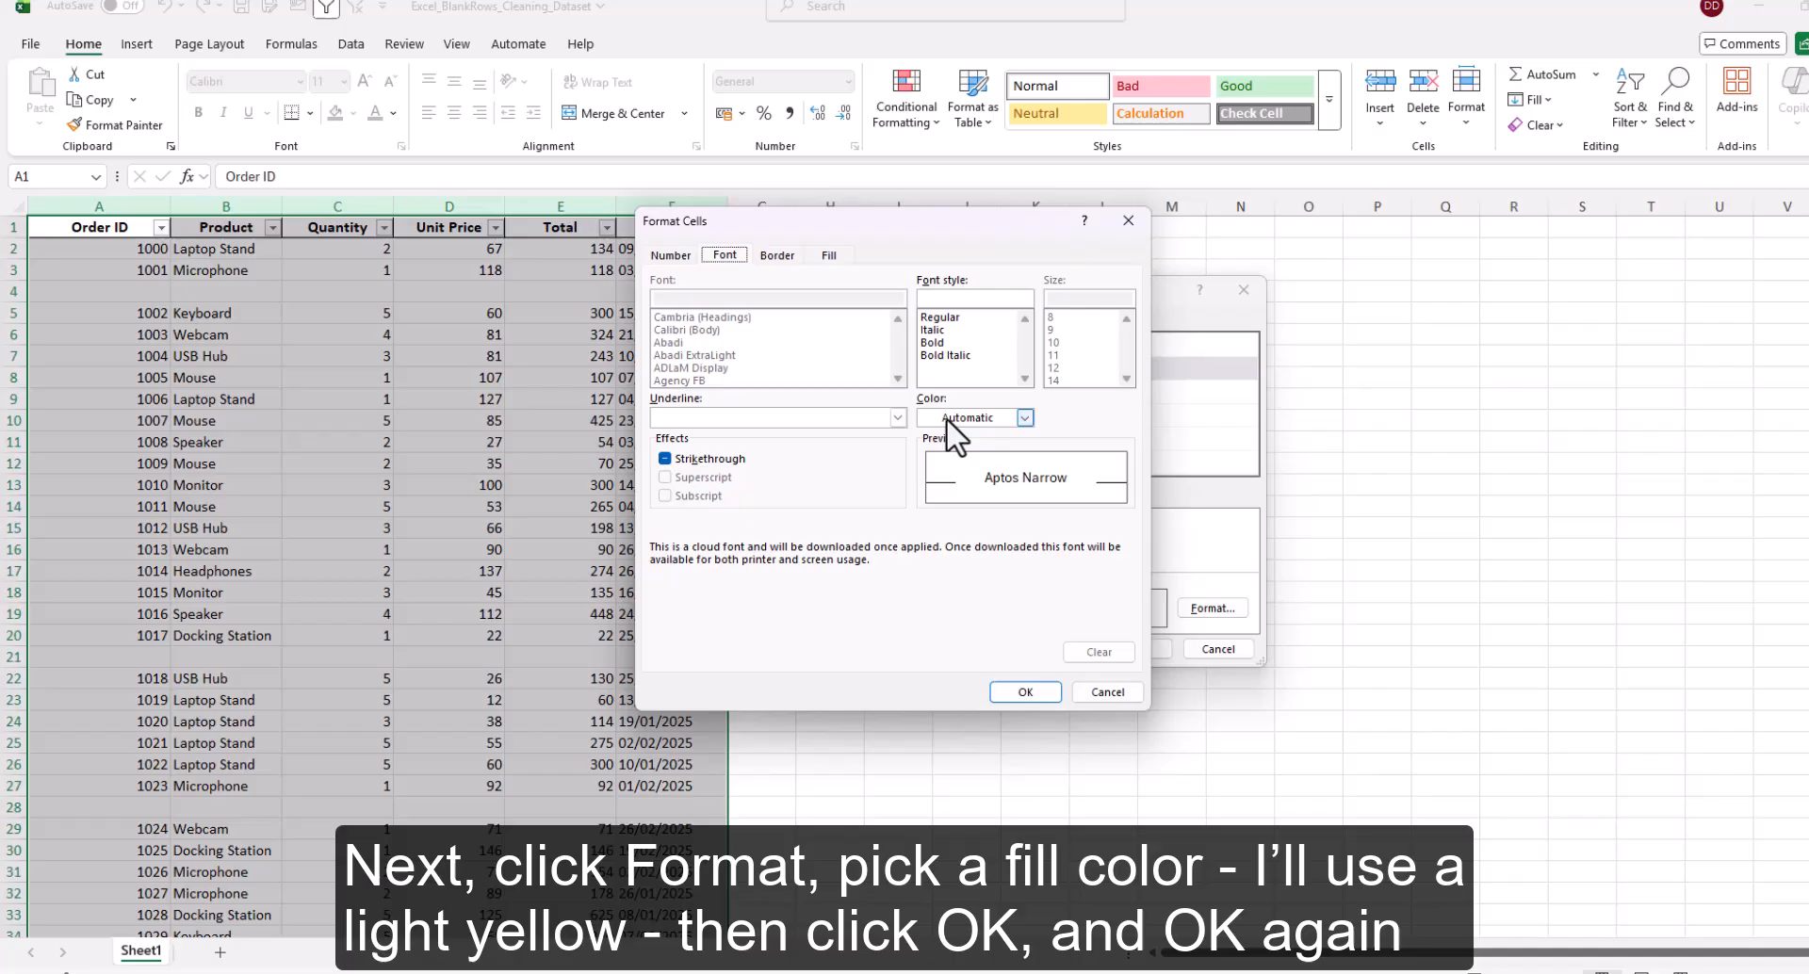
{"action": "left_click", "coordinate": [827, 255]}
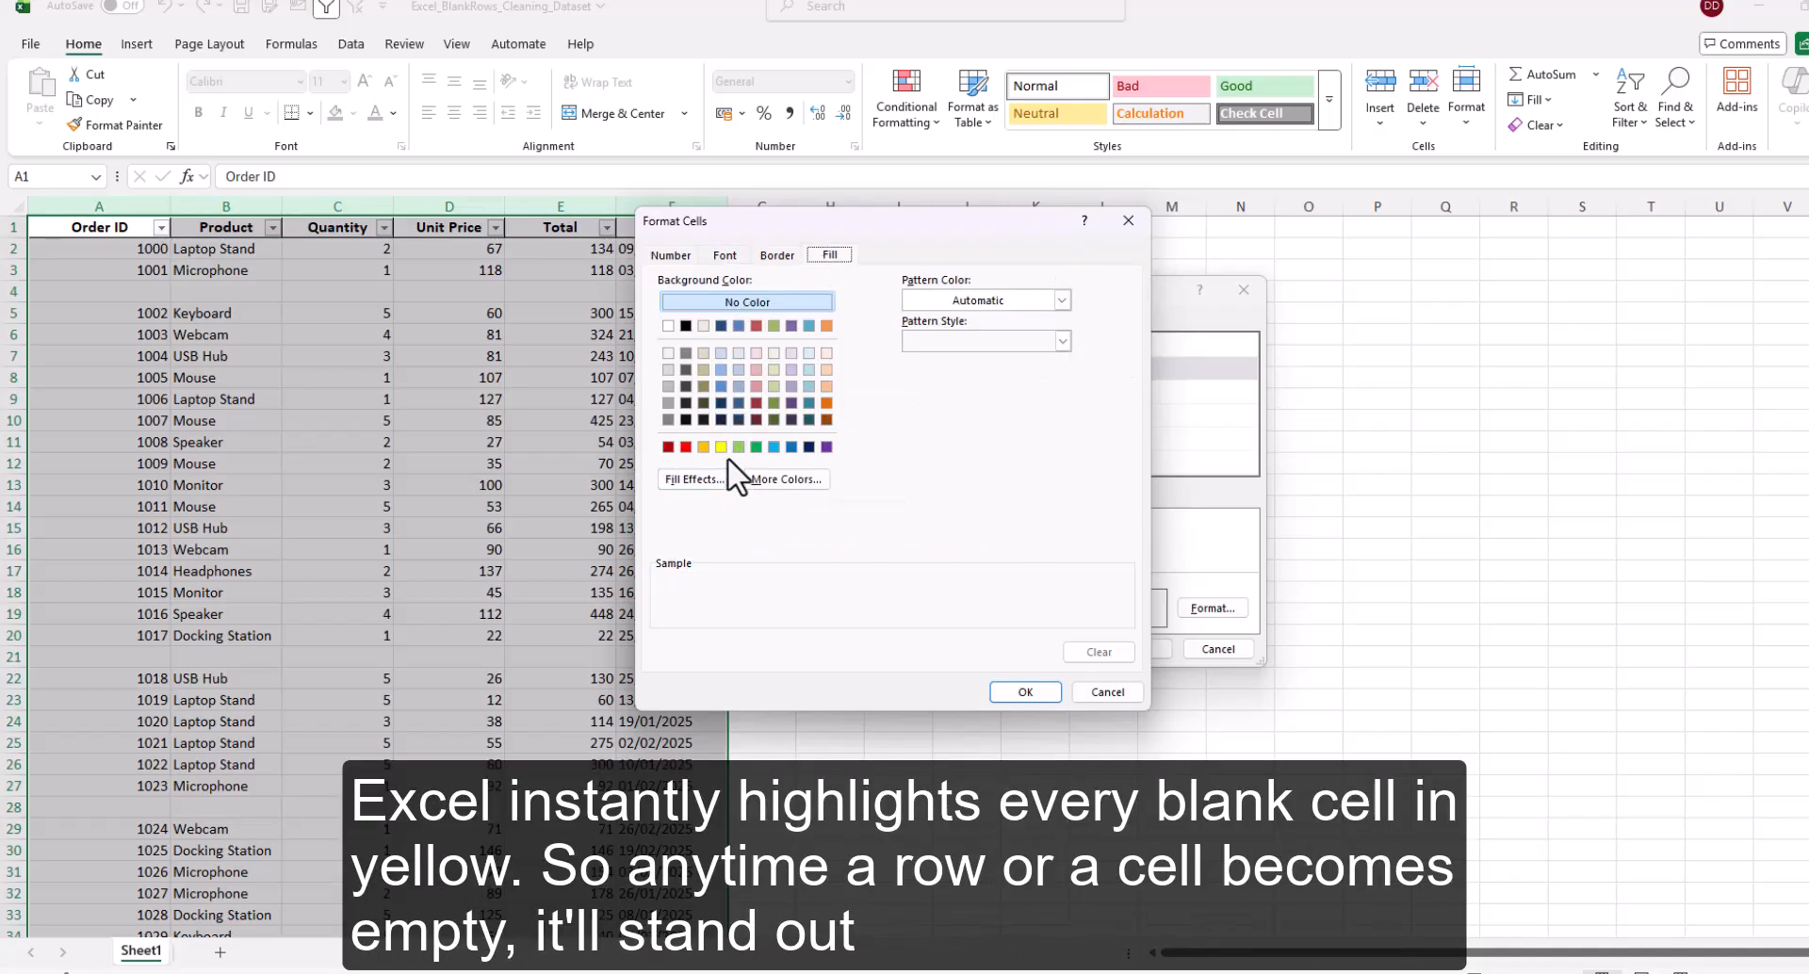
{"action": "left_click", "coordinate": [1023, 691]}
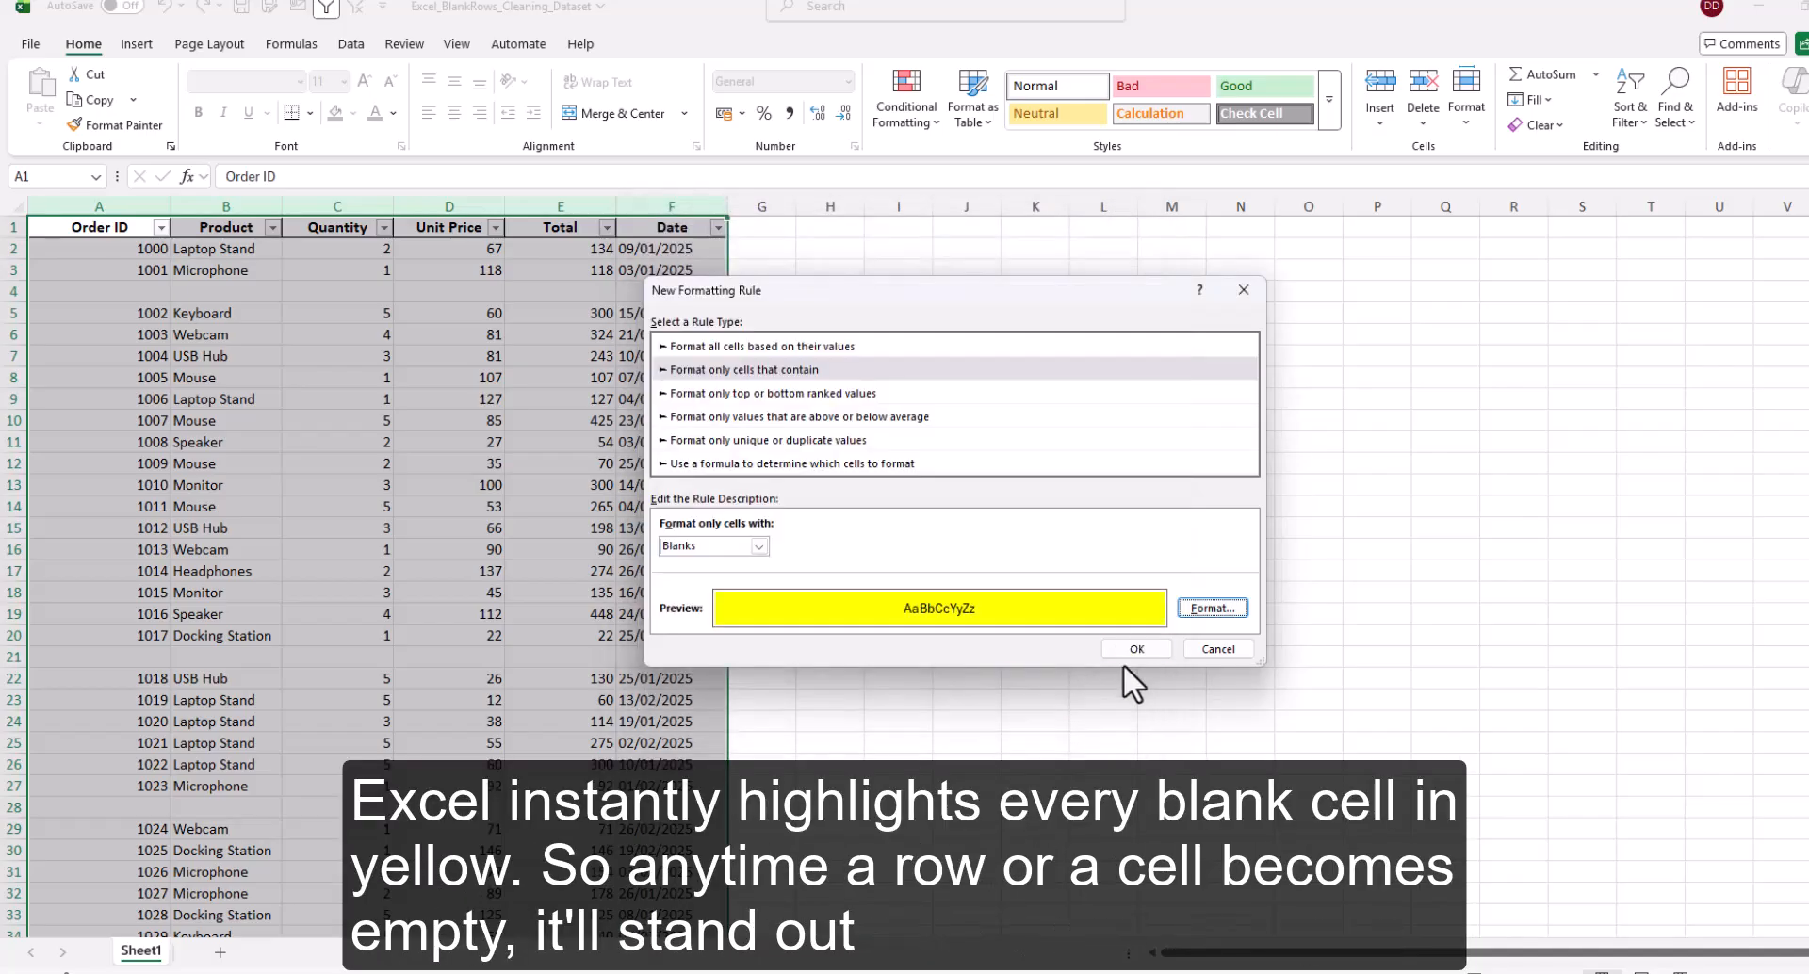
{"action": "left_click", "coordinate": [1135, 648]}
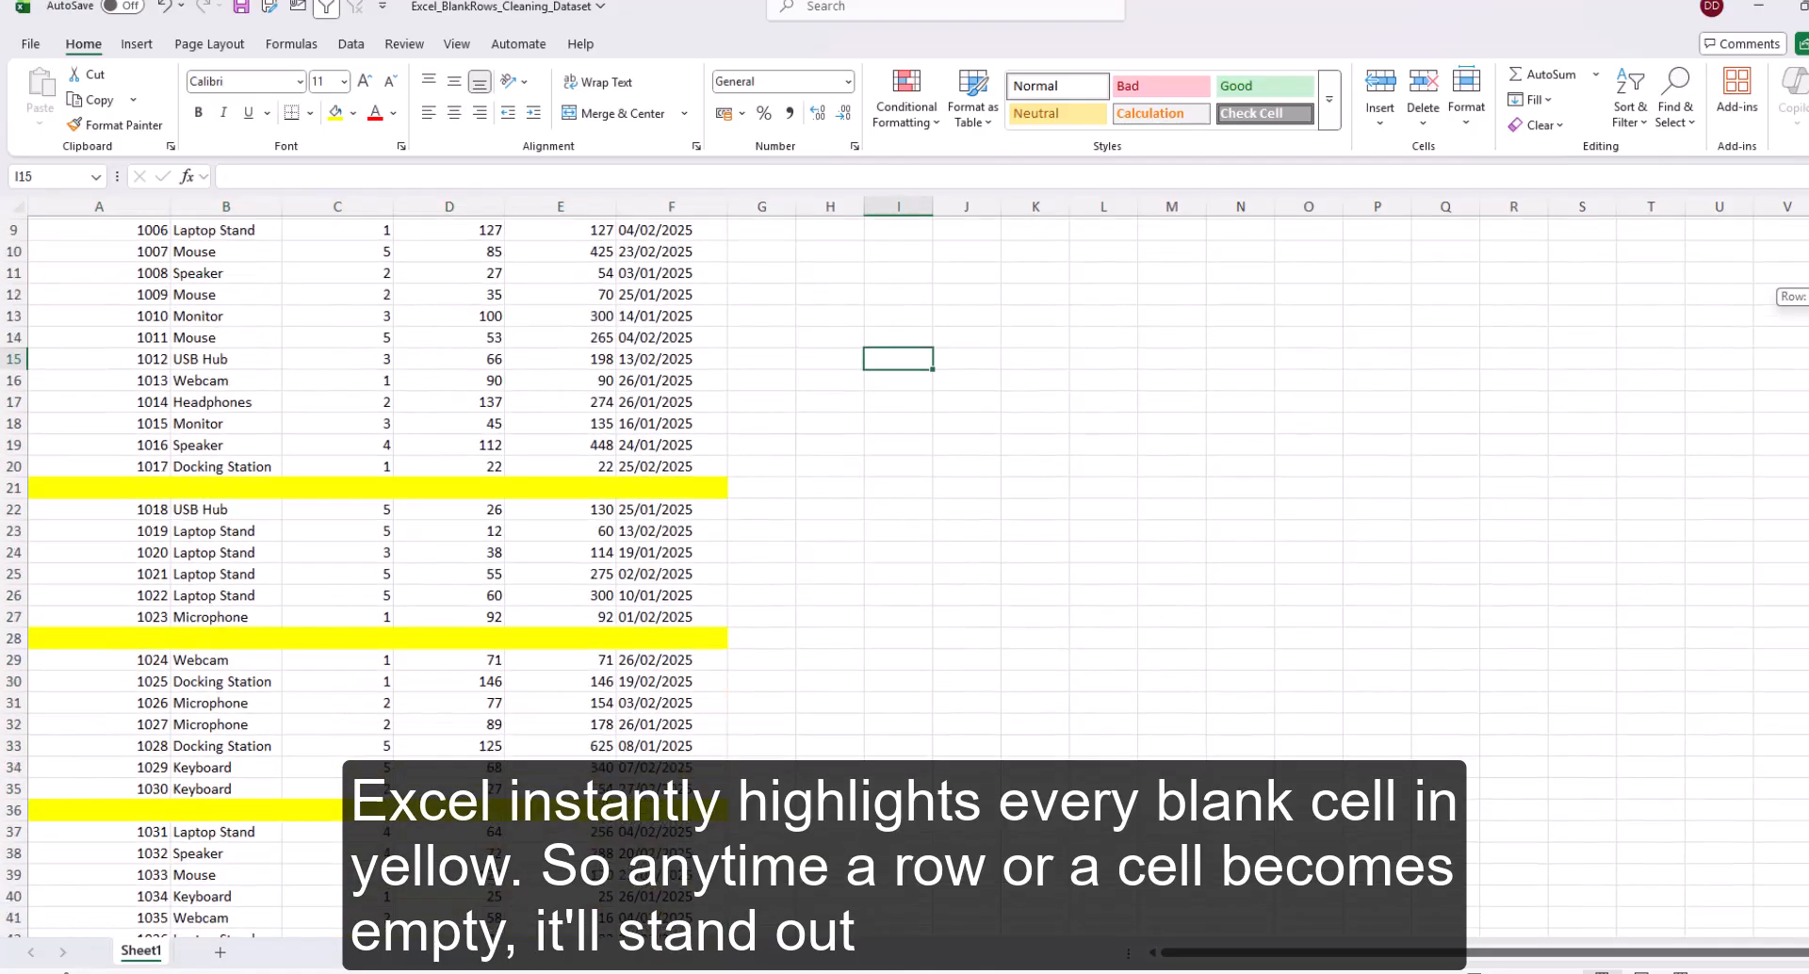
- Clear the Microphone unit price in D3 so it highlights yellow
{"action": "scroll", "scroll_direction": "down", "scroll_amount": 3}
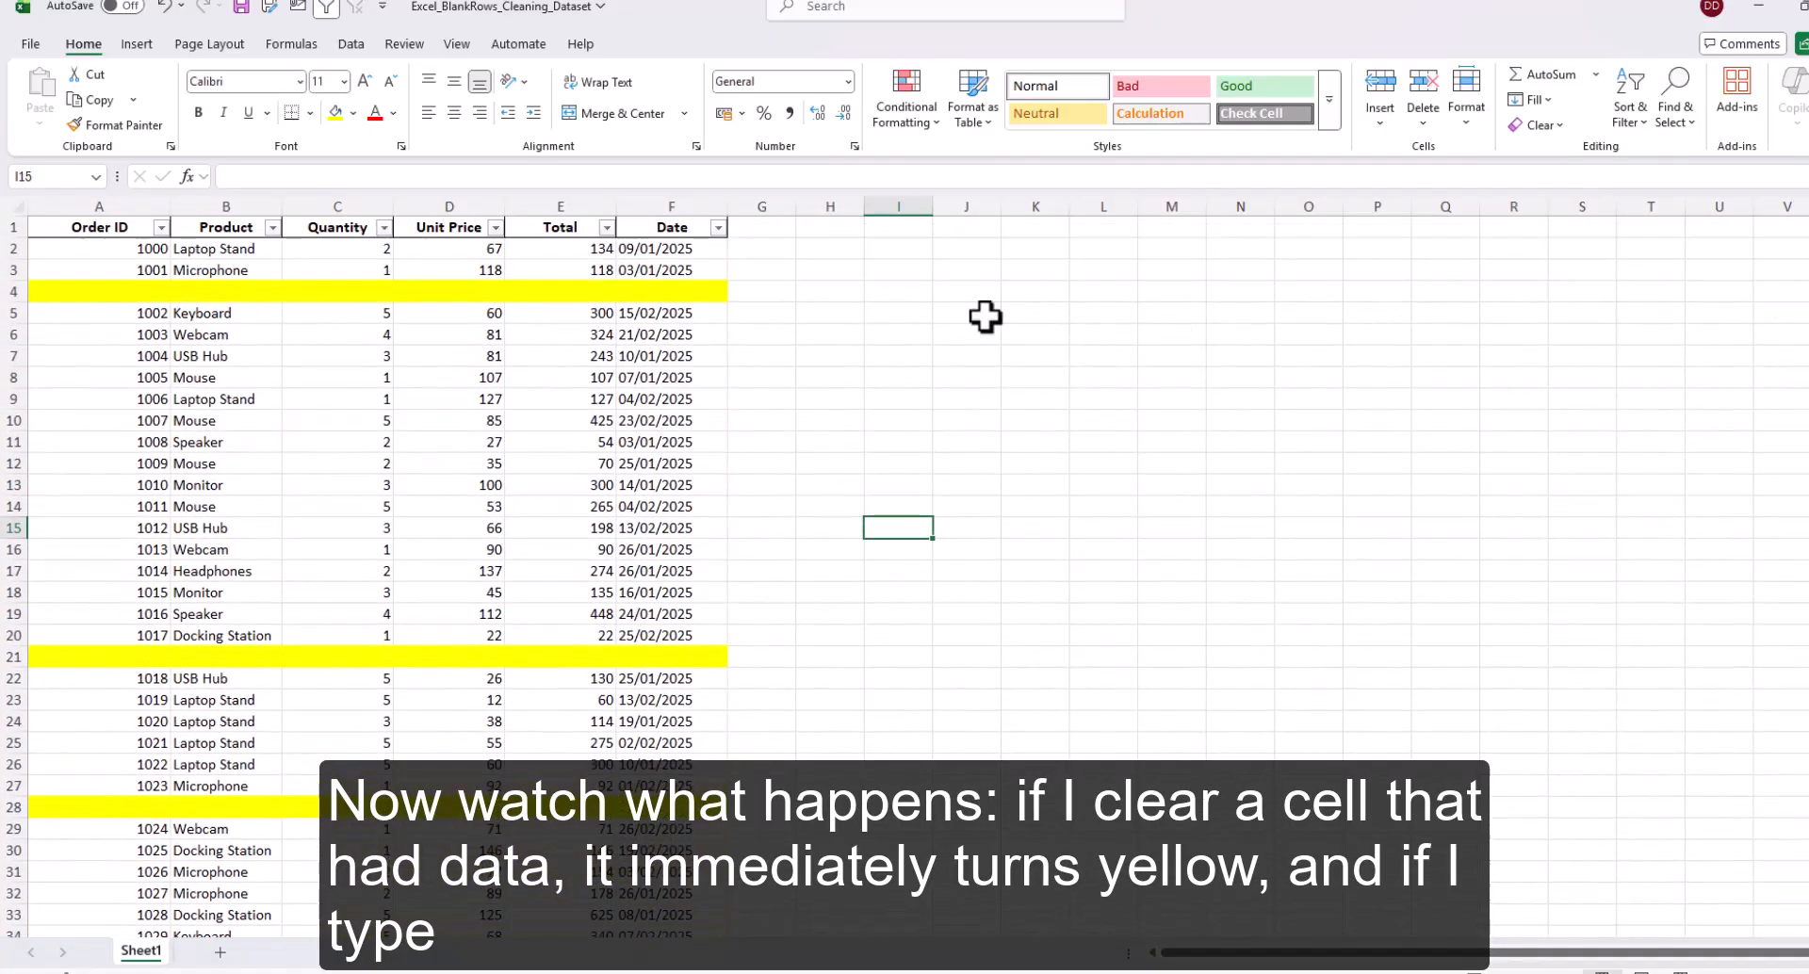
{"action": "left_click", "coordinate": [449, 270]}
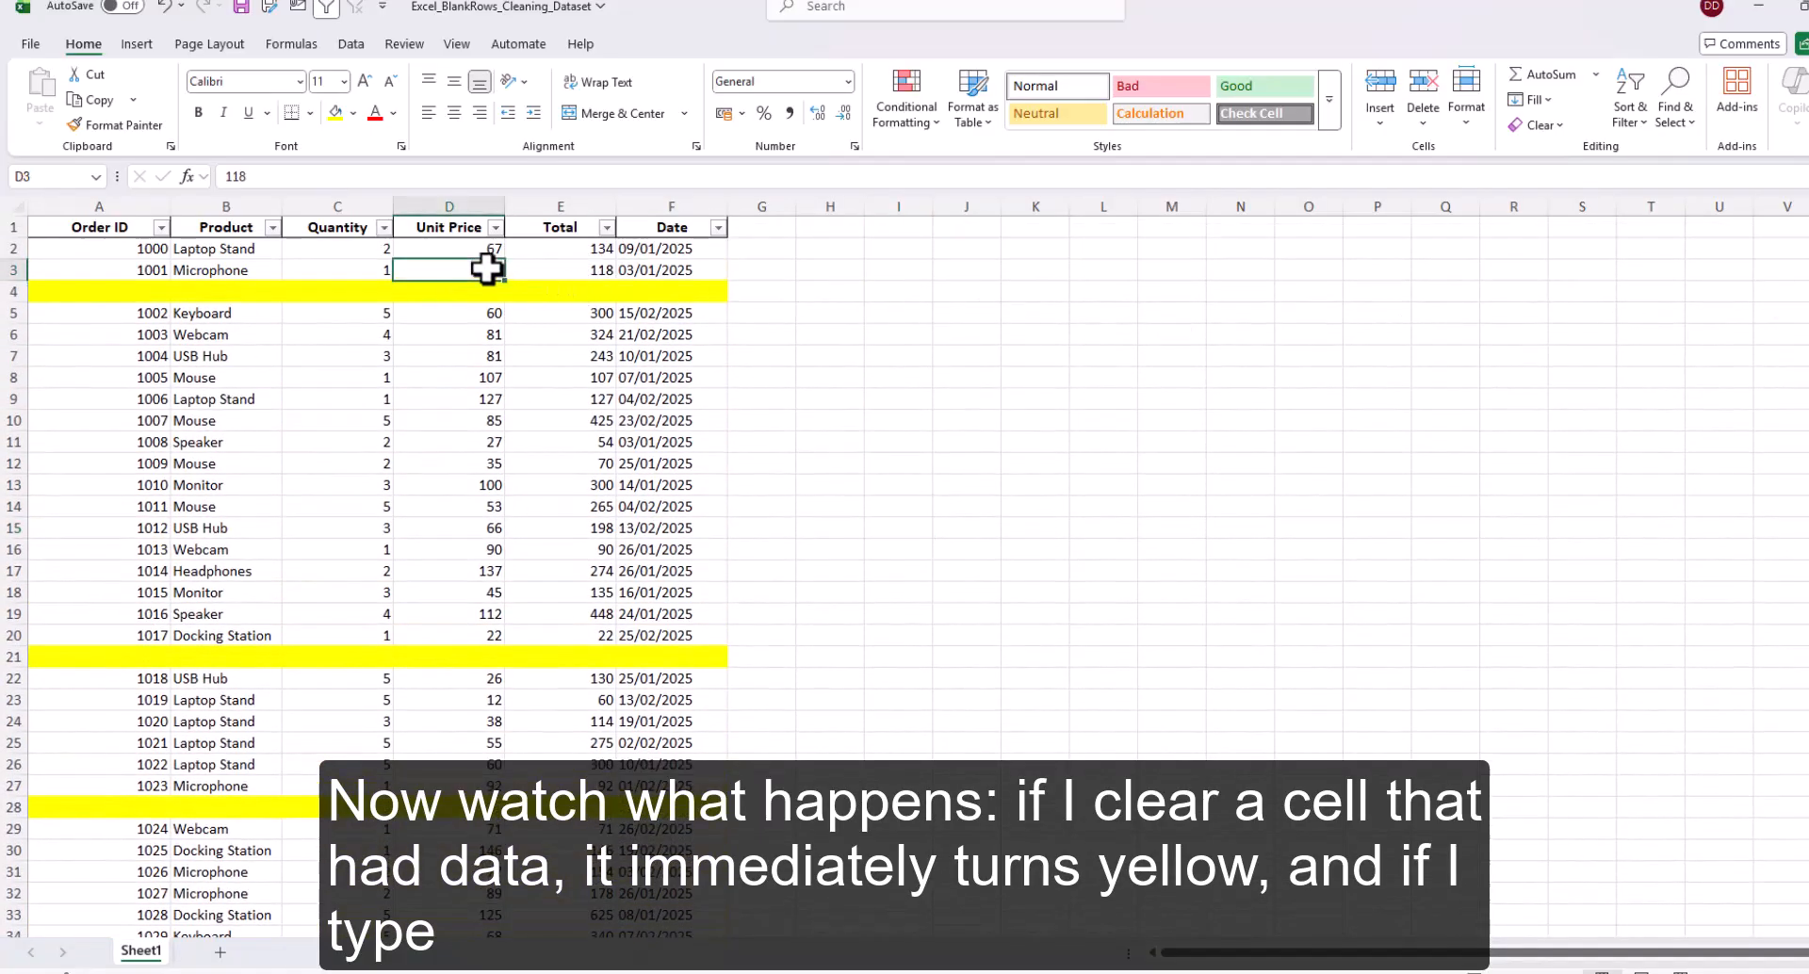
{"action": "type", "text": "118"}
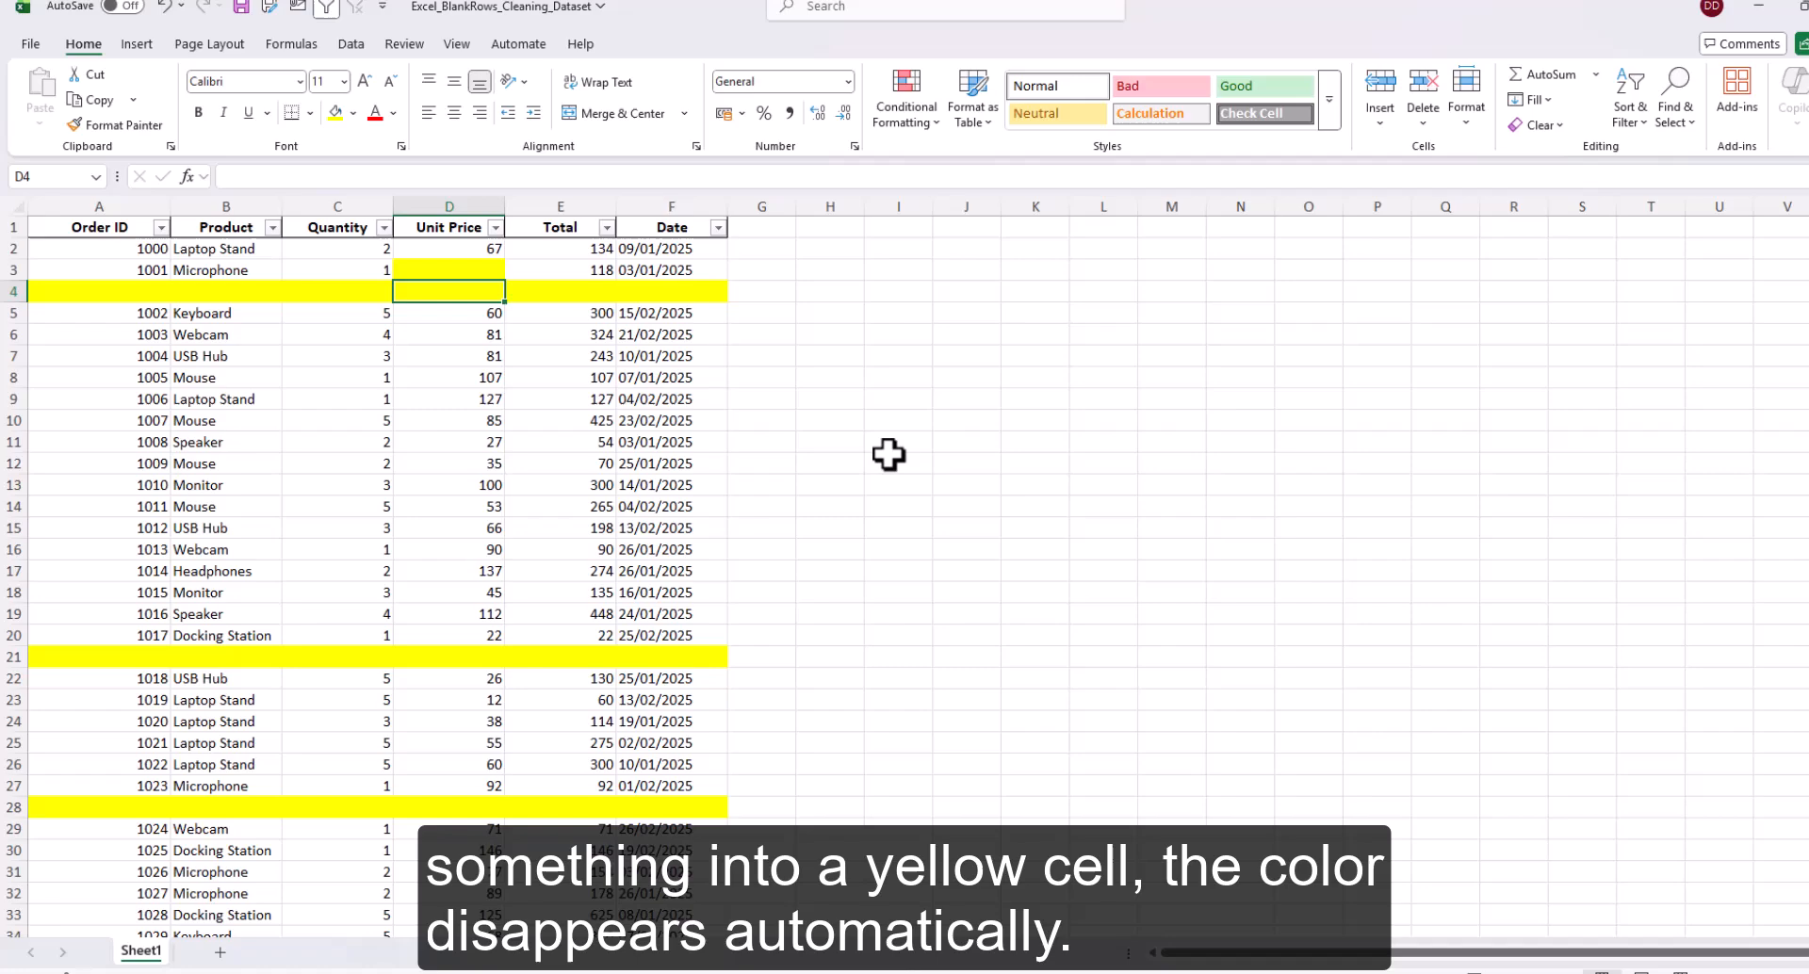
- Enter 45 into blank cell D4 and confirm its highlight is gone
{"action": "type", "text": "45"}
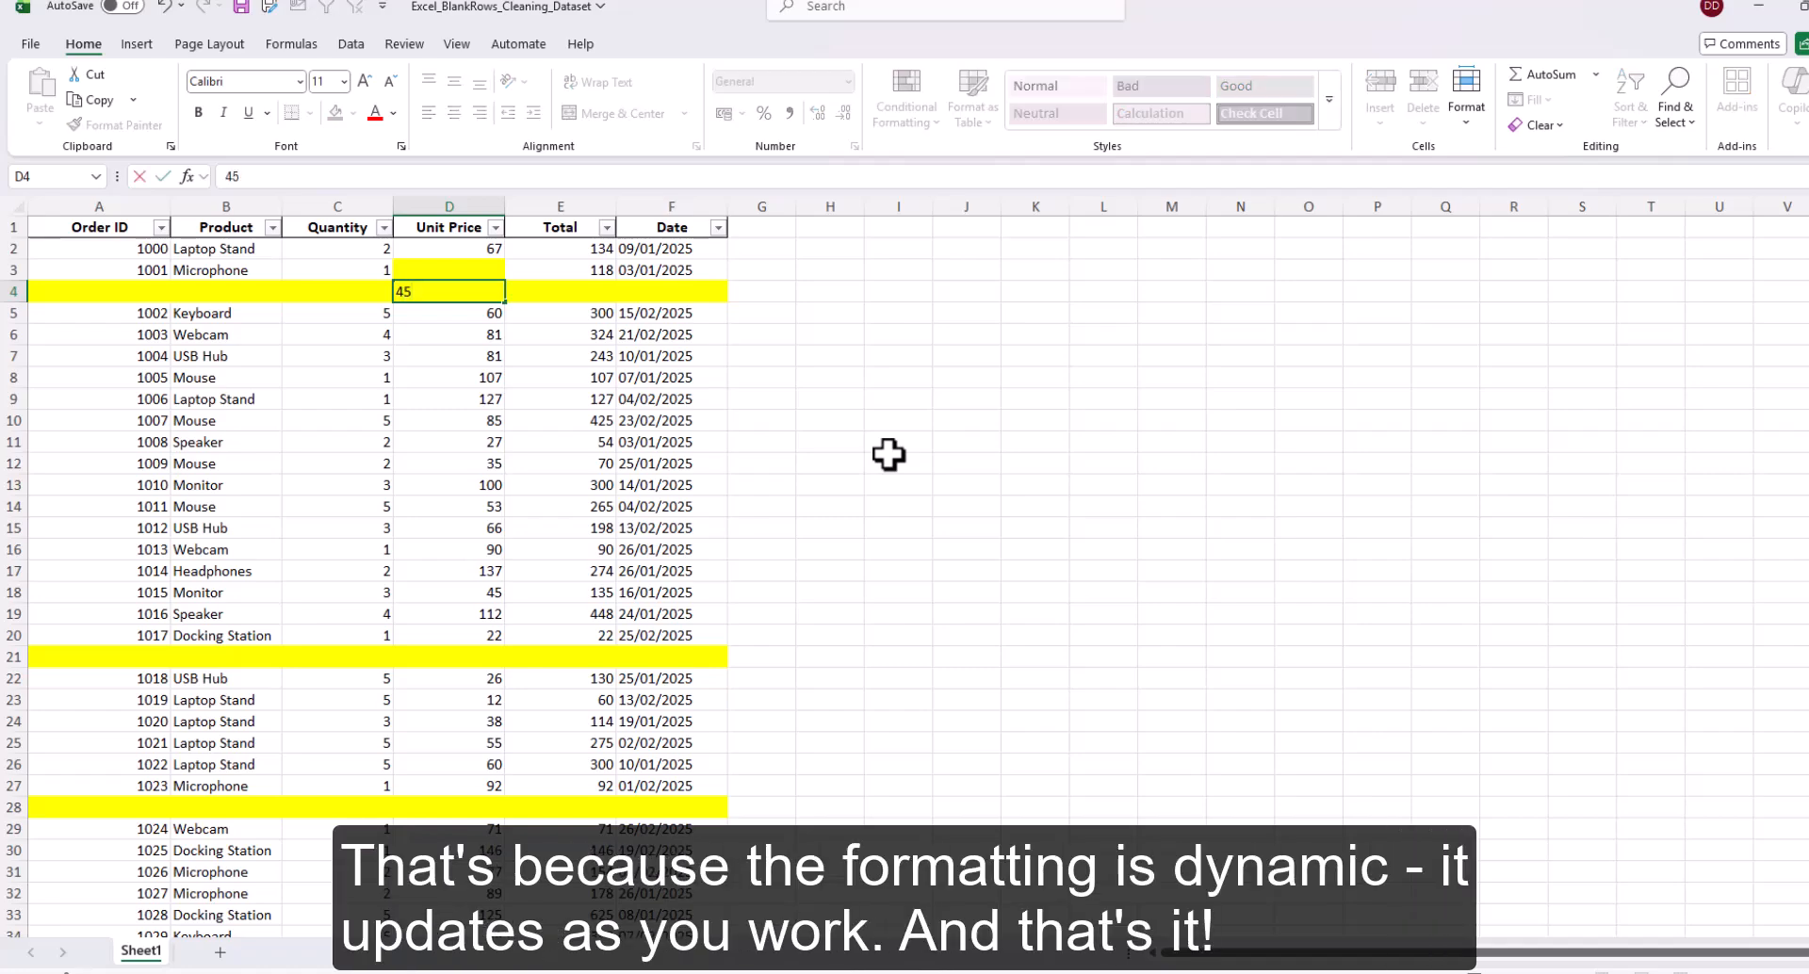
{"action": "key", "text": "Enter"}
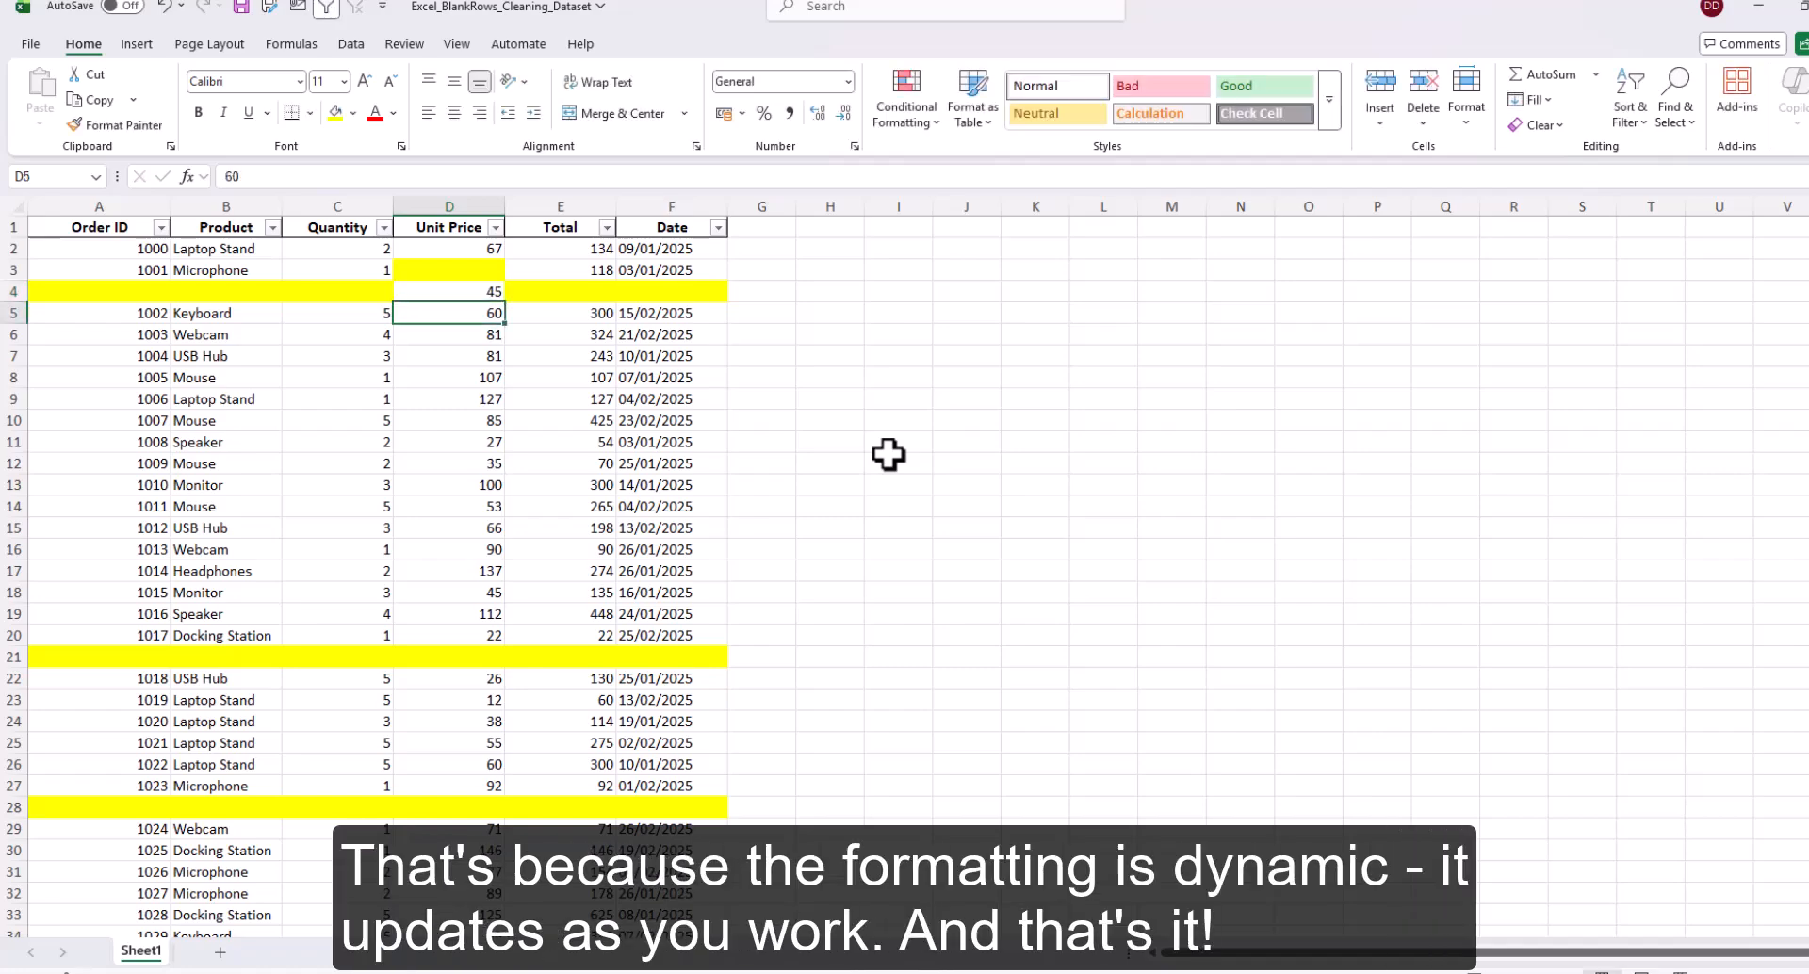
{"action": "left_click", "coordinate": [761, 377]}
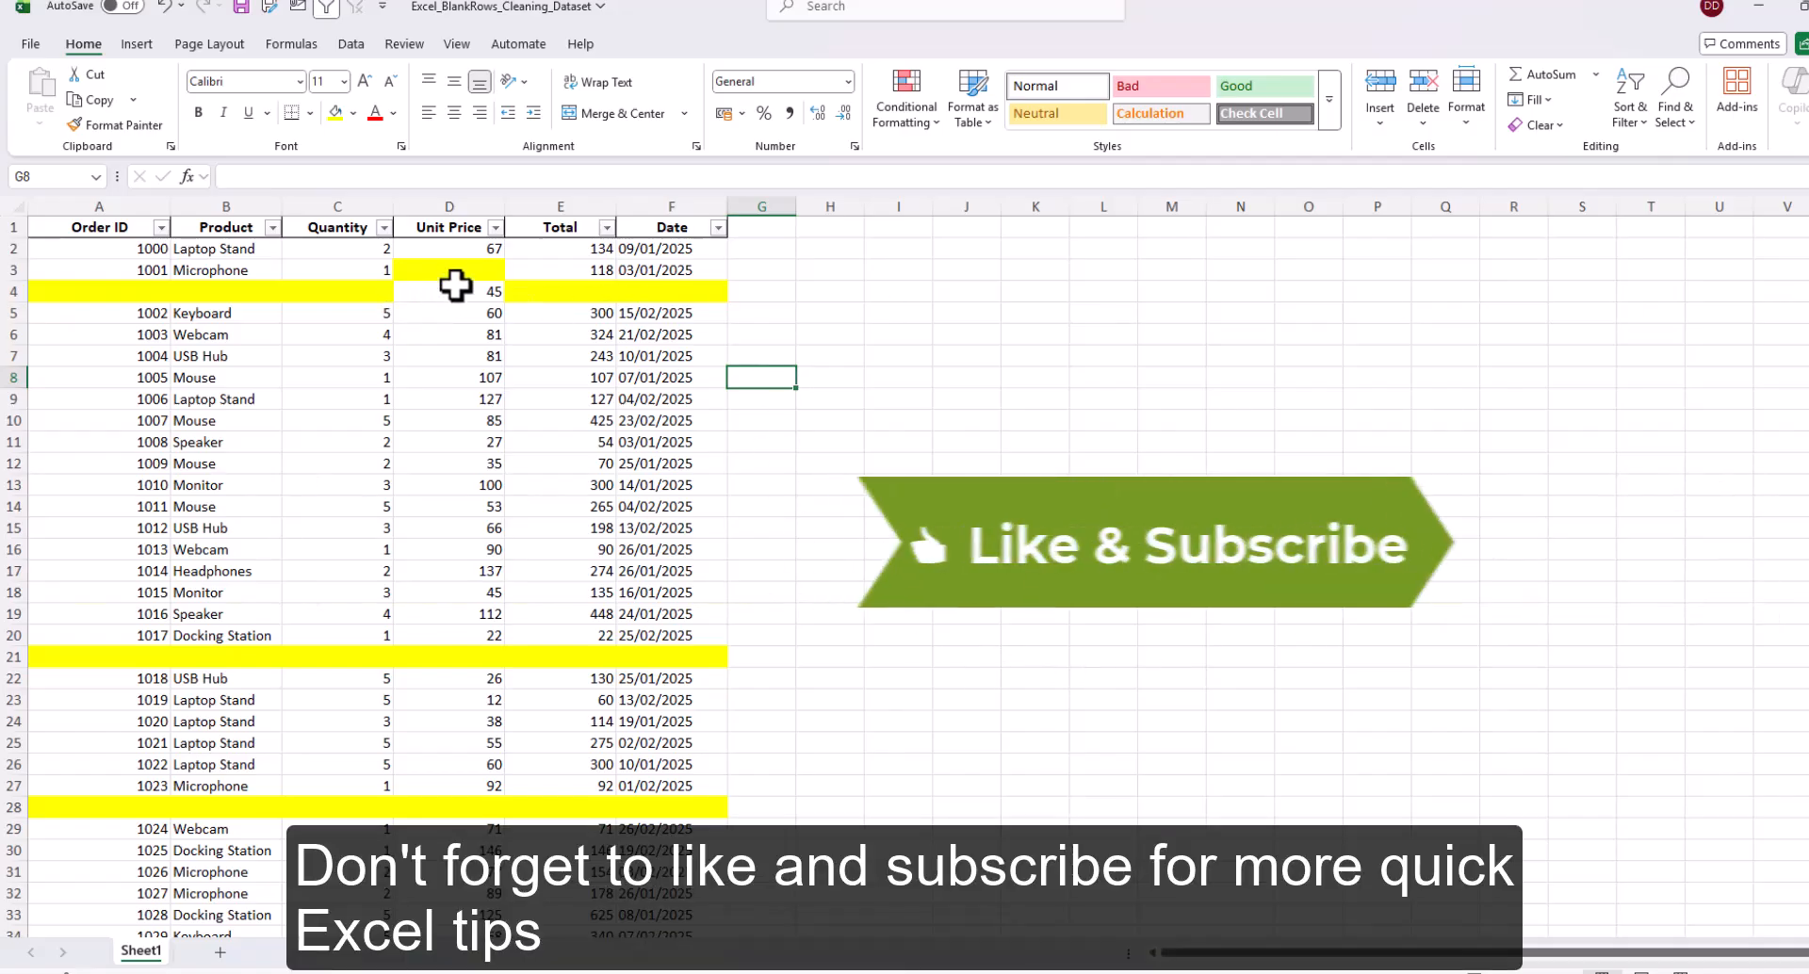
{"action": "left_click", "coordinate": [449, 291]}
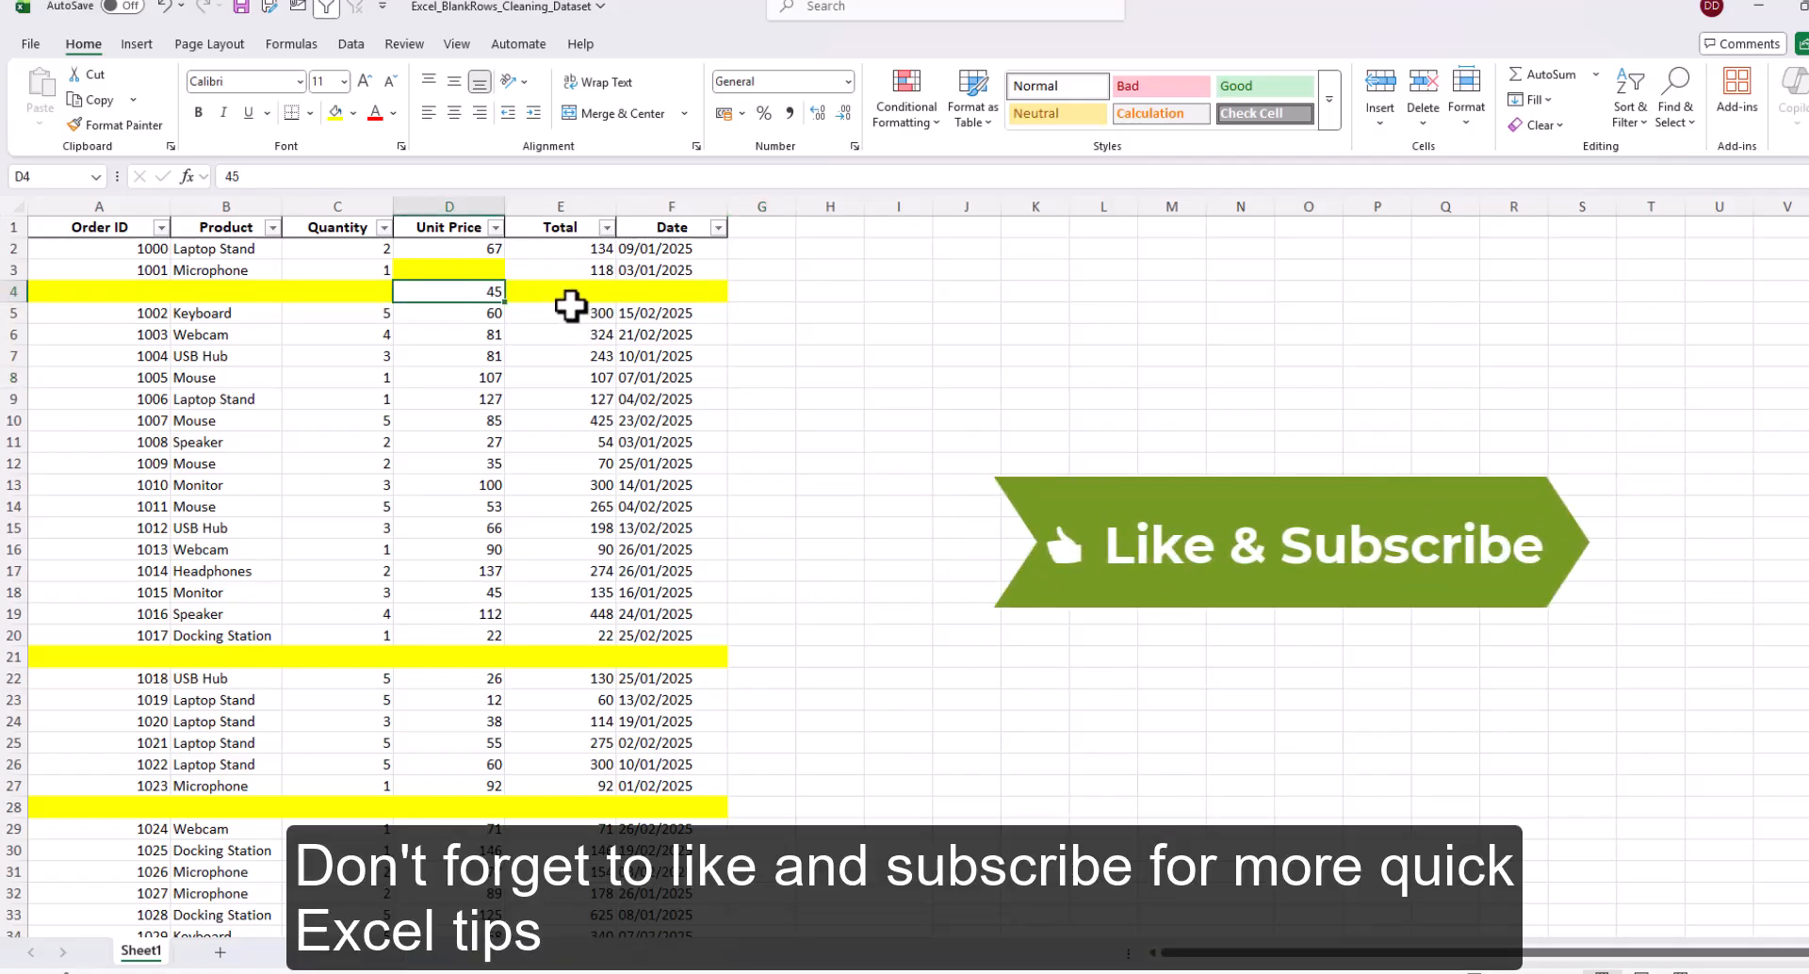